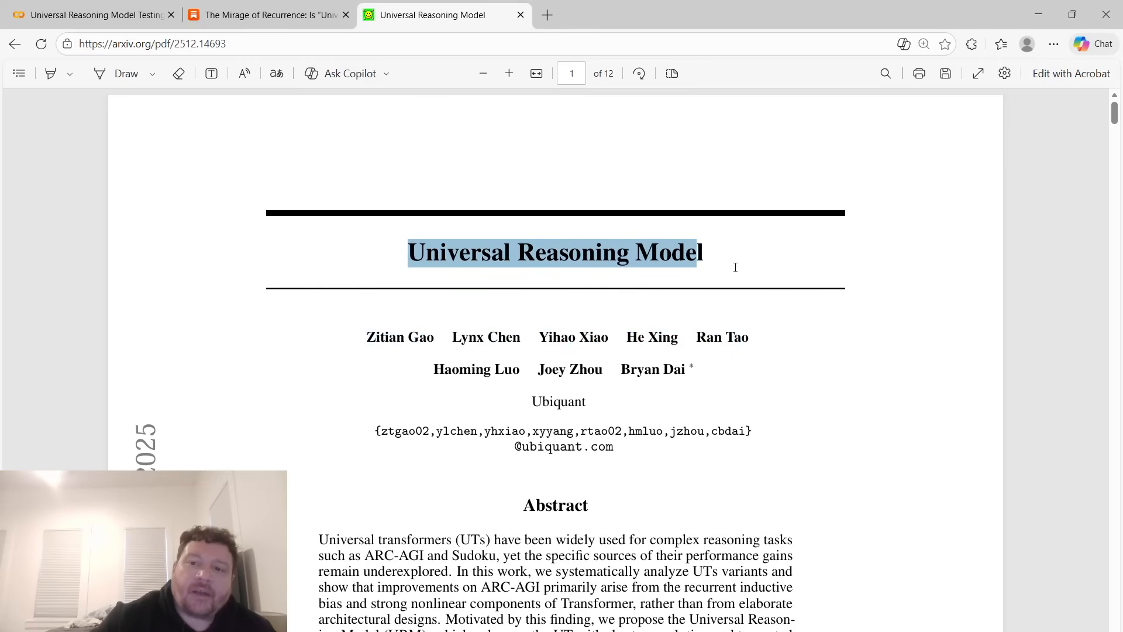
Scroll the Universal Reasoning Model paper down through the abstract and Figure 1.
{"action": "left_click", "coordinate": [692, 337]}
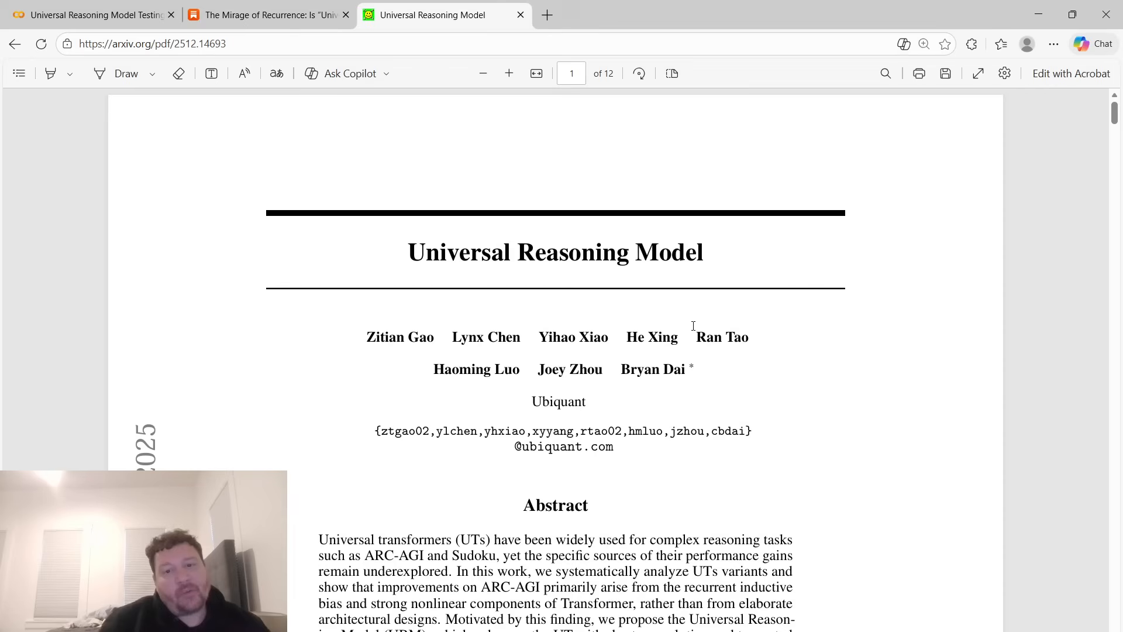
{"action": "scroll", "scroll_direction": "down", "scroll_amount": 3}
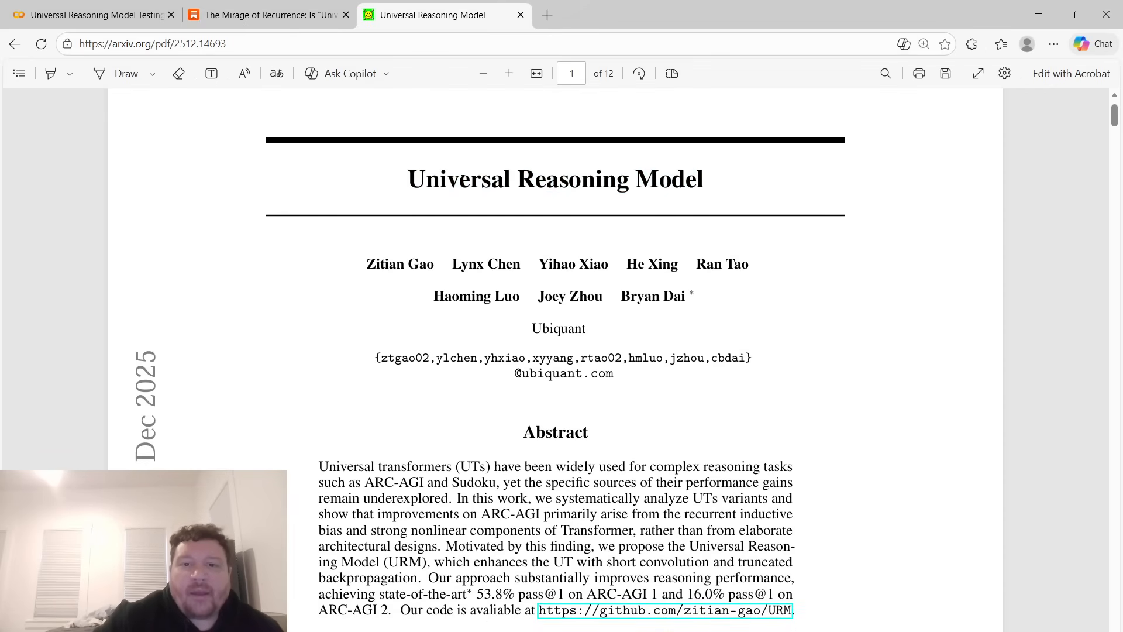
{"action": "scroll", "scroll_direction": "down", "scroll_amount": 3}
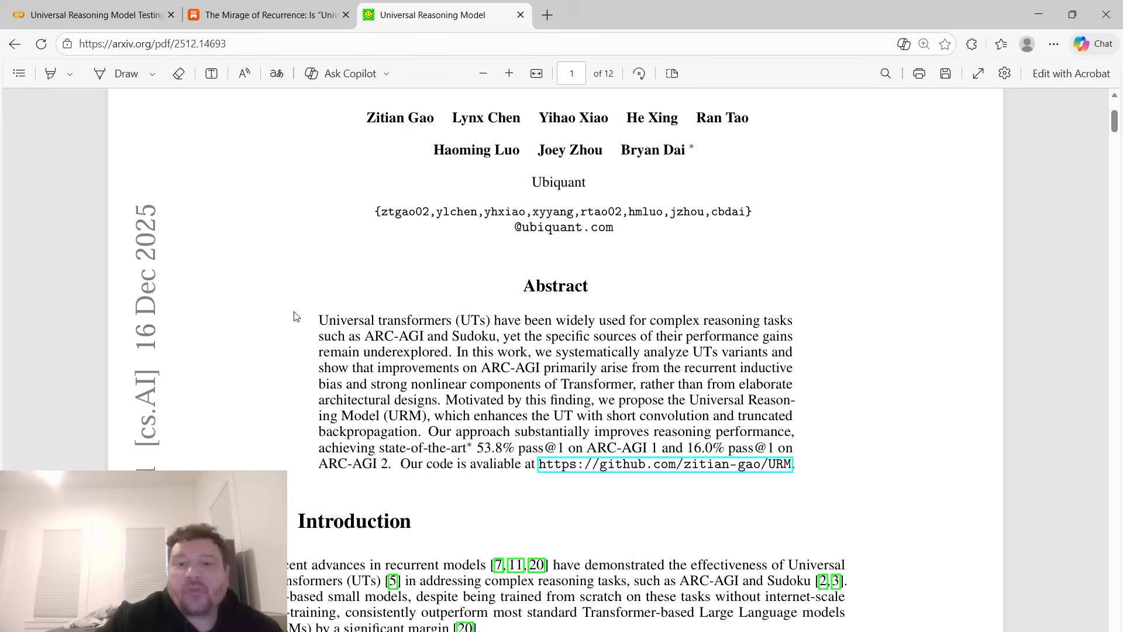
{"action": "scroll", "scroll_direction": "down", "scroll_amount": 3}
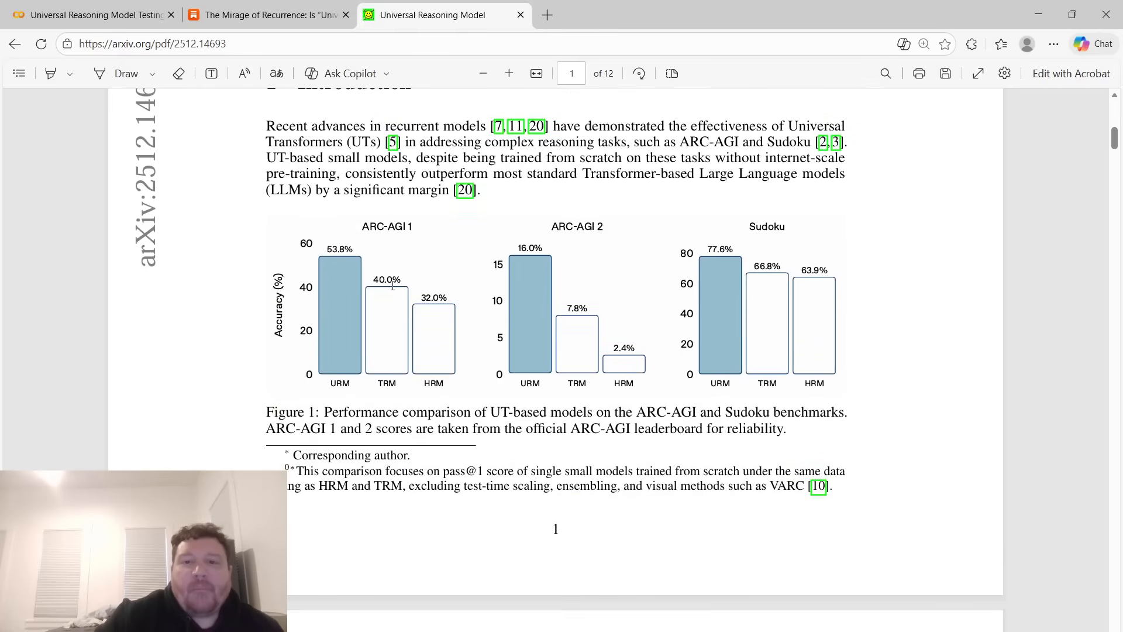
{"action": "scroll", "scroll_direction": "down", "scroll_amount": 3}
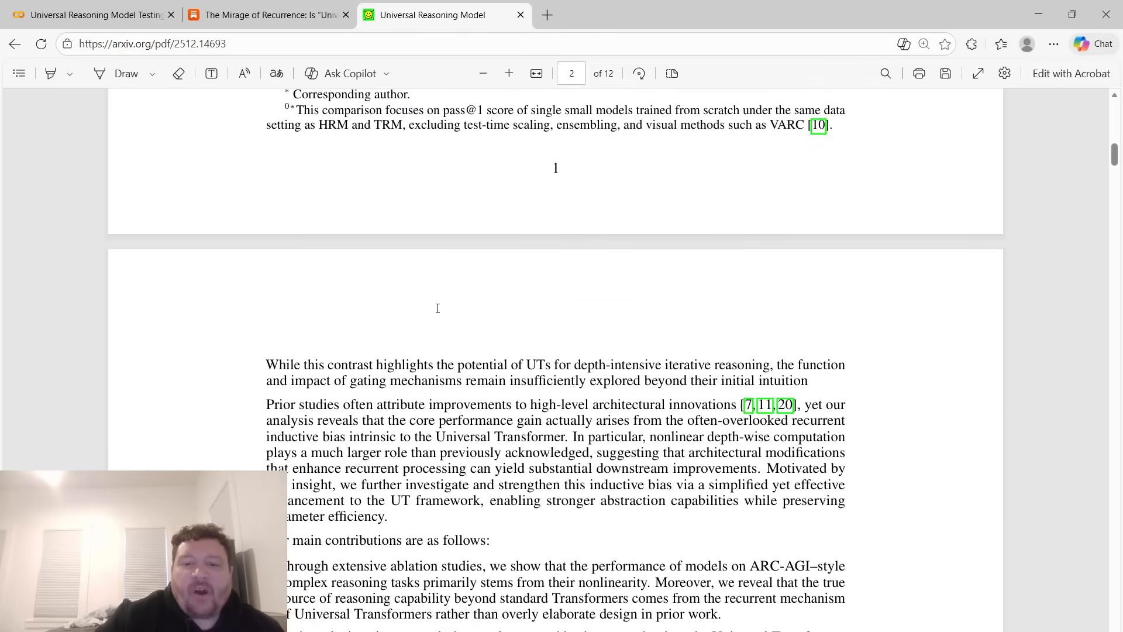
{"action": "scroll", "scroll_direction": "down", "scroll_amount": 3}
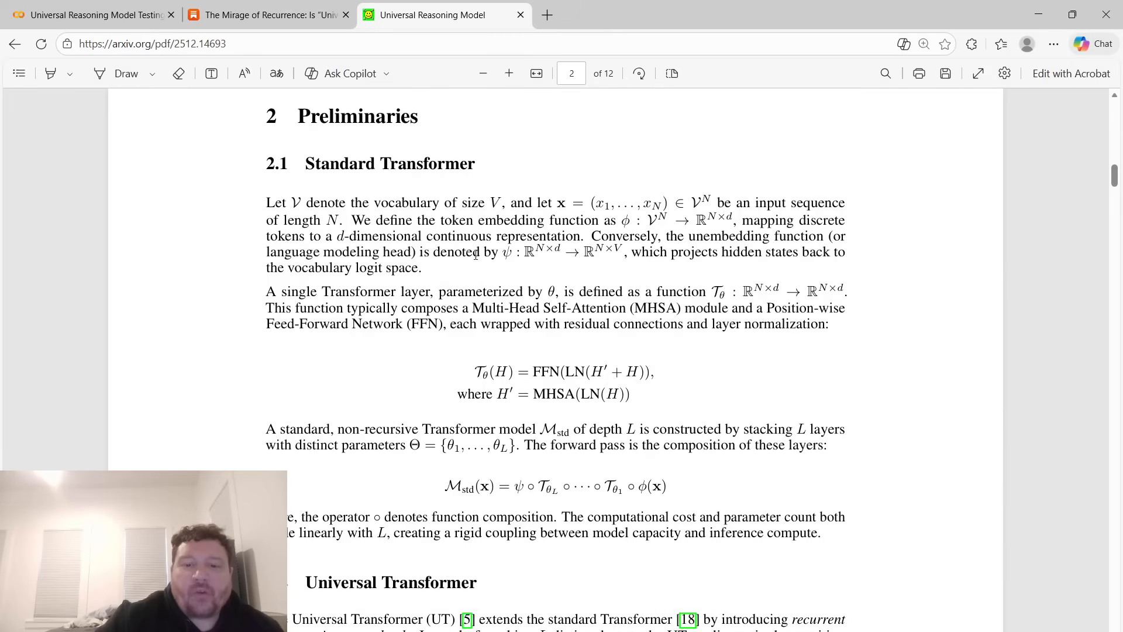
{"action": "mouse_move", "coordinate": [433, 490]}
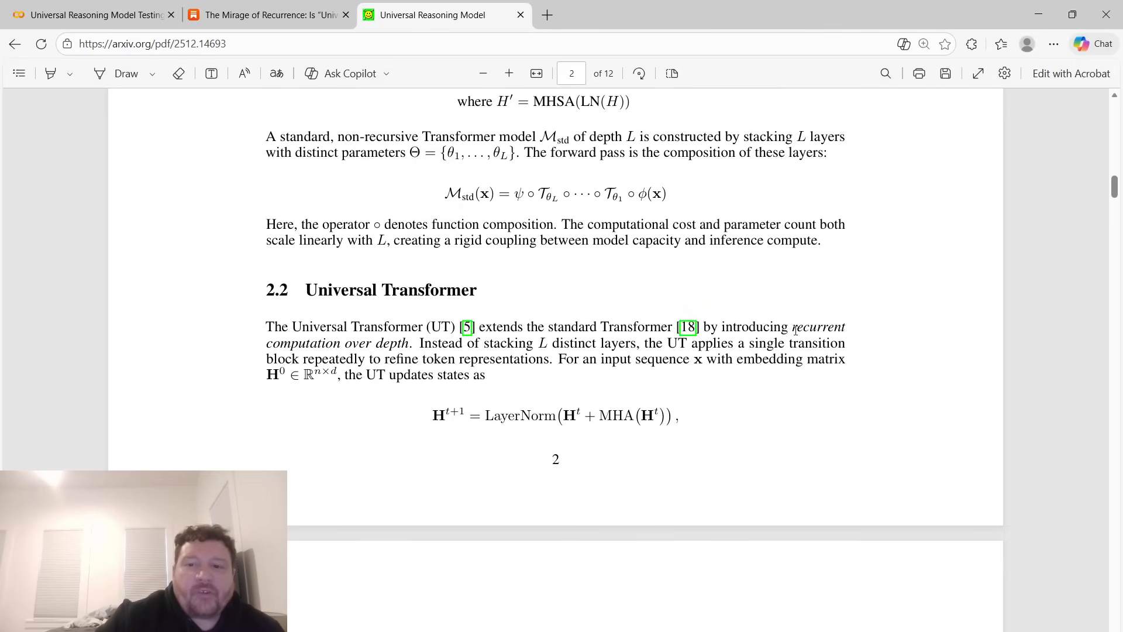
Highlight a passage and continue to page 2's contributions list and Preliminaries.
{"action": "left_click_drag", "start_coordinate": [788, 326], "coordinate": [445, 343]}
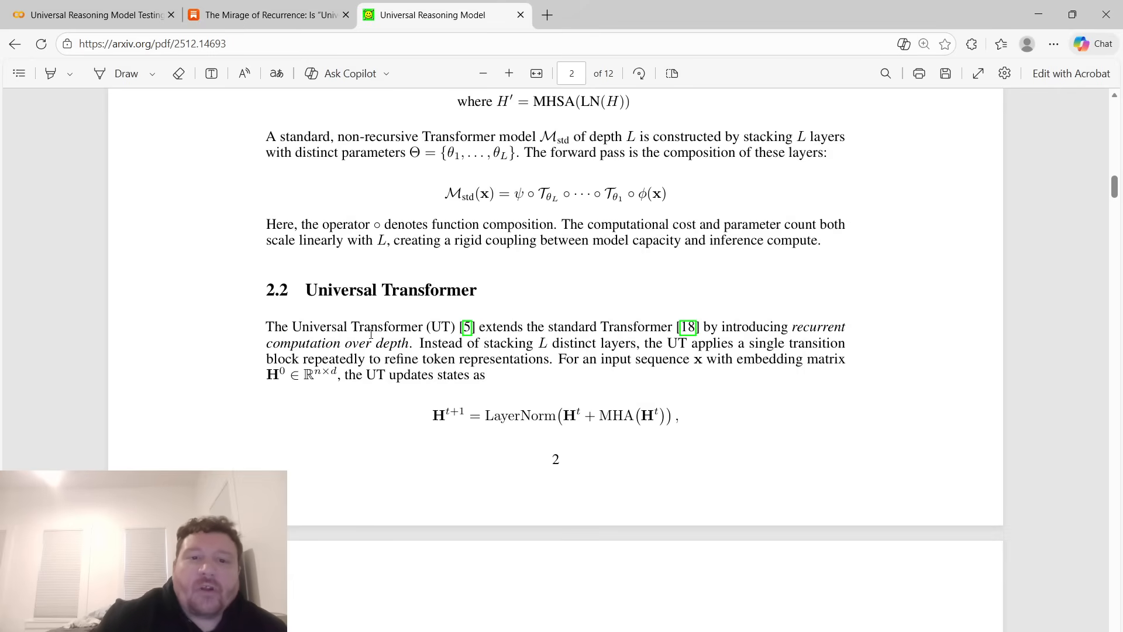
{"action": "scroll", "scroll_direction": "down", "scroll_amount": 3}
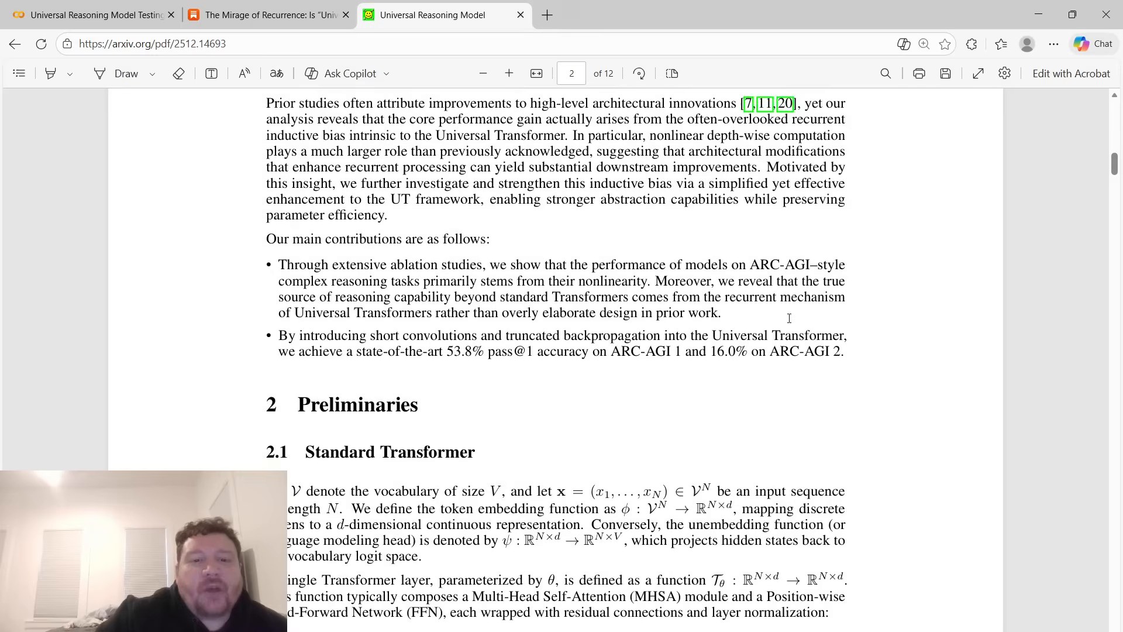
Scroll through page 3's Universal Transformer details of the paper.
{"action": "scroll", "scroll_direction": "down", "scroll_amount": 3}
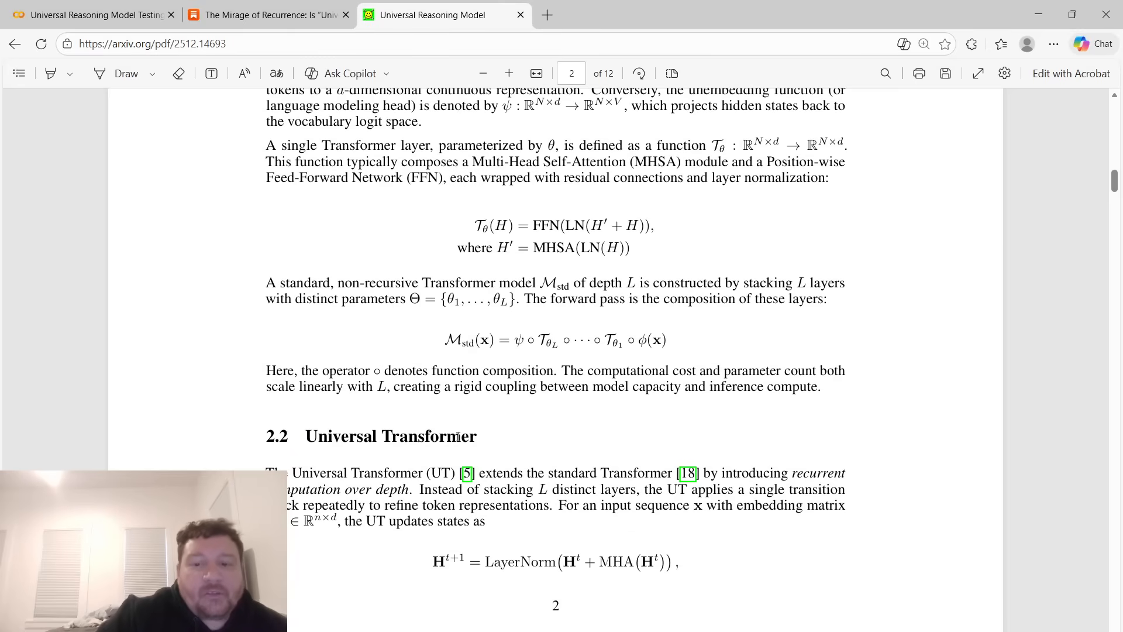
{"action": "scroll", "scroll_direction": "down", "scroll_amount": 3}
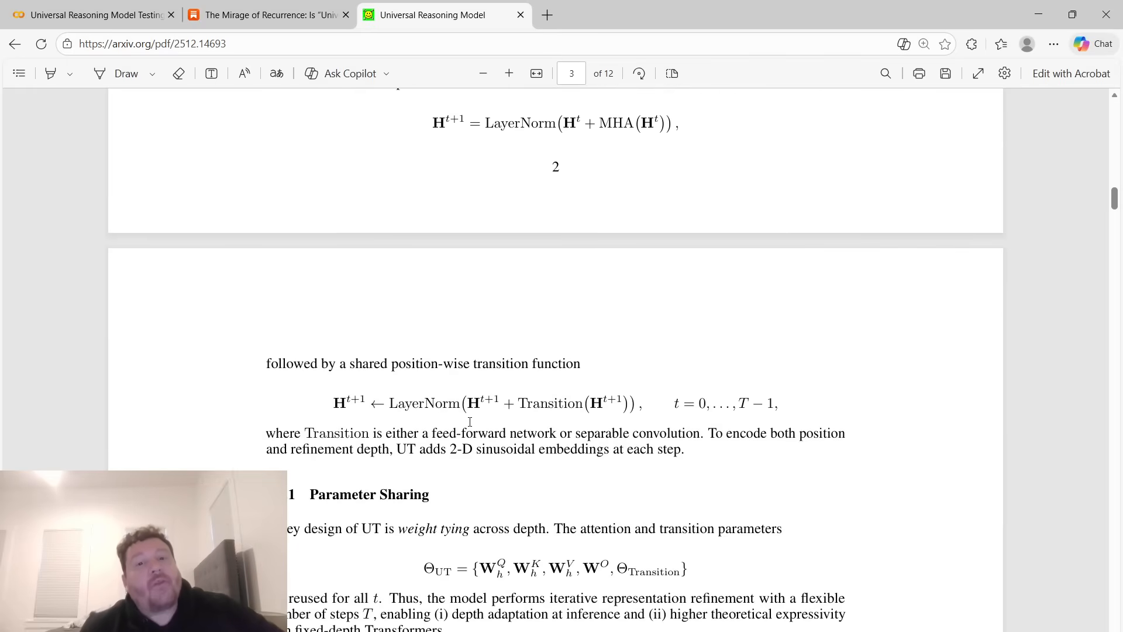
{"action": "scroll", "scroll_direction": "down", "scroll_amount": 3}
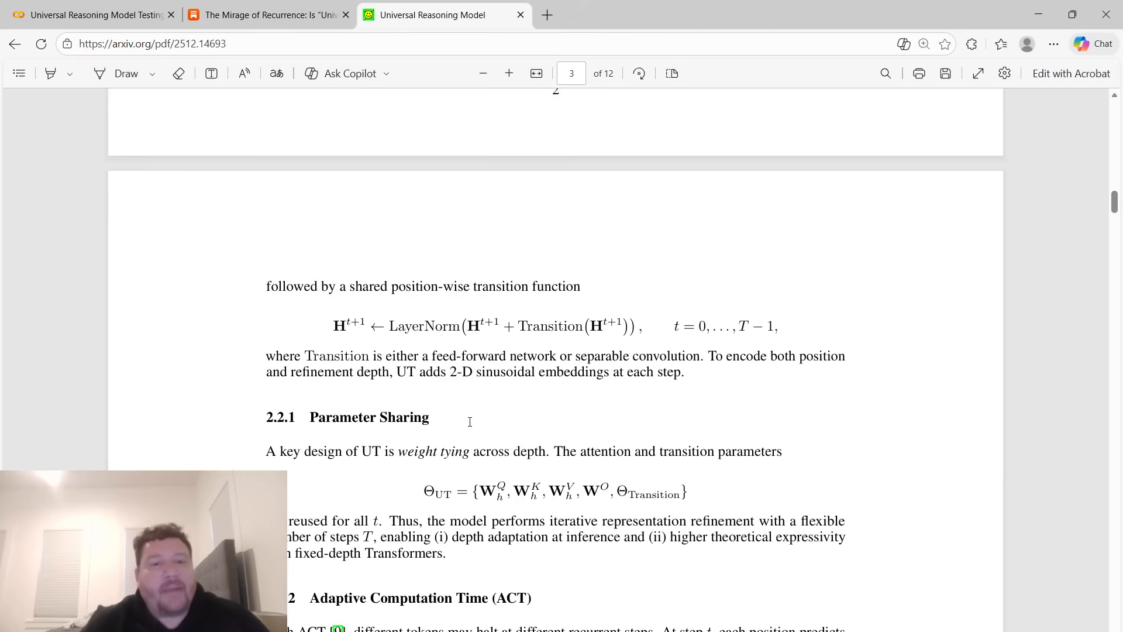
{"action": "scroll", "scroll_direction": "down", "scroll_amount": 3}
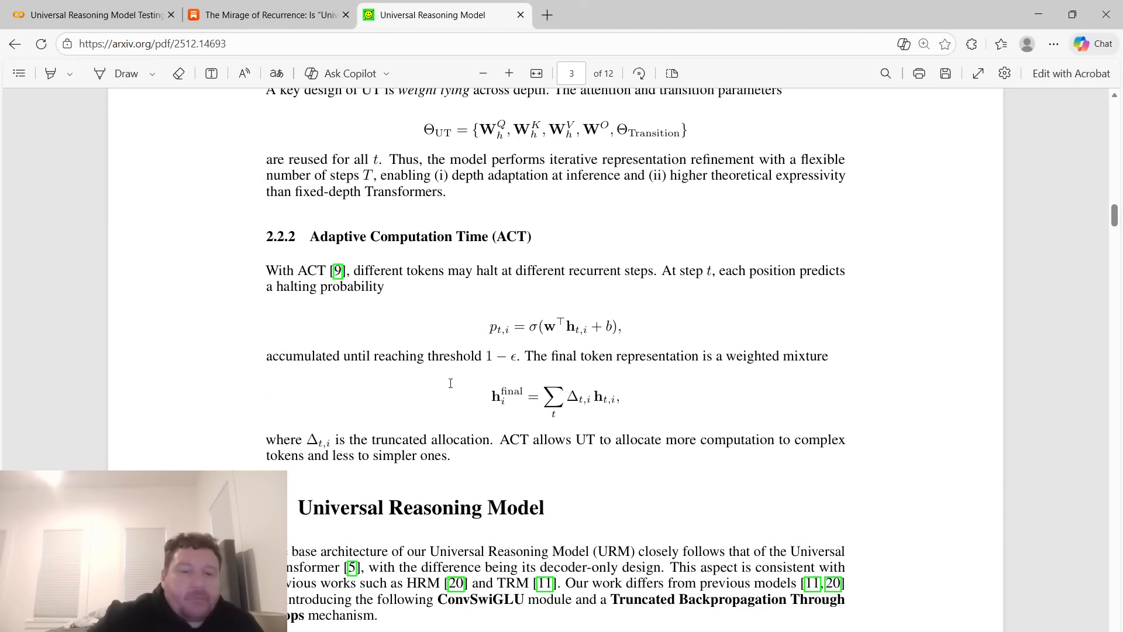
{"action": "scroll", "scroll_direction": "down", "scroll_amount": 3}
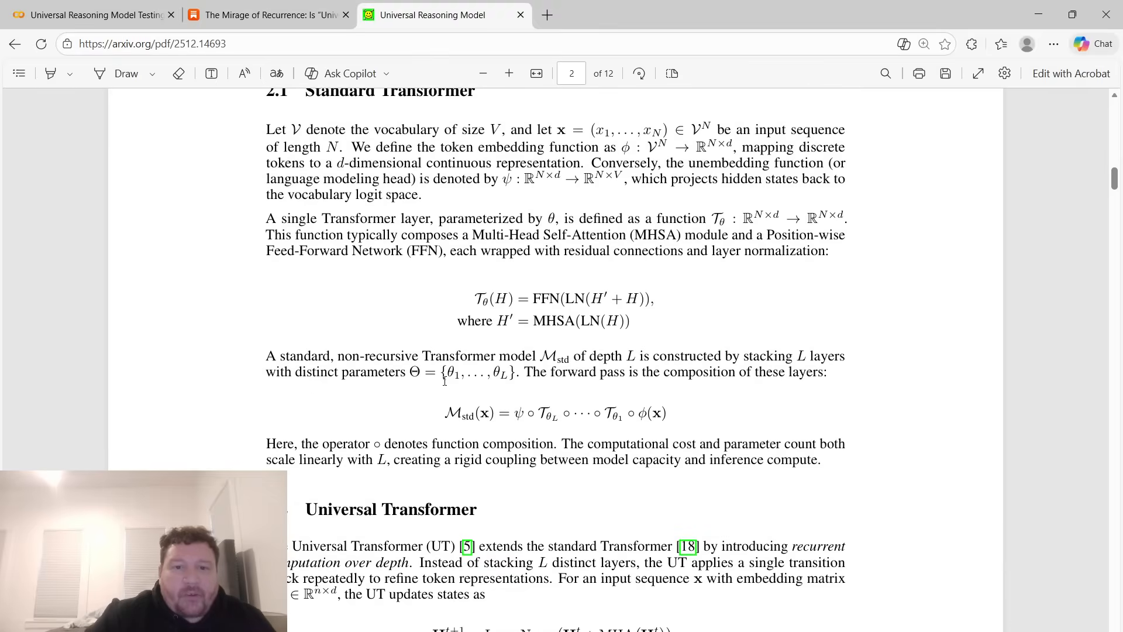
{"action": "scroll", "scroll_direction": "down", "scroll_amount": 3}
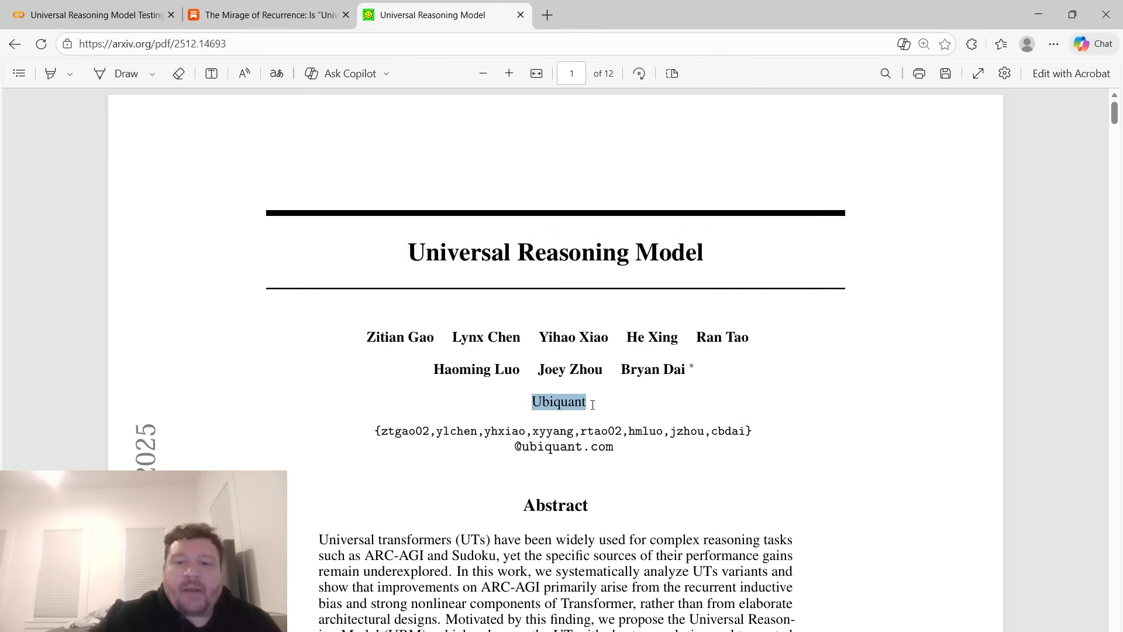
{"action": "left_click", "coordinate": [560, 402]}
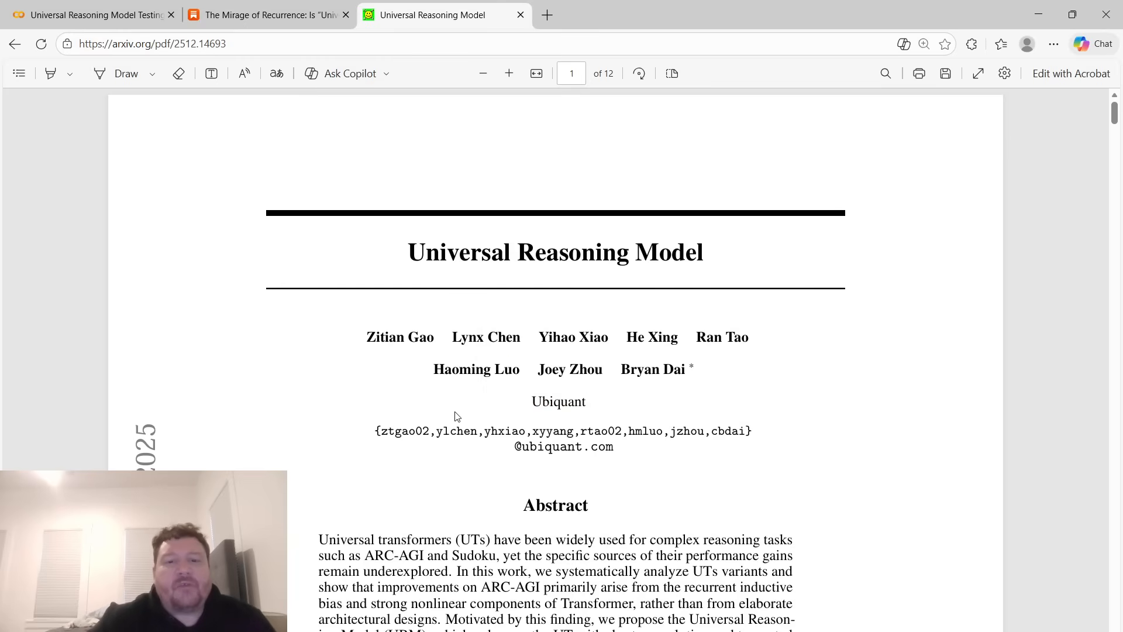
{"action": "scroll", "scroll_direction": "down", "scroll_amount": 3}
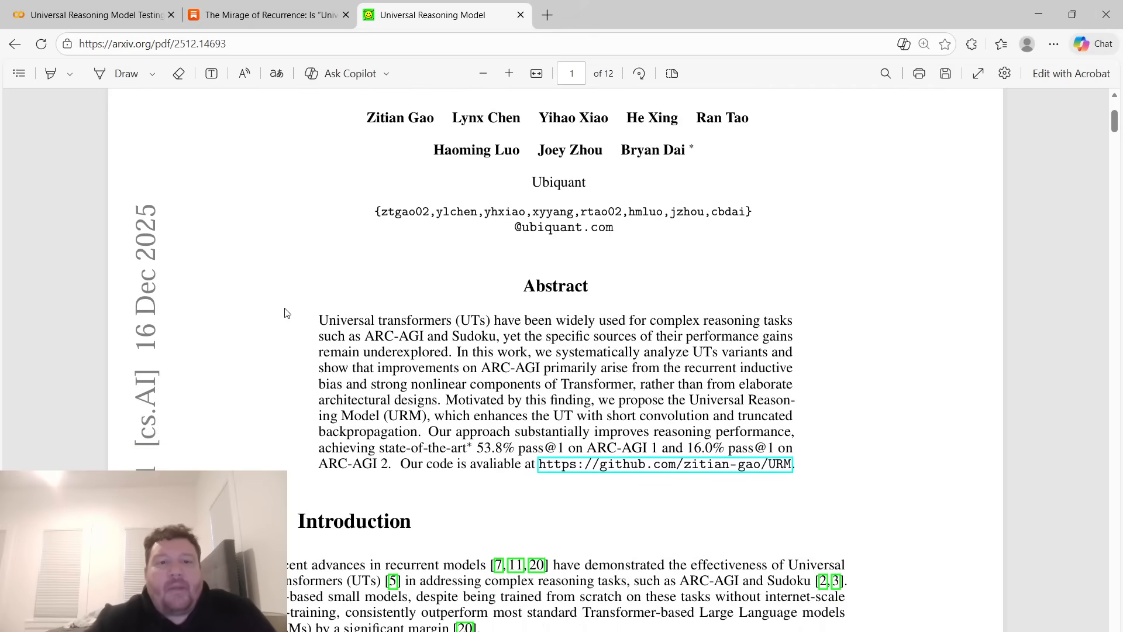
{"action": "mouse_move", "coordinate": [472, 331]}
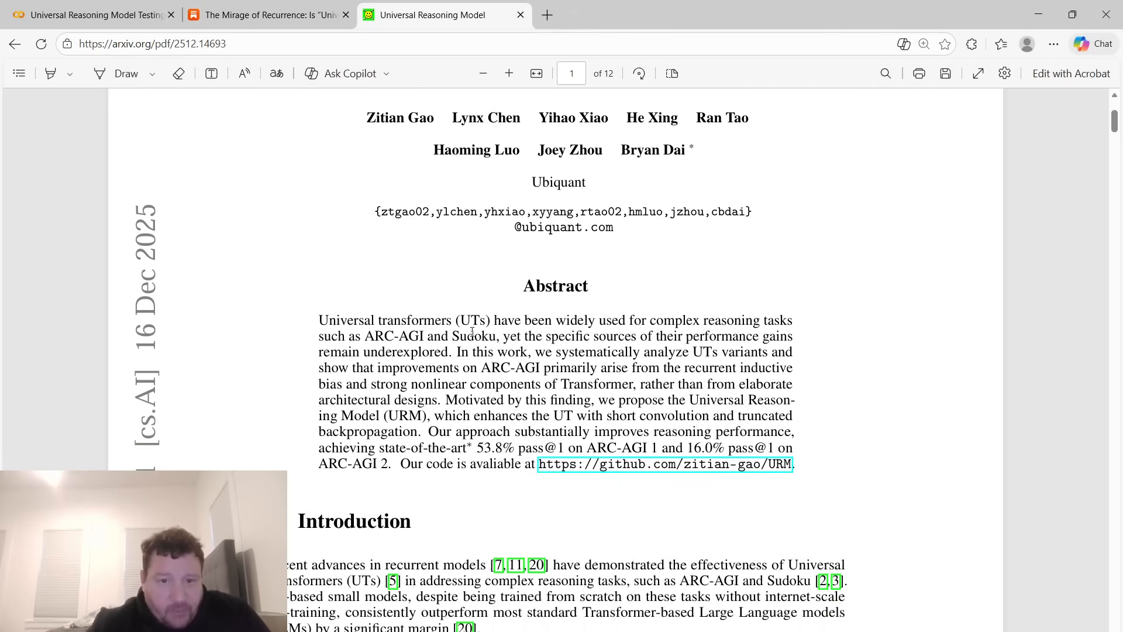
{"action": "double_click", "coordinate": [519, 367]}
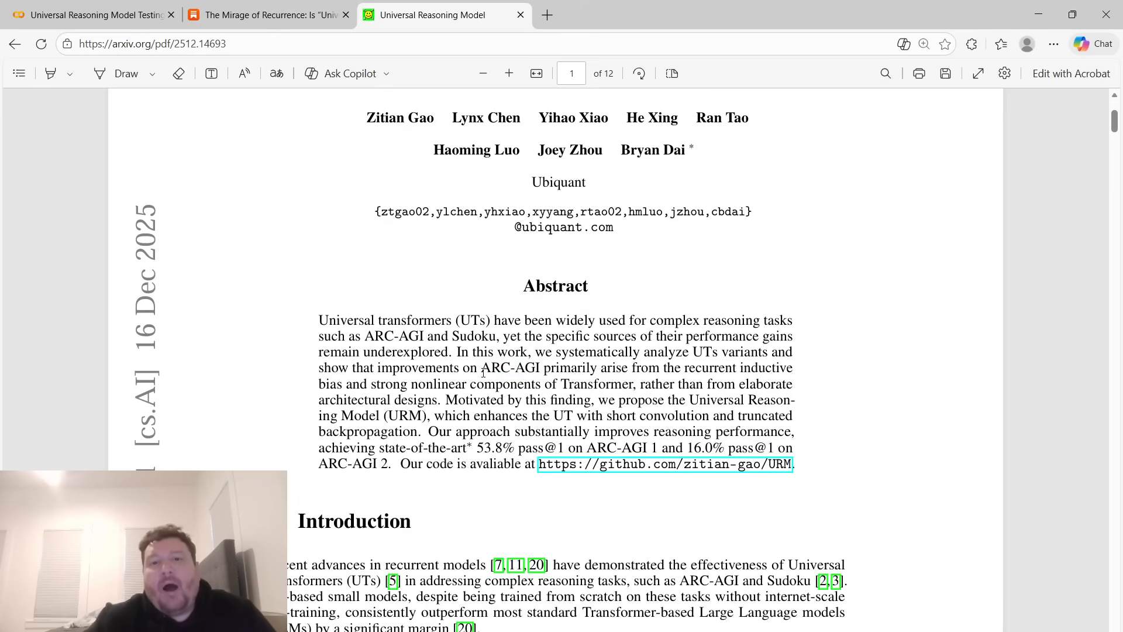
{"action": "double_click", "coordinate": [512, 368]}
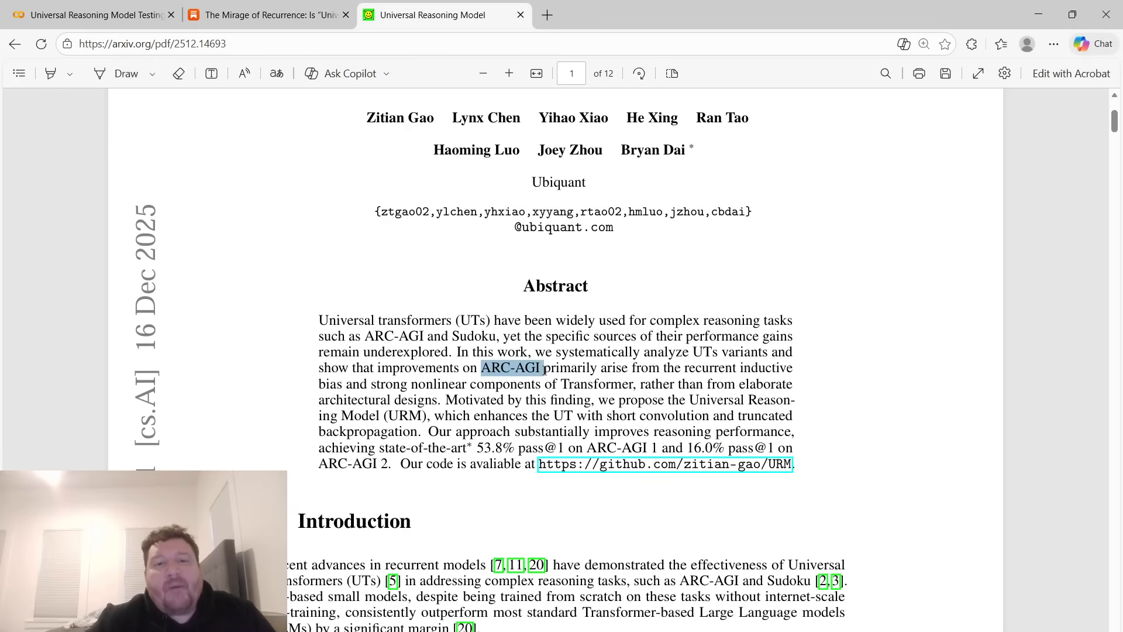
{"action": "scroll", "scroll_direction": "down", "scroll_amount": 3}
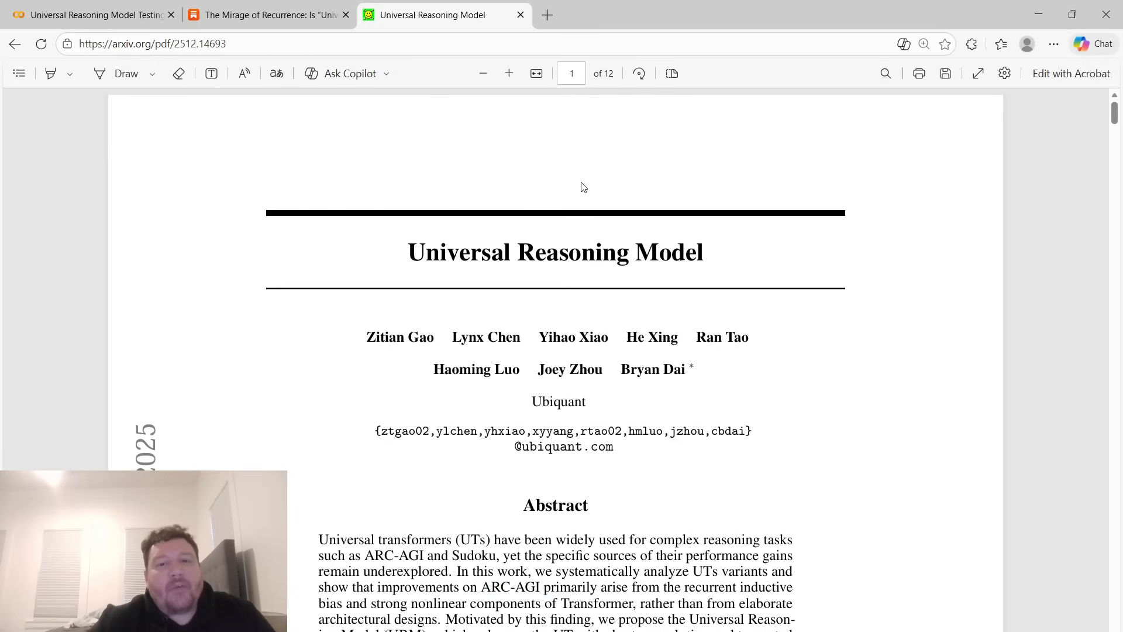
{"action": "double_click", "coordinate": [554, 251]}
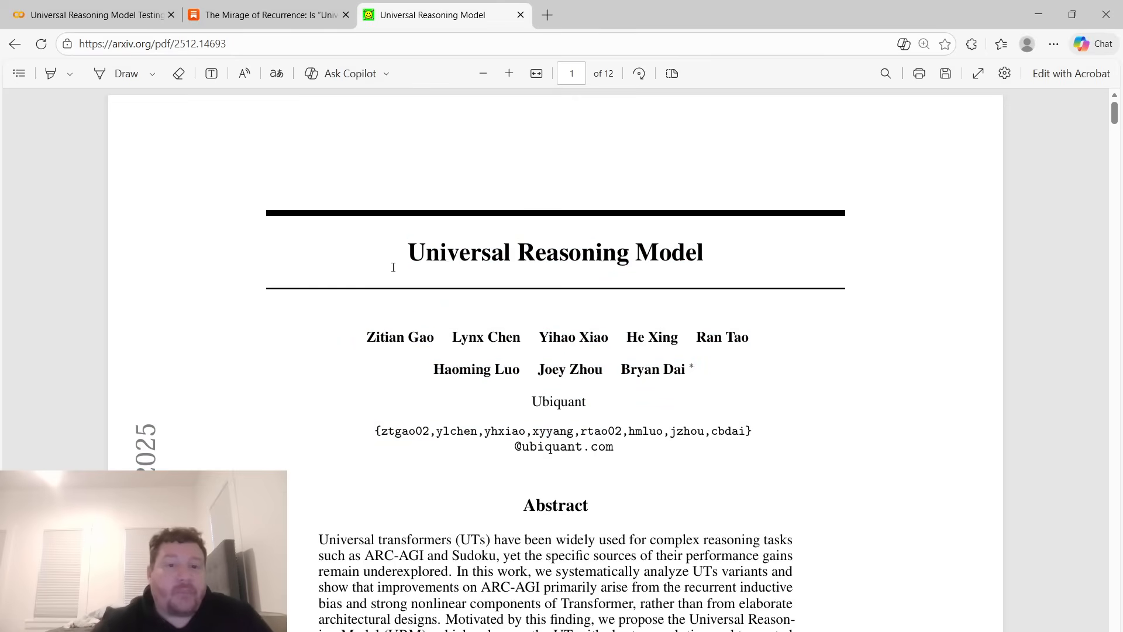
{"action": "left_click_drag", "start_coordinate": [407, 252], "coordinate": [585, 402]}
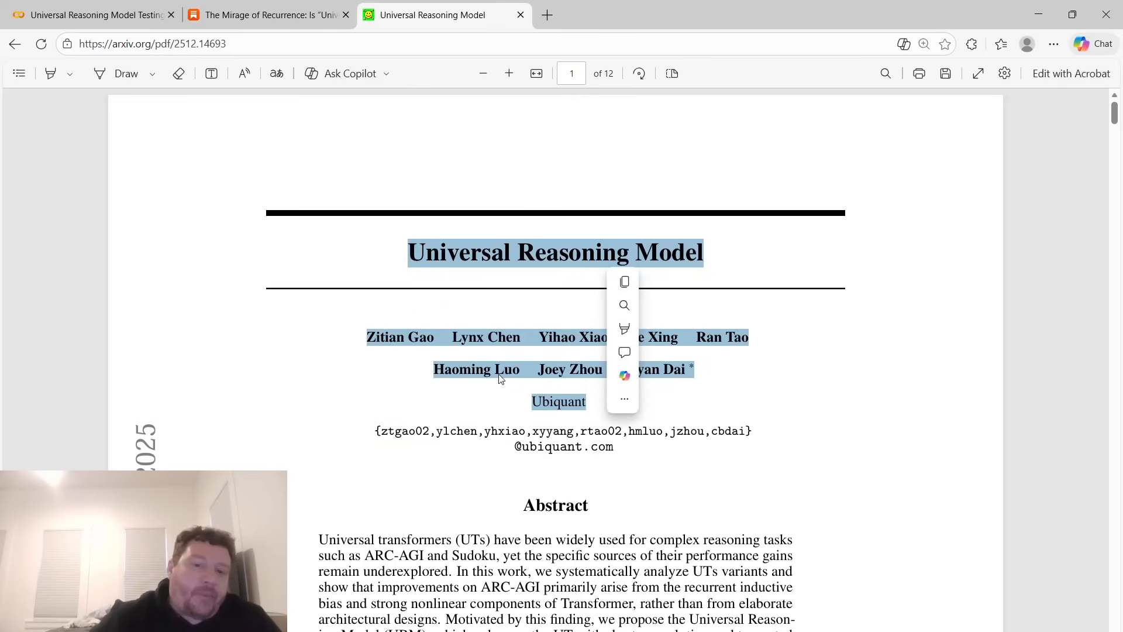
{"action": "left_click", "coordinate": [533, 444]}
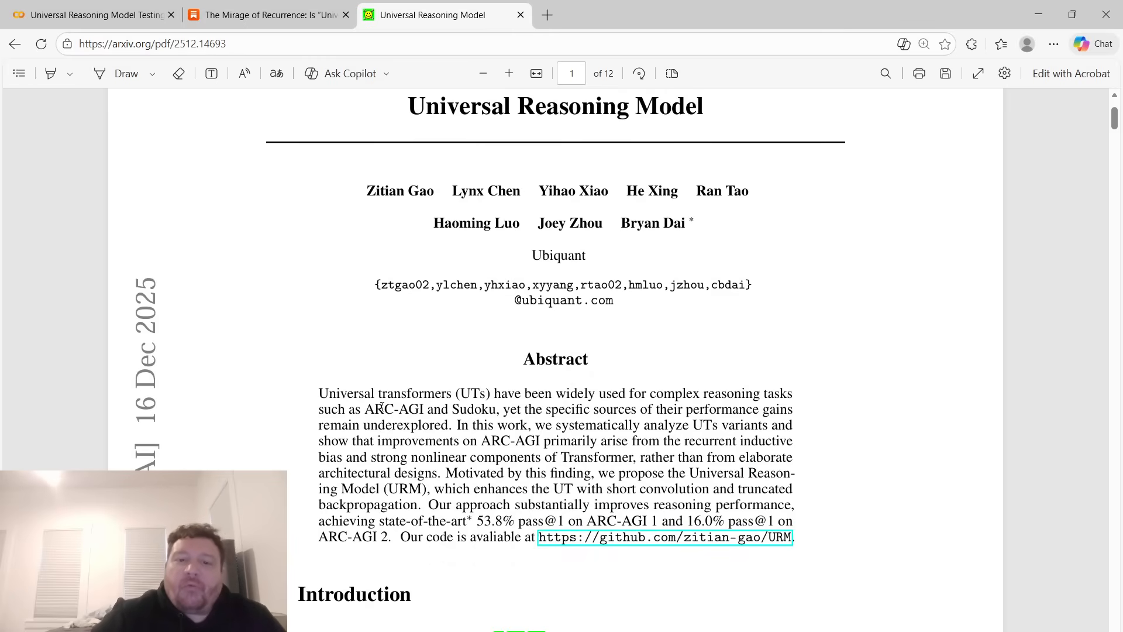
{"action": "left_click_drag", "start_coordinate": [371, 410], "coordinate": [497, 410]}
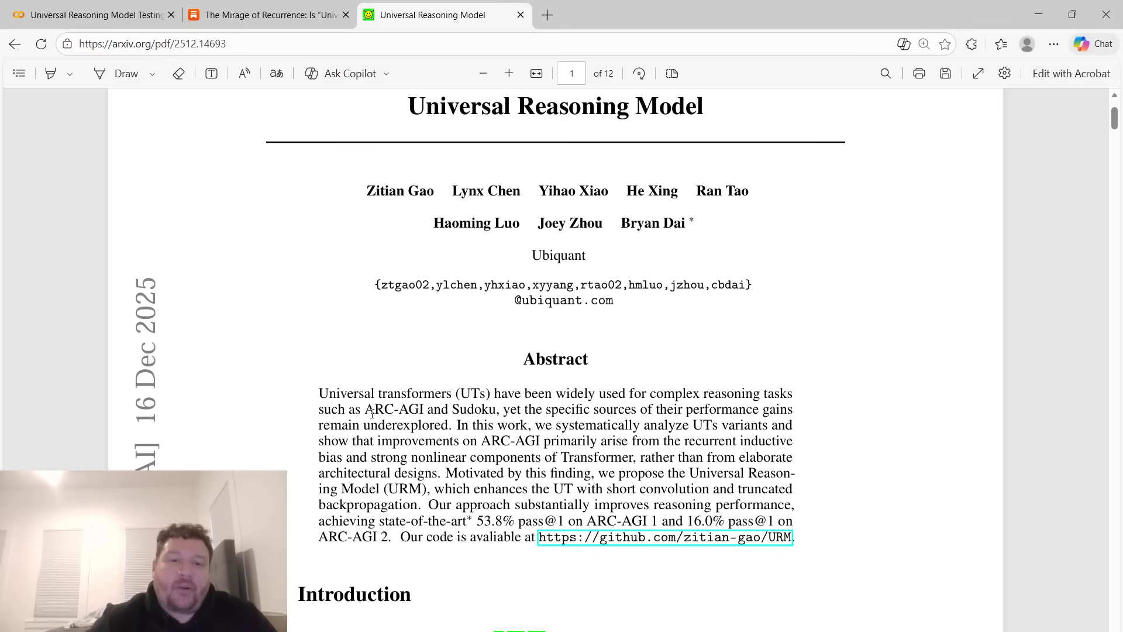
{"action": "left_click_drag", "start_coordinate": [364, 409], "coordinate": [473, 410]}
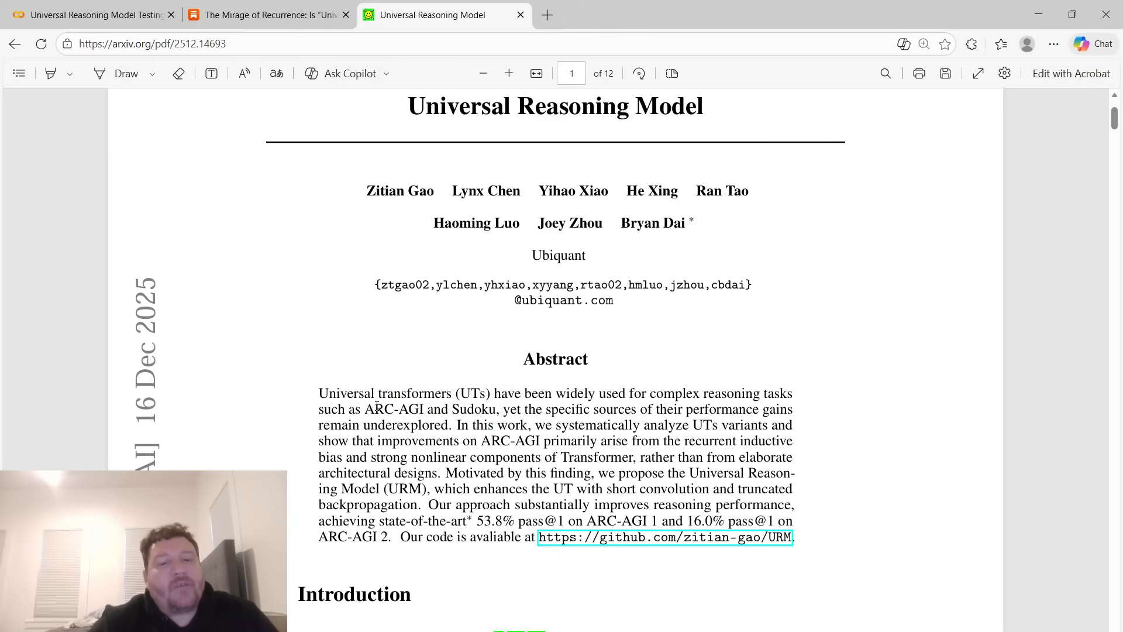
{"action": "left_click_drag", "start_coordinate": [364, 410], "coordinate": [496, 410]}
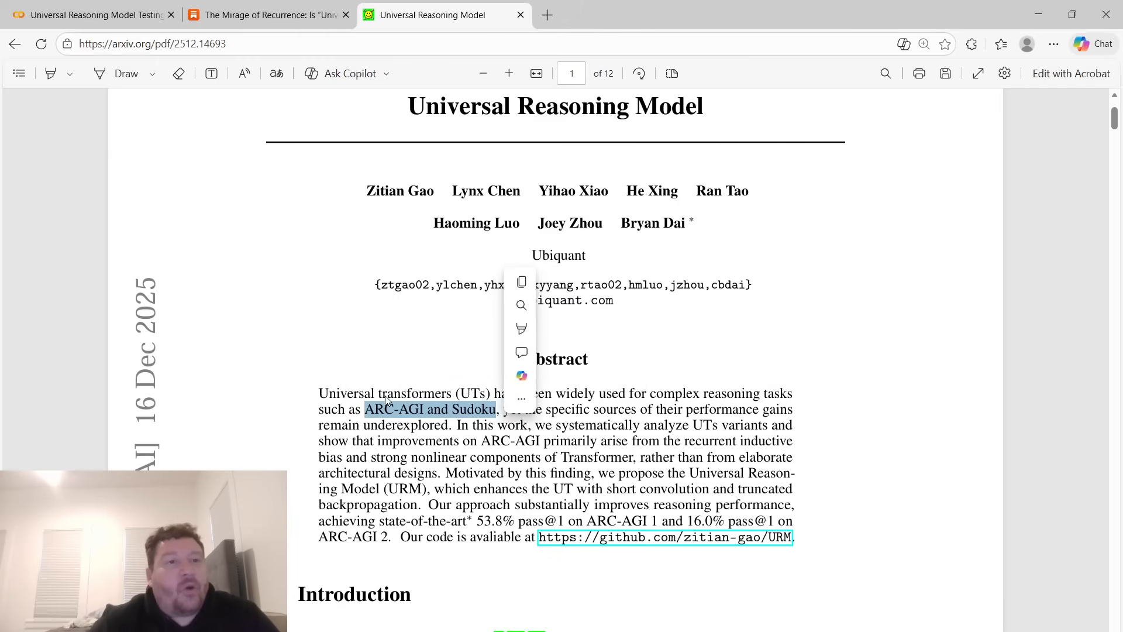
{"action": "mouse_move", "coordinate": [389, 398]}
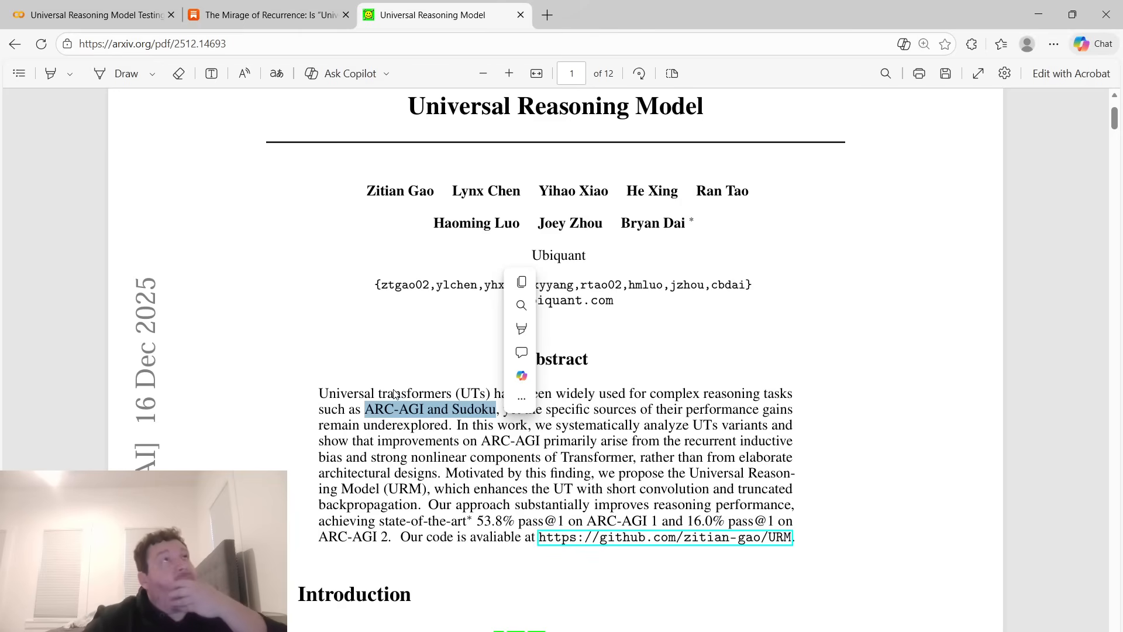
{"action": "left_click", "coordinate": [422, 84]}
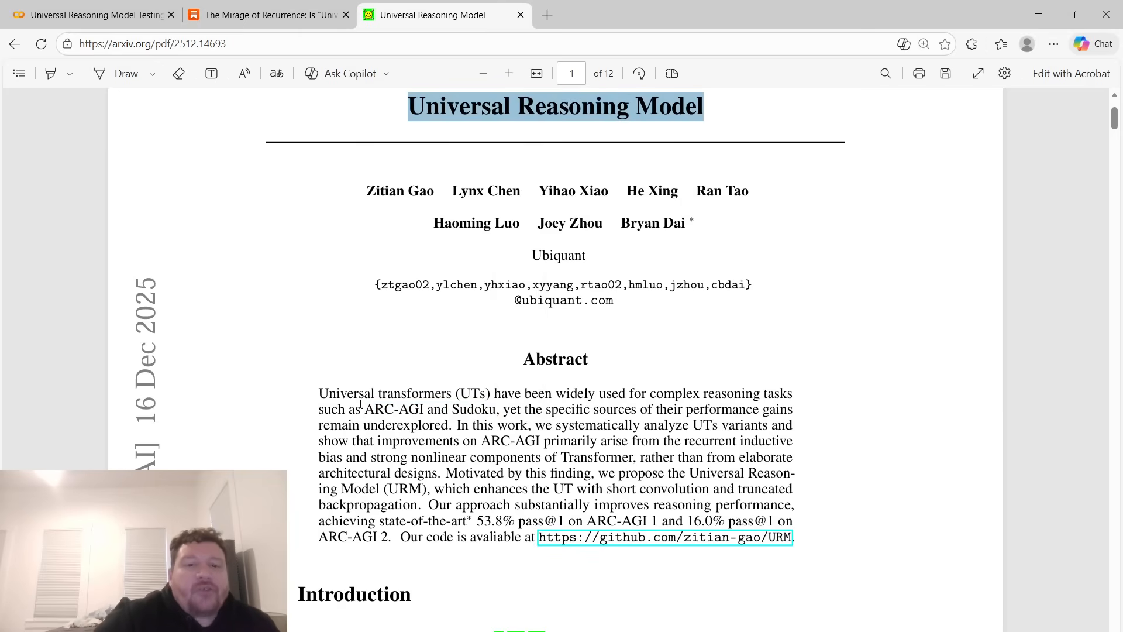
{"action": "left_click_drag", "start_coordinate": [364, 409], "coordinate": [499, 410]}
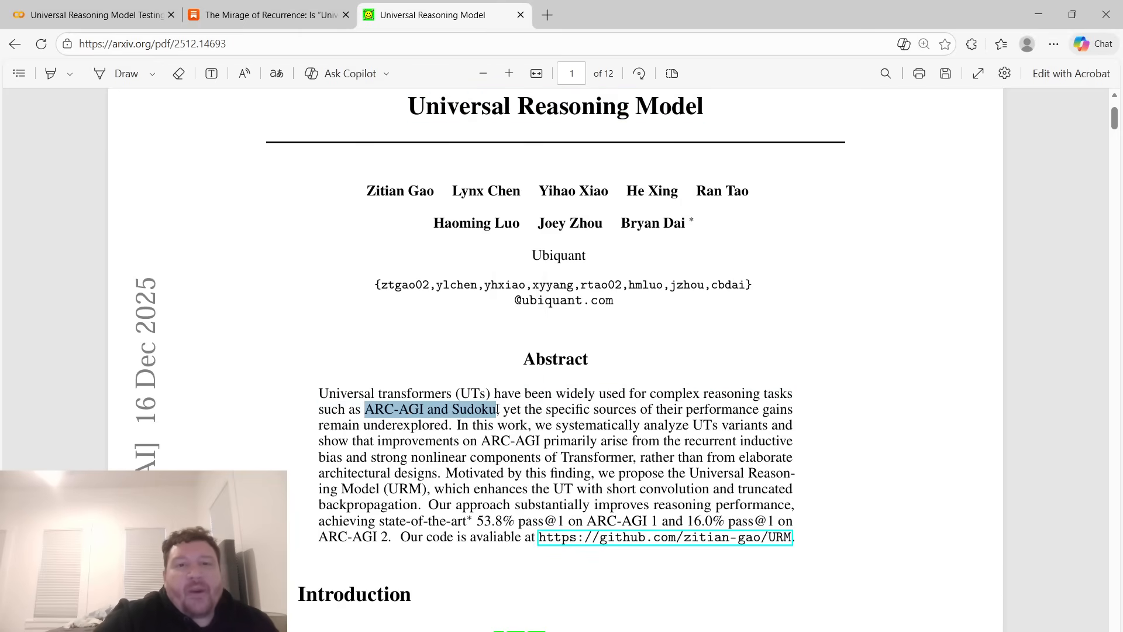
{"action": "left_click", "coordinate": [376, 410]}
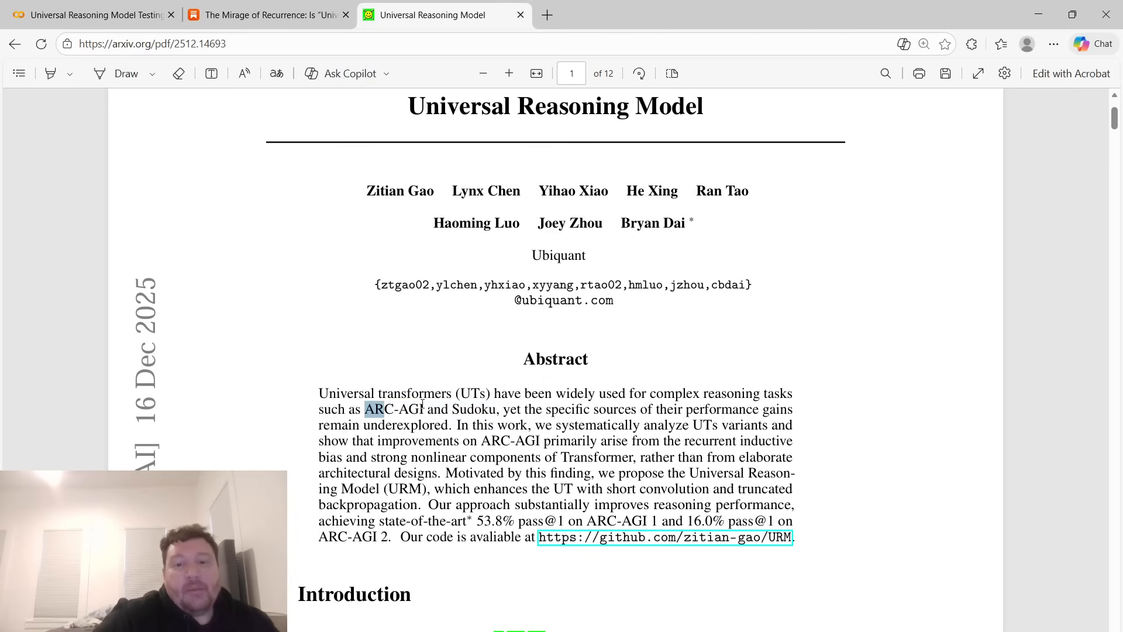
{"action": "left_click_drag", "start_coordinate": [363, 410], "coordinate": [500, 409]}
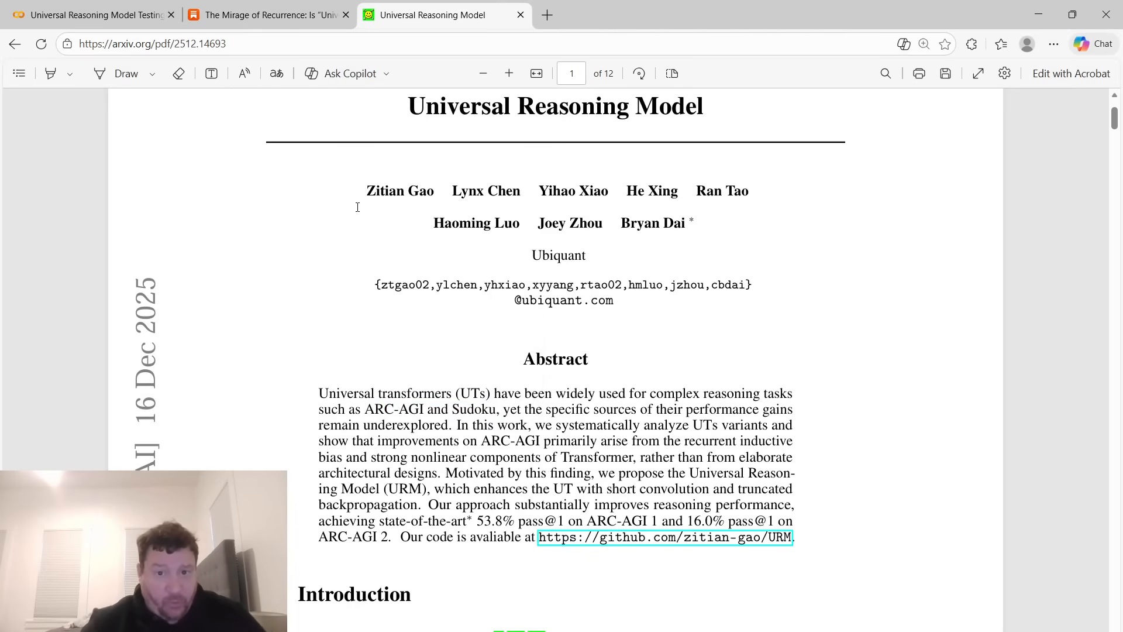
{"action": "mouse_move", "coordinate": [398, 167]}
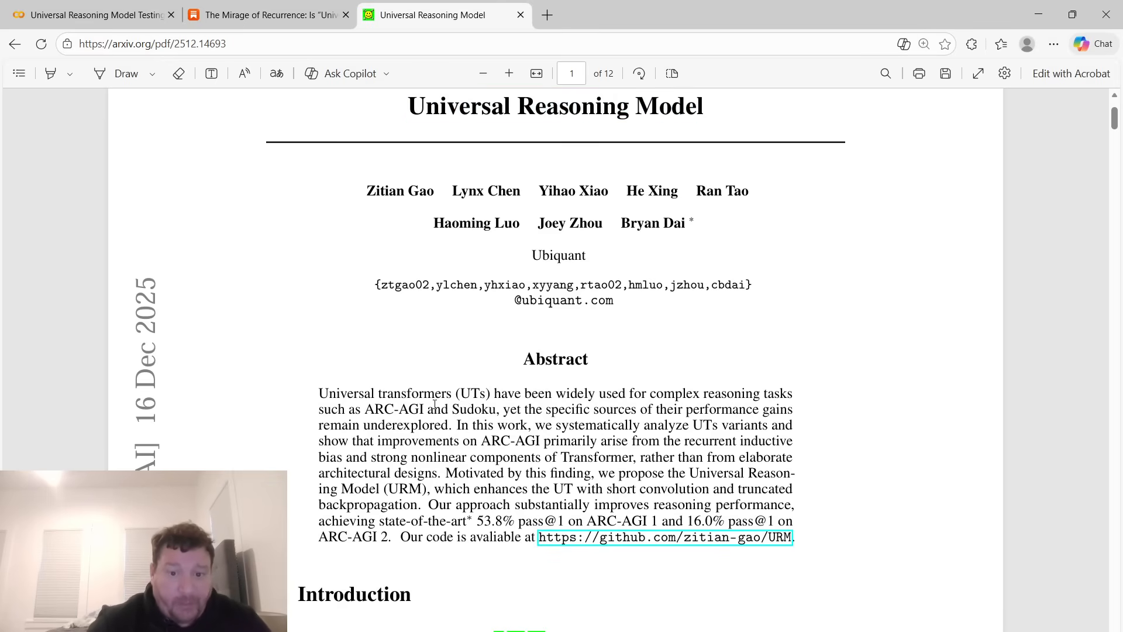
Scroll the paper down to Section 4.2 Main Results table on page 5.
{"action": "scroll", "scroll_direction": "down", "scroll_amount": 3}
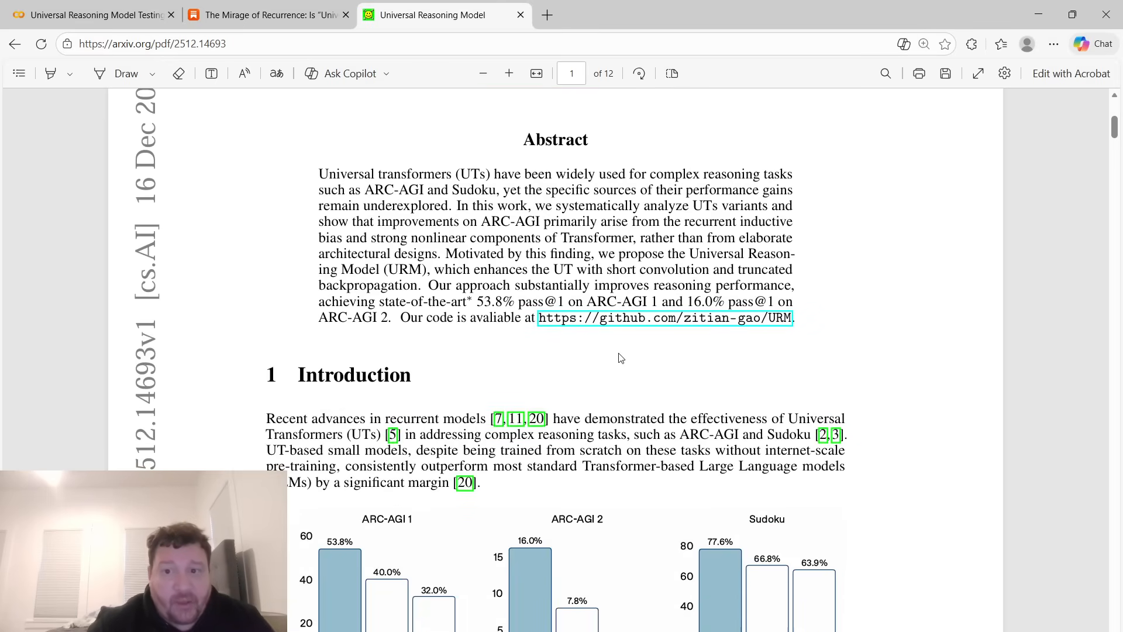
{"action": "scroll", "scroll_direction": "down", "scroll_amount": 3}
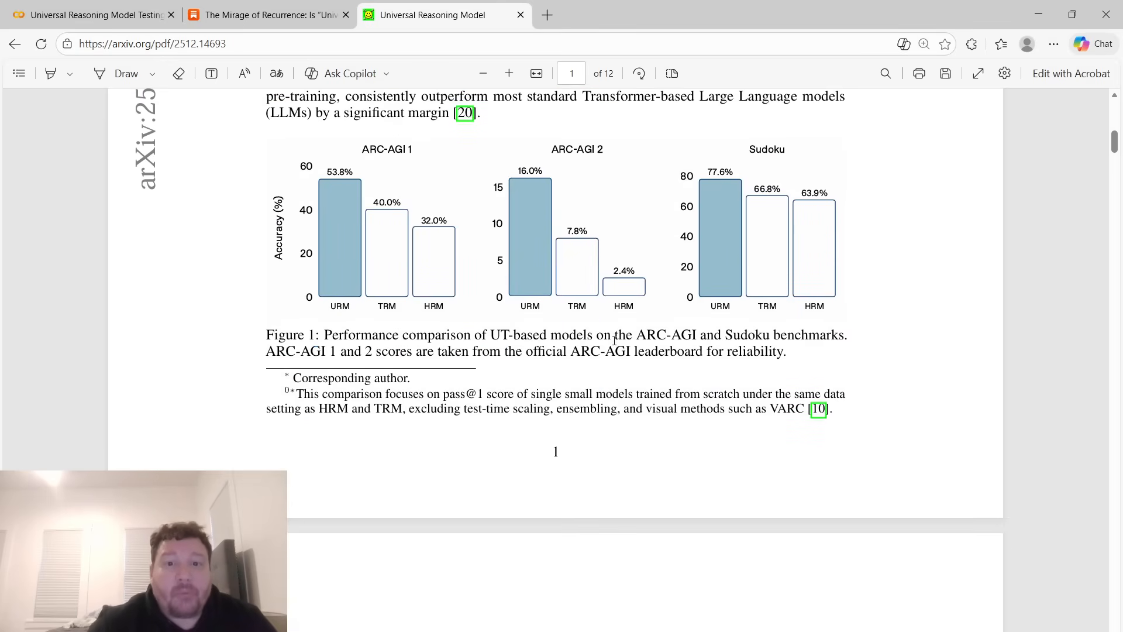
{"action": "scroll", "scroll_direction": "down", "scroll_amount": 3}
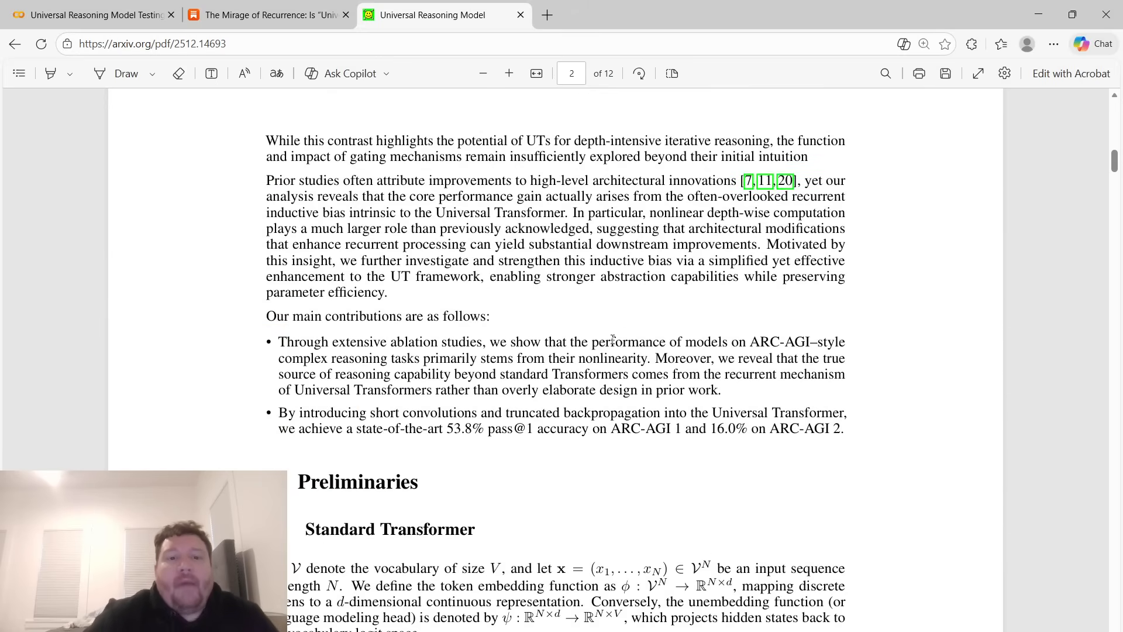
{"action": "scroll", "scroll_direction": "down", "scroll_amount": 3}
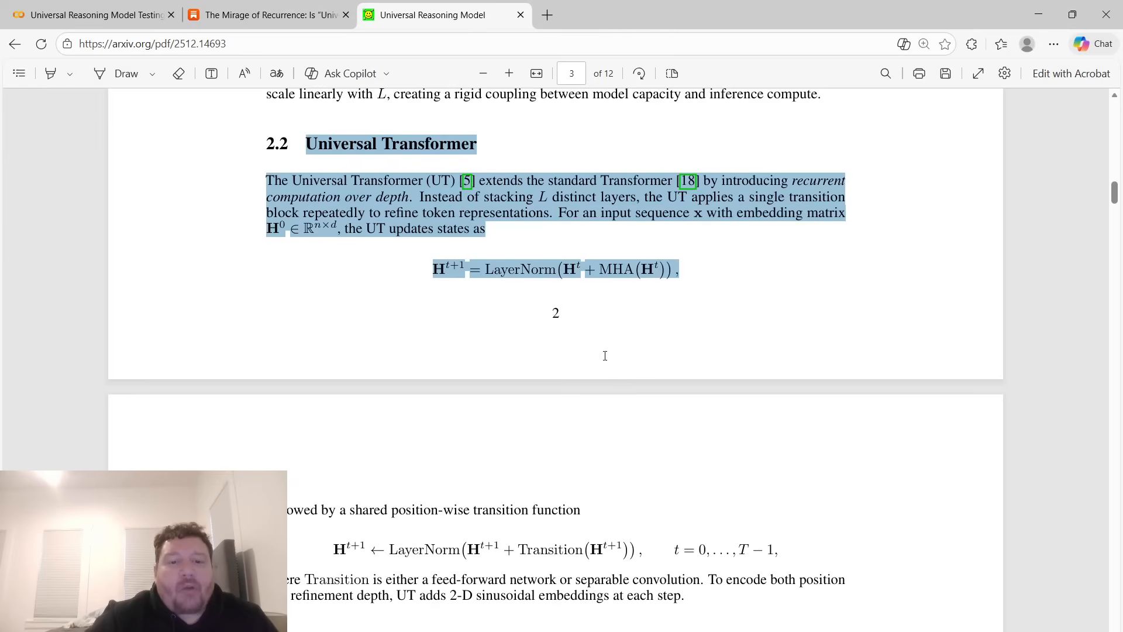
{"action": "scroll", "scroll_direction": "down", "scroll_amount": 3}
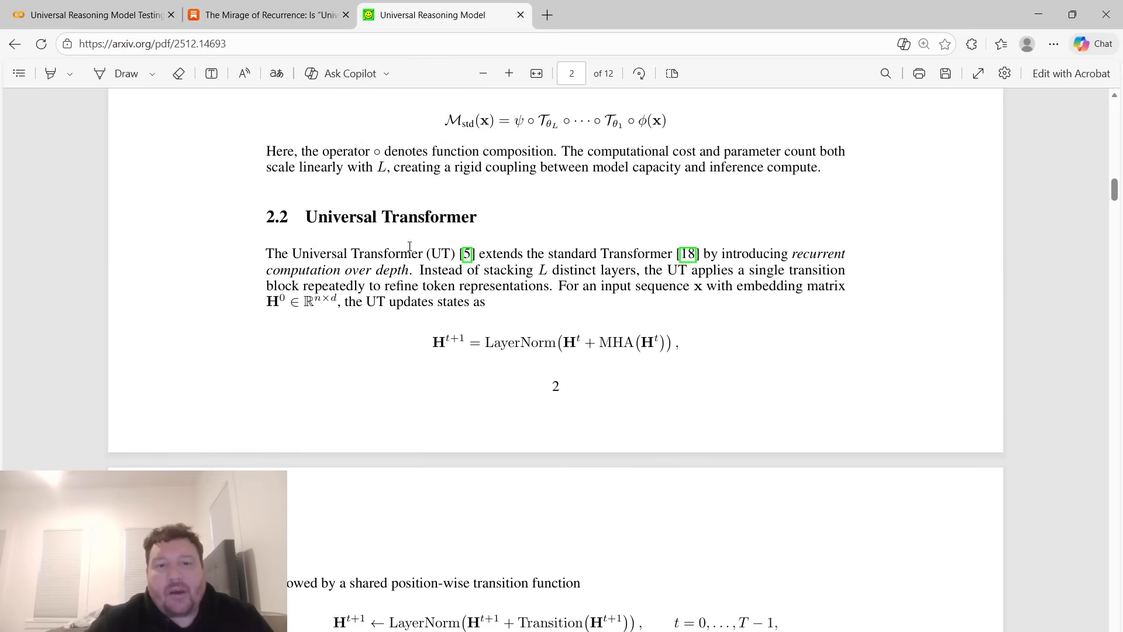
{"action": "scroll", "scroll_direction": "down", "scroll_amount": 3}
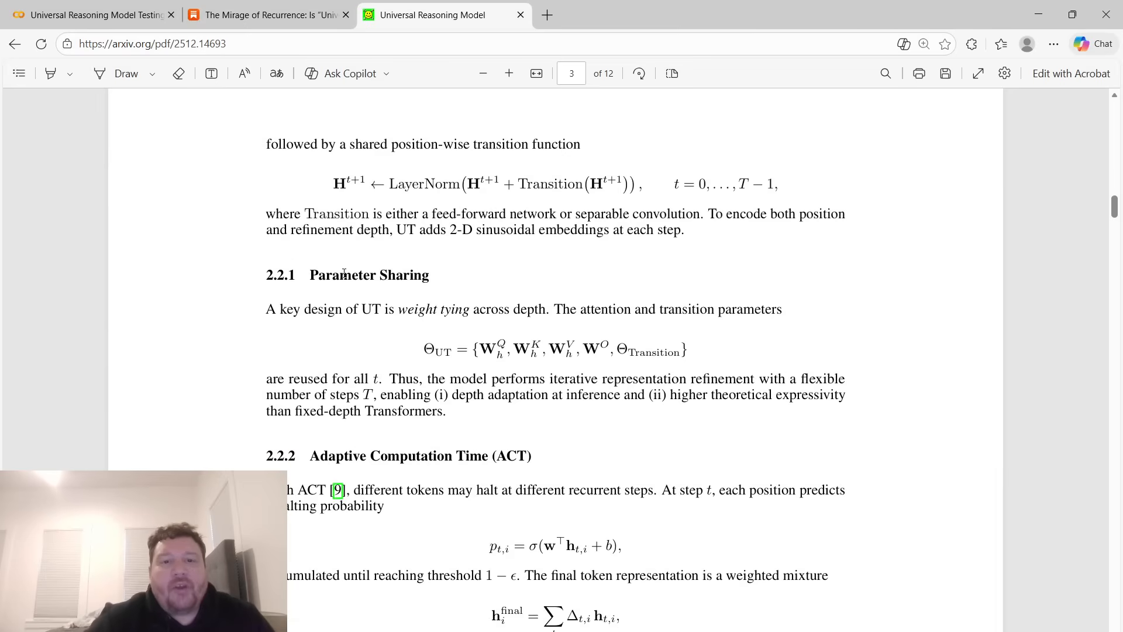
{"action": "scroll", "scroll_direction": "down", "scroll_amount": 3}
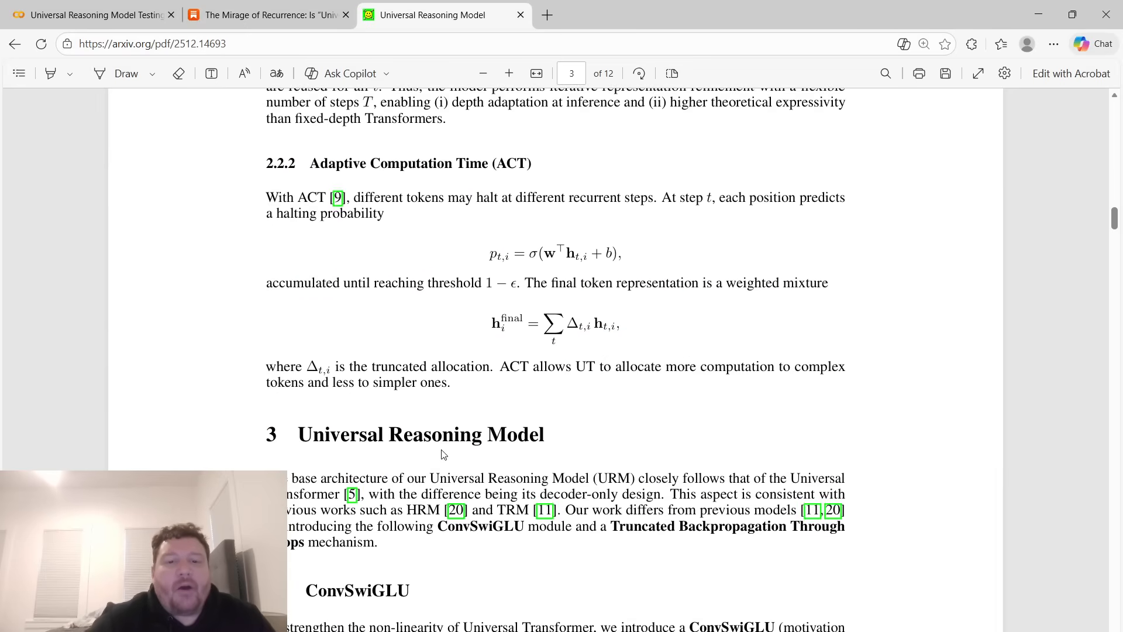
{"action": "scroll", "scroll_direction": "down", "scroll_amount": 3}
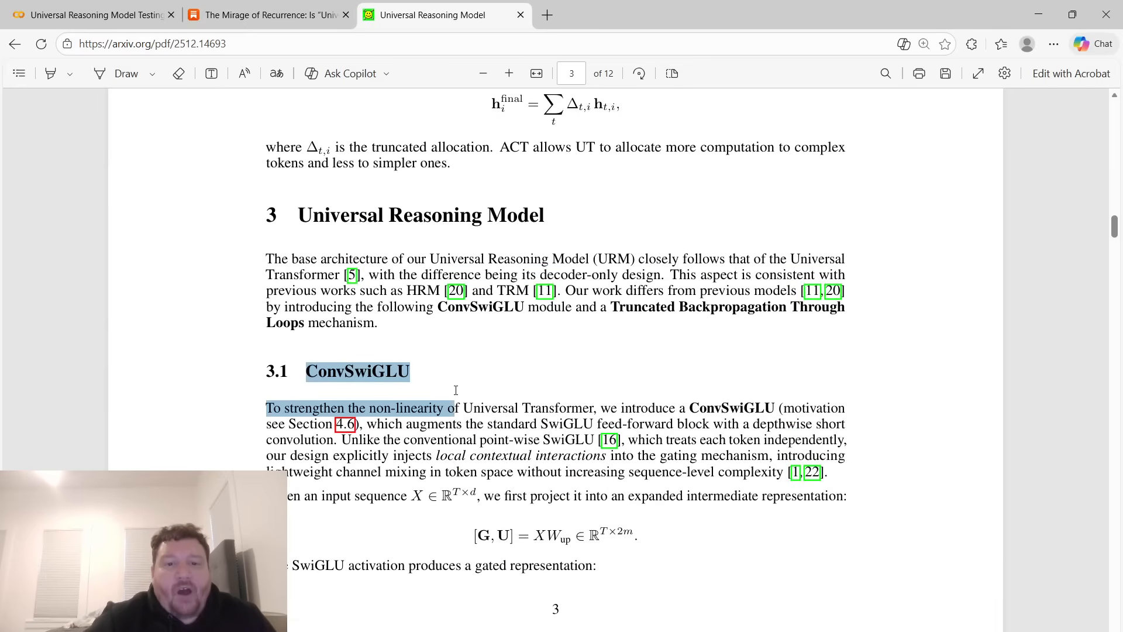
{"action": "scroll", "scroll_direction": "down", "scroll_amount": 3}
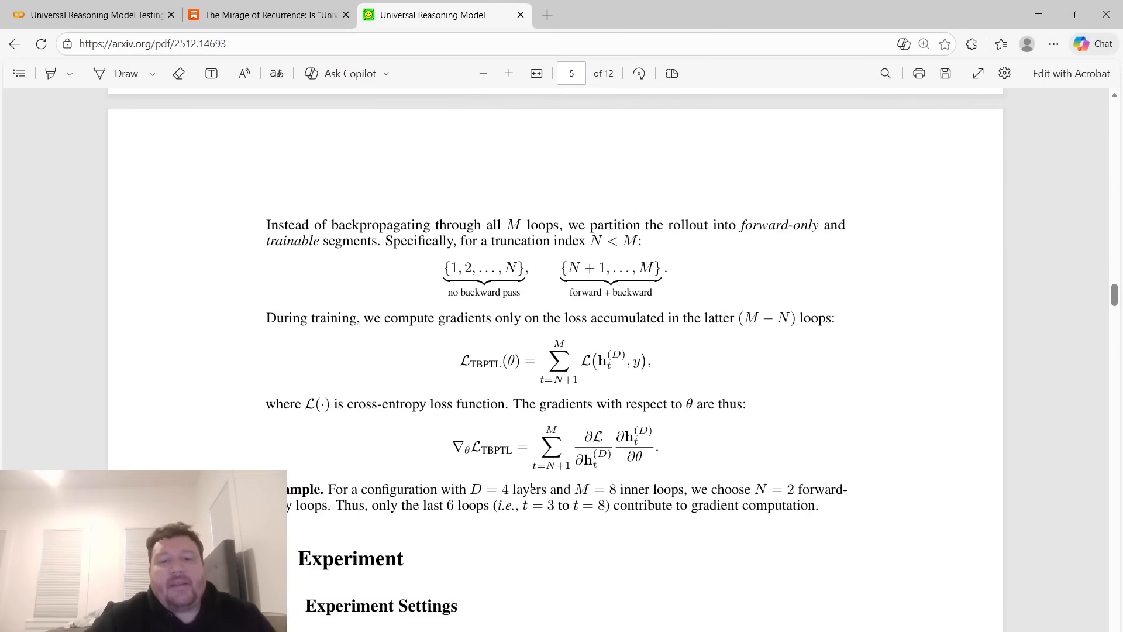
{"action": "scroll", "scroll_direction": "down", "scroll_amount": 3}
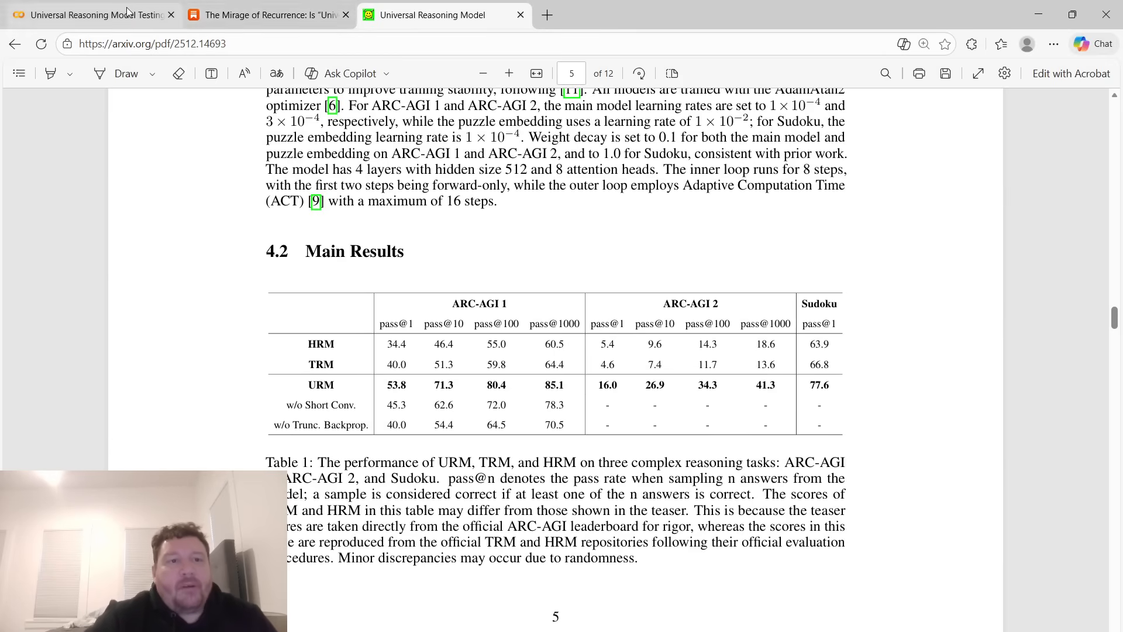
Switch between the Substack Mirage of Recurrence article and the paper's Main Results, ending on Substack.
{"action": "left_click", "coordinate": [267, 14]}
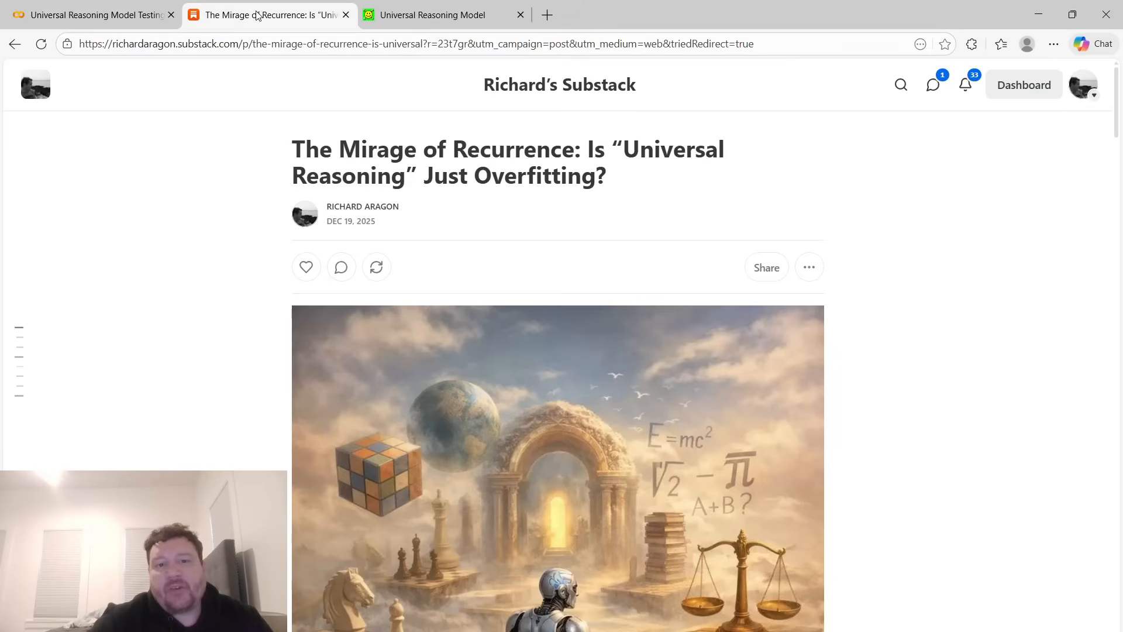
{"action": "left_click", "coordinate": [437, 14]}
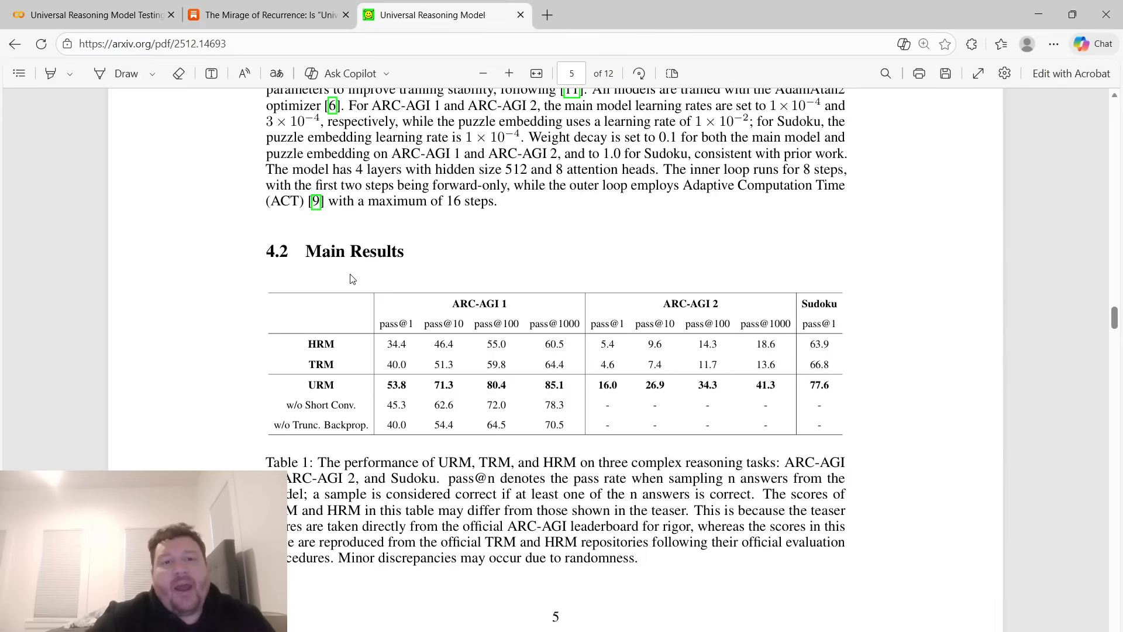
{"action": "left_click", "coordinate": [269, 14]}
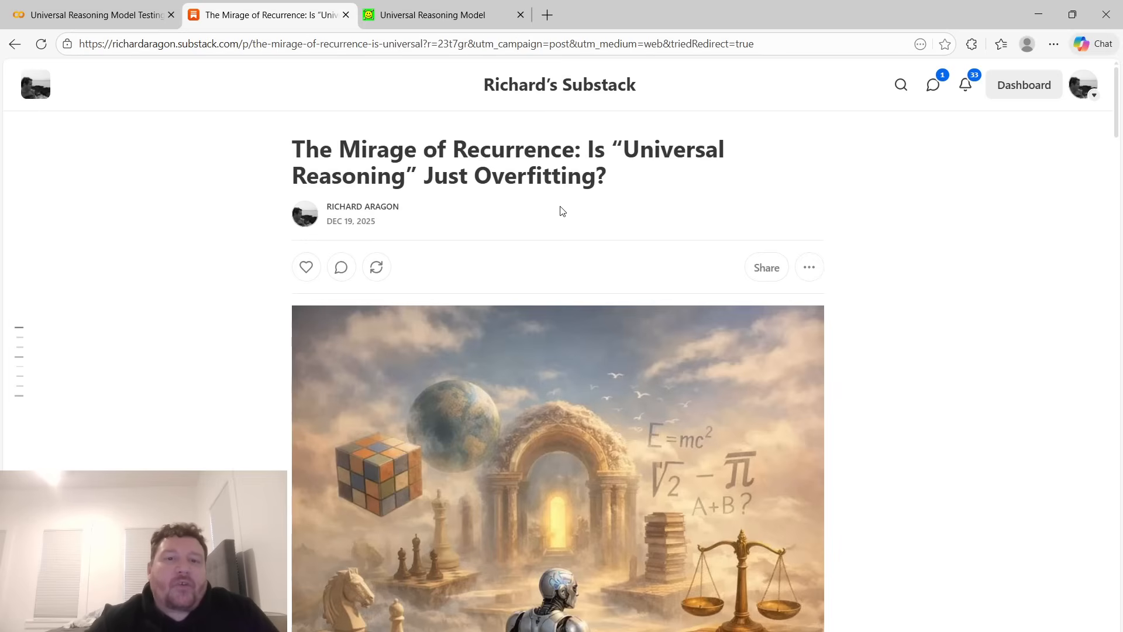
{"action": "scroll", "scroll_direction": "down", "scroll_amount": 3}
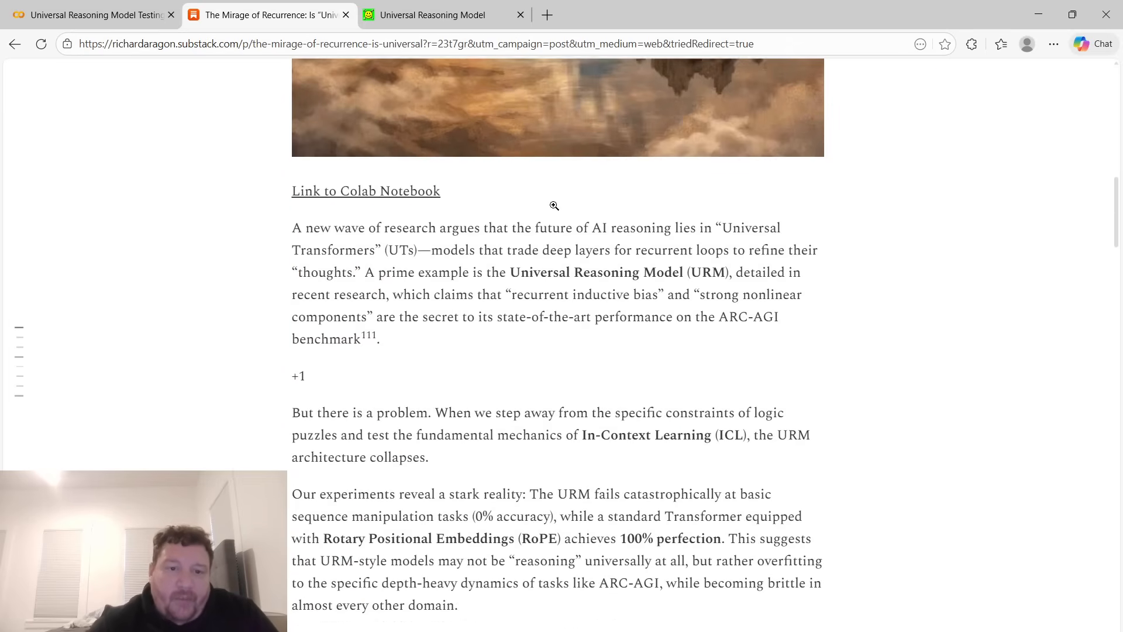
{"action": "scroll", "scroll_direction": "down", "scroll_amount": 3}
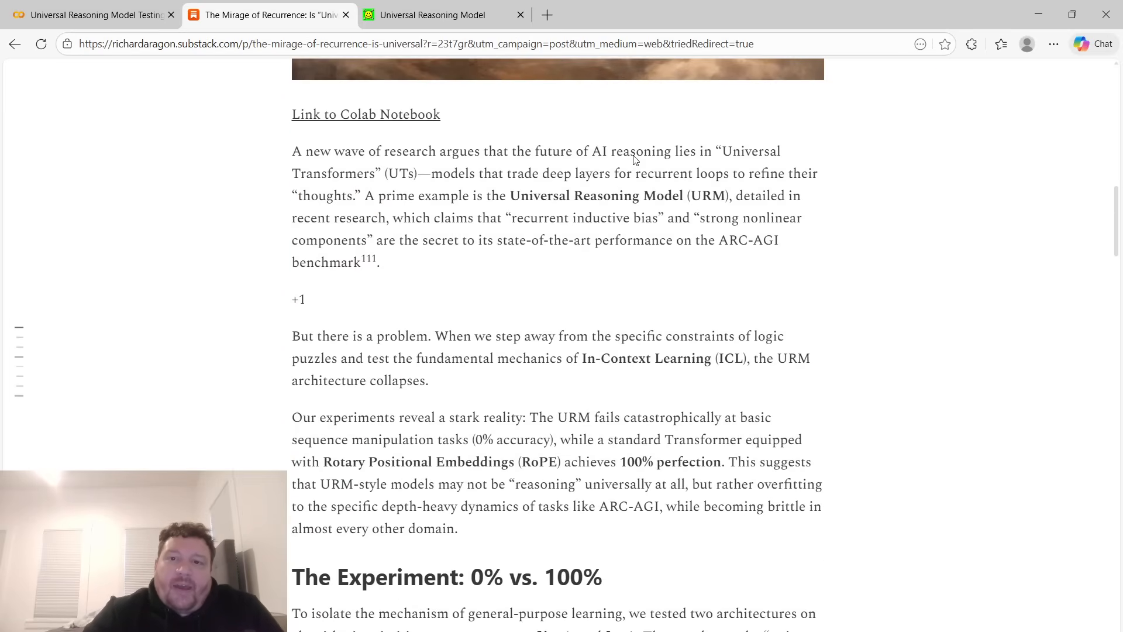
{"action": "mouse_move", "coordinate": [408, 137]}
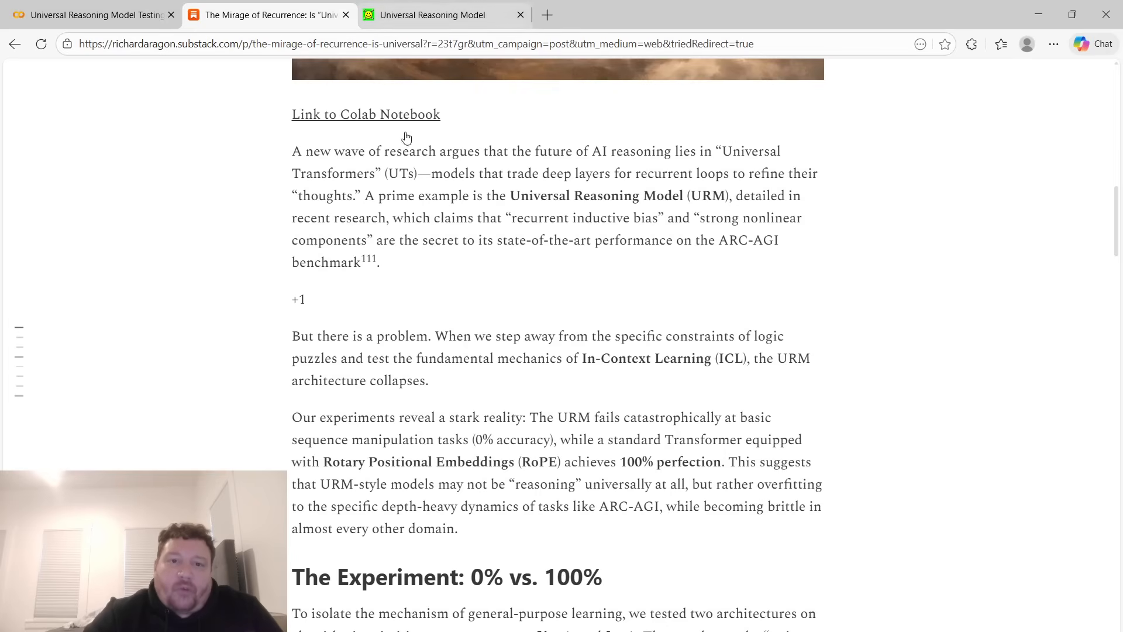
{"action": "mouse_move", "coordinate": [538, 199]}
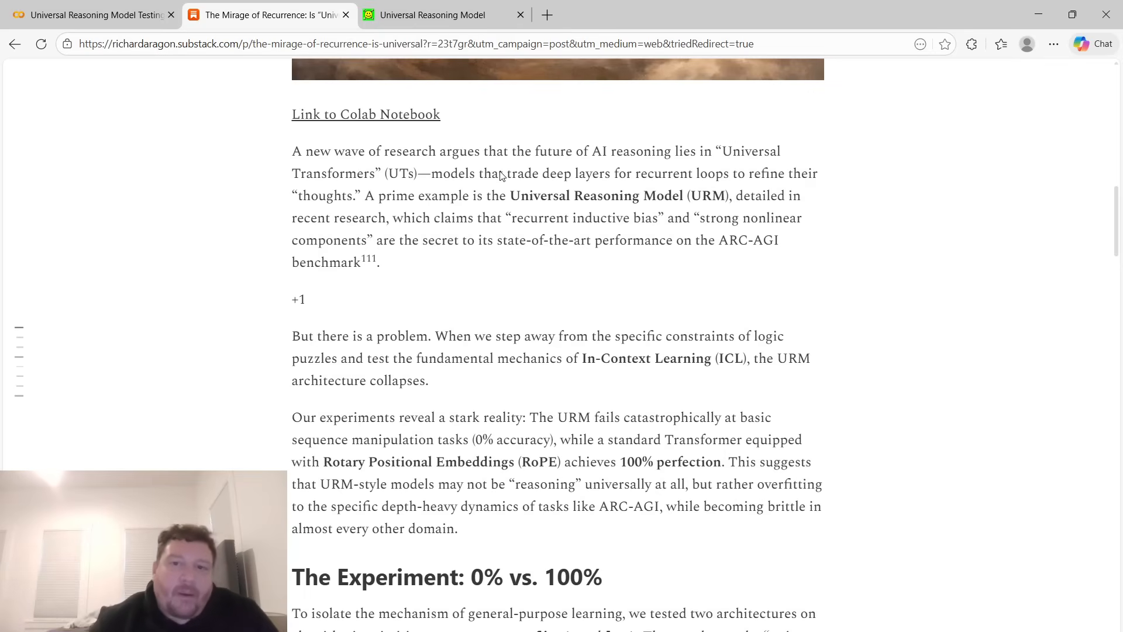
{"action": "mouse_move", "coordinate": [709, 177]}
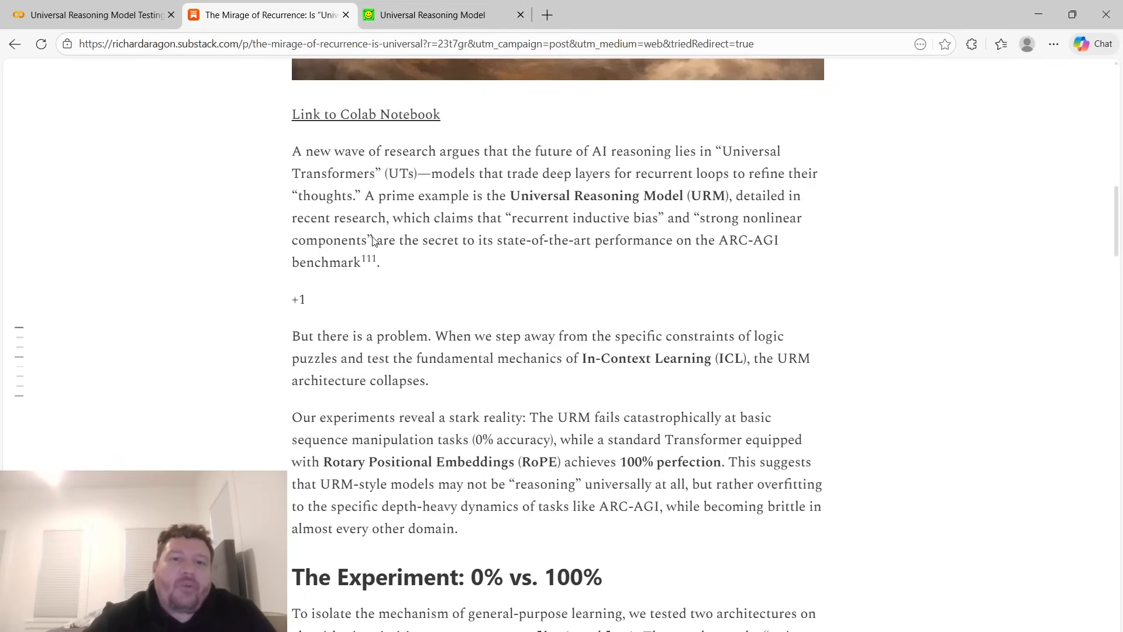
{"action": "mouse_move", "coordinate": [445, 260]}
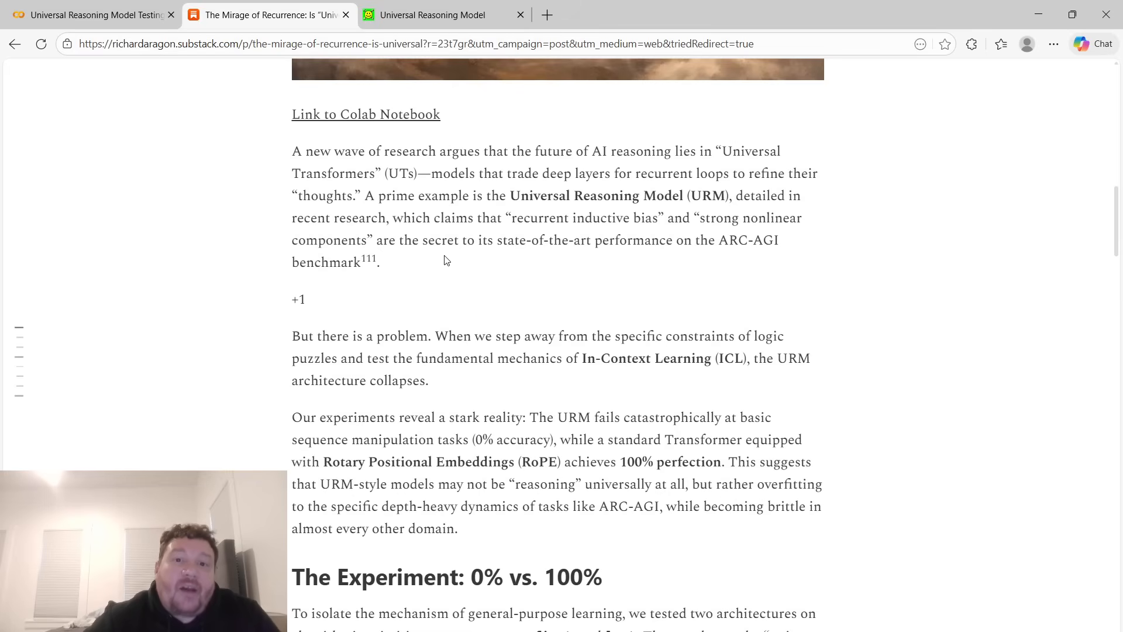
{"action": "scroll", "scroll_direction": "down", "scroll_amount": 3}
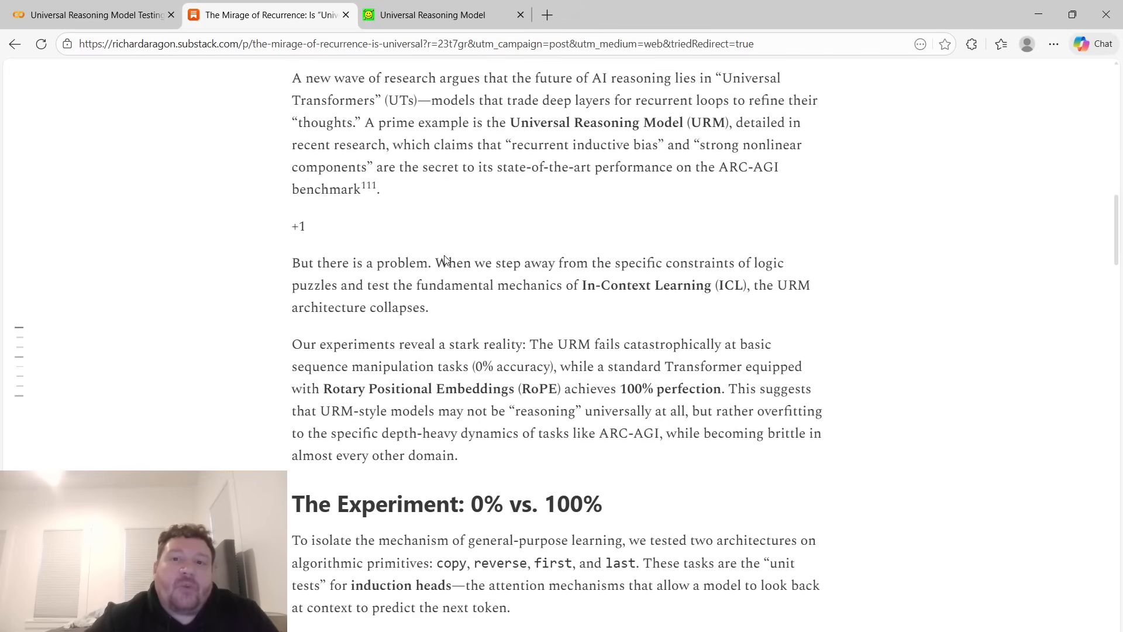
{"action": "scroll", "scroll_direction": "down", "scroll_amount": 3}
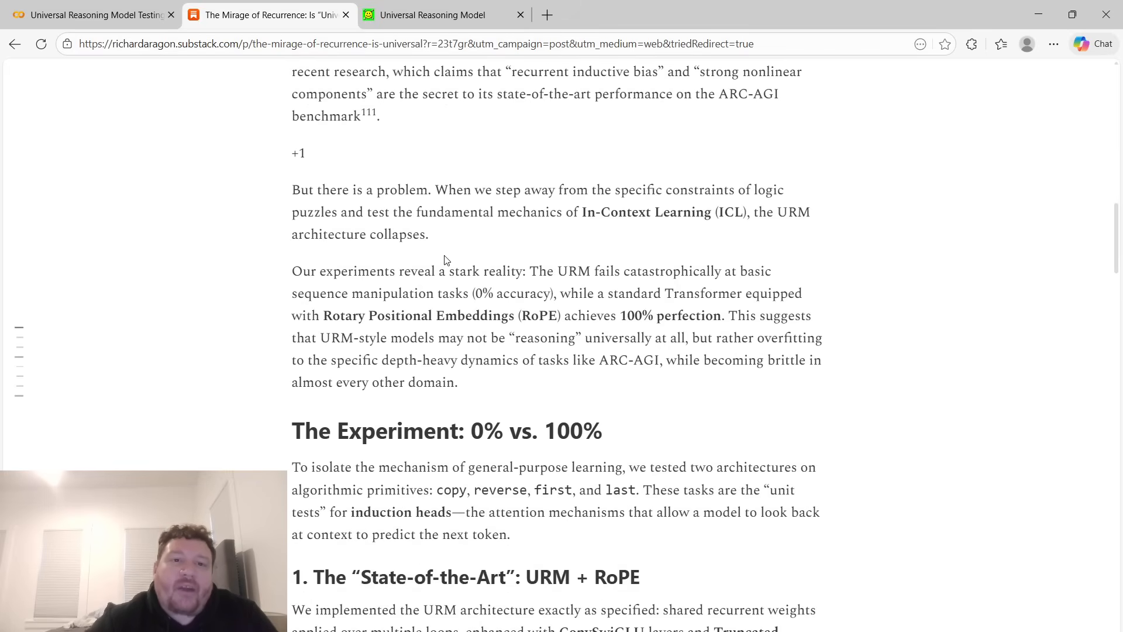
{"action": "scroll", "scroll_direction": "down", "scroll_amount": 3}
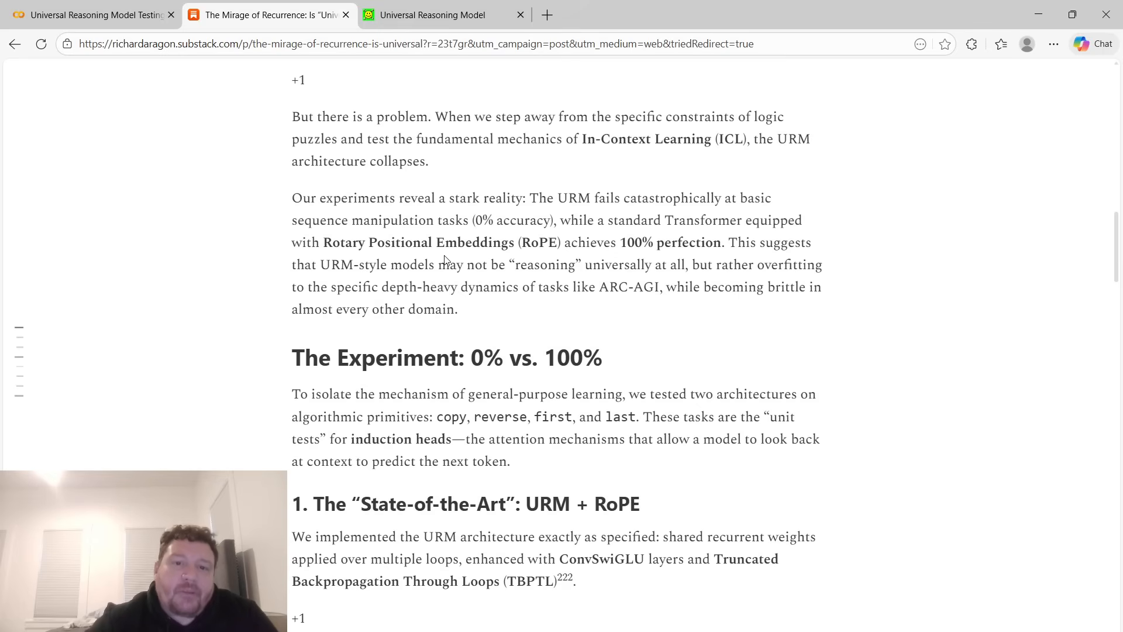
{"action": "mouse_move", "coordinate": [440, 260]}
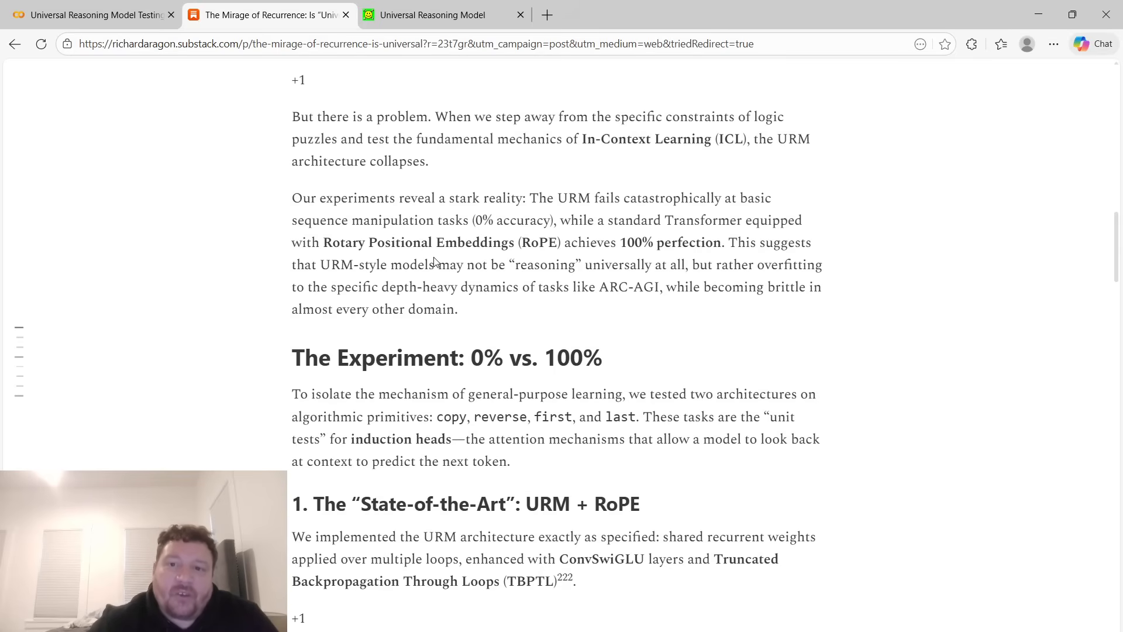
{"action": "mouse_move", "coordinate": [481, 169]}
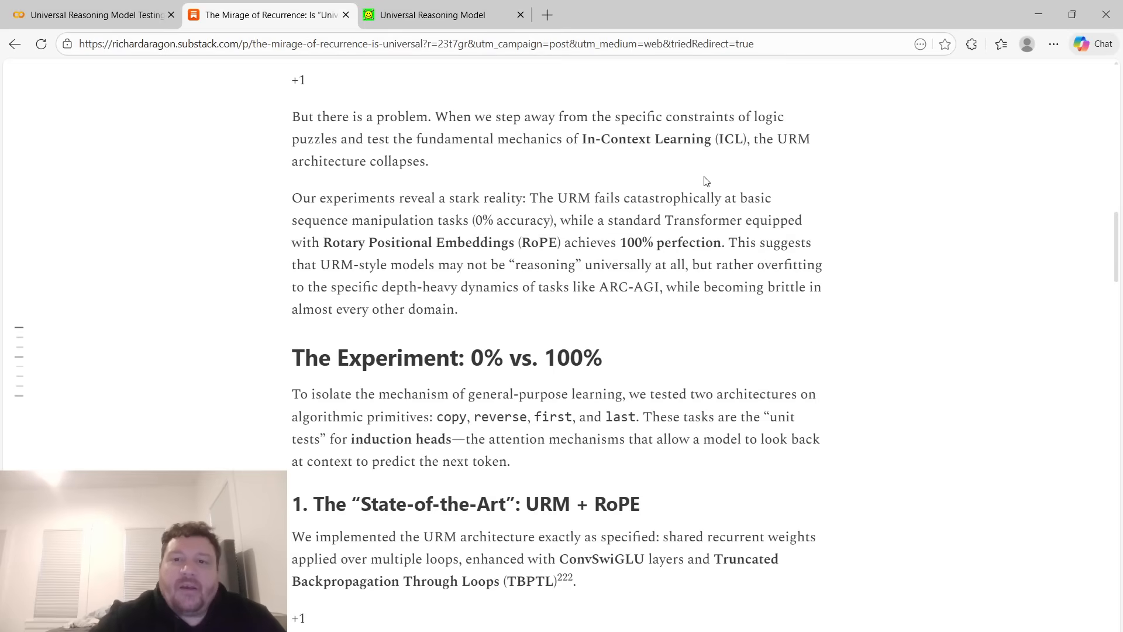
{"action": "mouse_move", "coordinate": [703, 178]}
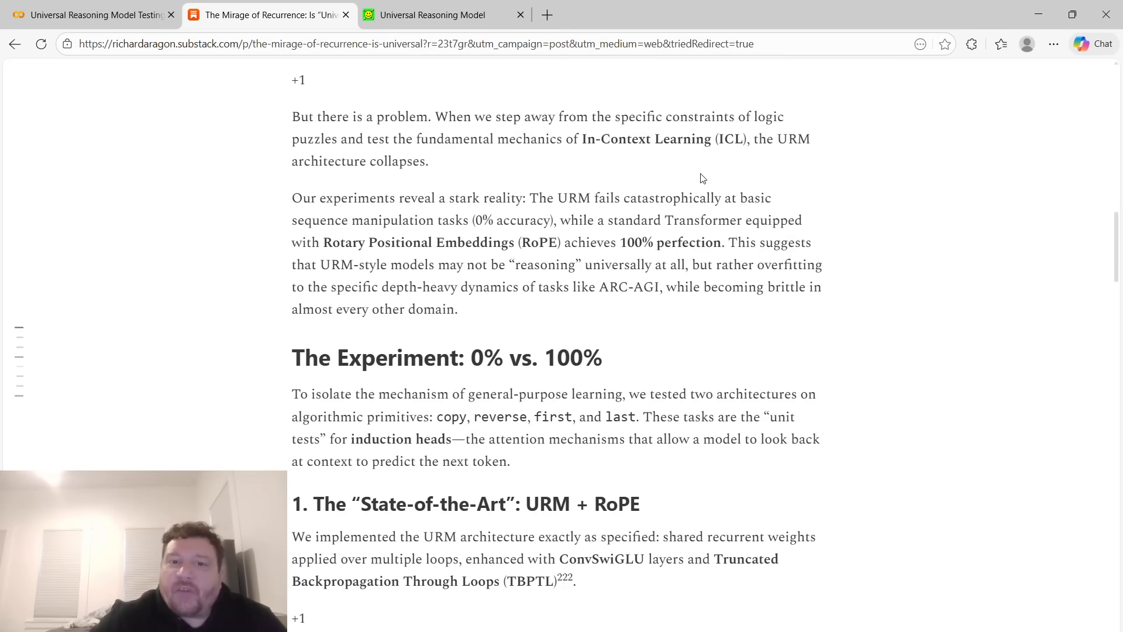
{"action": "mouse_move", "coordinate": [642, 180]}
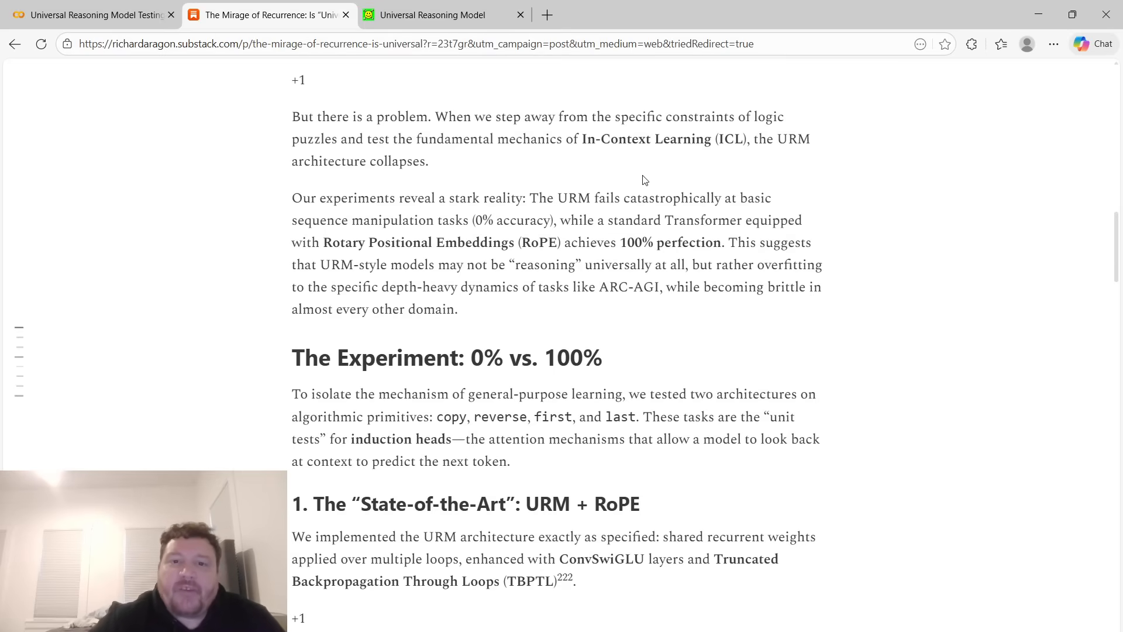
{"action": "double_click", "coordinate": [499, 220]}
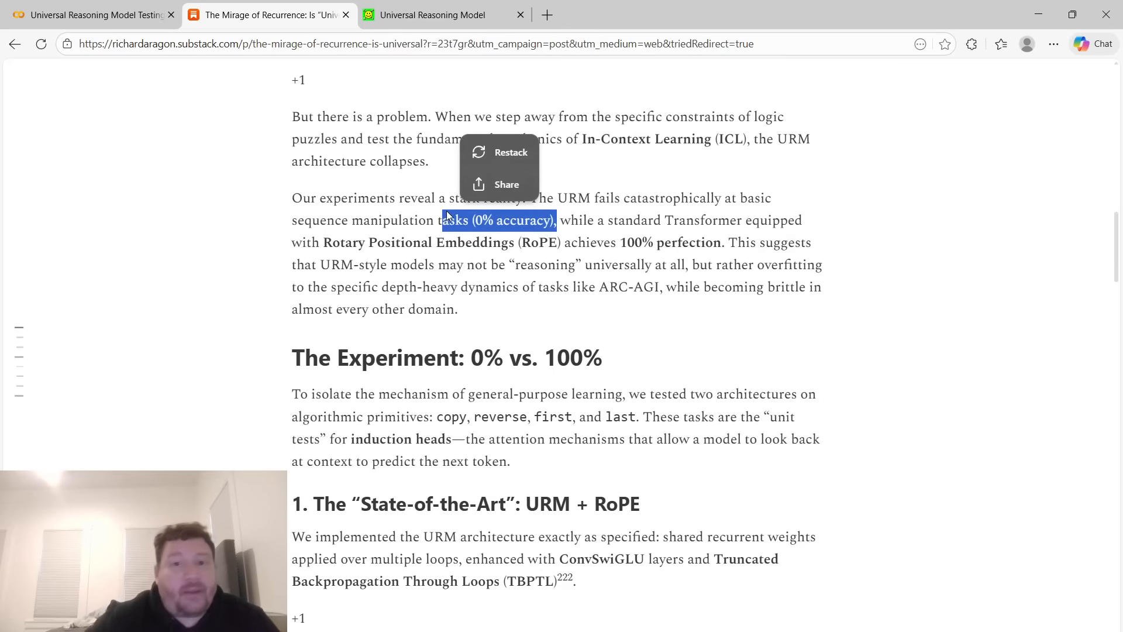
{"action": "left_click", "coordinate": [530, 198]}
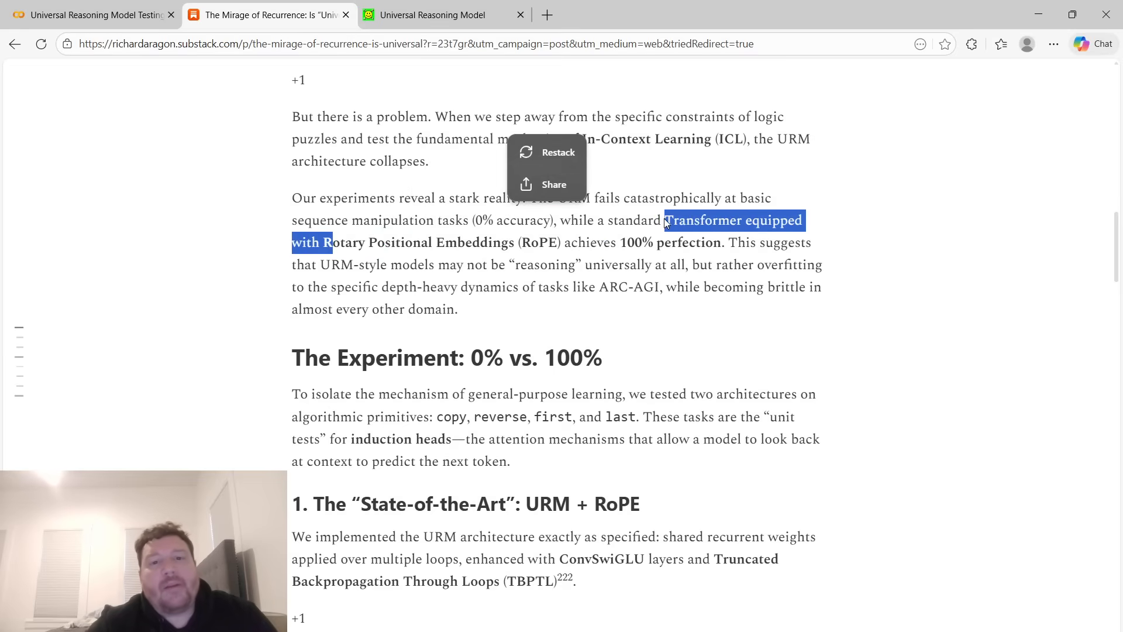
{"action": "left_click", "coordinate": [638, 248]}
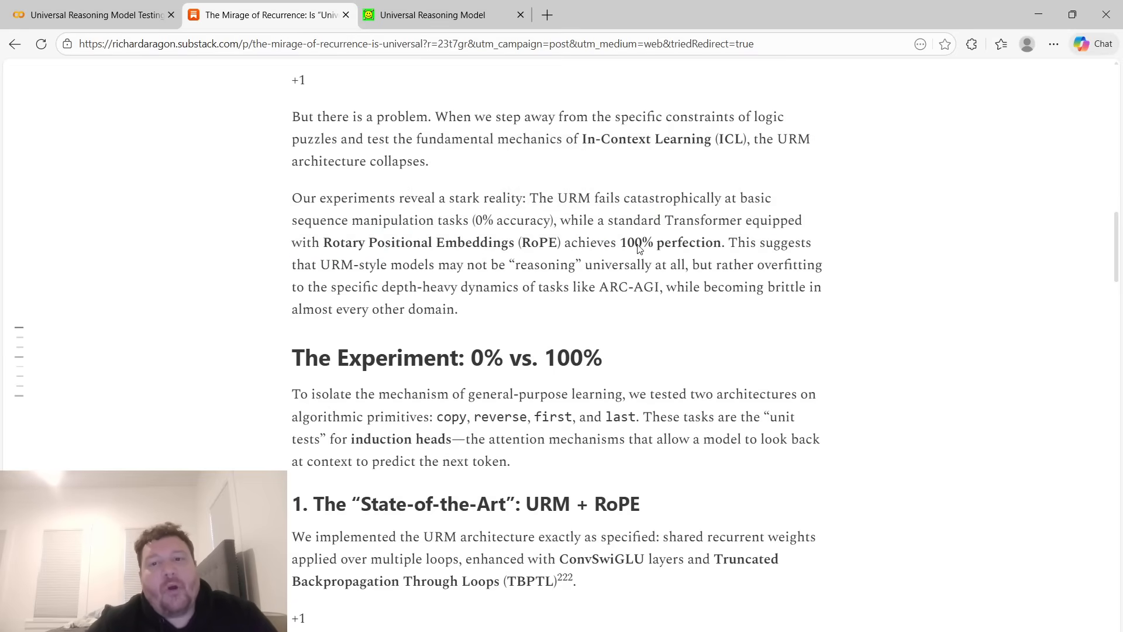
{"action": "mouse_move", "coordinate": [713, 254]}
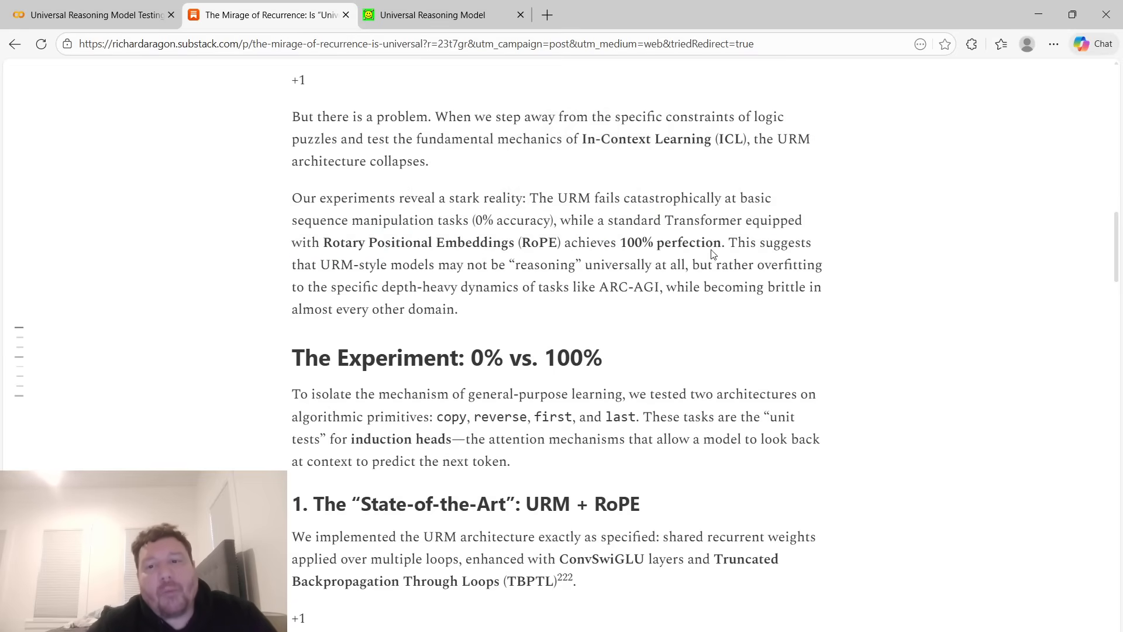
{"action": "mouse_move", "coordinate": [464, 269]}
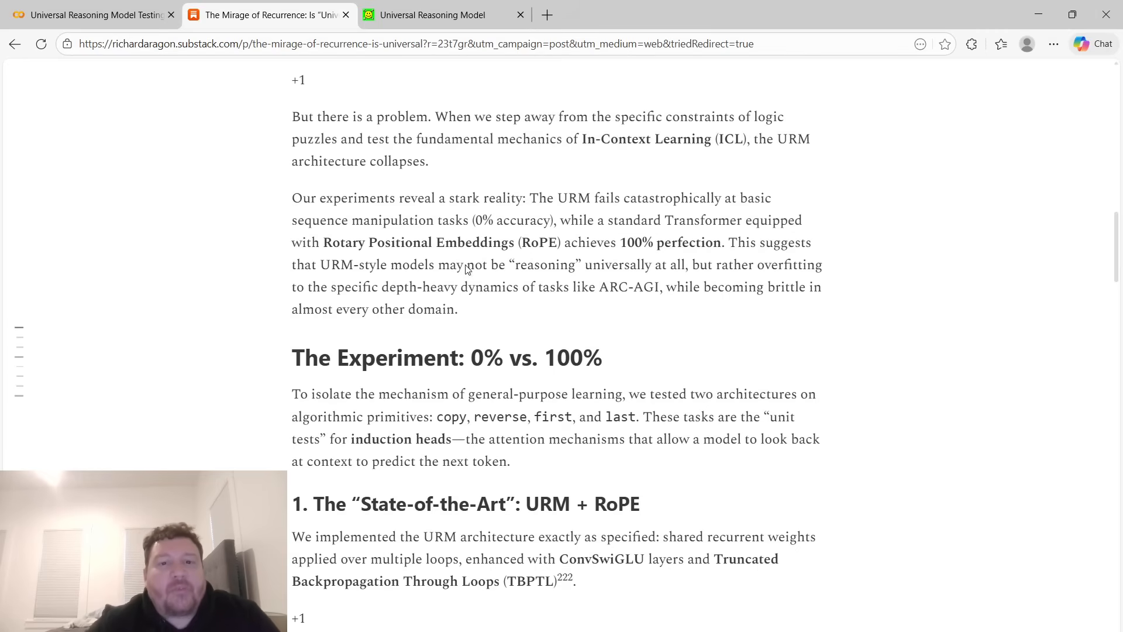
Scroll the Substack article down to The Experiment section, highlighting a passage on the way.
{"action": "scroll", "scroll_direction": "down", "scroll_amount": 3}
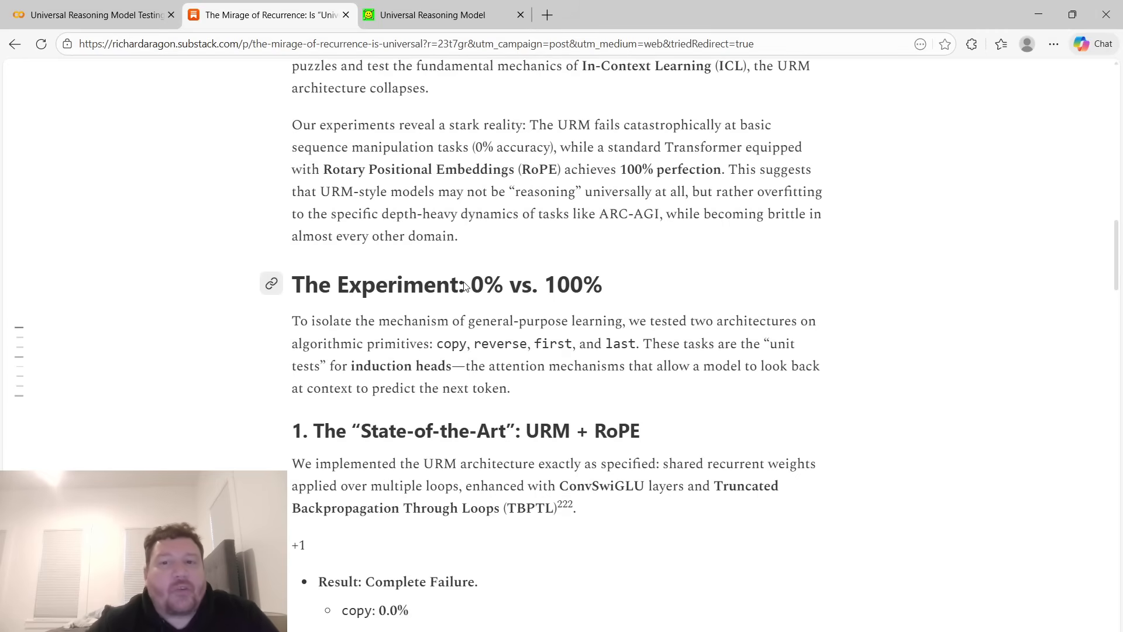
{"action": "scroll", "scroll_direction": "down", "scroll_amount": 3}
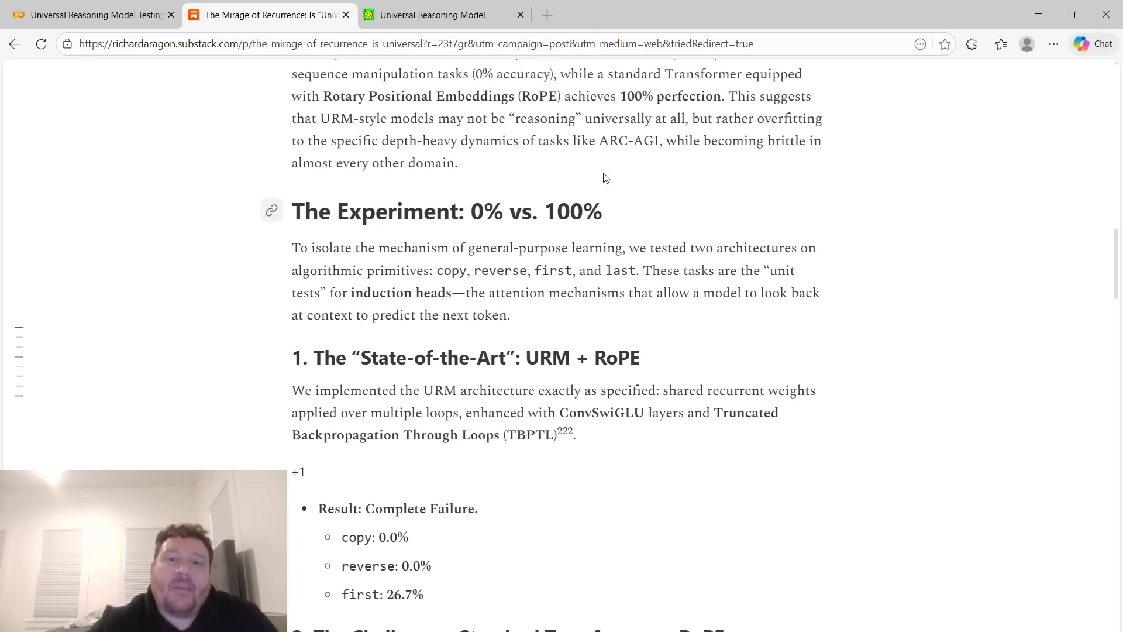
{"action": "left_click_drag", "start_coordinate": [599, 141], "coordinate": [458, 163]}
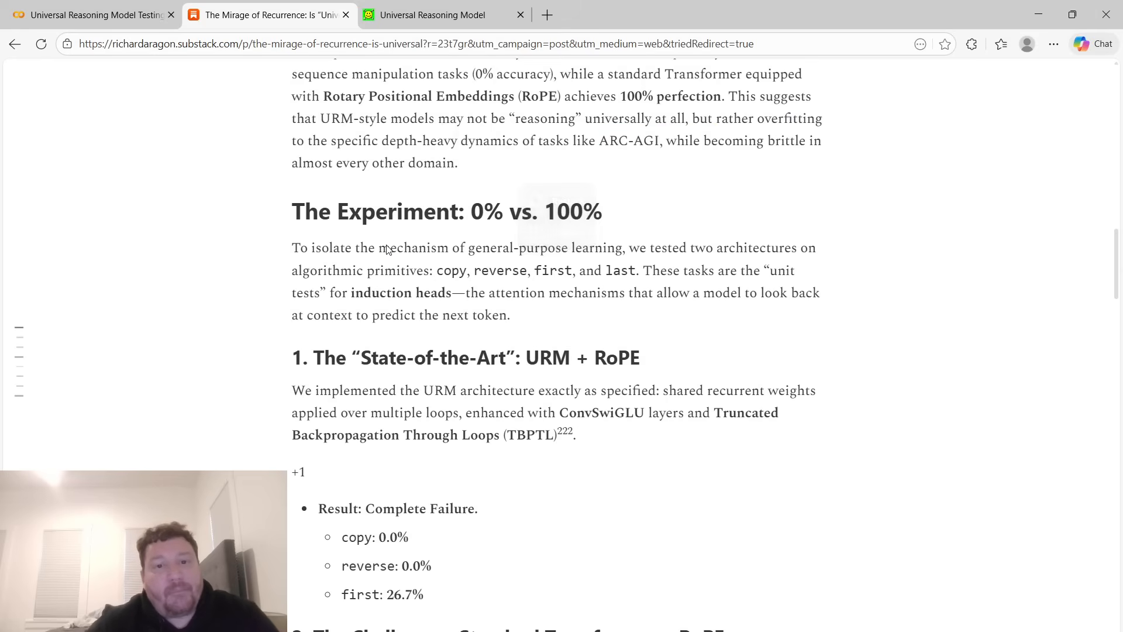
{"action": "mouse_move", "coordinate": [506, 202]}
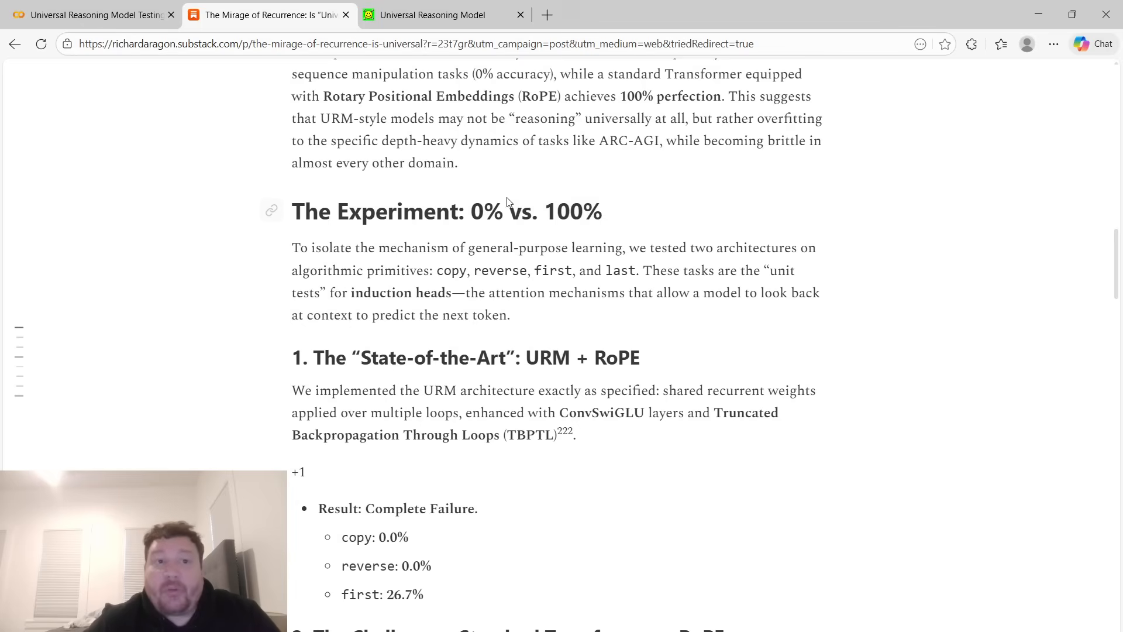
{"action": "scroll", "scroll_direction": "down", "scroll_amount": 3}
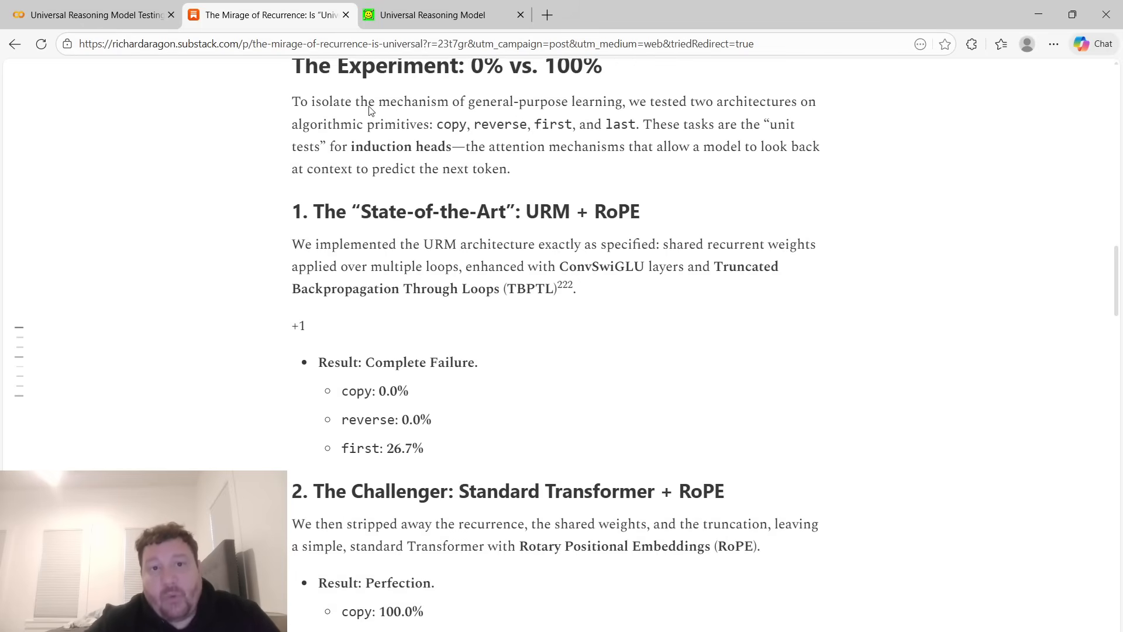
{"action": "mouse_move", "coordinate": [489, 126]}
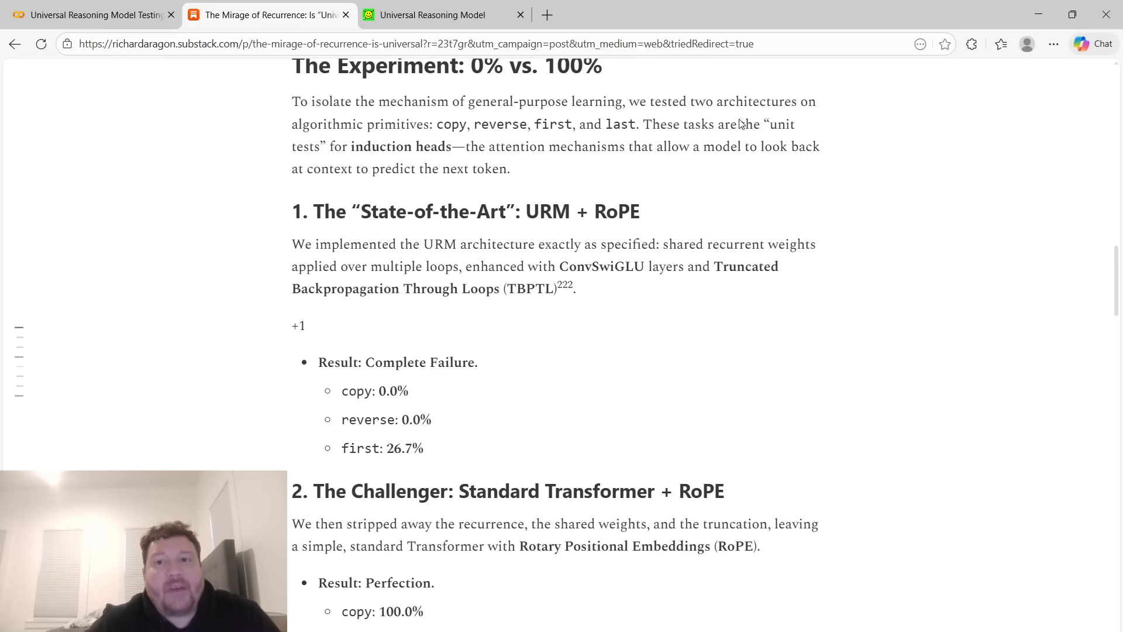
{"action": "mouse_move", "coordinate": [452, 138]}
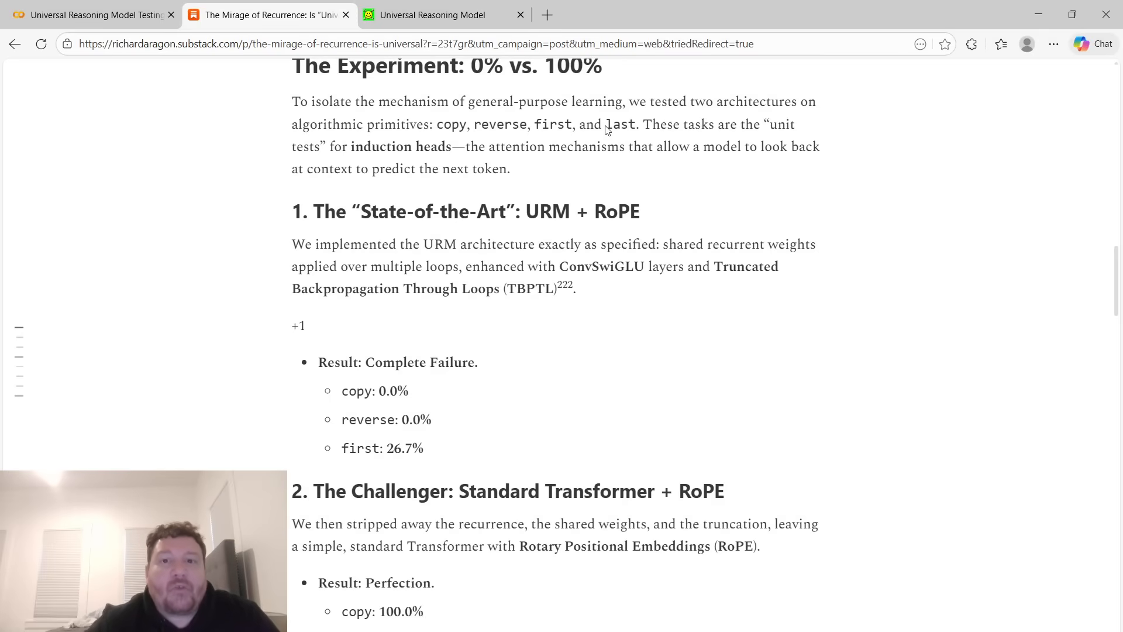
Highlight the task list and unit-tests sentence and the copy, reverse, first task names.
{"action": "left_click_drag", "start_coordinate": [443, 124], "coordinate": [658, 124]}
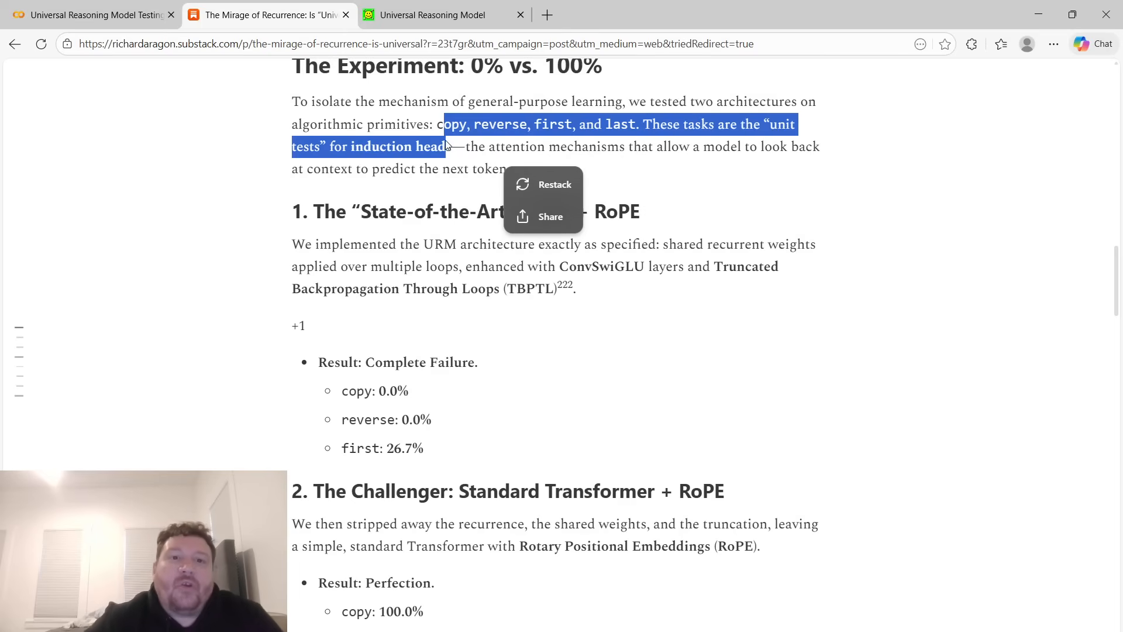
{"action": "left_click", "coordinate": [502, 161]}
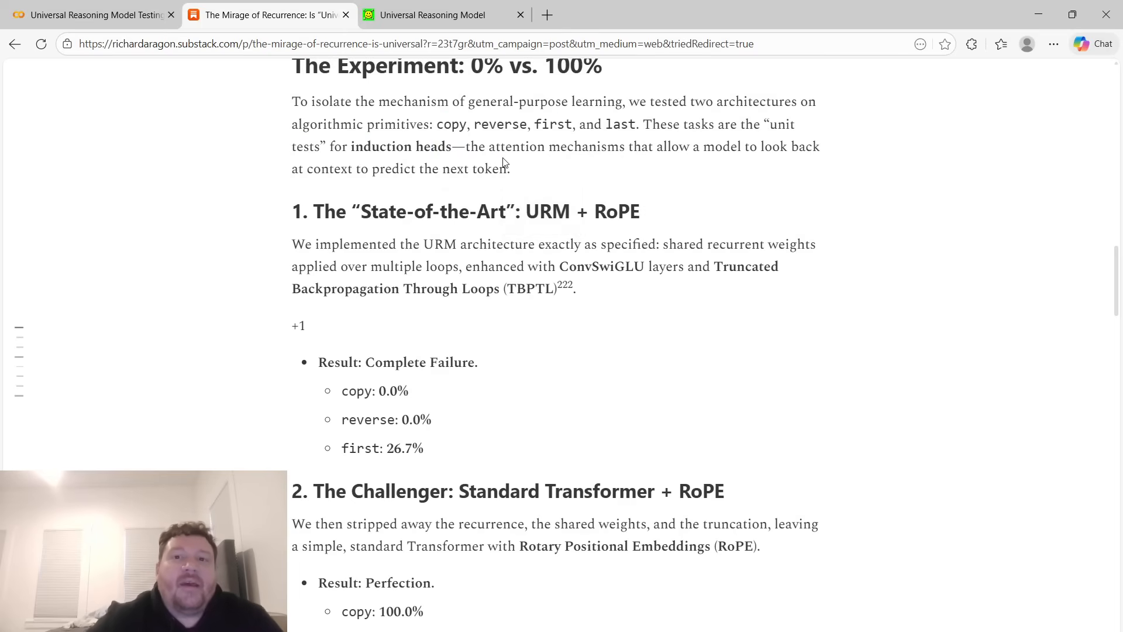
{"action": "mouse_move", "coordinate": [669, 157]}
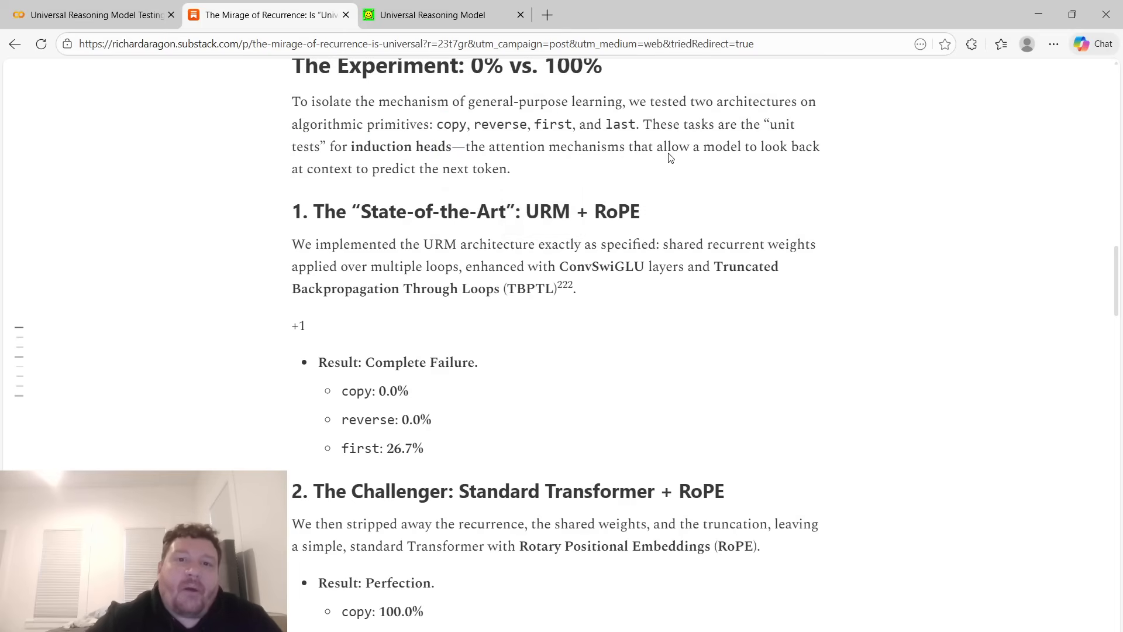
{"action": "mouse_move", "coordinate": [475, 143]}
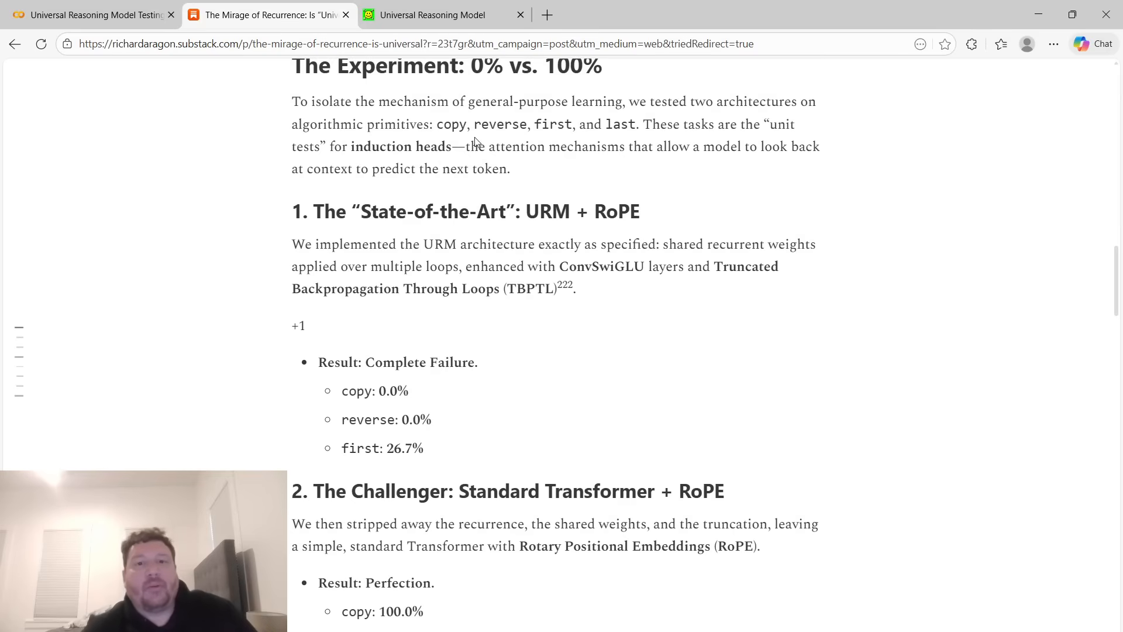
{"action": "double_click", "coordinate": [449, 124]}
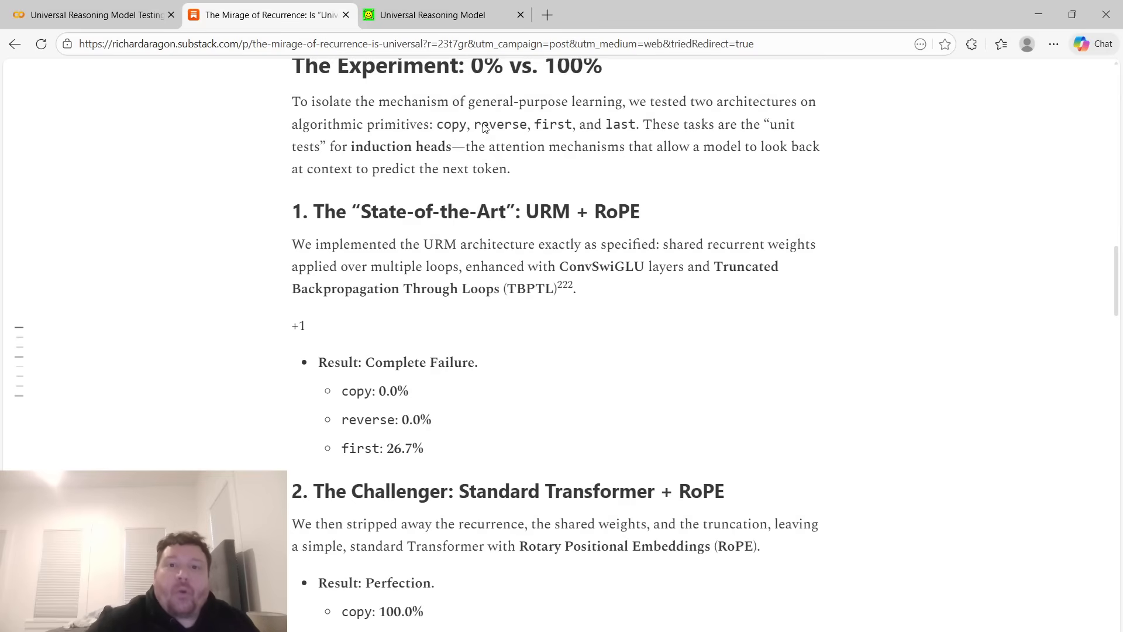
{"action": "double_click", "coordinate": [507, 124]}
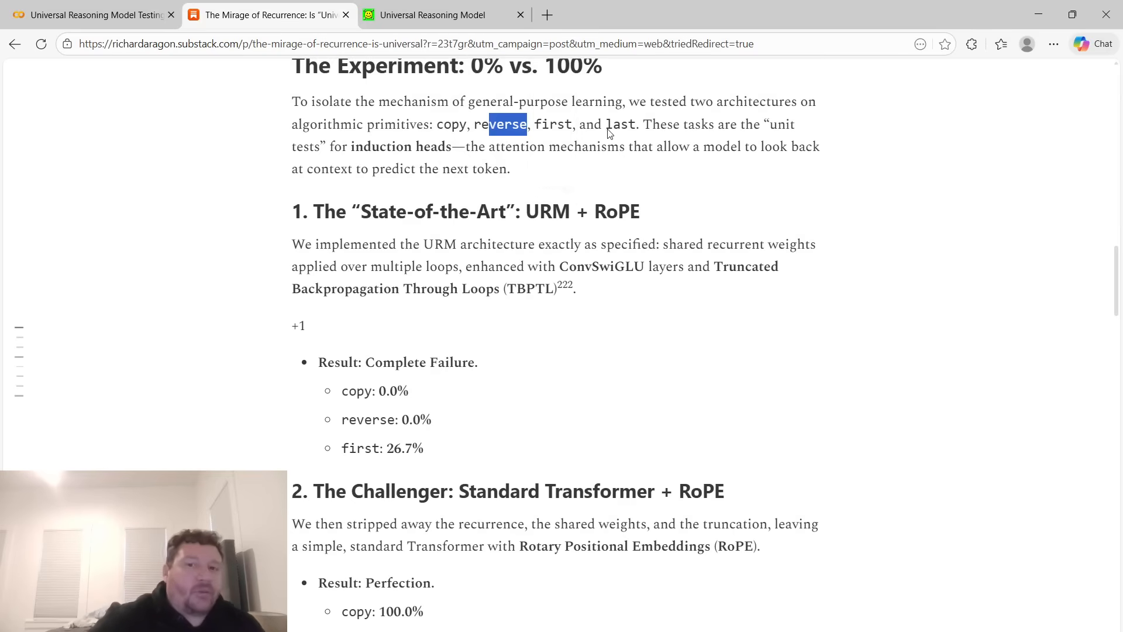
{"action": "double_click", "coordinate": [553, 124]}
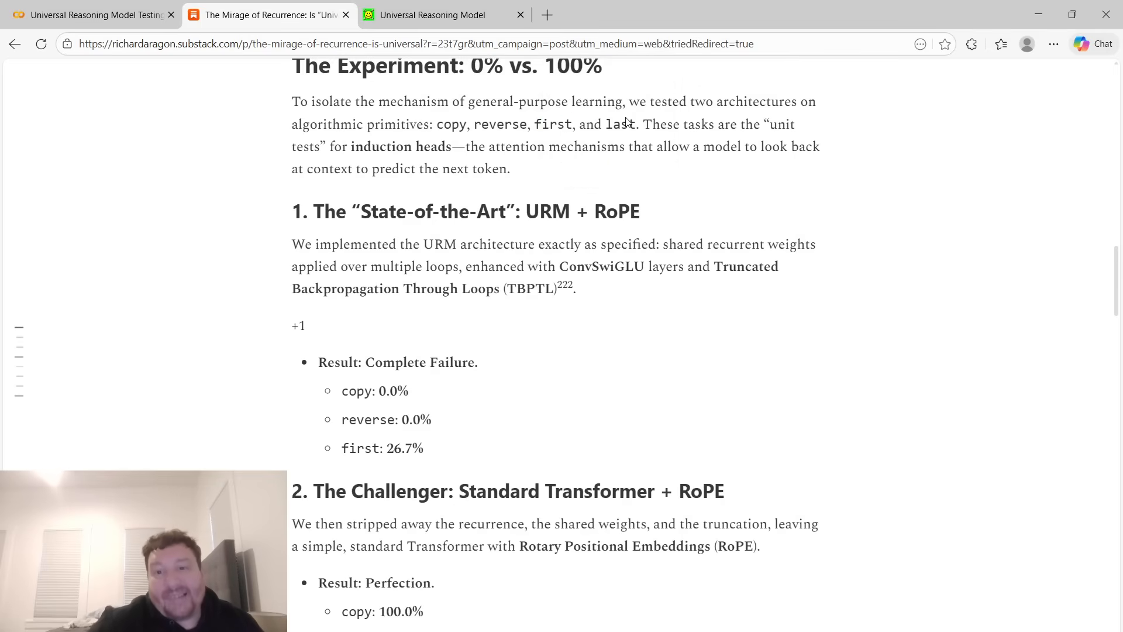
Scroll to reveal the Standard Transformer + RoPE 100.0% results for copy, reverse and first.
{"action": "scroll", "scroll_direction": "down", "scroll_amount": 3}
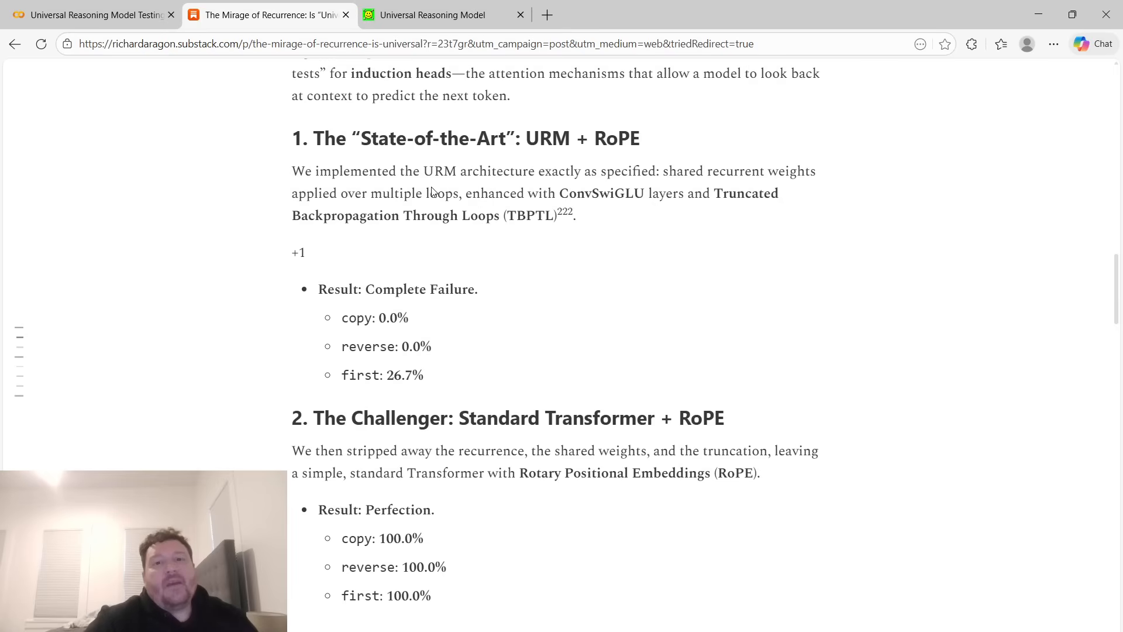
{"action": "mouse_move", "coordinate": [515, 177]}
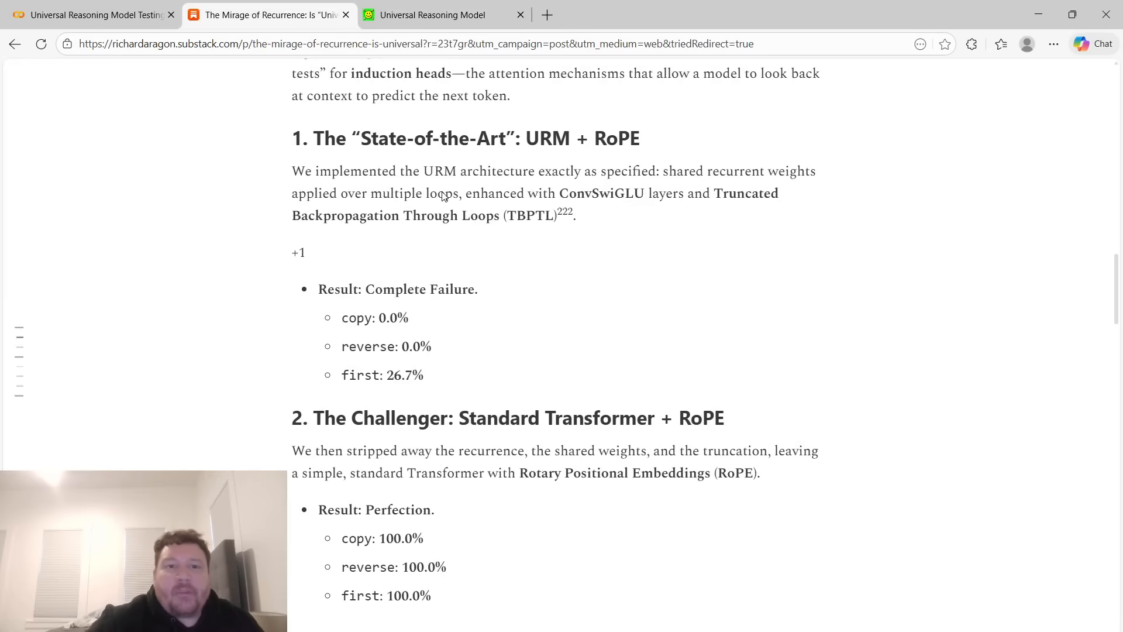
{"action": "mouse_move", "coordinate": [588, 213]}
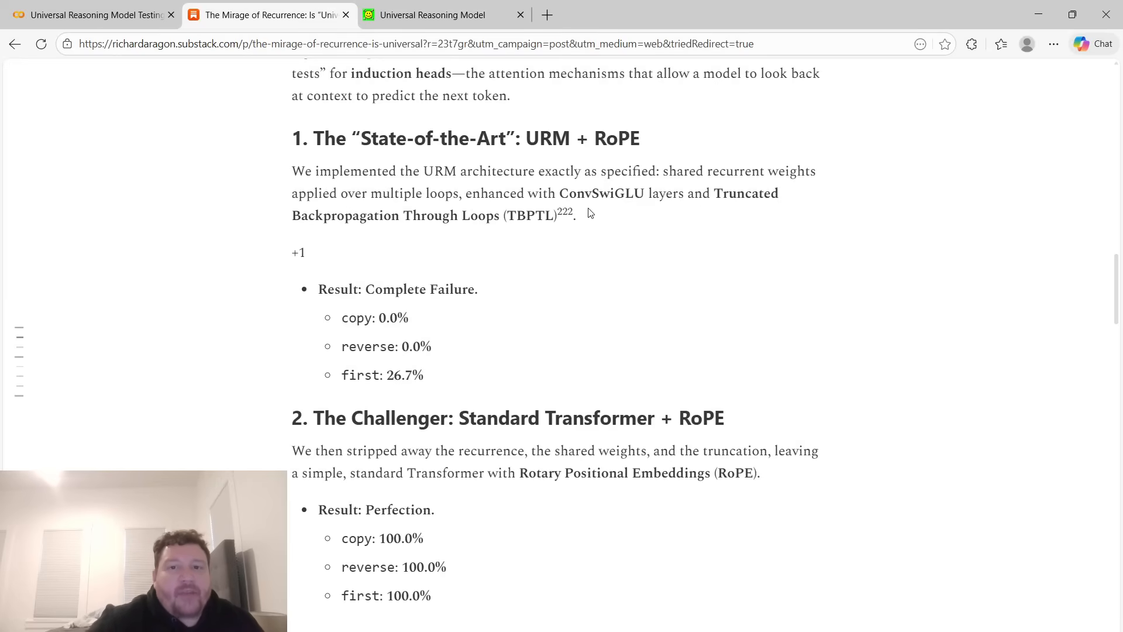
{"action": "mouse_move", "coordinate": [681, 208]}
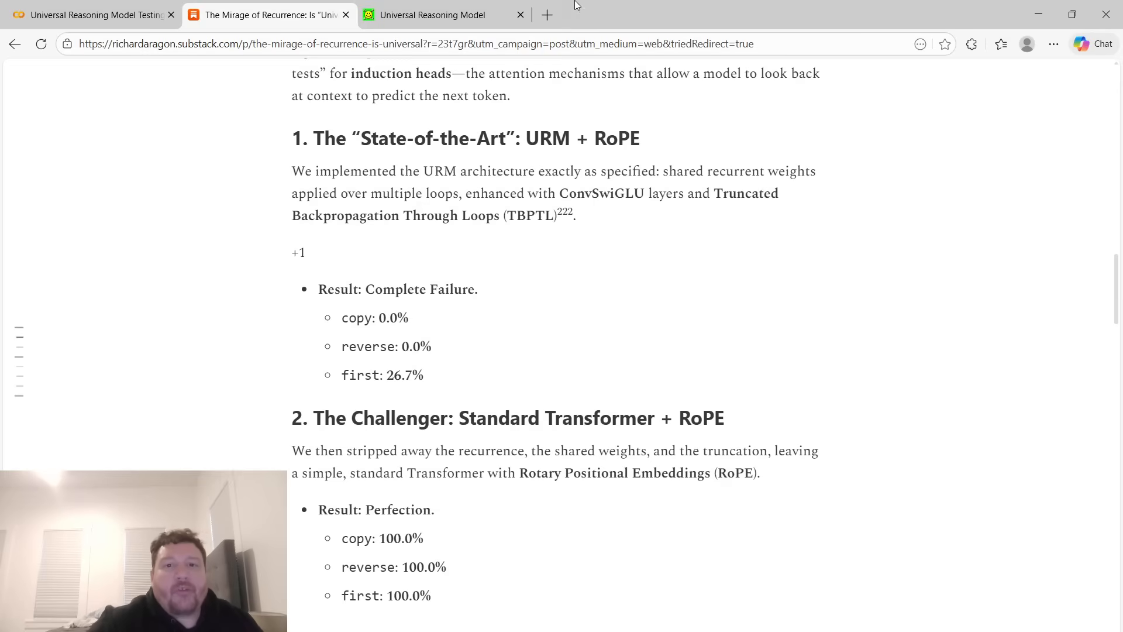
Glance at the paper's Main Results table and return to the Substack article.
{"action": "left_click", "coordinate": [432, 14]}
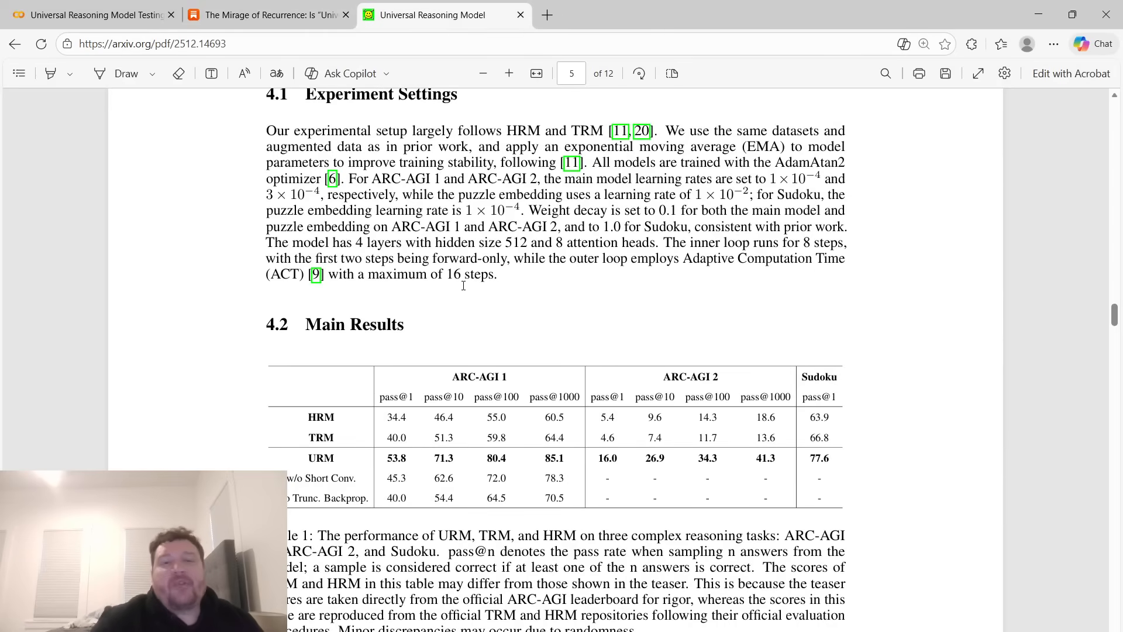
{"action": "left_click", "coordinate": [269, 14]}
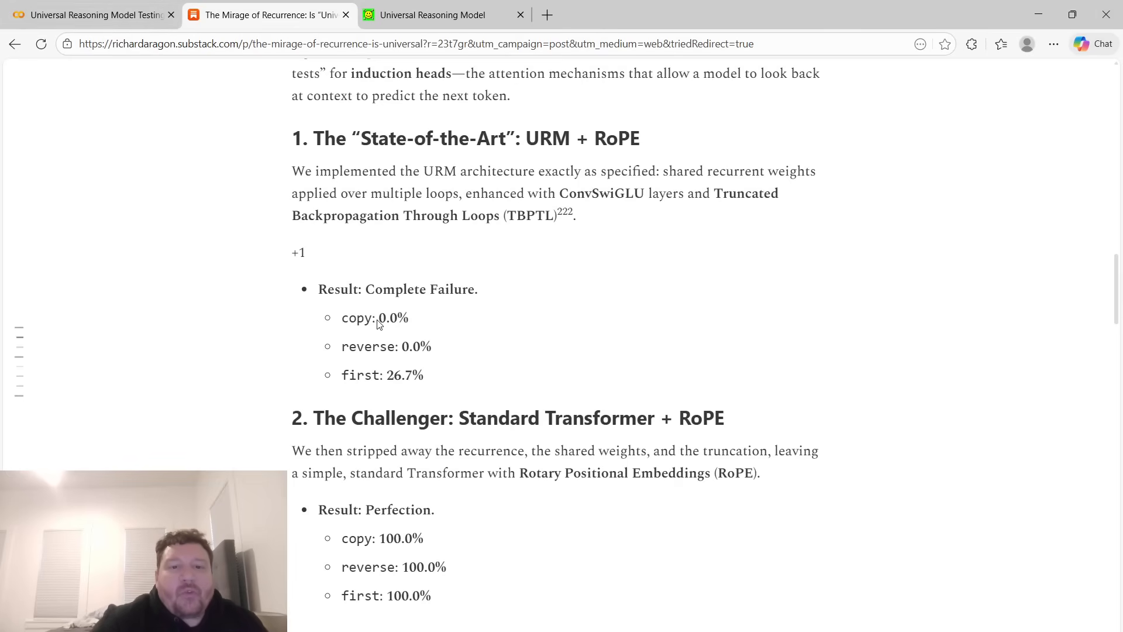
Highlight the URM's 26.7% score on first and scroll down through the results.
{"action": "double_click", "coordinate": [355, 317]}
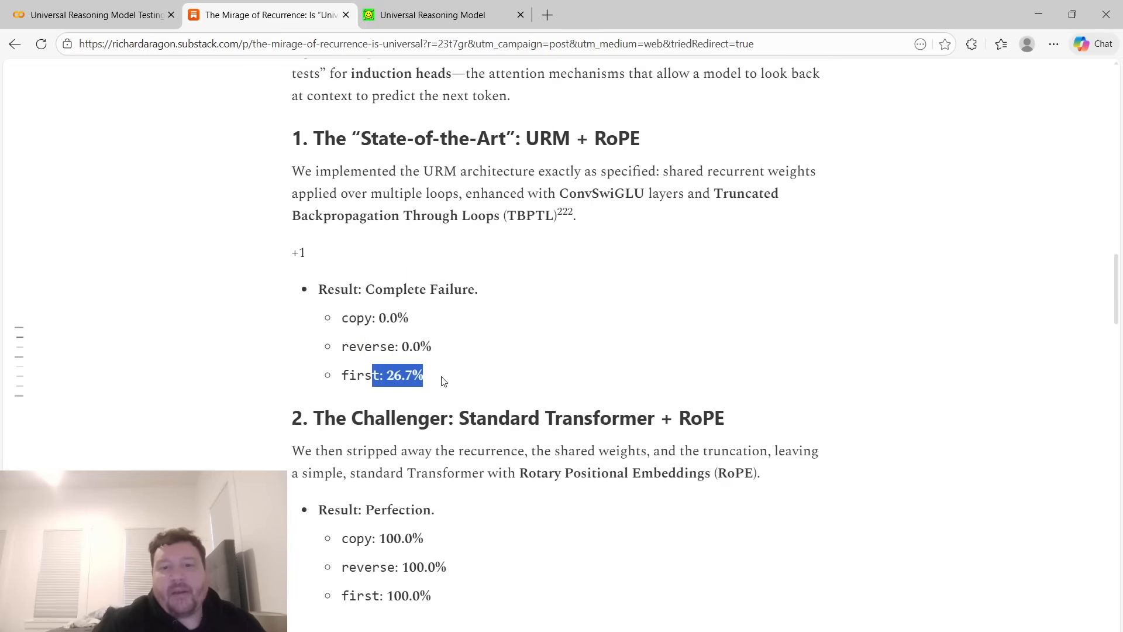
{"action": "scroll", "scroll_direction": "down", "scroll_amount": 3}
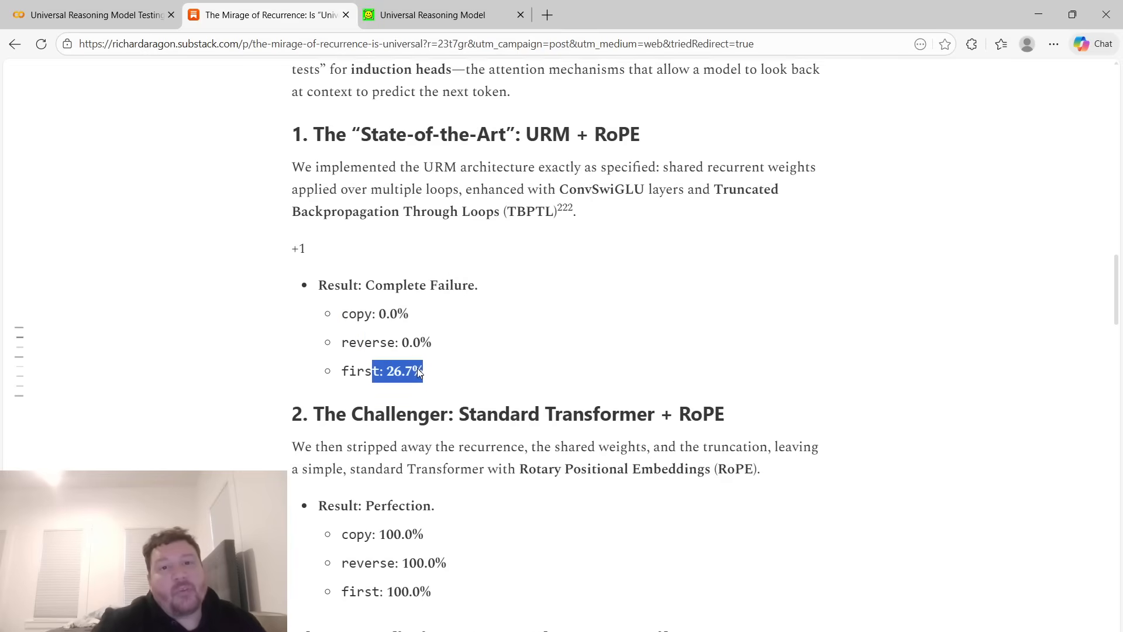
{"action": "scroll", "scroll_direction": "down", "scroll_amount": 3}
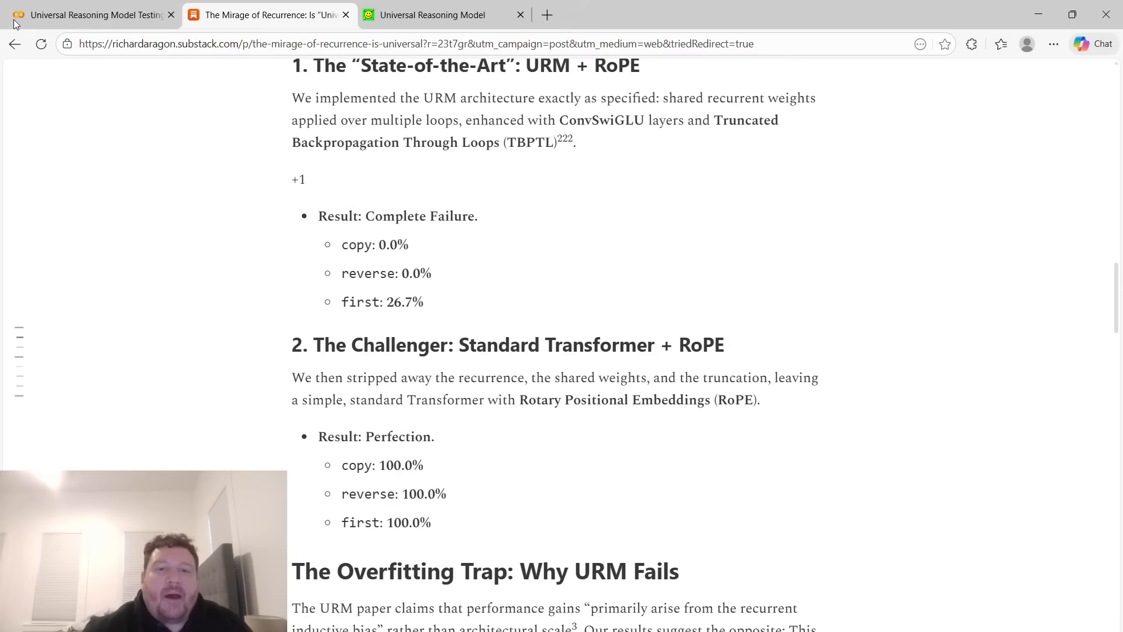
{"action": "left_click_drag", "start_coordinate": [388, 272], "coordinate": [432, 273]}
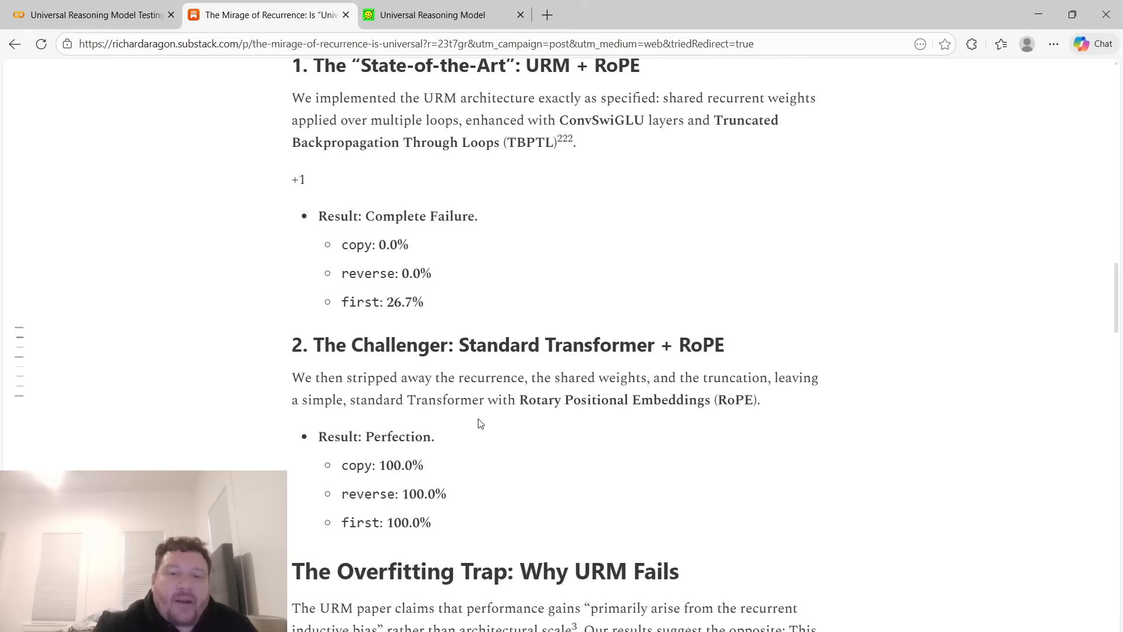
Highlight the 'first: 100.0%' result and scroll to The Overfitting Trap section.
{"action": "scroll", "scroll_direction": "down", "scroll_amount": 3}
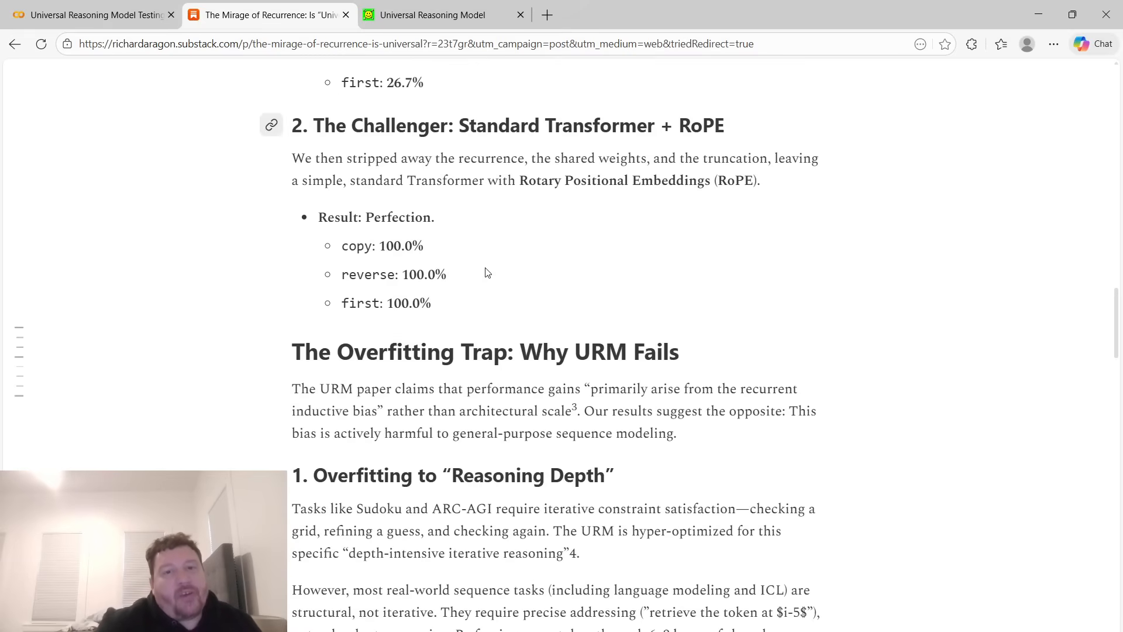
{"action": "mouse_move", "coordinate": [544, 126]}
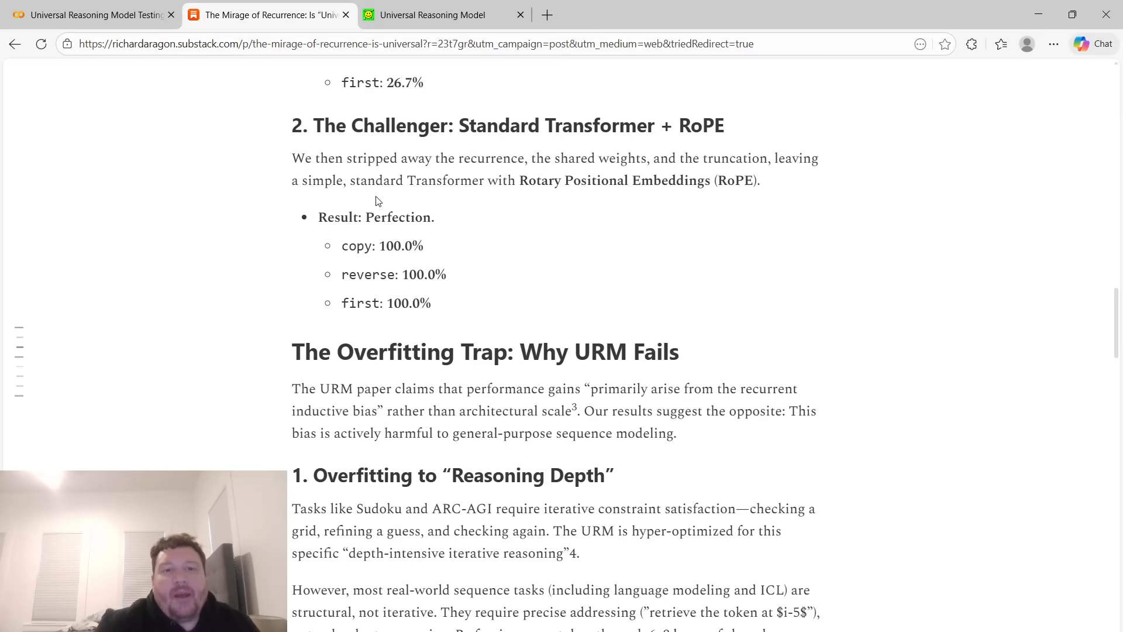
{"action": "mouse_move", "coordinate": [608, 181]}
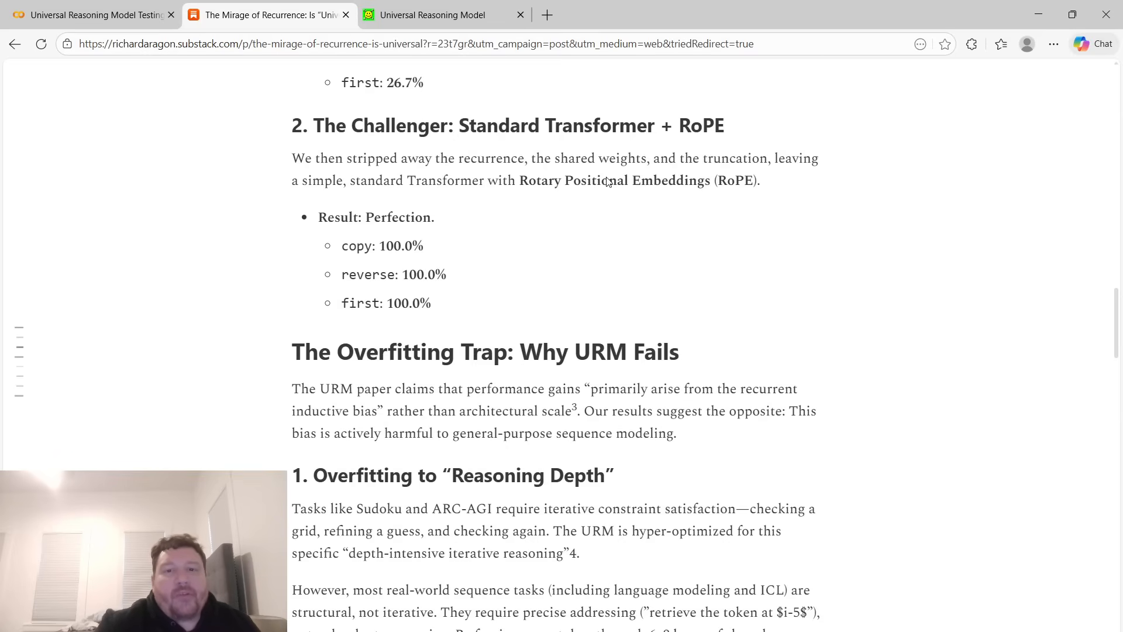
{"action": "mouse_move", "coordinate": [404, 186]}
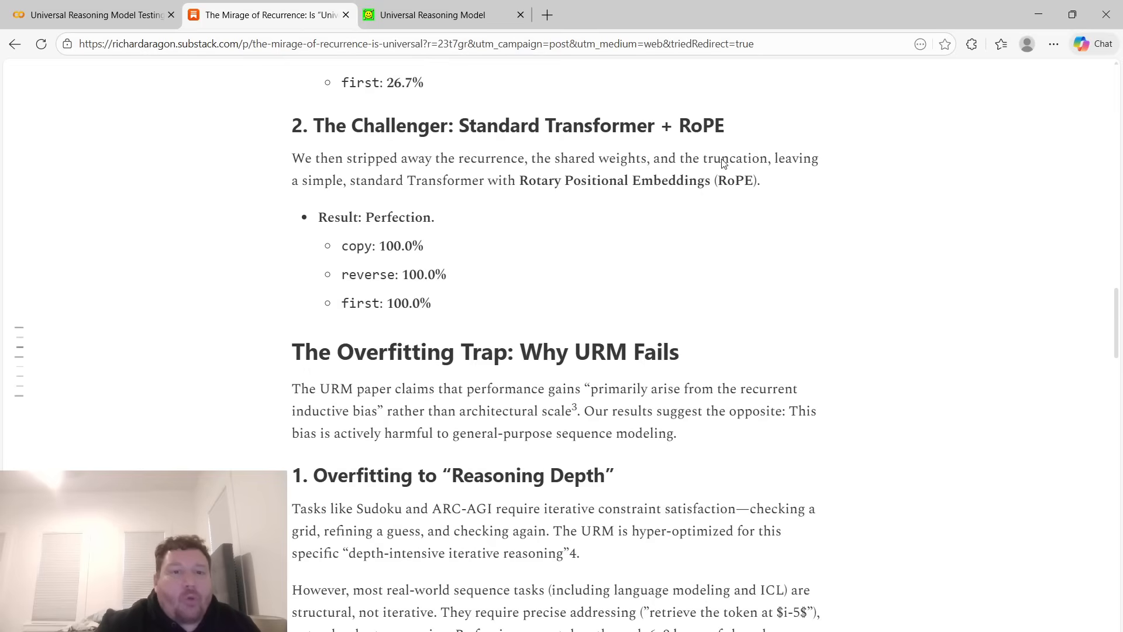
{"action": "double_click", "coordinate": [401, 246]}
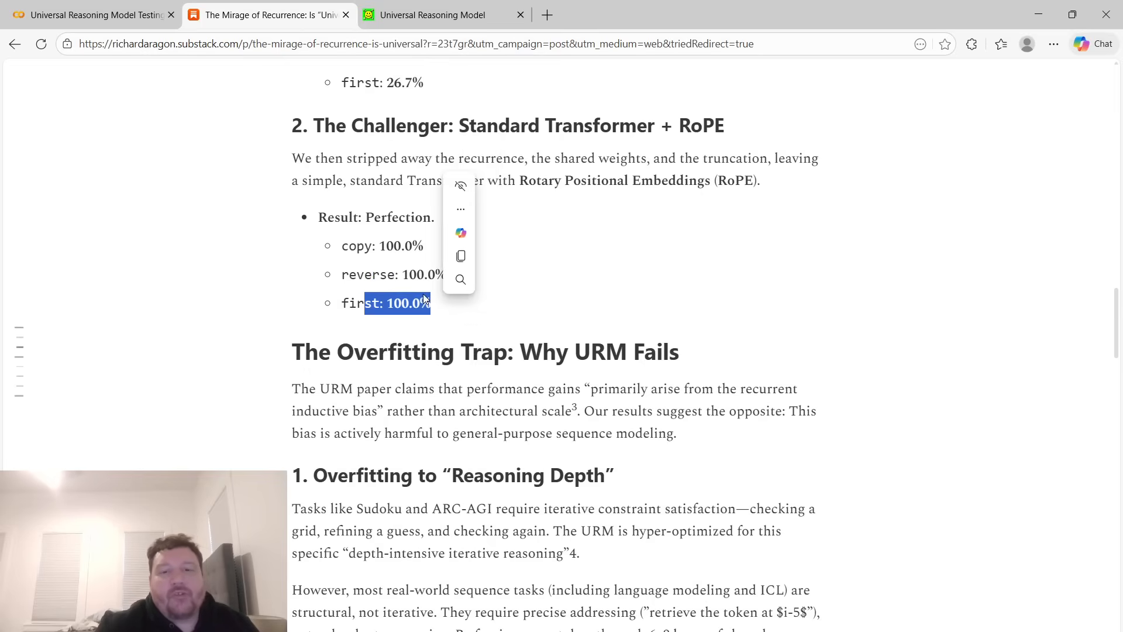
{"action": "scroll", "scroll_direction": "down", "scroll_amount": 3}
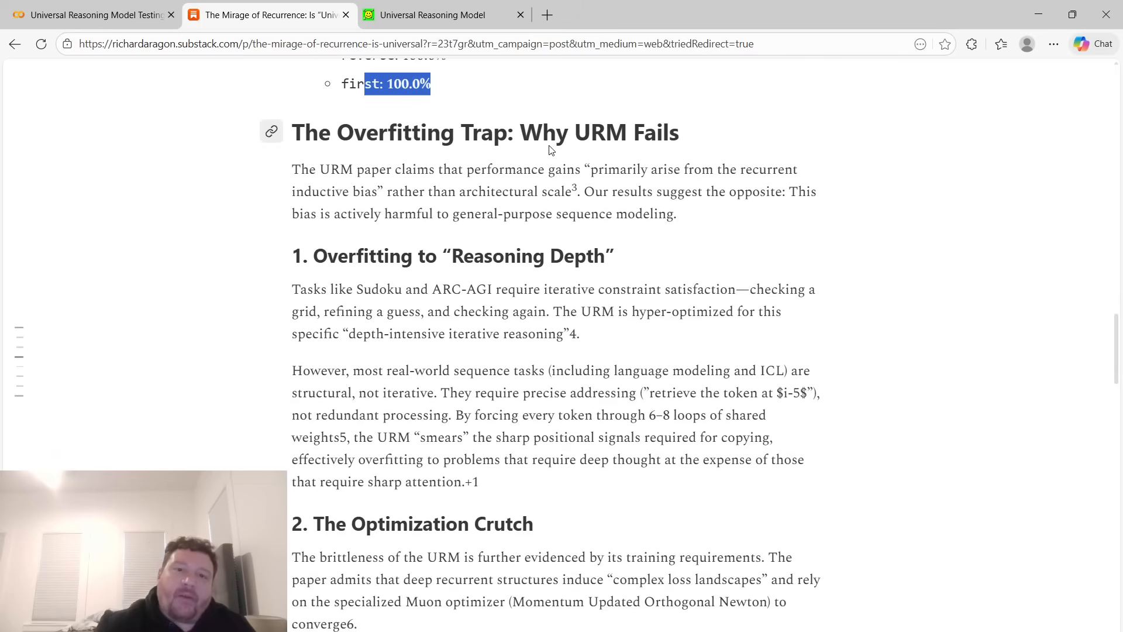
{"action": "mouse_move", "coordinate": [497, 169]}
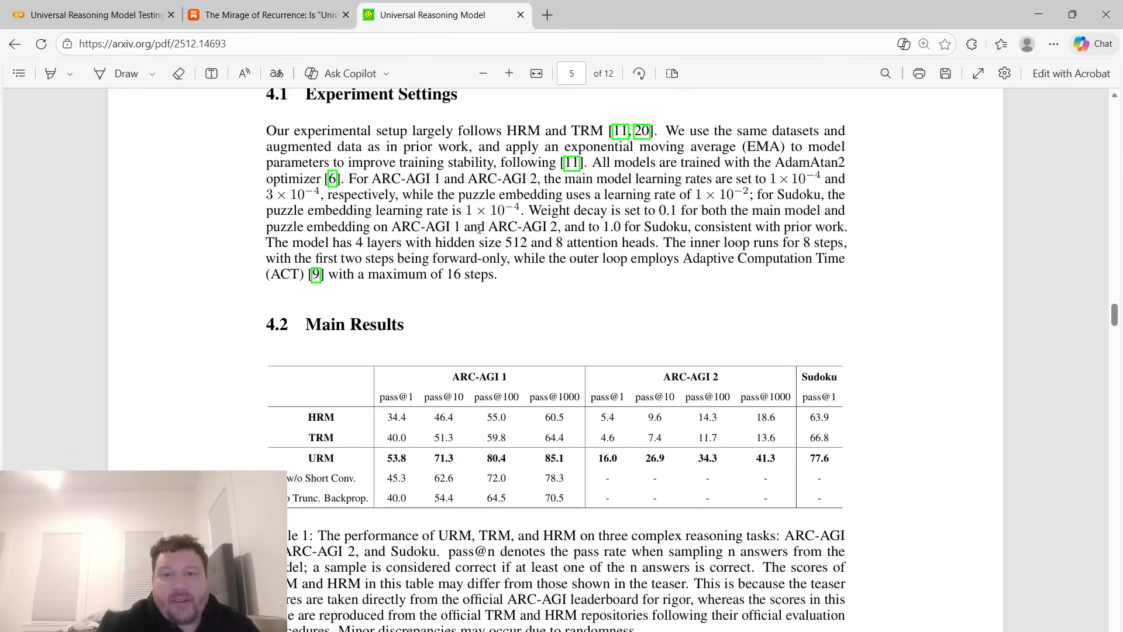
{"action": "left_click_drag", "start_coordinate": [480, 226], "coordinate": [621, 226]}
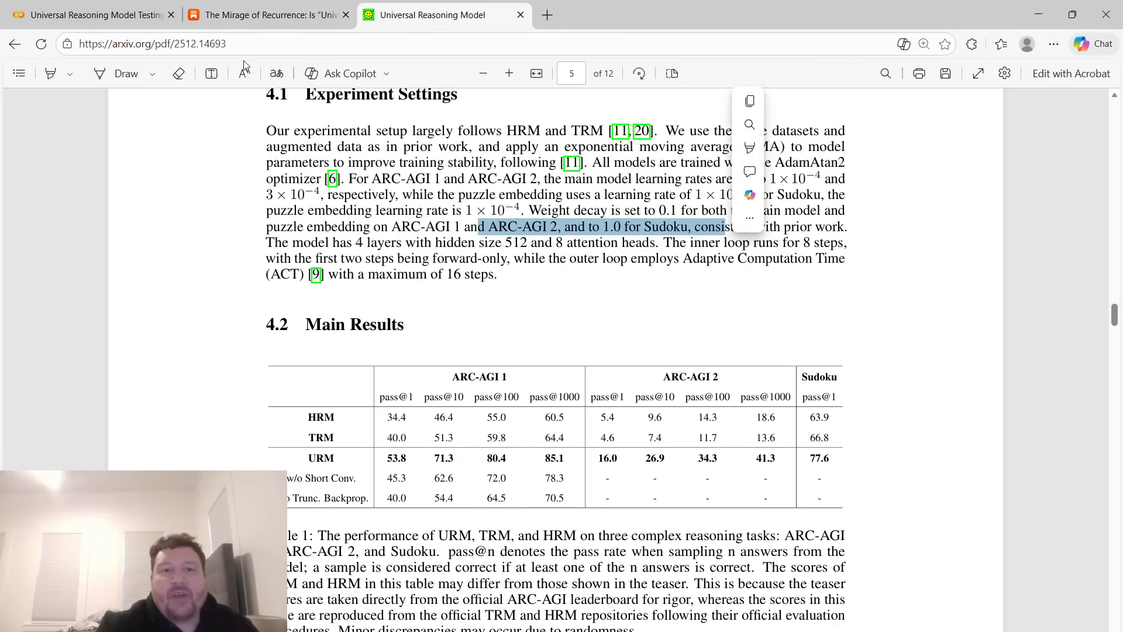
{"action": "left_click", "coordinate": [268, 14]}
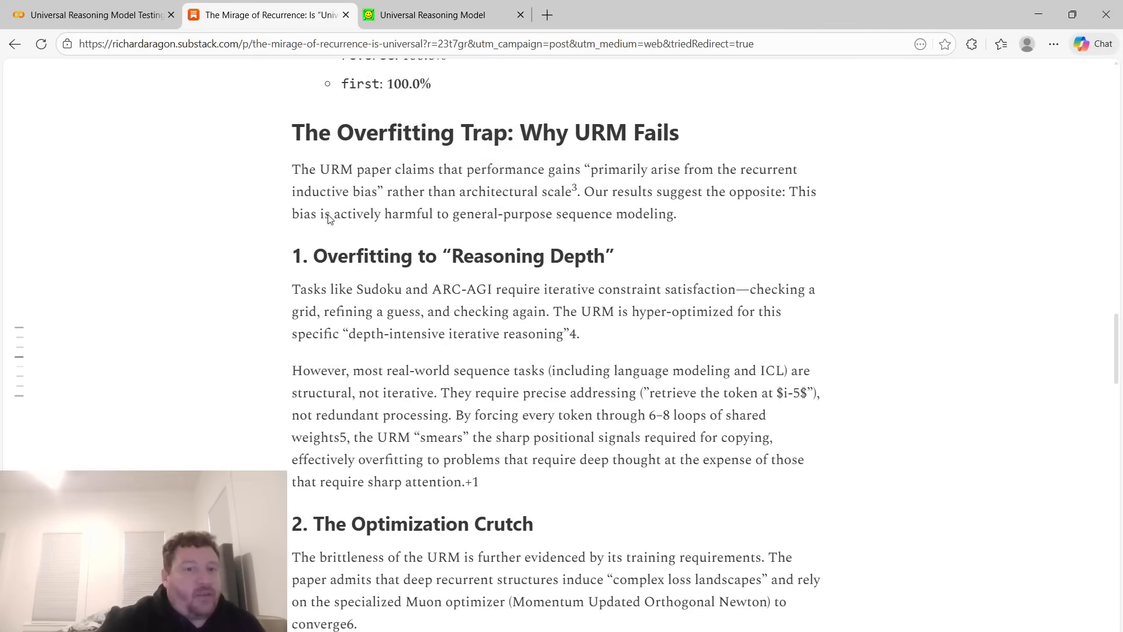
{"action": "scroll", "scroll_direction": "down", "scroll_amount": 3}
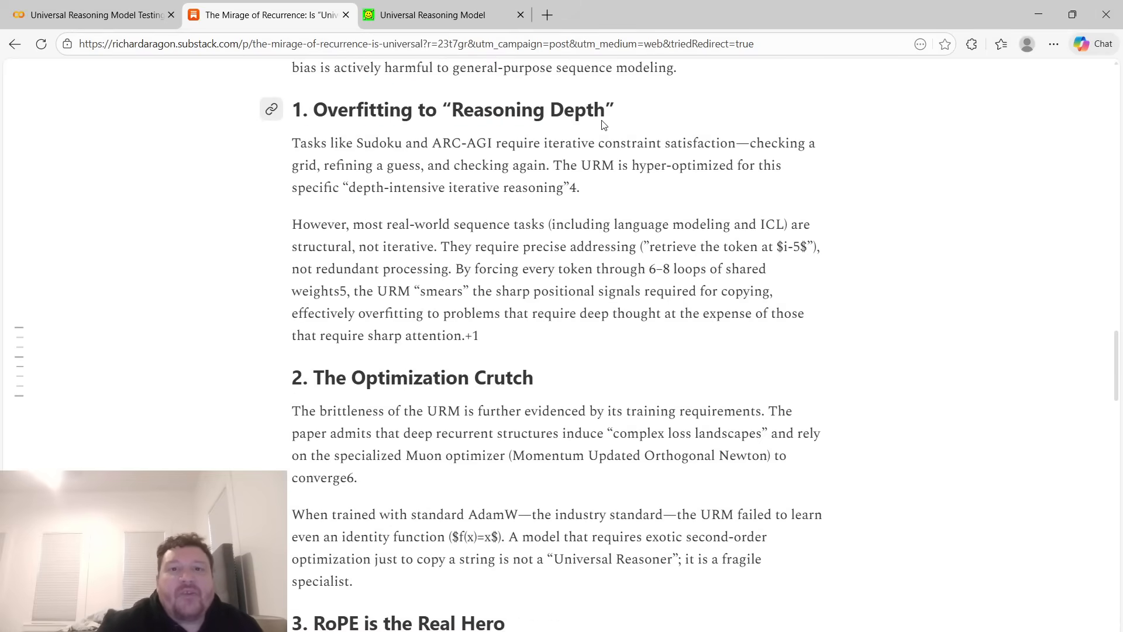
{"action": "mouse_move", "coordinate": [346, 155]}
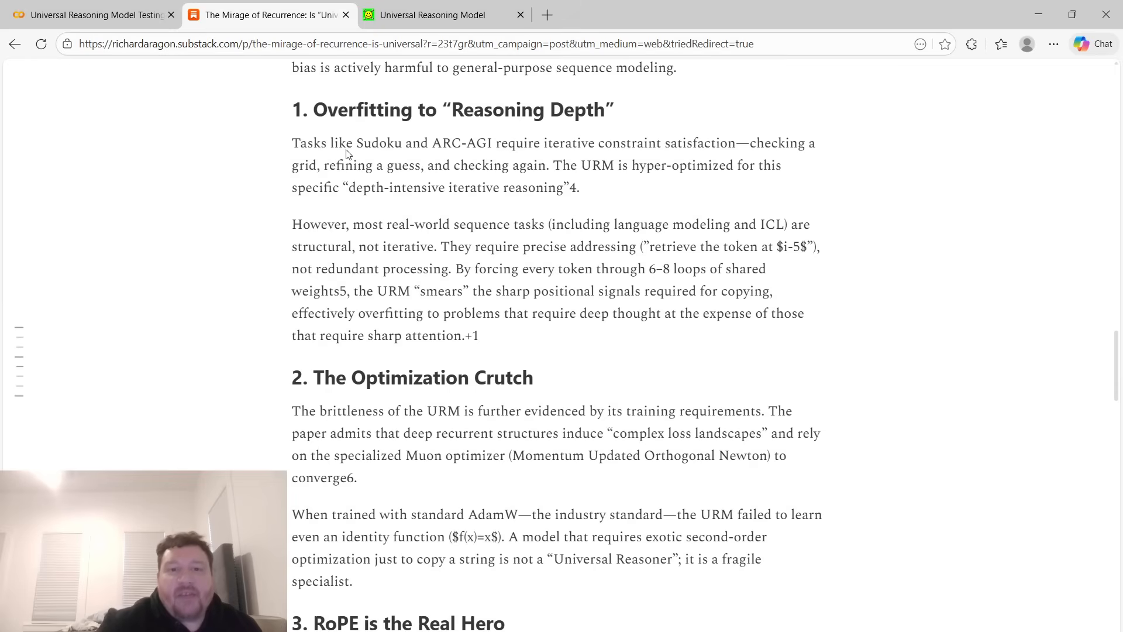
{"action": "mouse_move", "coordinate": [420, 158]}
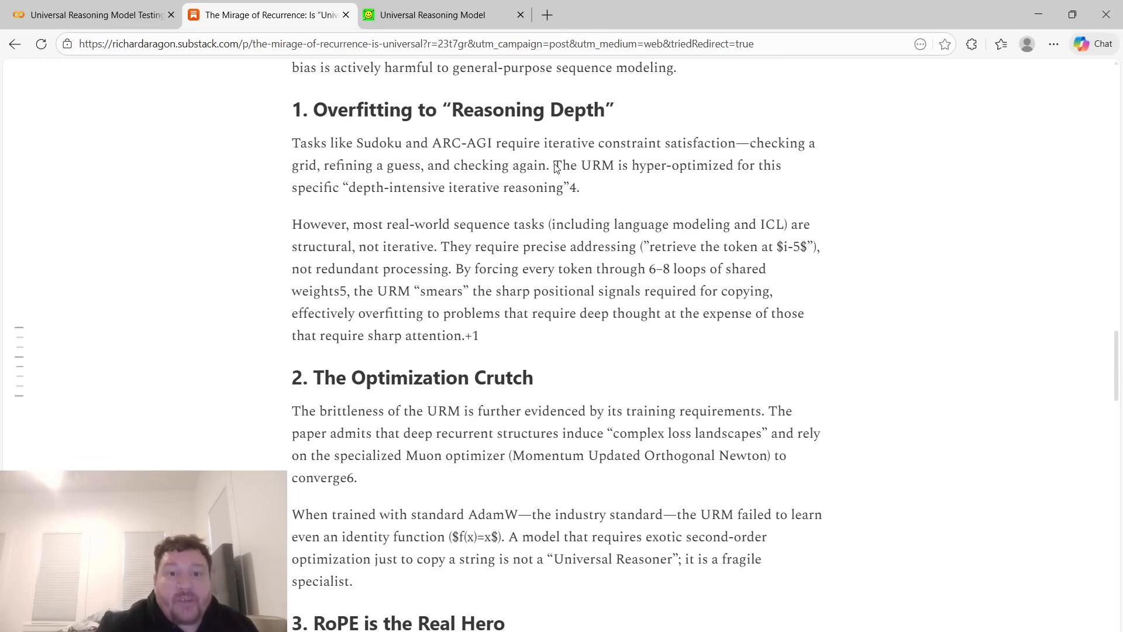
{"action": "scroll", "scroll_direction": "down", "scroll_amount": 3}
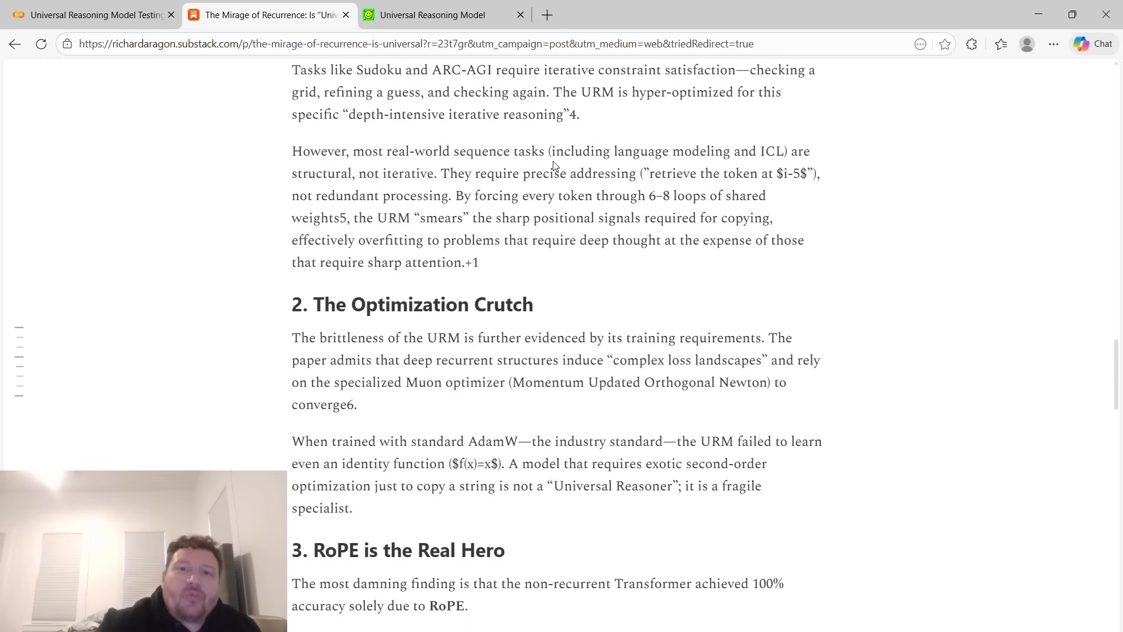
{"action": "mouse_move", "coordinate": [681, 178]}
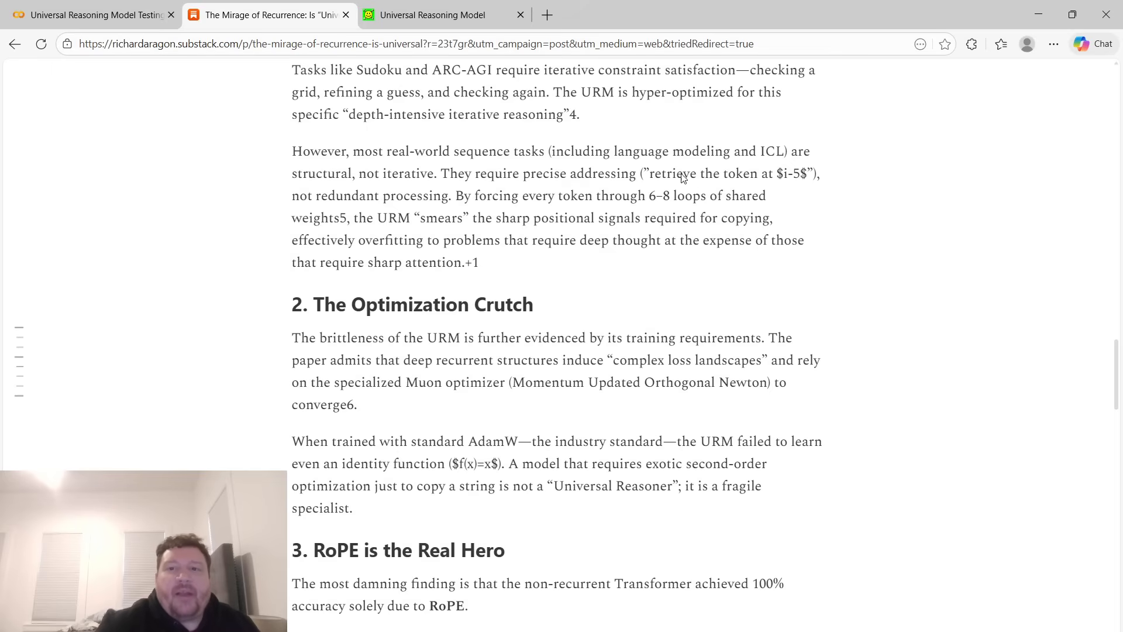
{"action": "mouse_move", "coordinate": [803, 158]}
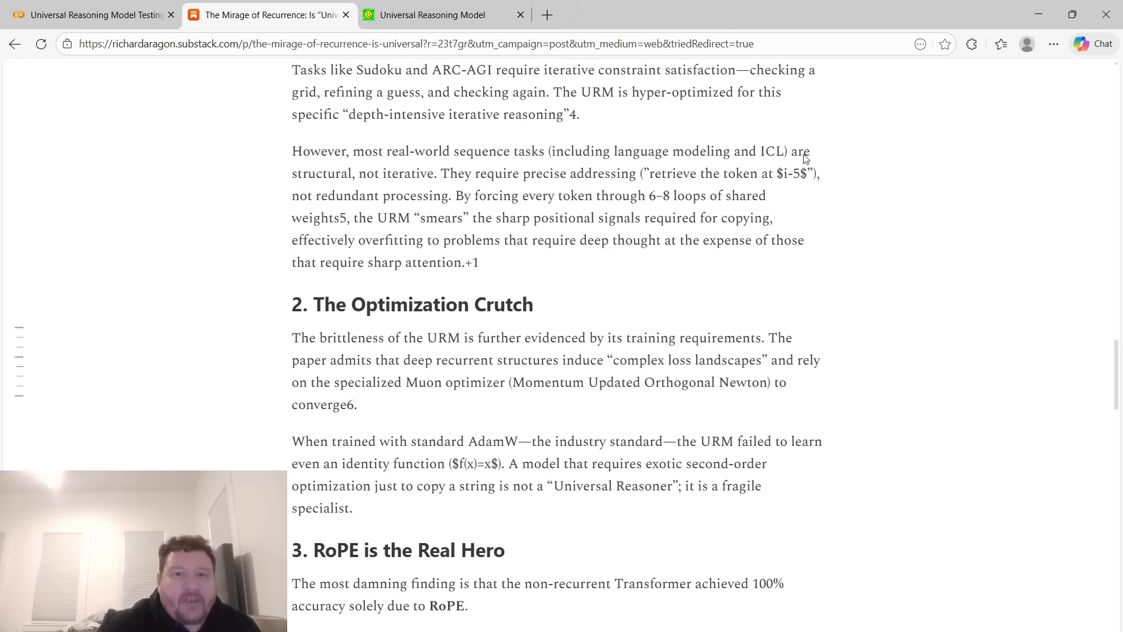
{"action": "mouse_move", "coordinate": [393, 187]}
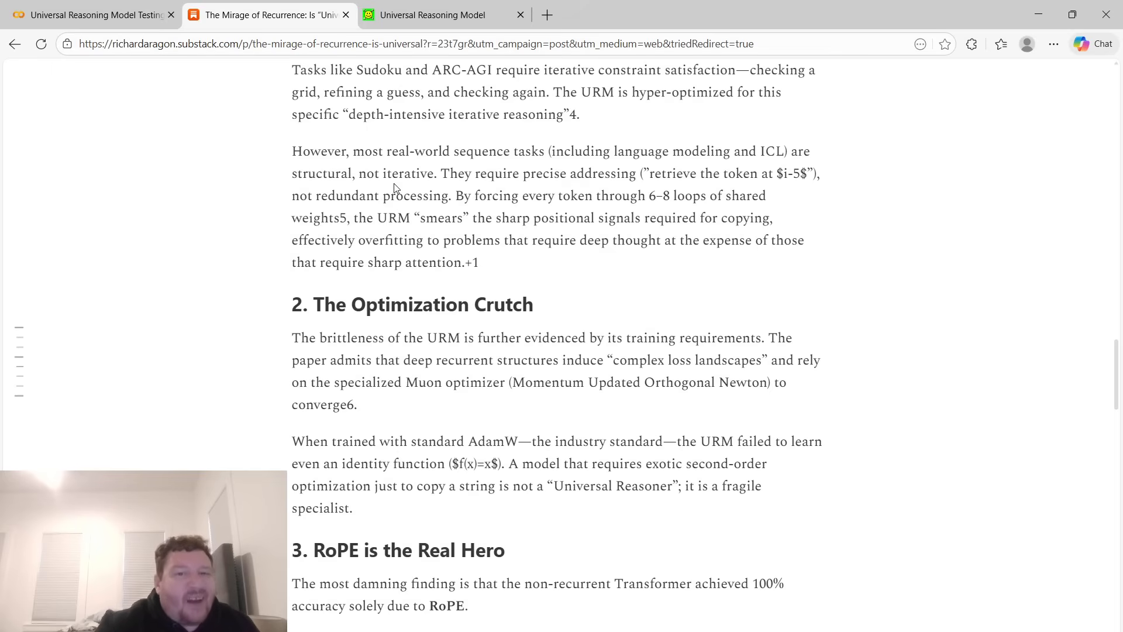
{"action": "mouse_move", "coordinate": [627, 190]}
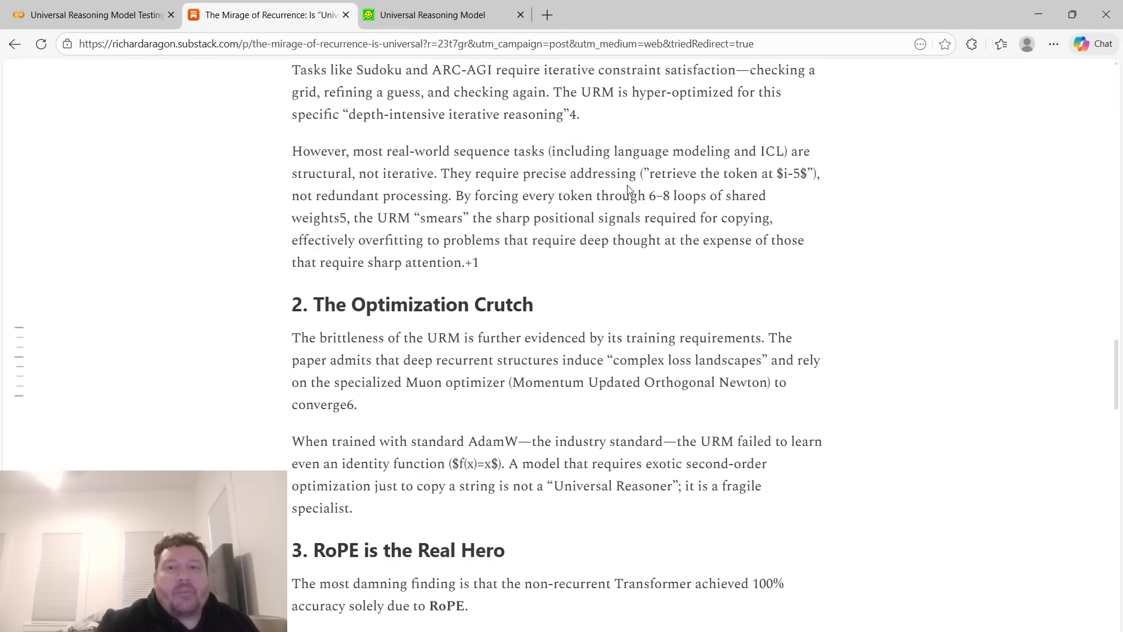
{"action": "mouse_move", "coordinate": [644, 185]}
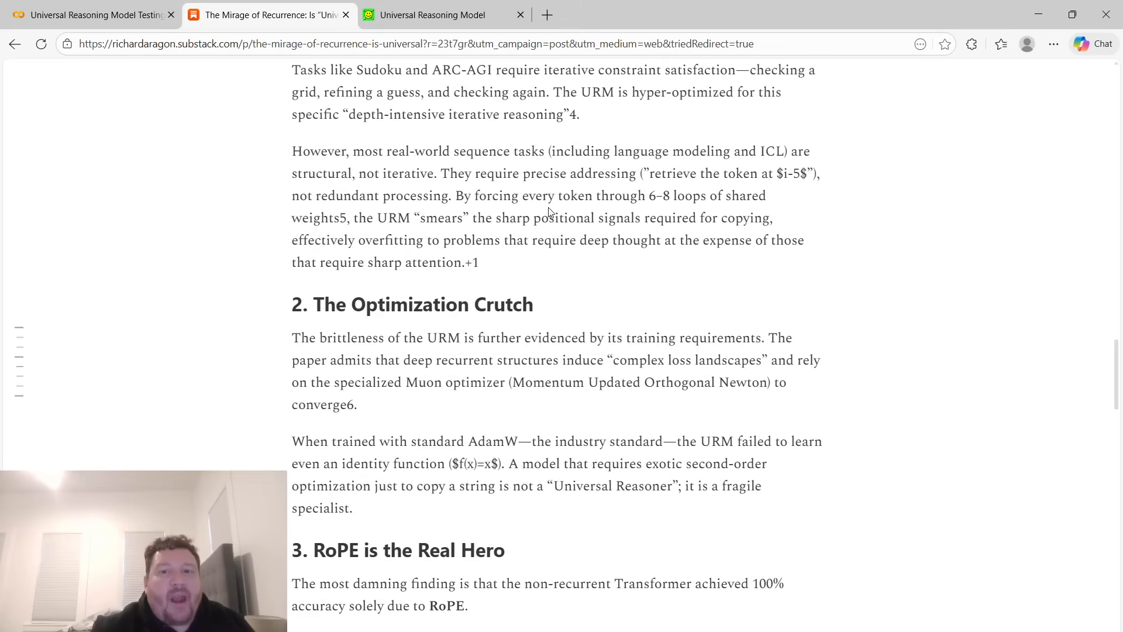
{"action": "mouse_move", "coordinate": [459, 246]}
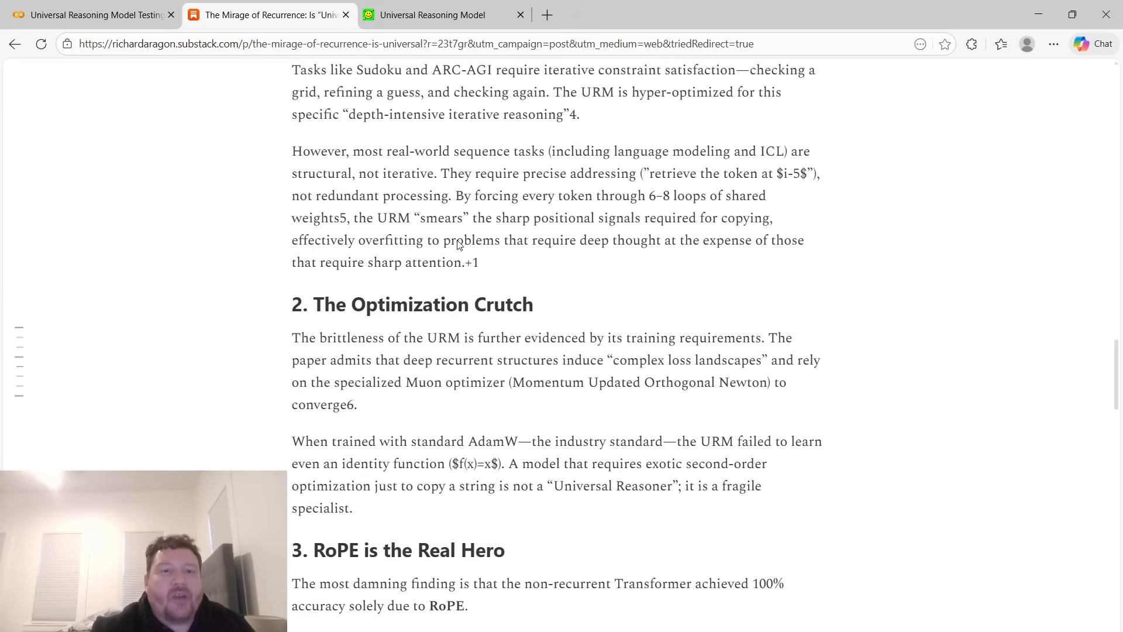
{"action": "mouse_move", "coordinate": [442, 227]}
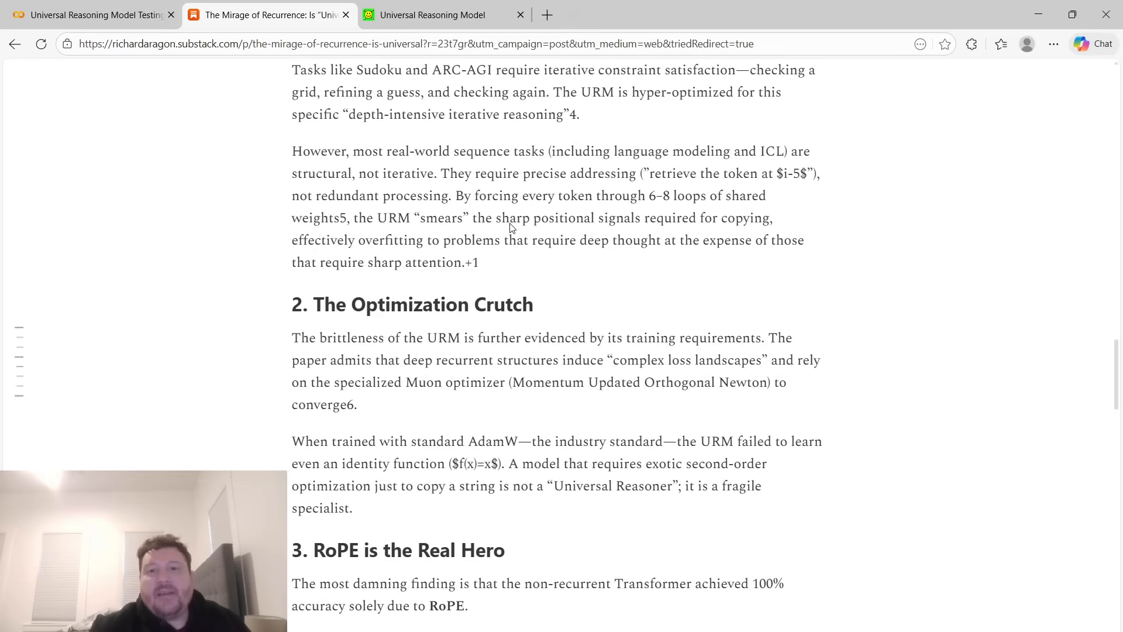
Scroll the article through the Optimization Crutch and RoPE is the Real Hero sections.
{"action": "scroll", "scroll_direction": "down", "scroll_amount": 3}
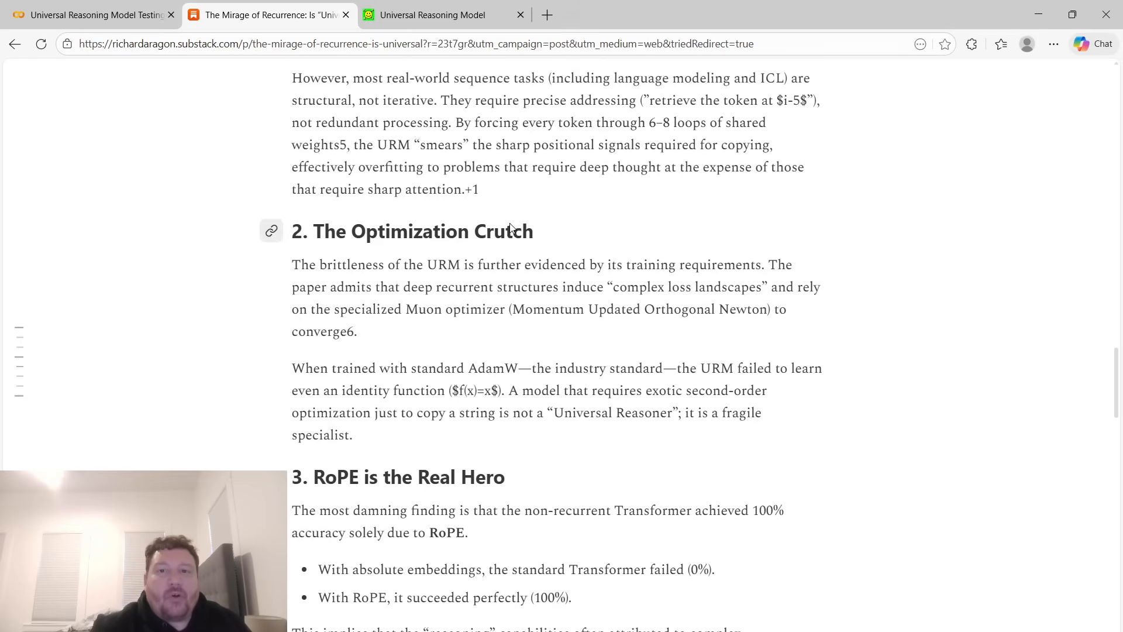
{"action": "mouse_move", "coordinate": [428, 216]}
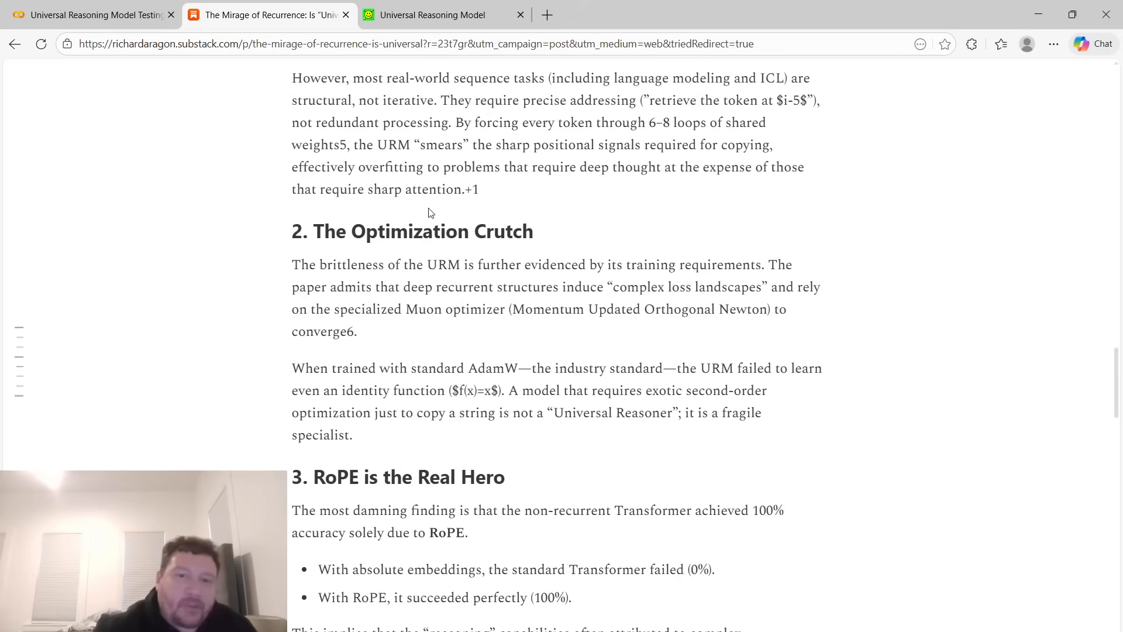
{"action": "scroll", "scroll_direction": "down", "scroll_amount": 3}
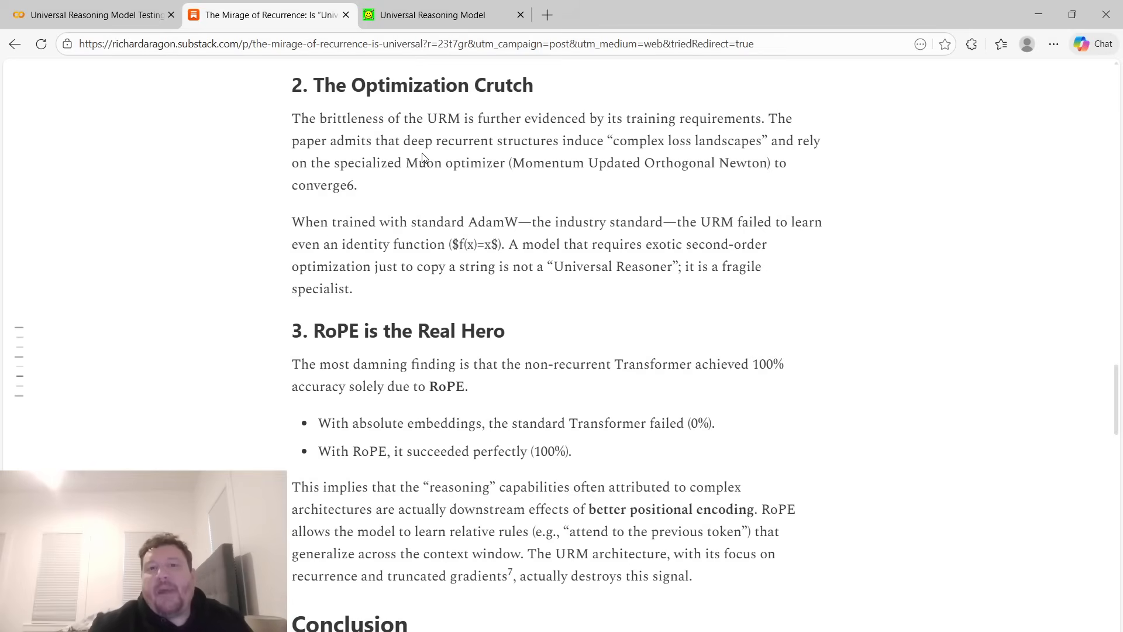
{"action": "mouse_move", "coordinate": [591, 155]}
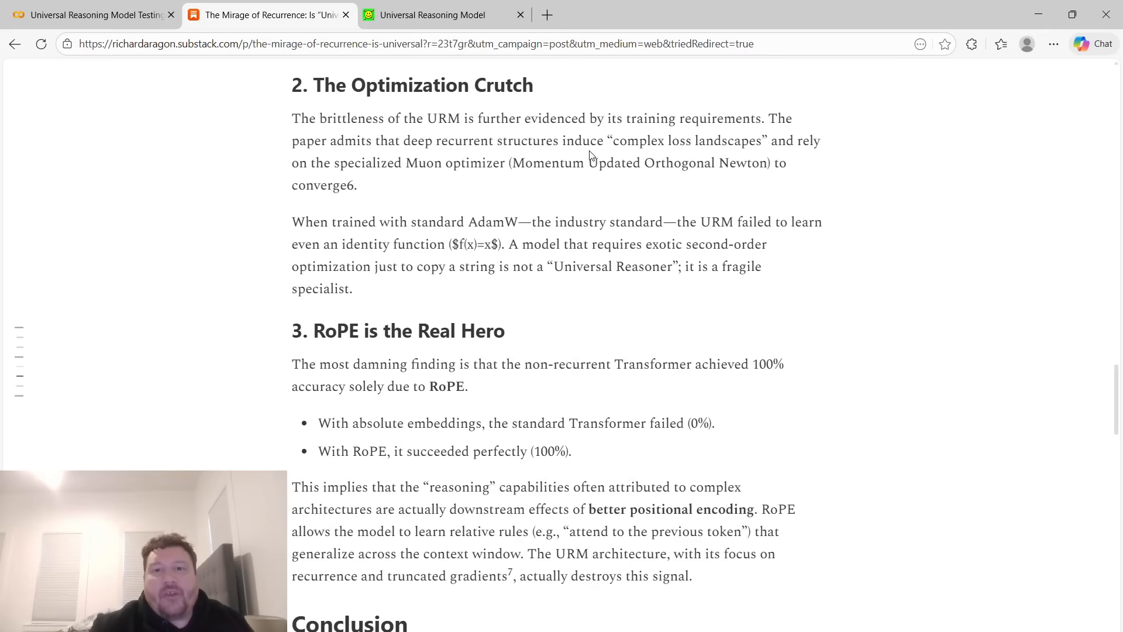
{"action": "mouse_move", "coordinate": [459, 165]}
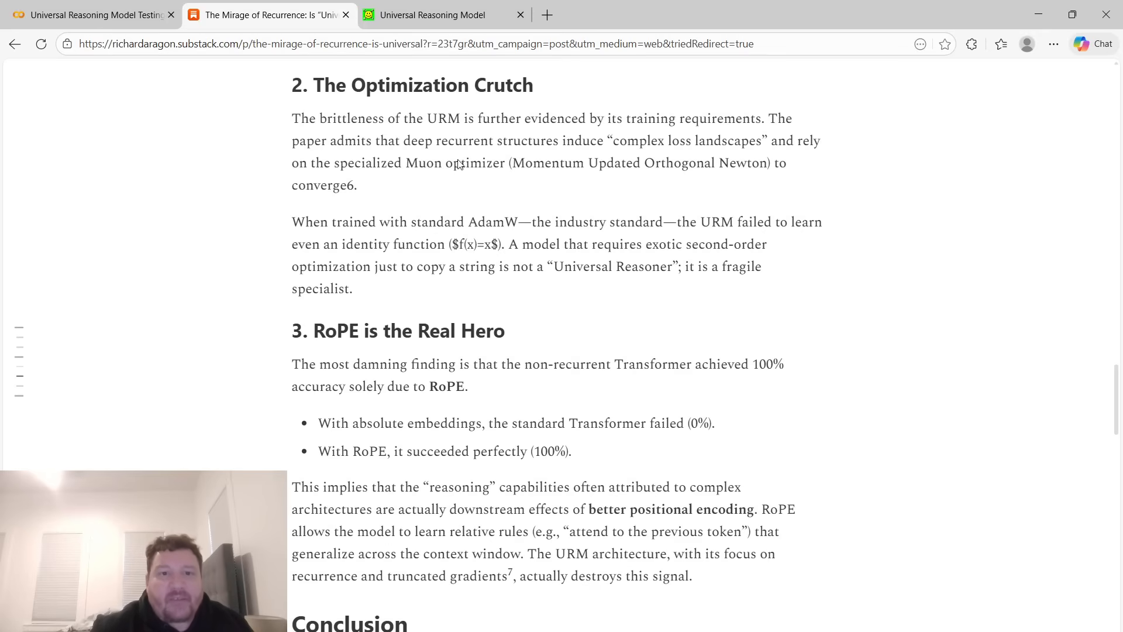
{"action": "mouse_move", "coordinate": [487, 187]}
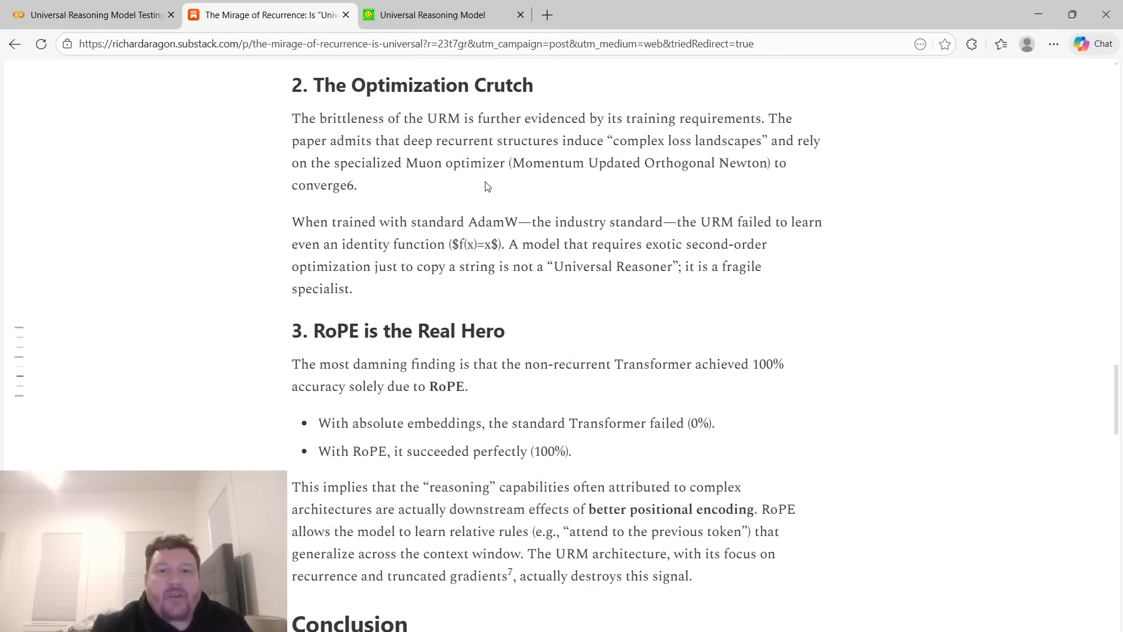
{"action": "mouse_move", "coordinate": [523, 171]}
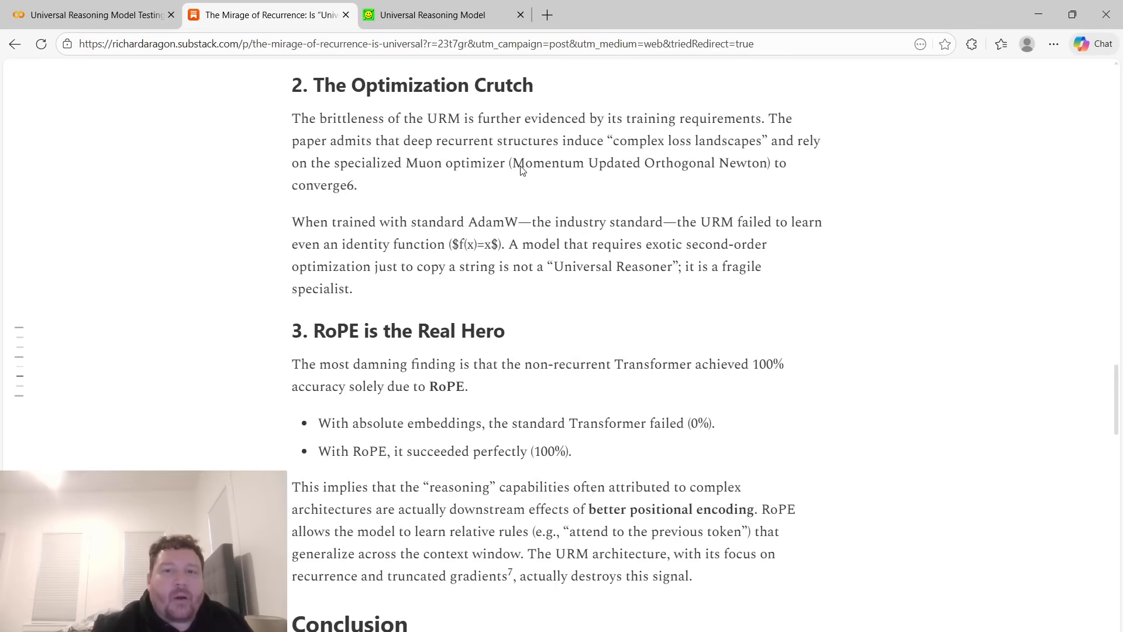
{"action": "mouse_move", "coordinate": [762, 177]}
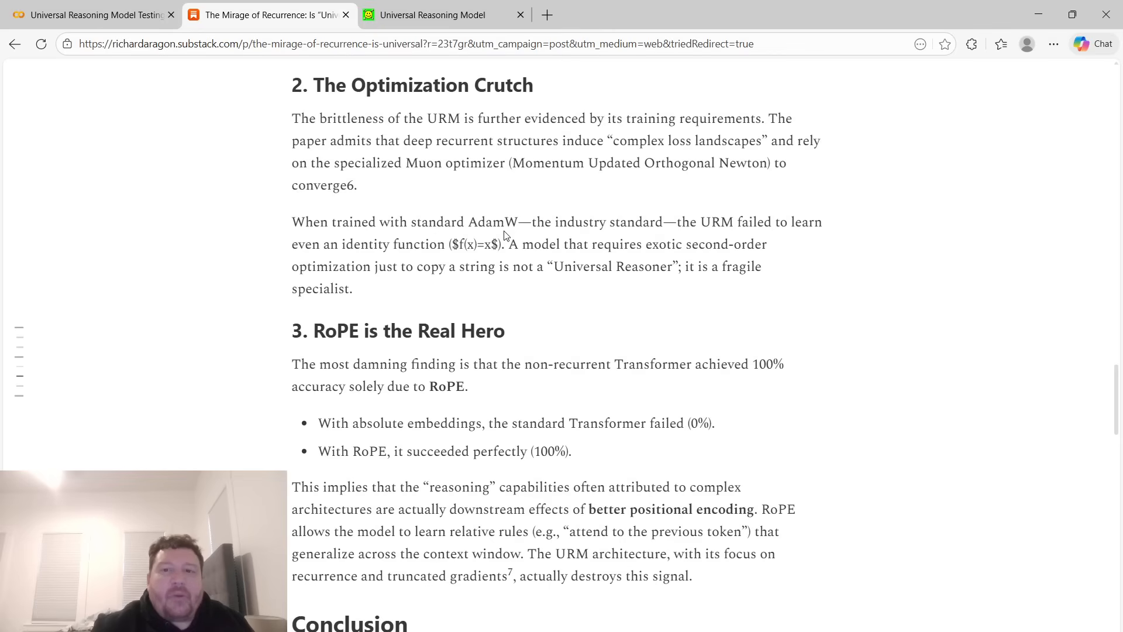
{"action": "mouse_move", "coordinate": [368, 250]}
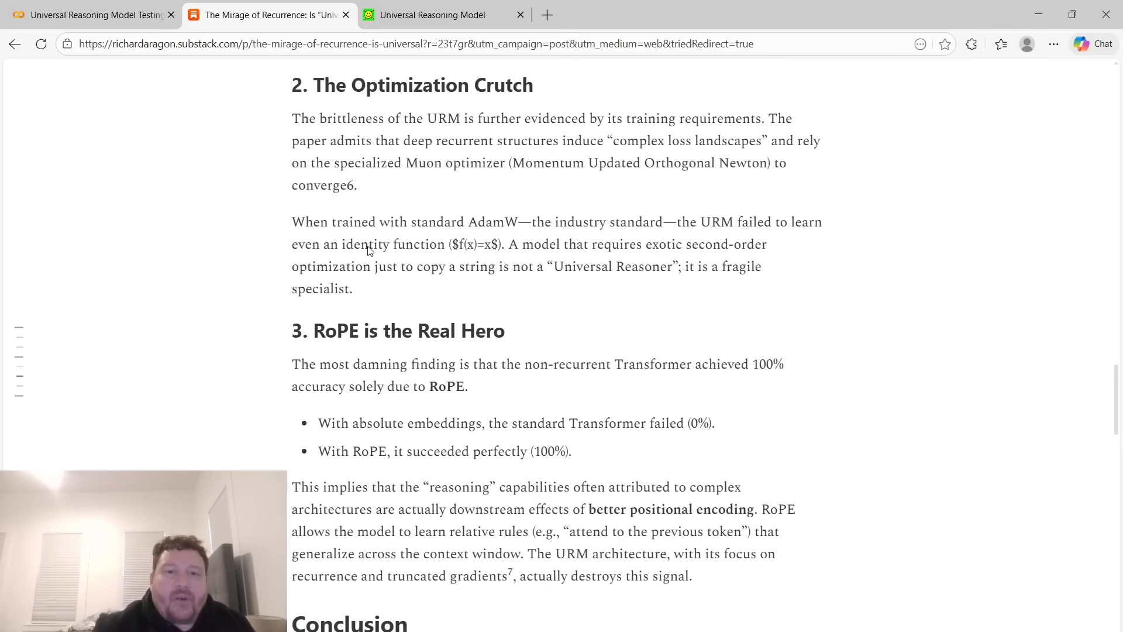
{"action": "mouse_move", "coordinate": [398, 255]}
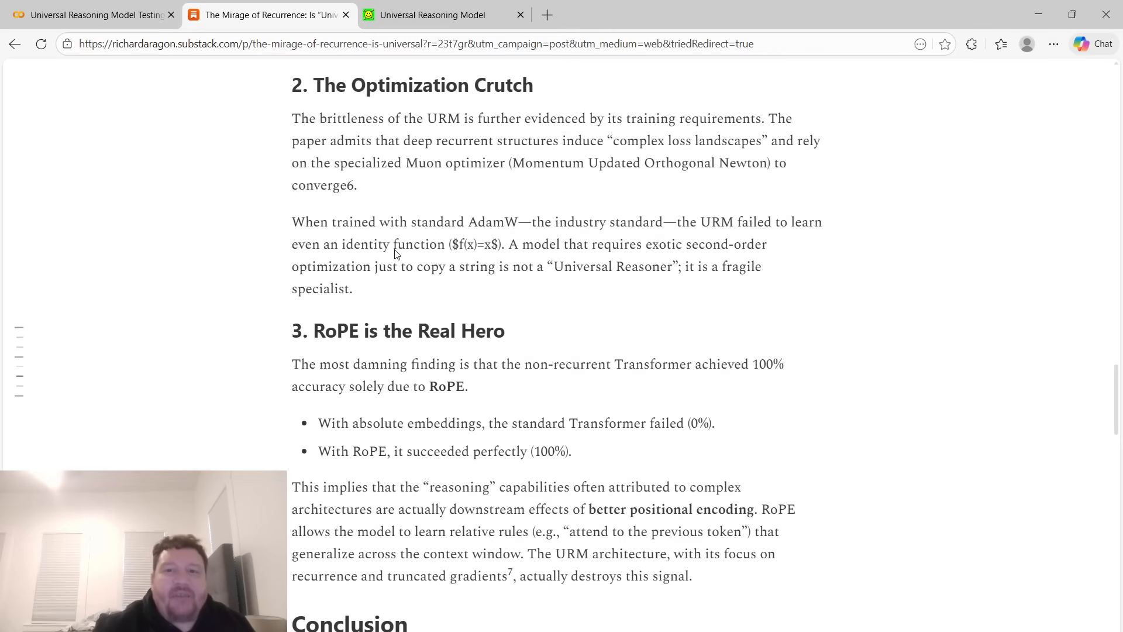
{"action": "mouse_move", "coordinate": [622, 257]}
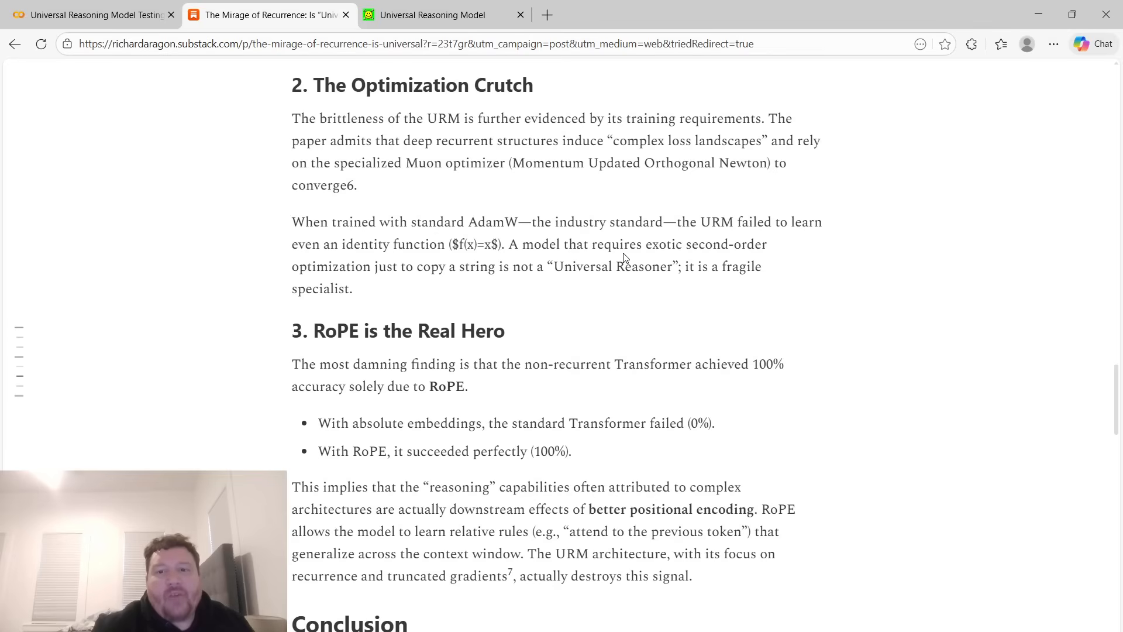
{"action": "mouse_move", "coordinate": [382, 276]}
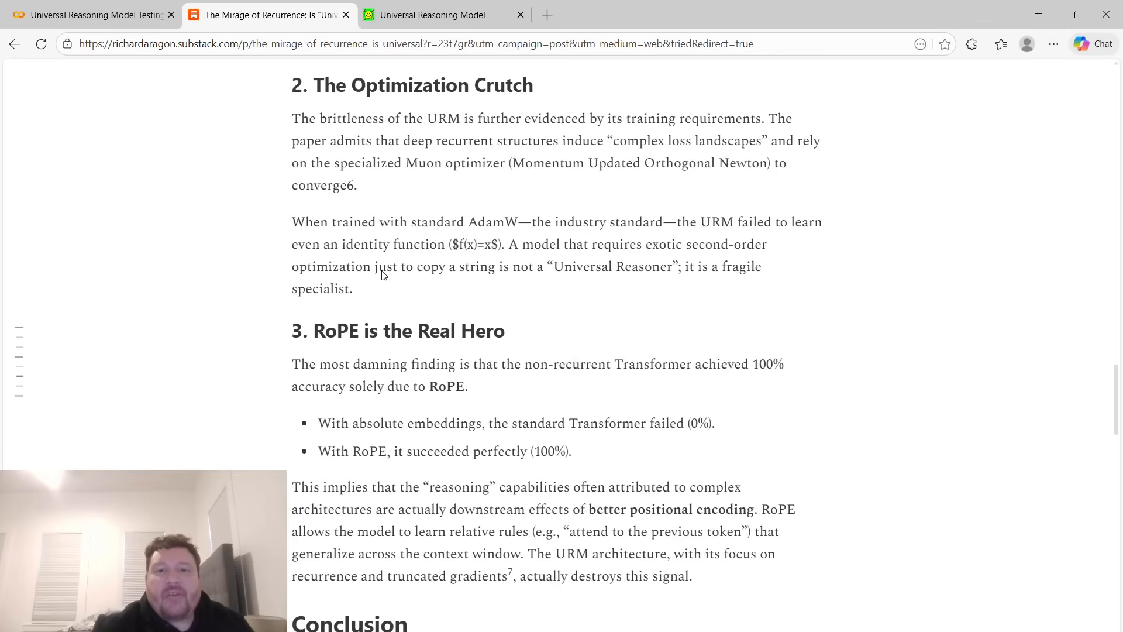
{"action": "mouse_move", "coordinate": [599, 278]}
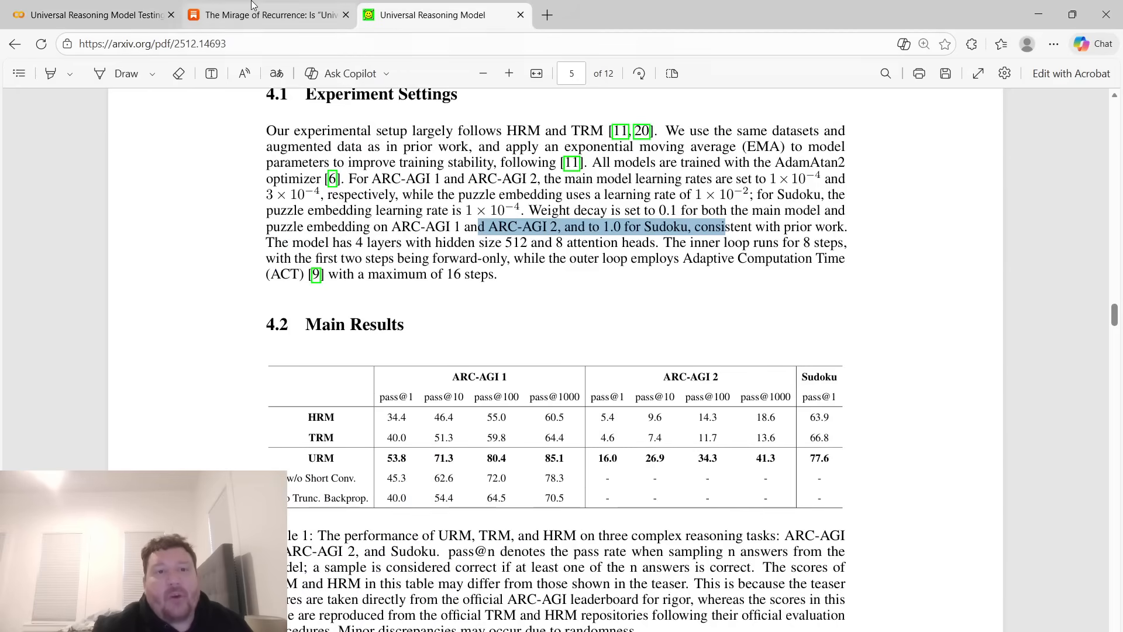
Highlight the Optimization Crutch paragraphs on Substack and the experiment settings passage in the paper.
{"action": "left_click", "coordinate": [269, 15]}
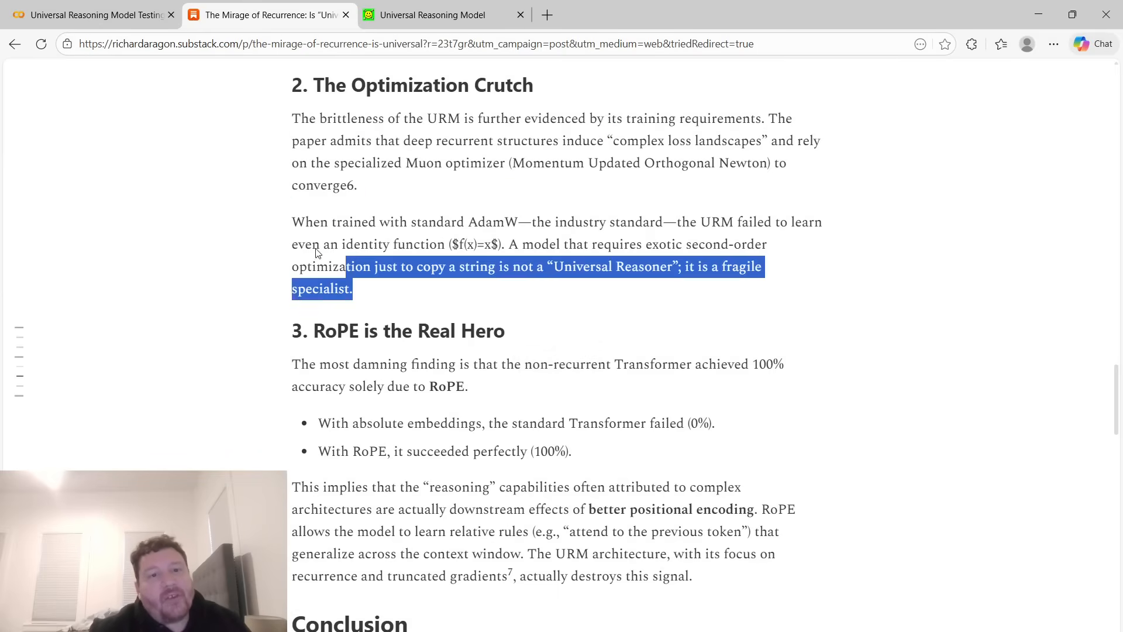
{"action": "left_click", "coordinate": [341, 280]}
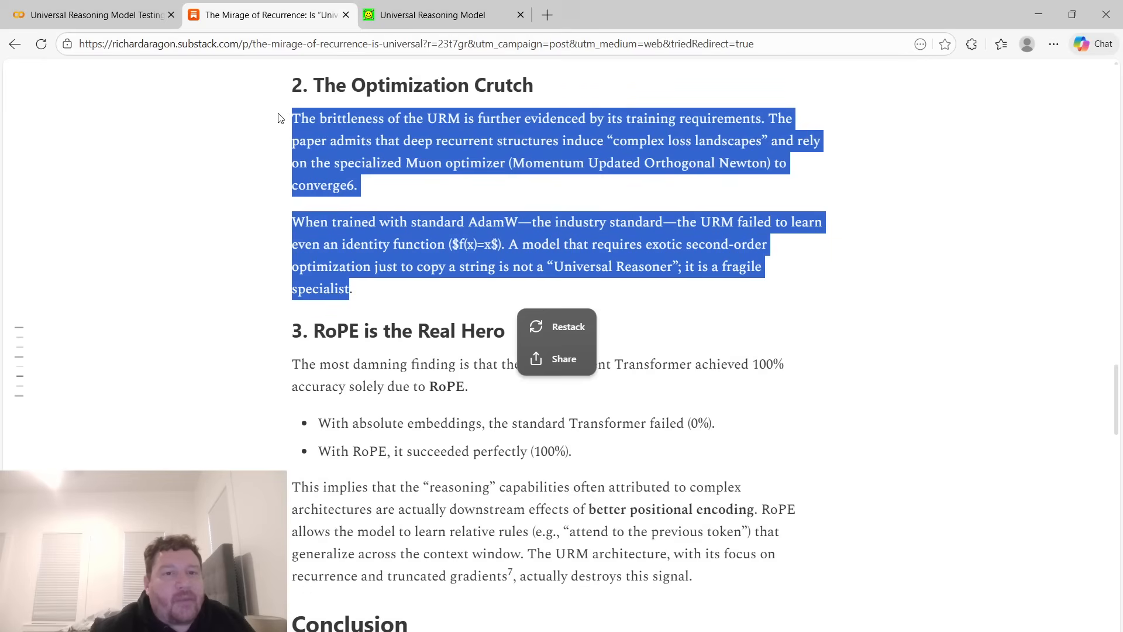
{"action": "left_click", "coordinate": [430, 14]}
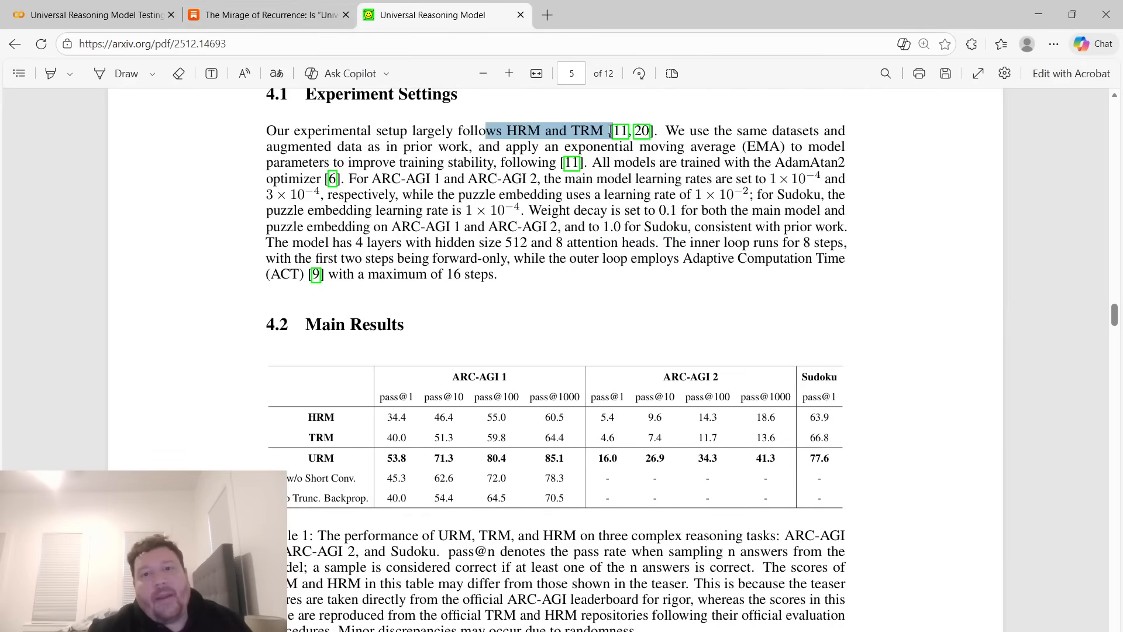
{"action": "left_click_drag", "start_coordinate": [608, 130], "coordinate": [496, 226]}
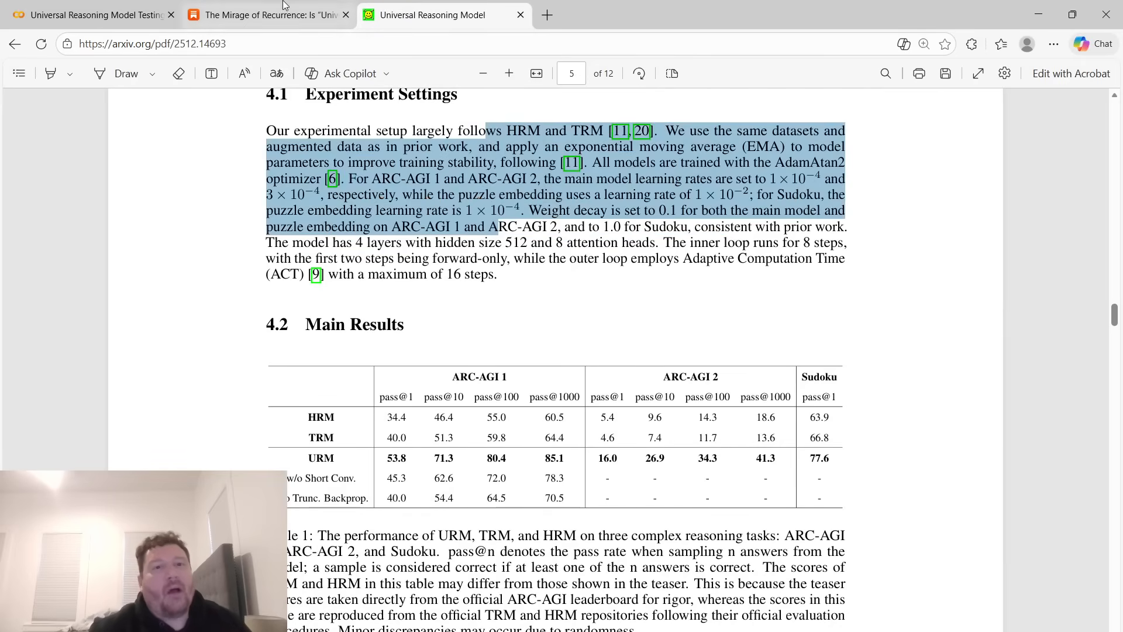
Return to the Substack article and scroll down to the Conclusion section.
{"action": "left_click", "coordinate": [270, 14]}
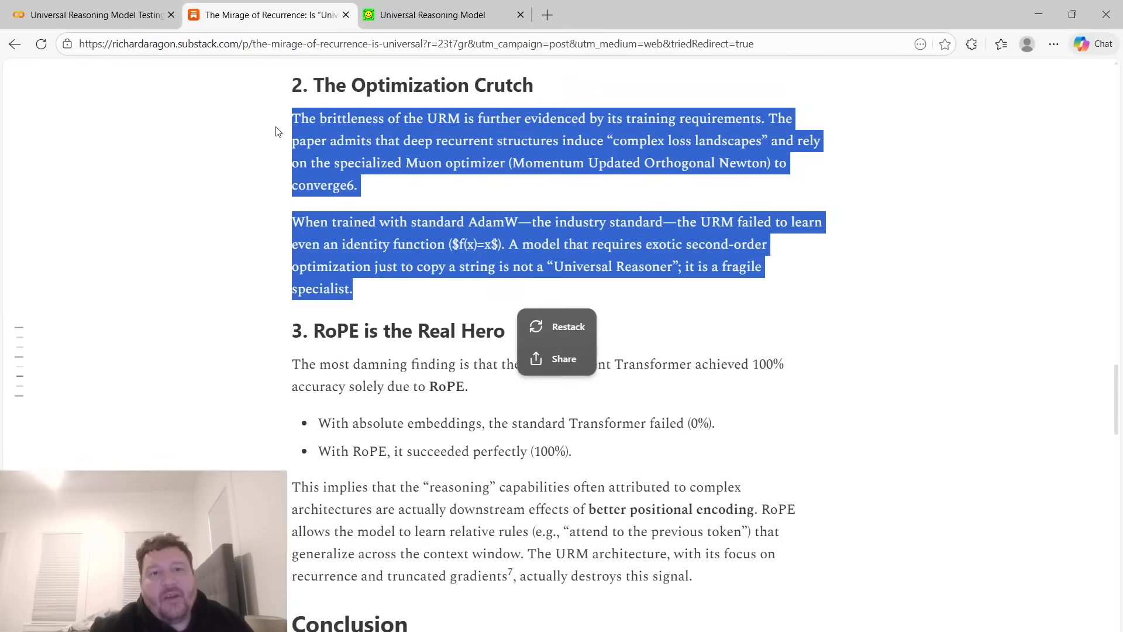
{"action": "mouse_move", "coordinate": [409, 205]}
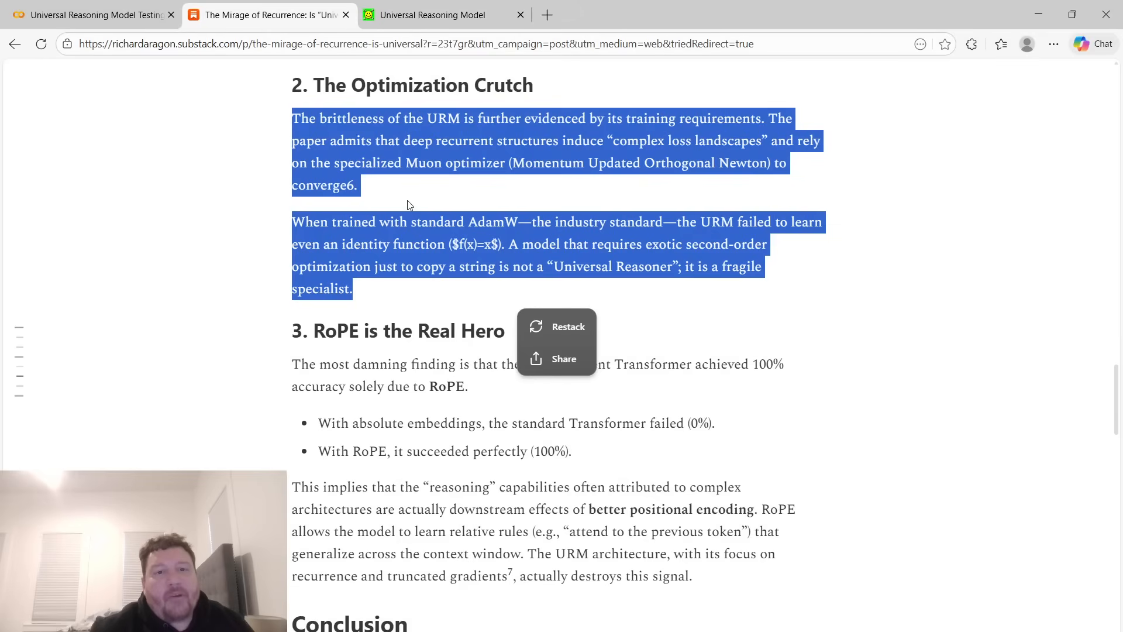
{"action": "scroll", "scroll_direction": "down", "scroll_amount": 3}
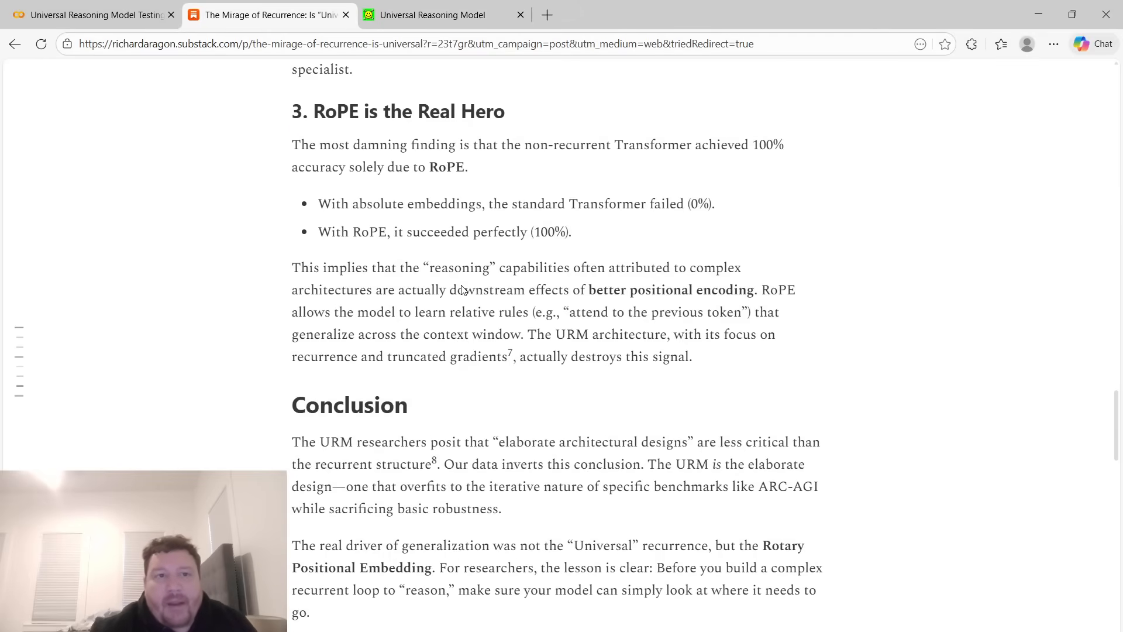
Glance at the Colab notebook, return to the Substack article and continue reading down.
{"action": "left_click", "coordinate": [94, 14]}
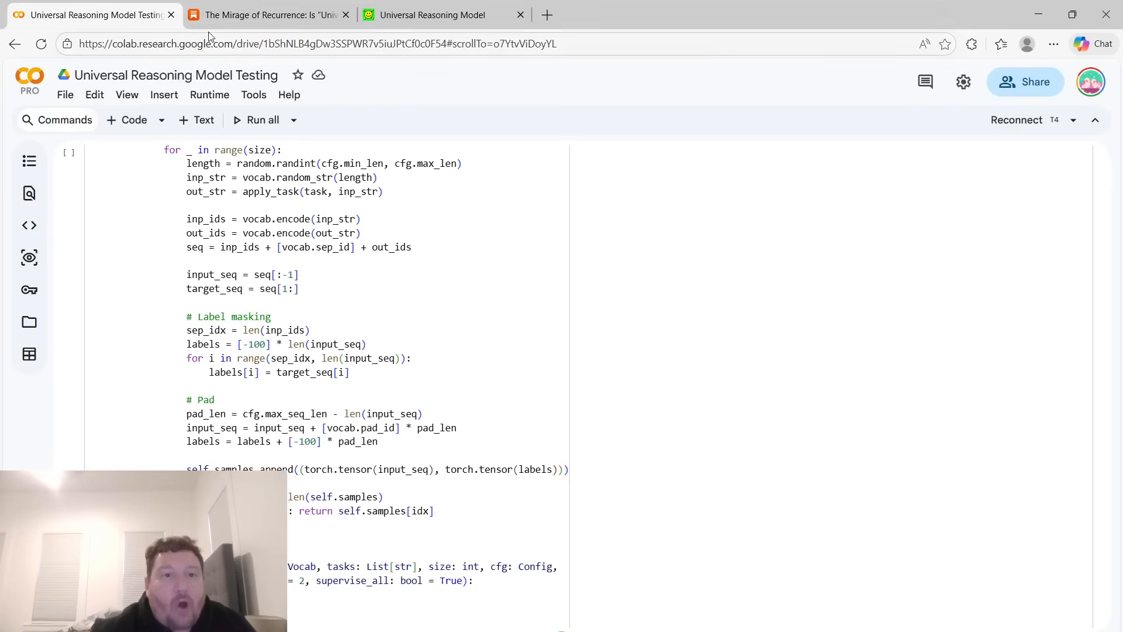
{"action": "left_click", "coordinate": [268, 14]}
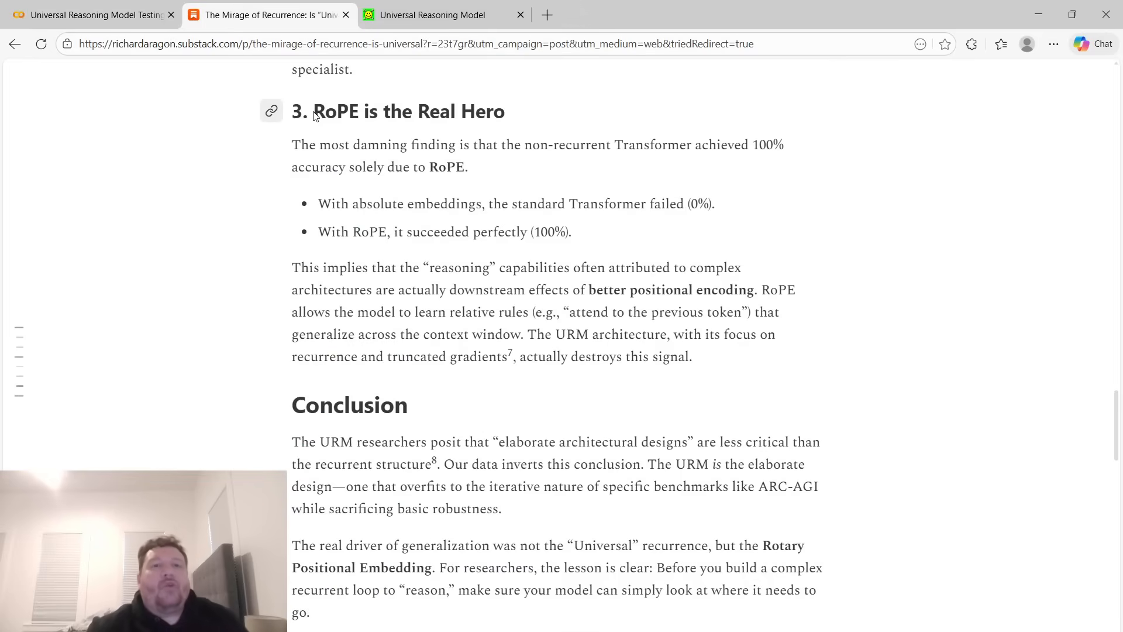
{"action": "mouse_move", "coordinate": [393, 83]}
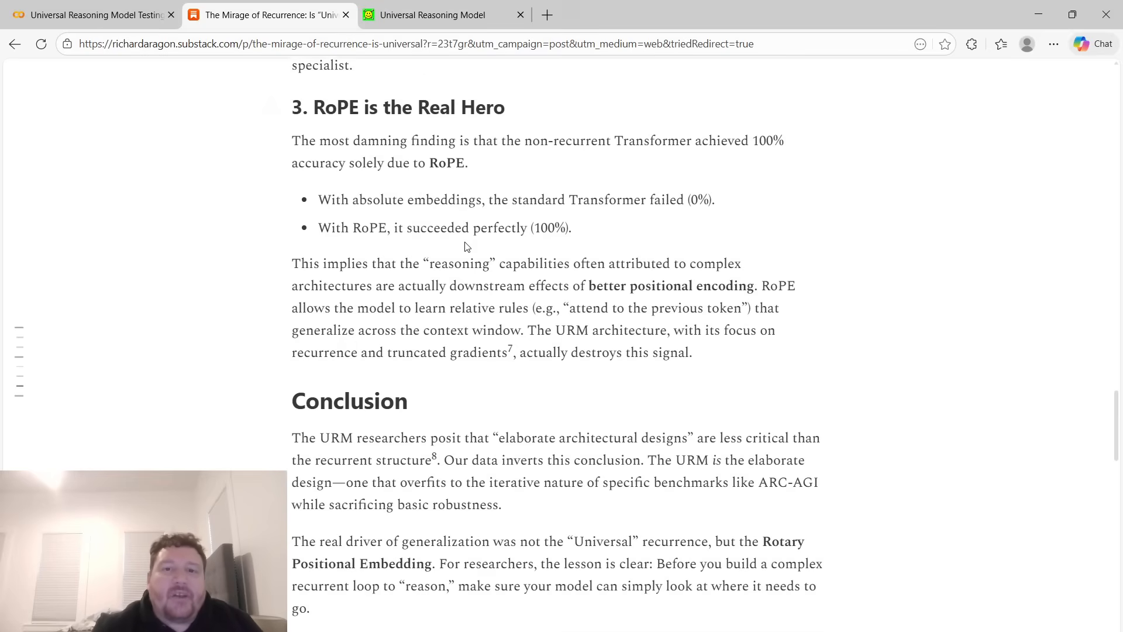
{"action": "scroll", "scroll_direction": "down", "scroll_amount": 3}
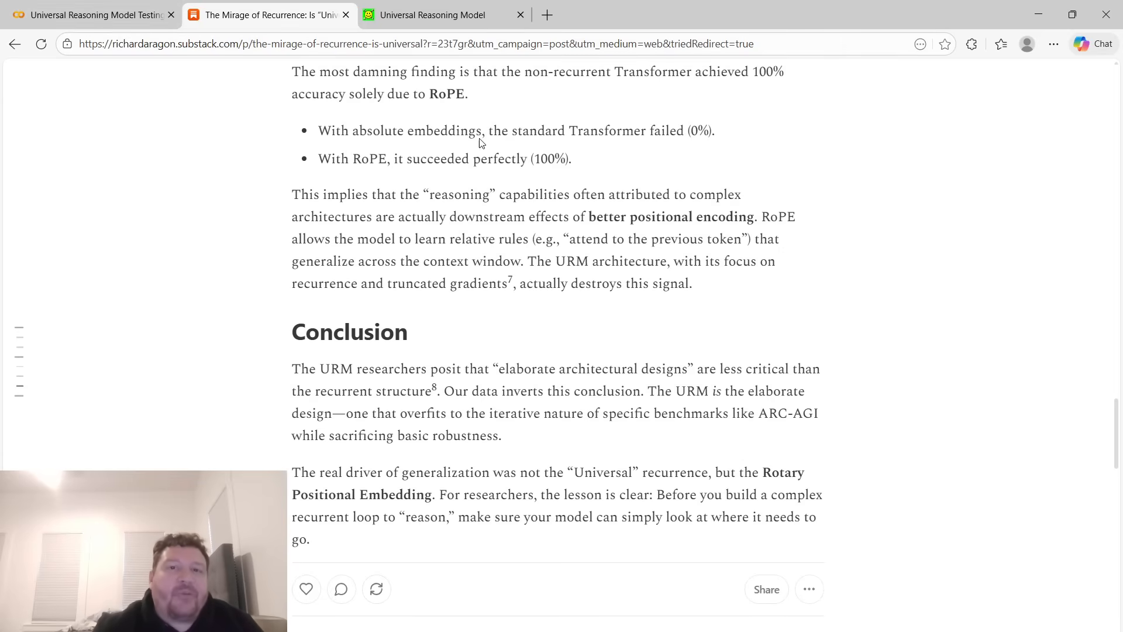
{"action": "mouse_move", "coordinate": [678, 142]}
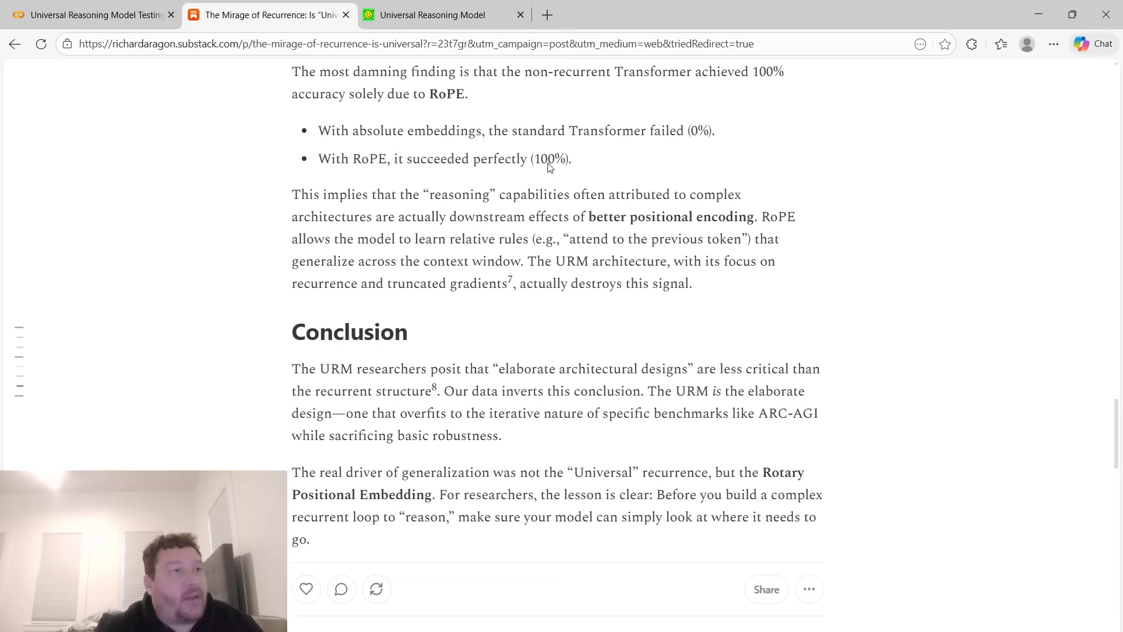
{"action": "mouse_move", "coordinate": [522, 192]}
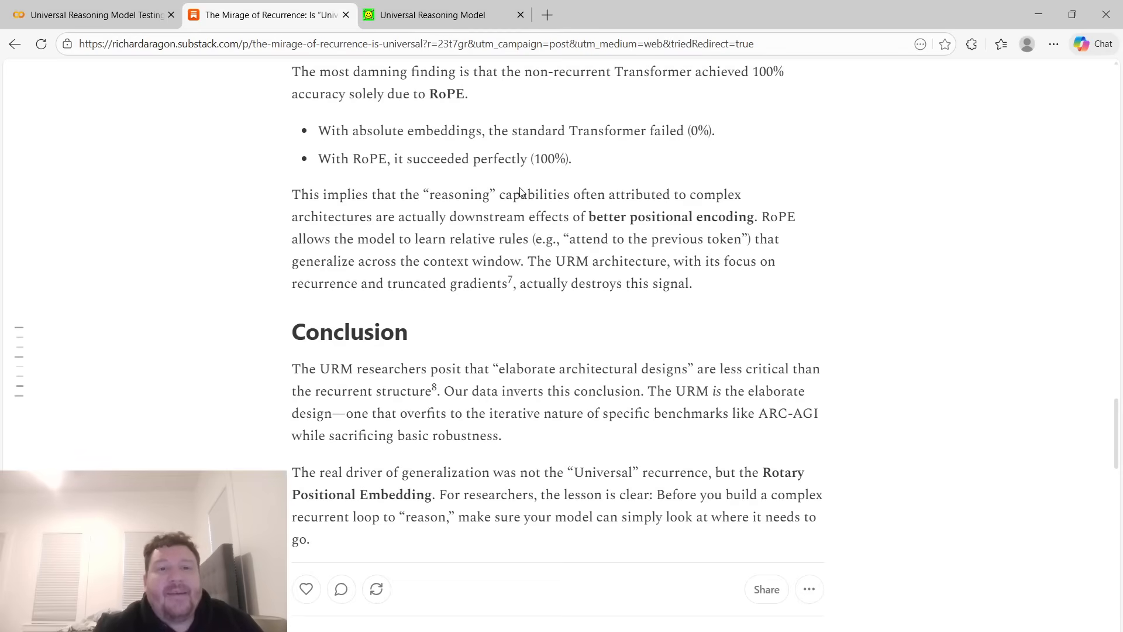
{"action": "mouse_move", "coordinate": [608, 201]}
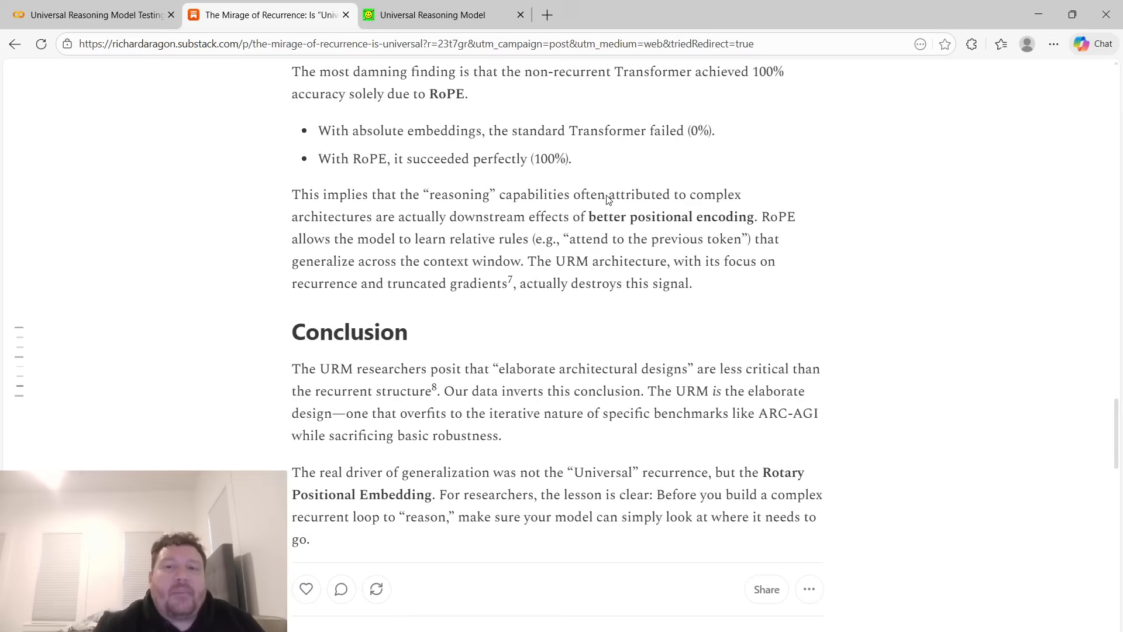
{"action": "mouse_move", "coordinate": [354, 235]}
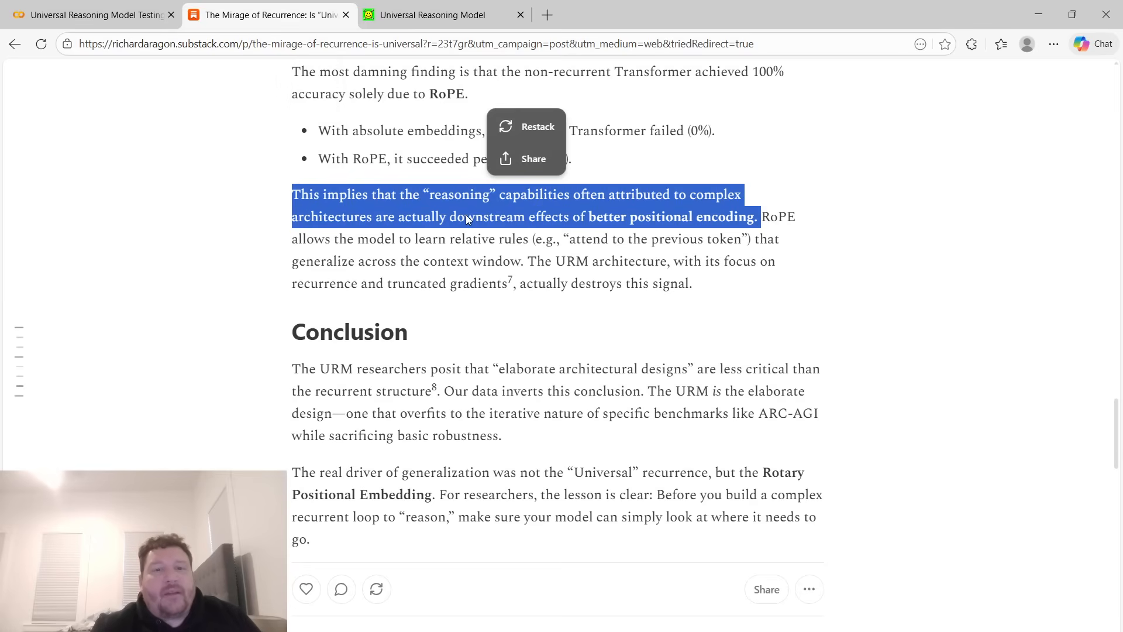
Highlight the RoPE 100% success bullet and read on to the Conclusion and discussion.
{"action": "left_click", "coordinate": [481, 212]}
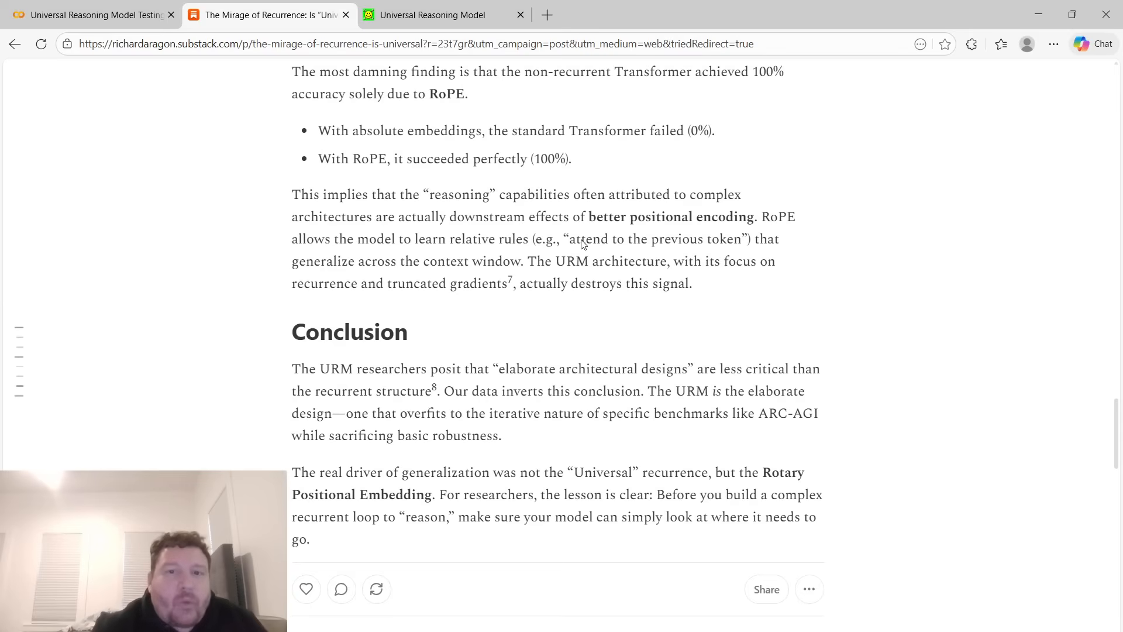
{"action": "mouse_move", "coordinate": [631, 254]}
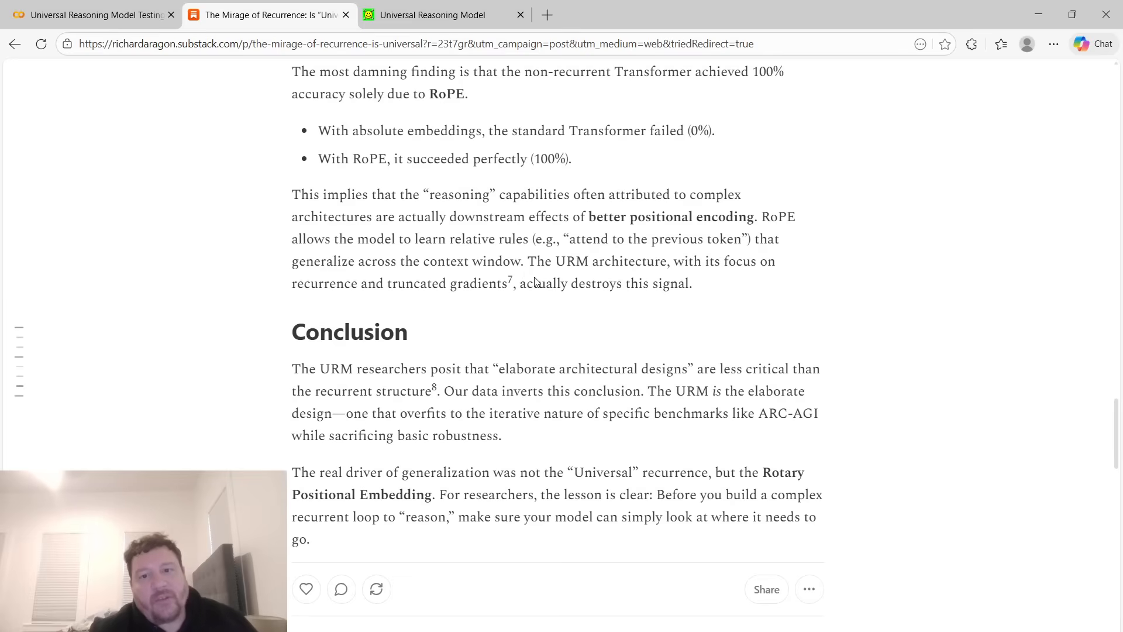
{"action": "mouse_move", "coordinate": [421, 298]}
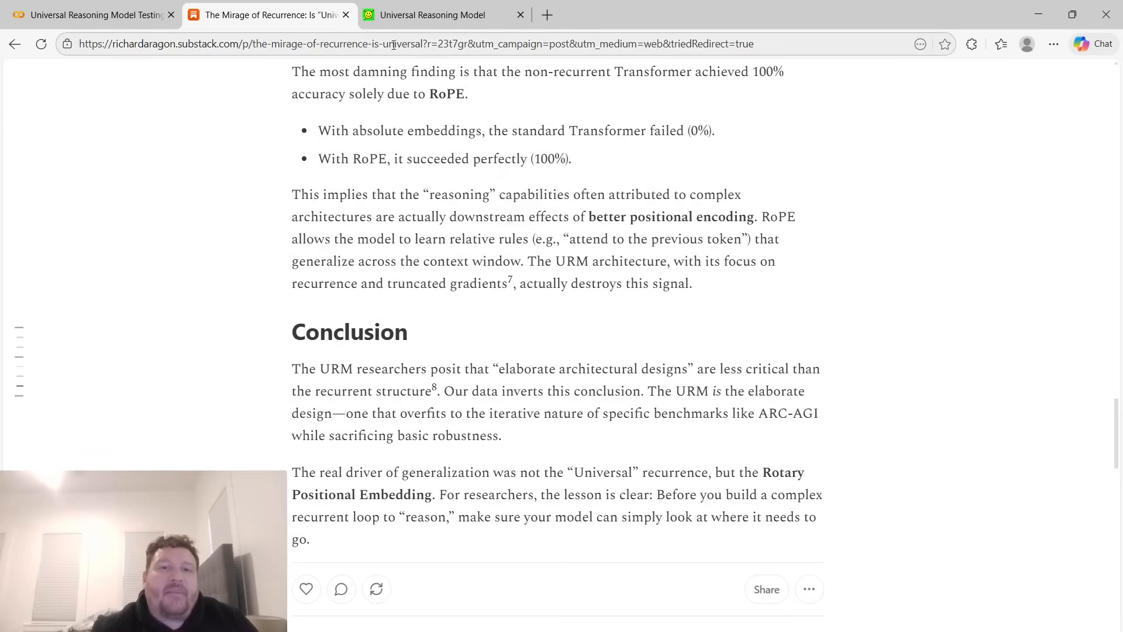
{"action": "left_click_drag", "start_coordinate": [566, 260], "coordinate": [511, 283]}
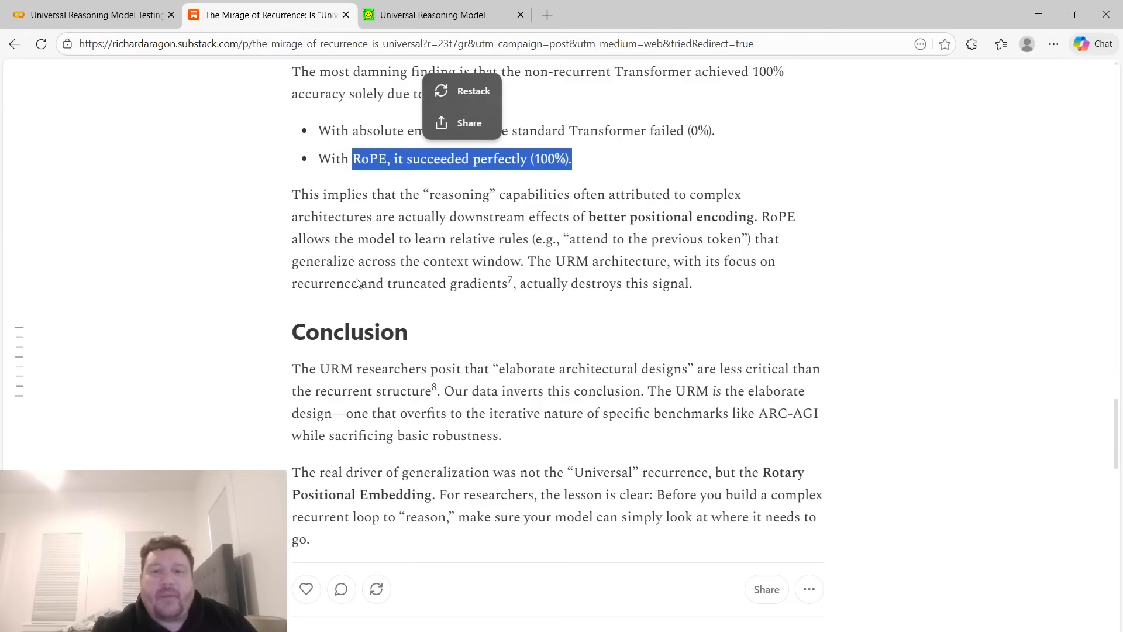
{"action": "scroll", "scroll_direction": "down", "scroll_amount": 3}
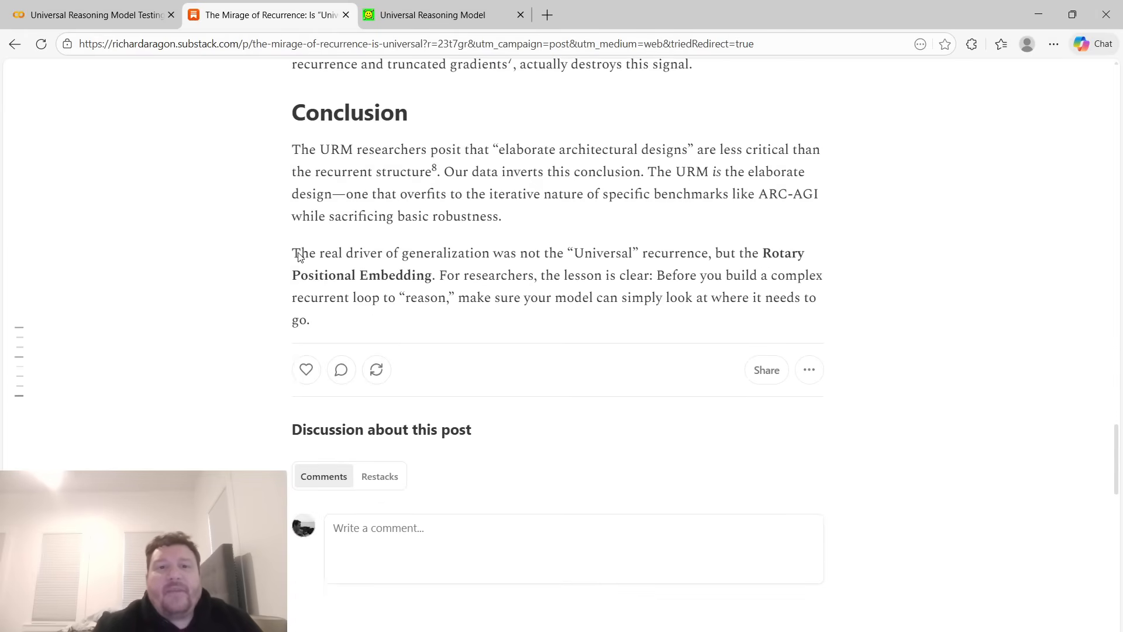
{"action": "mouse_move", "coordinate": [546, 154]}
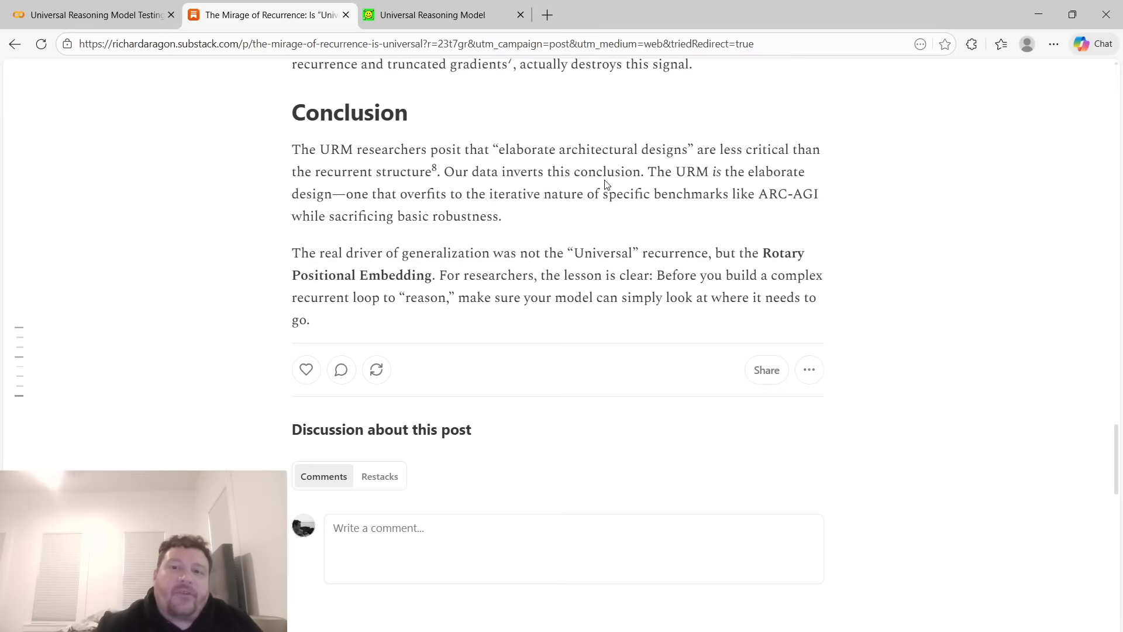
{"action": "mouse_move", "coordinate": [446, 199]}
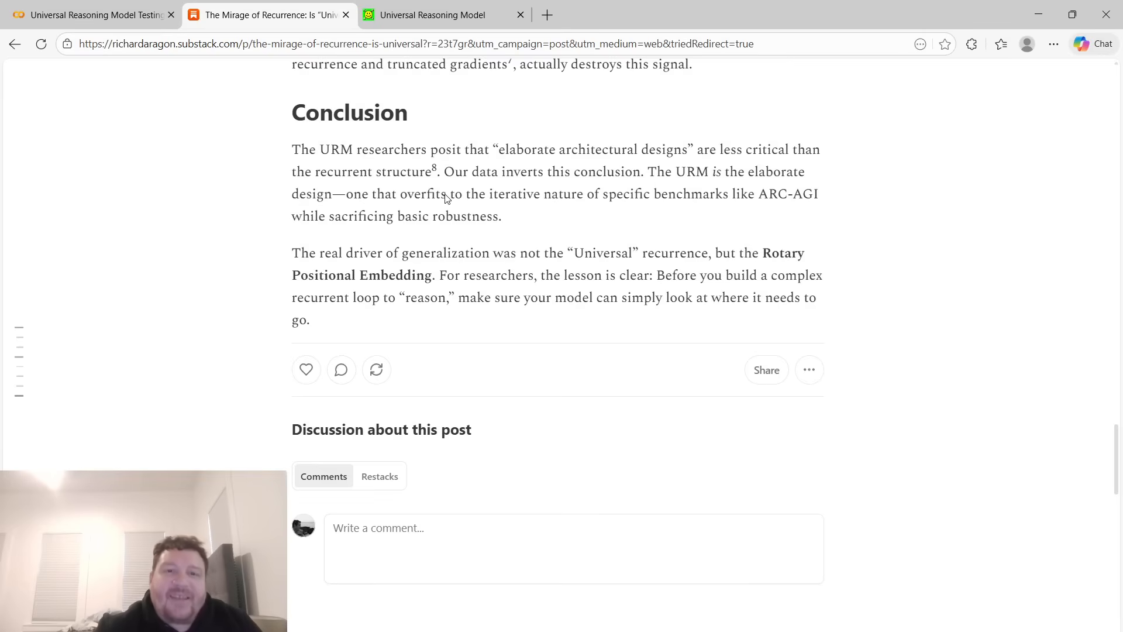
{"action": "mouse_move", "coordinate": [323, 206]}
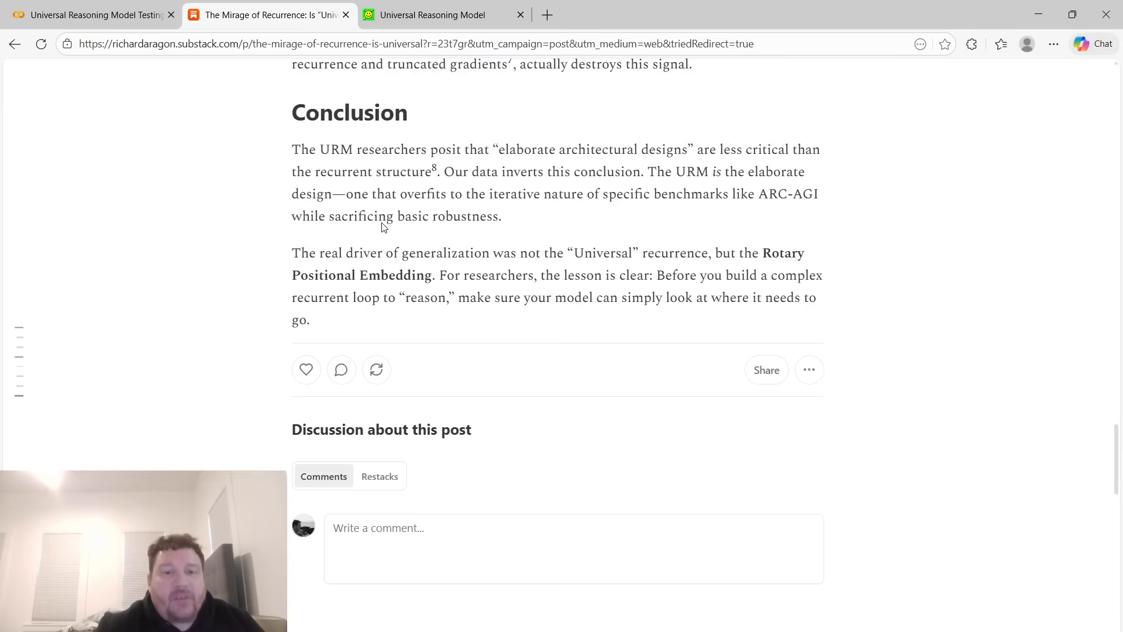
{"action": "mouse_move", "coordinate": [411, 260]}
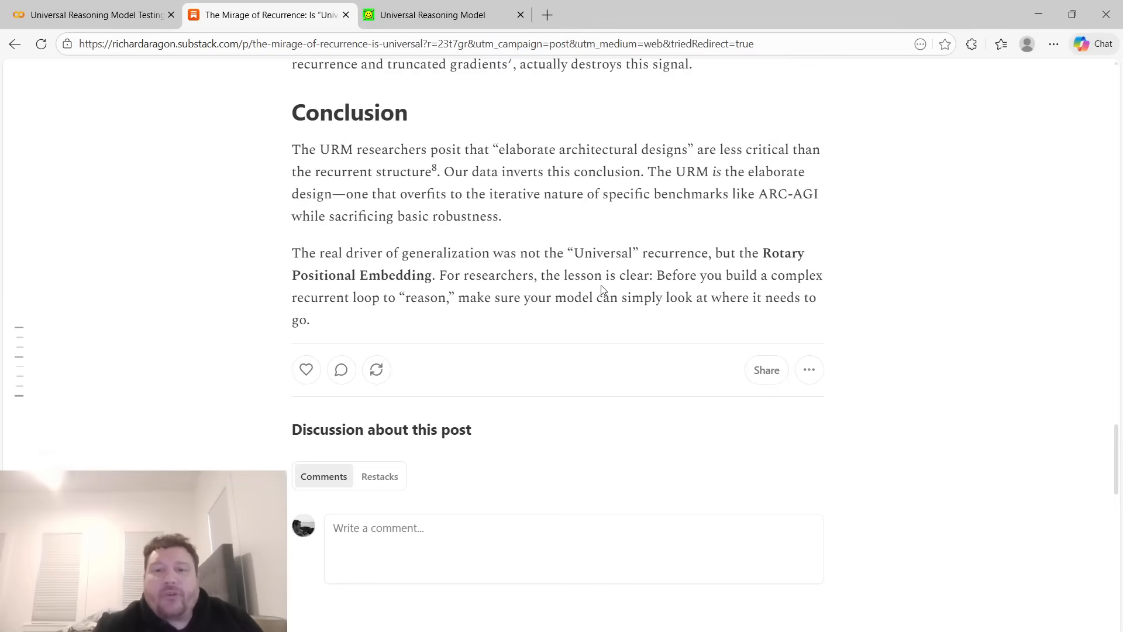
{"action": "mouse_move", "coordinate": [385, 295]}
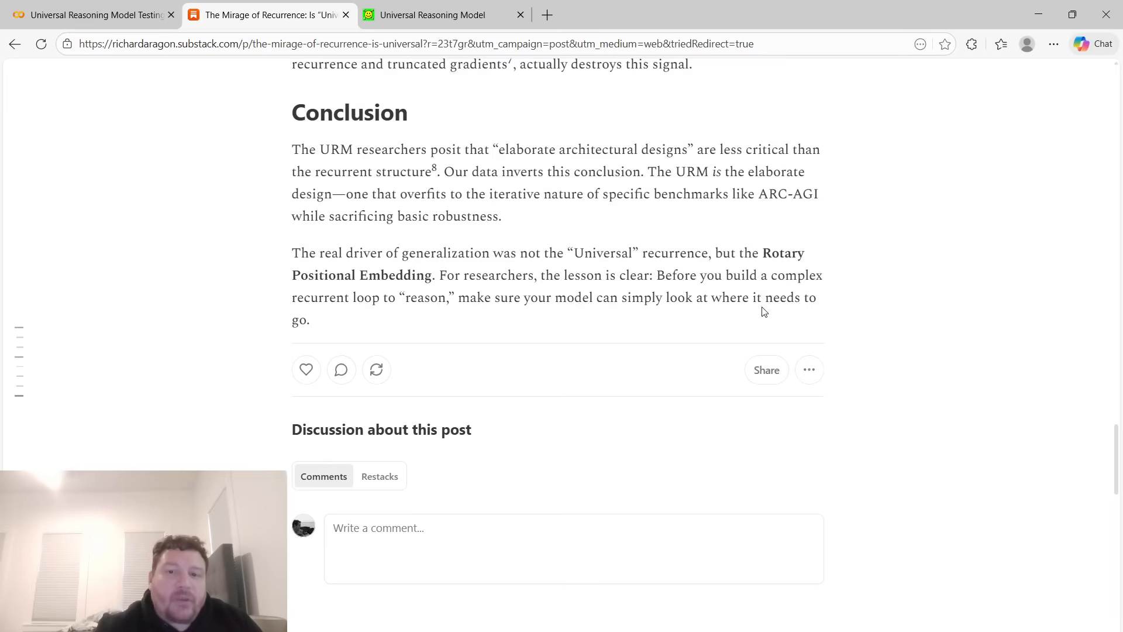
Return to the Universal Reasoning Model Testing notebook in Colab.
{"action": "left_click", "coordinate": [93, 14]}
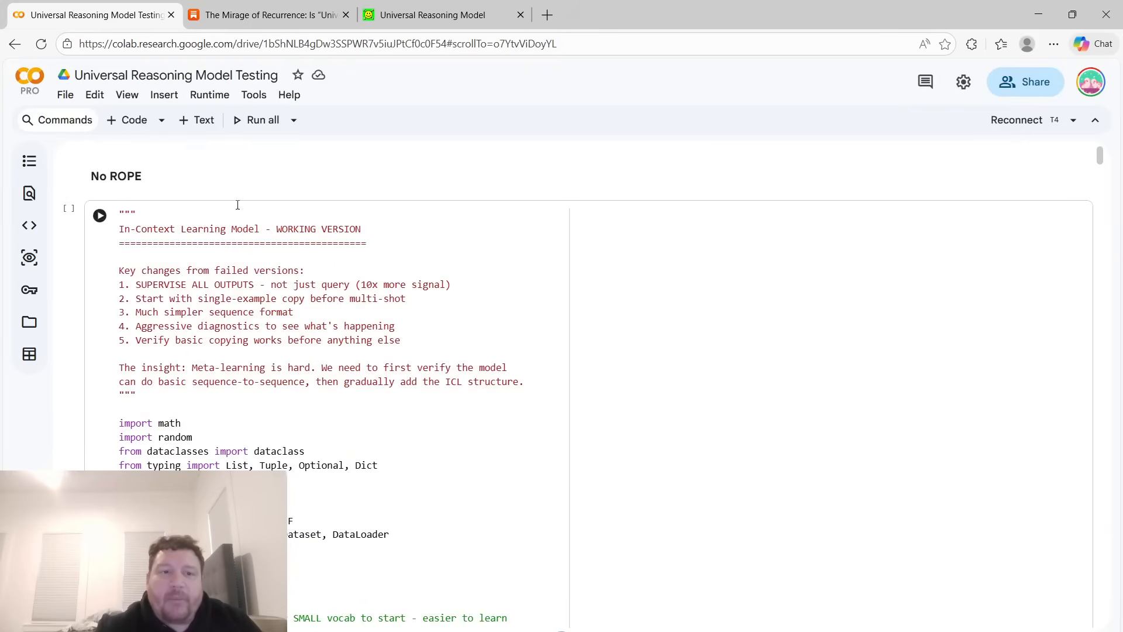
Make the first heading read 'Standard Transformer No ROPE' in bold and render it.
{"action": "double_click", "coordinate": [116, 175]}
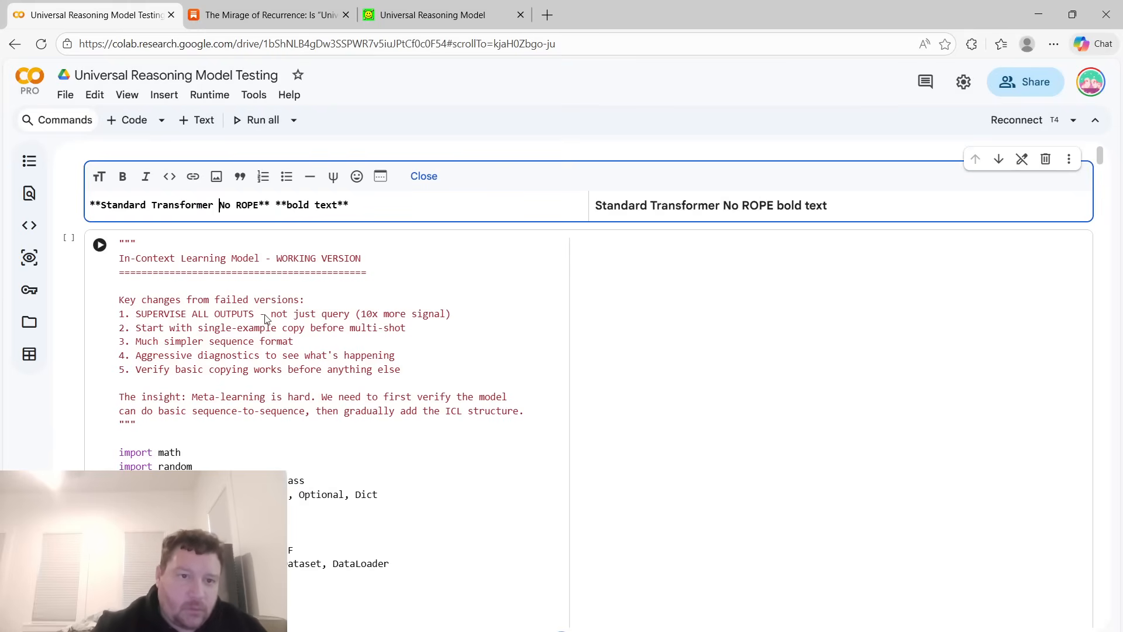
{"action": "left_click", "coordinate": [424, 176]}
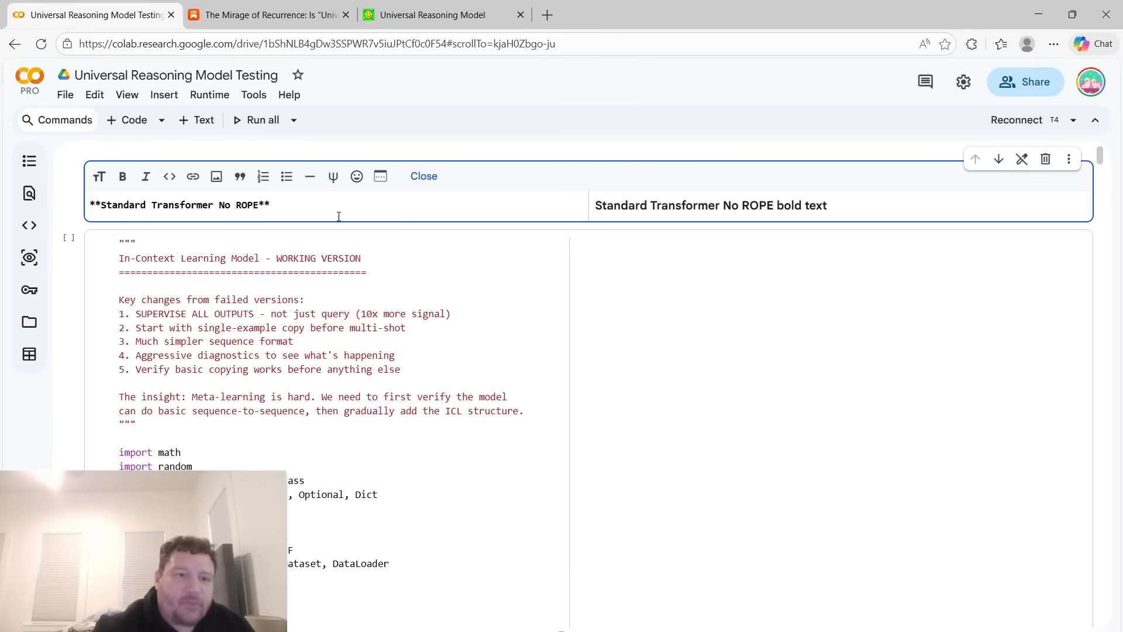
{"action": "left_click", "coordinate": [423, 176]}
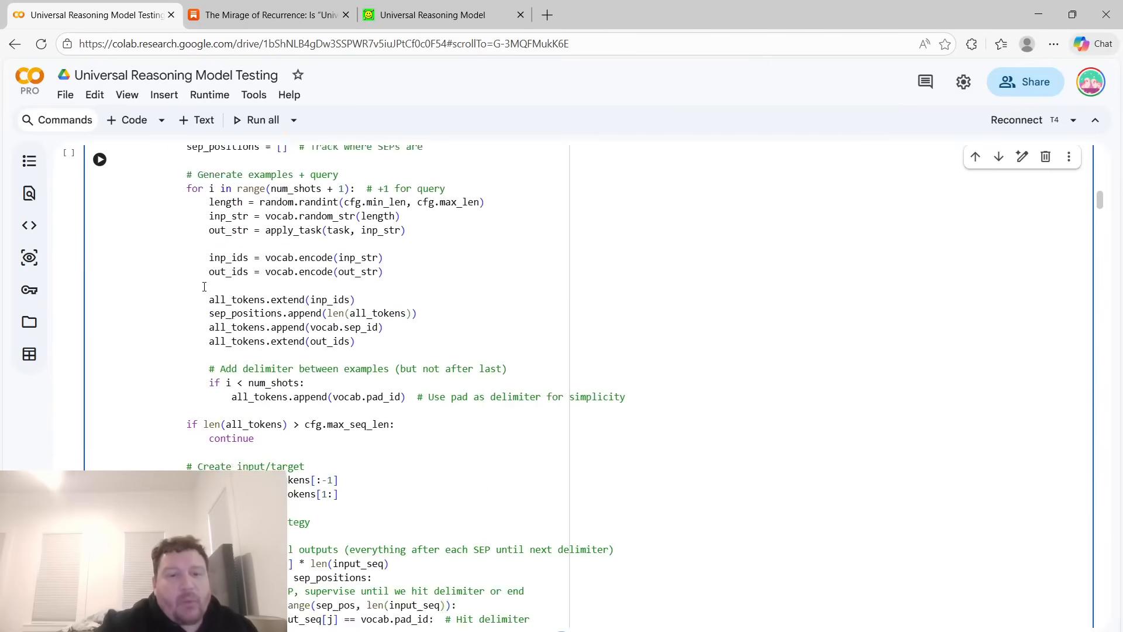
{"action": "scroll", "scroll_direction": "down", "scroll_amount": 3}
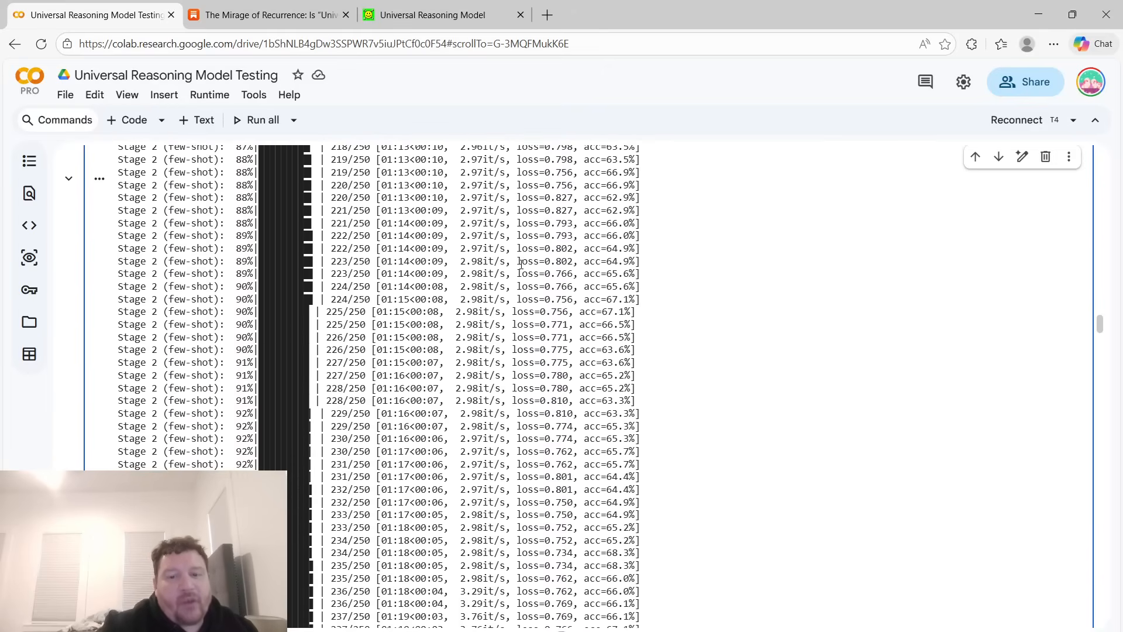
{"action": "scroll", "scroll_direction": "down", "scroll_amount": 3}
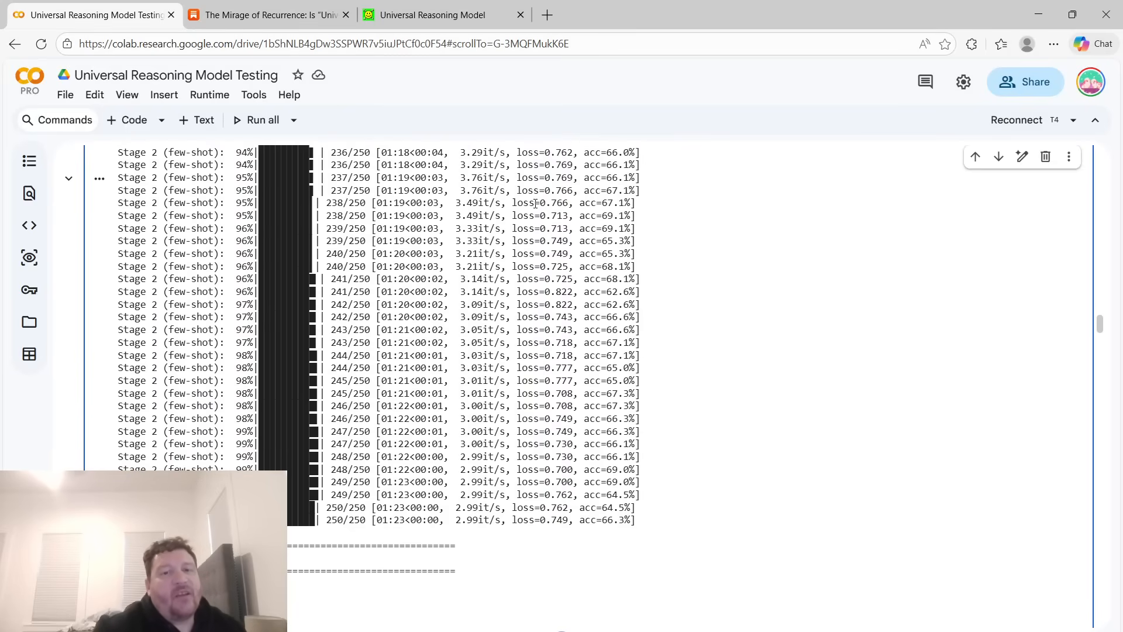
{"action": "left_click_drag", "start_coordinate": [444, 507], "coordinate": [634, 520]}
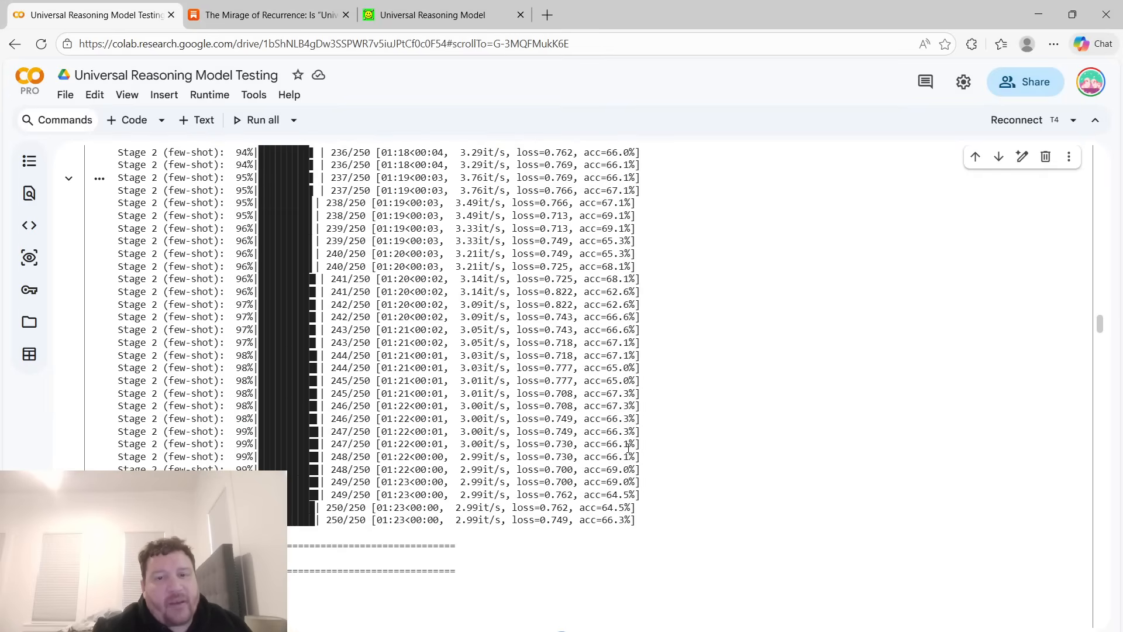
{"action": "left_click_drag", "start_coordinate": [614, 203], "coordinate": [600, 241]}
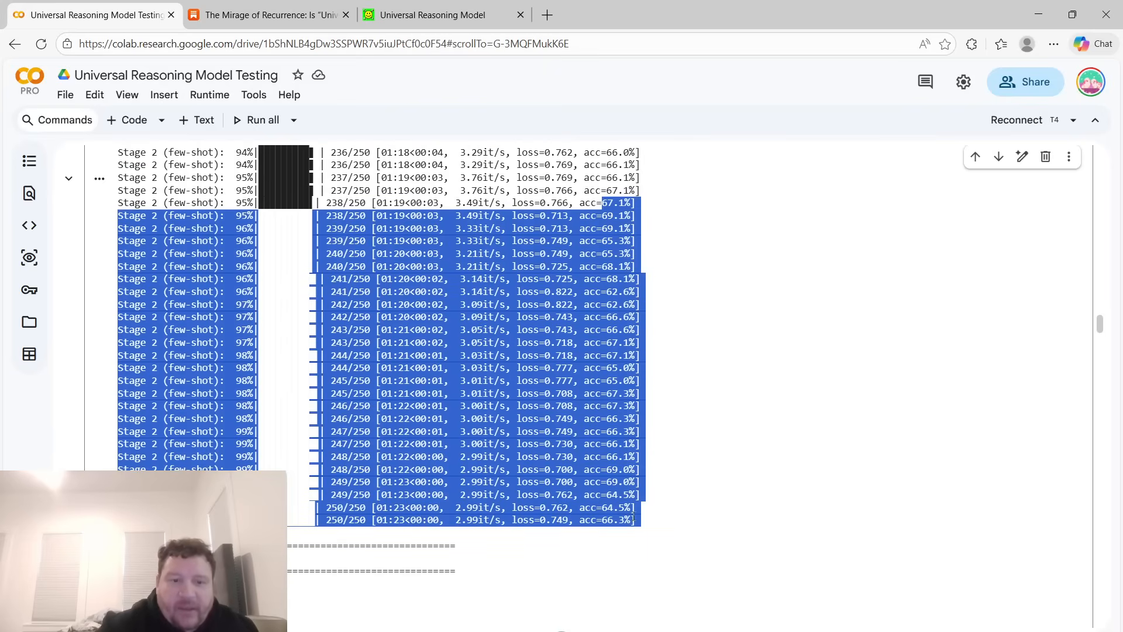
{"action": "scroll", "scroll_direction": "down", "scroll_amount": 3}
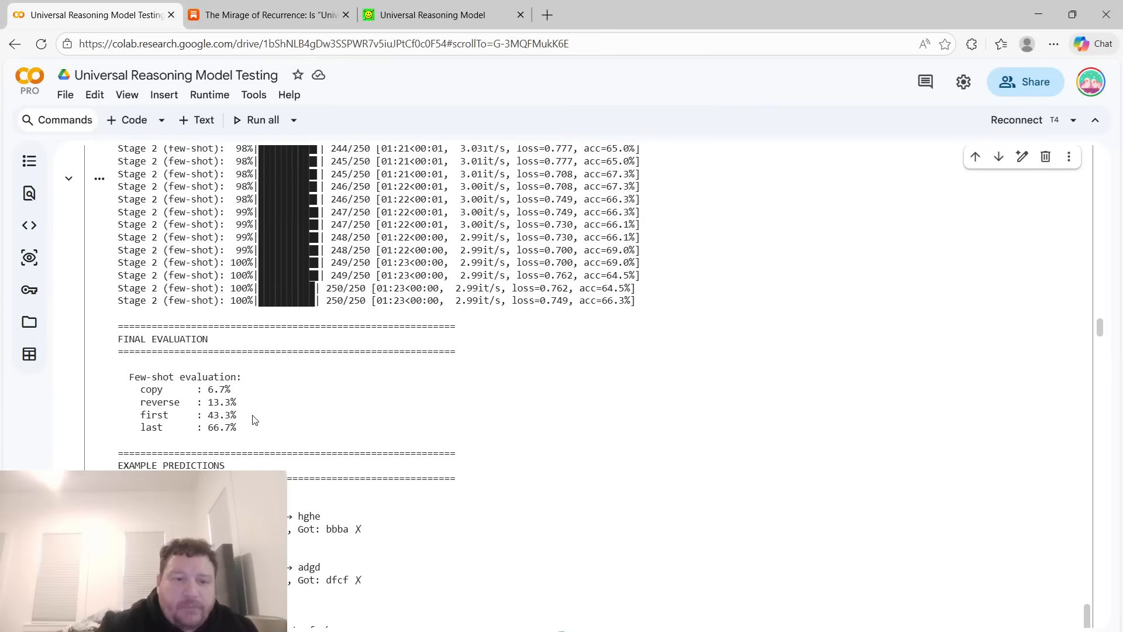
{"action": "left_click_drag", "start_coordinate": [197, 388], "coordinate": [237, 427]}
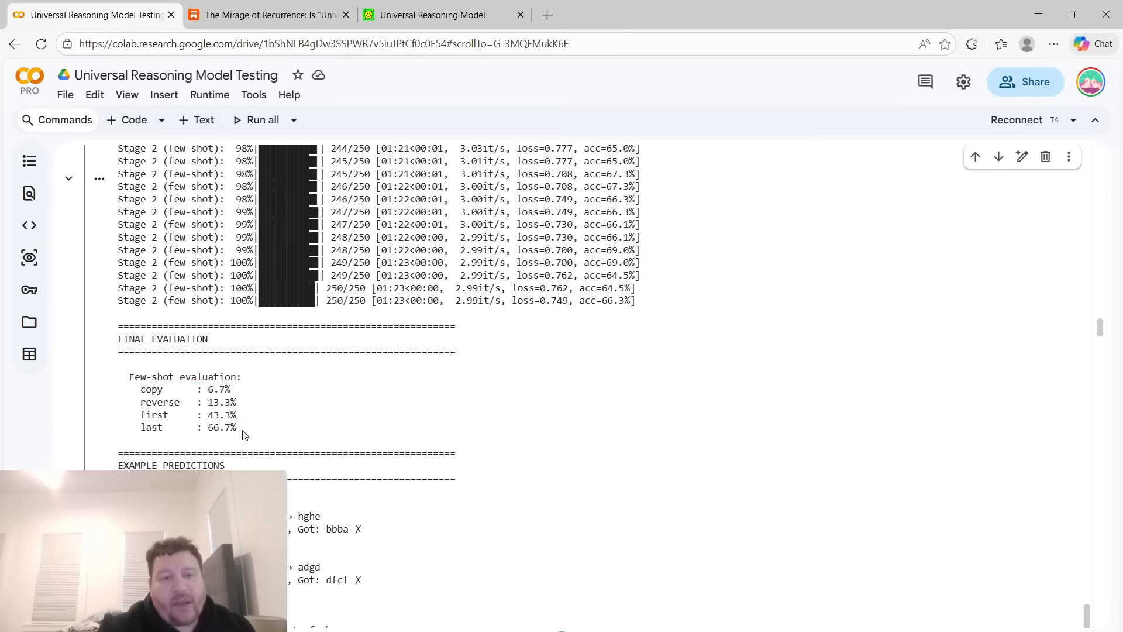
{"action": "left_click_drag", "start_coordinate": [141, 414], "coordinate": [240, 427]}
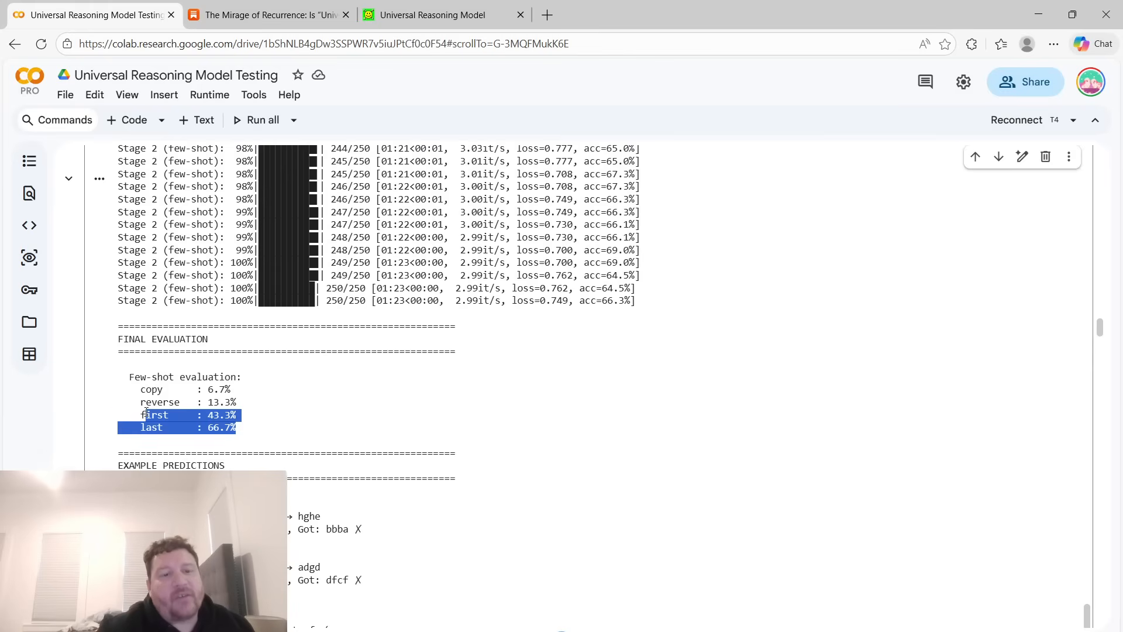
{"action": "left_click_drag", "start_coordinate": [155, 414], "coordinate": [140, 402]}
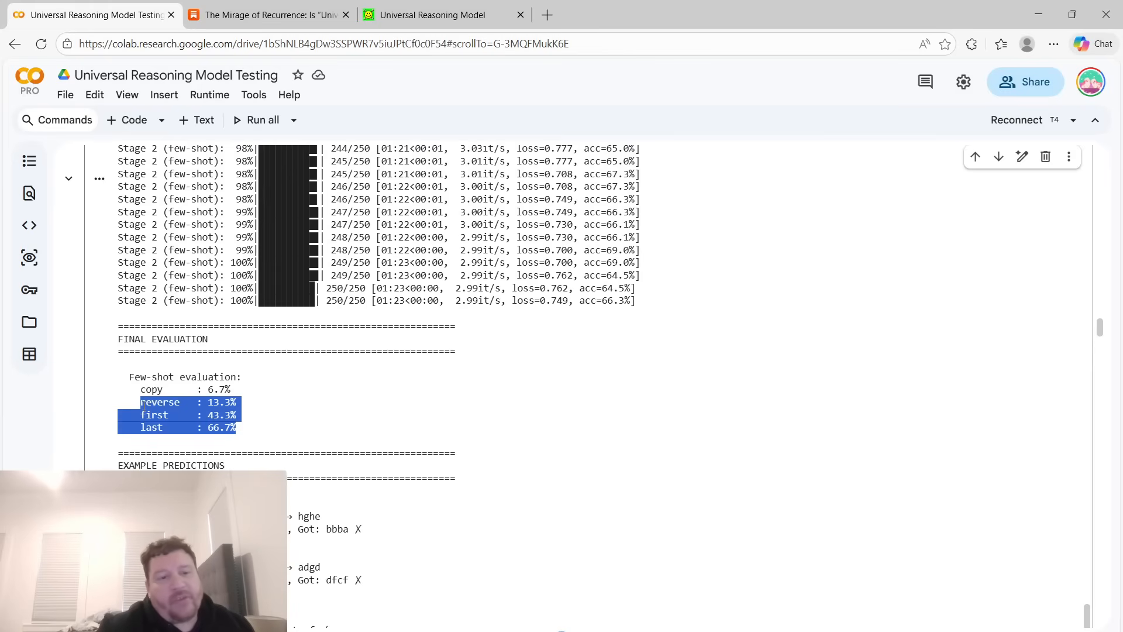
{"action": "scroll", "scroll_direction": "down", "scroll_amount": 3}
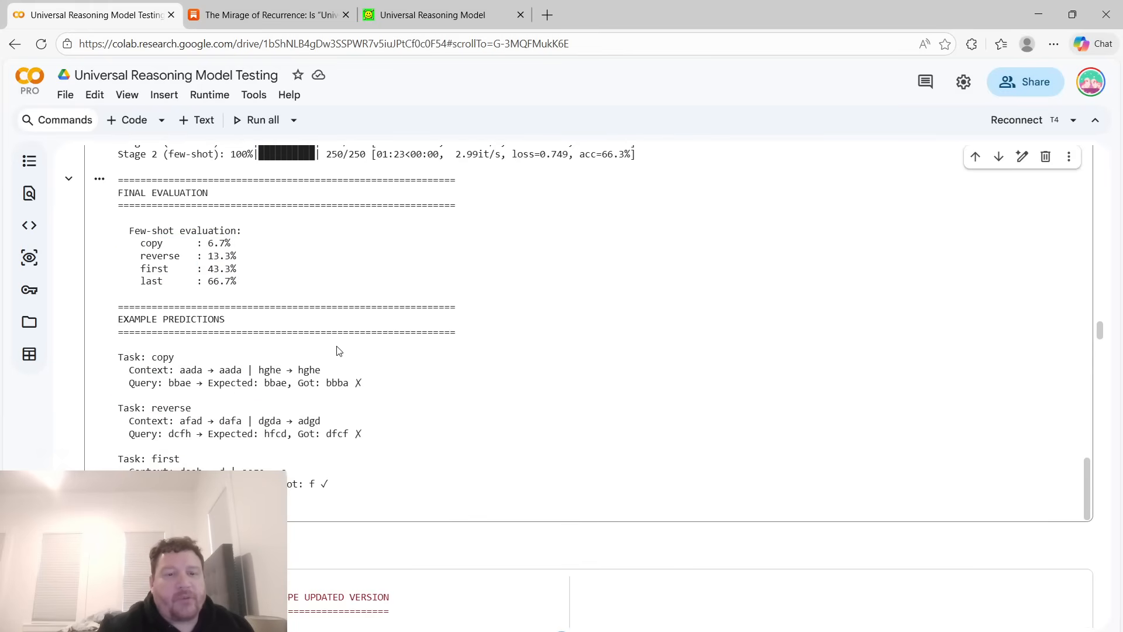
{"action": "double_click", "coordinate": [142, 383]}
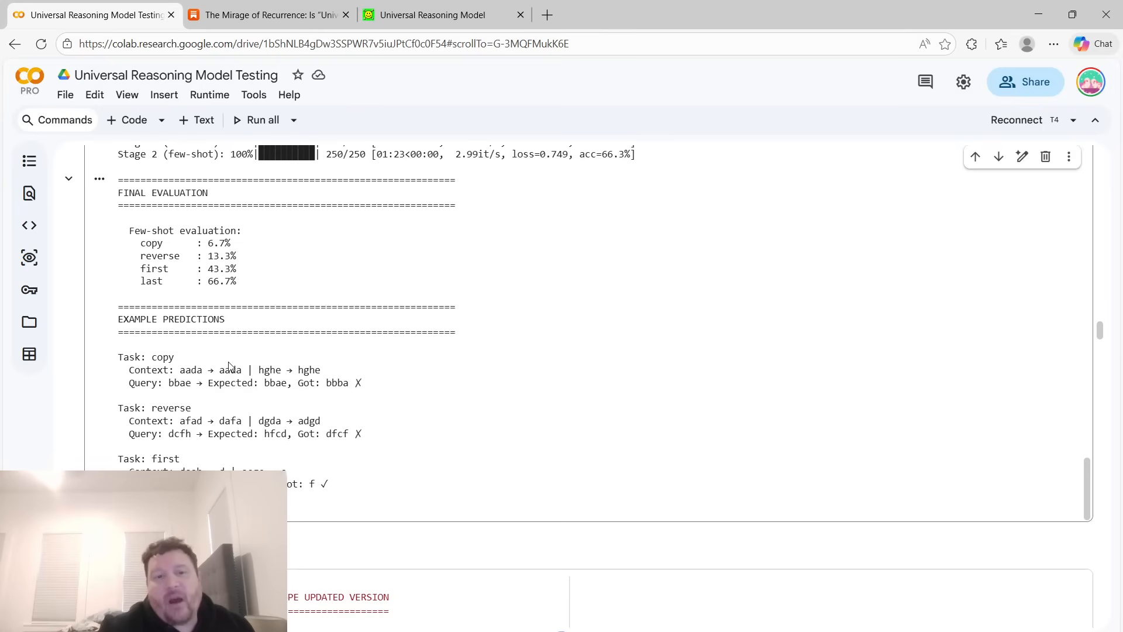
{"action": "double_click", "coordinate": [279, 383]}
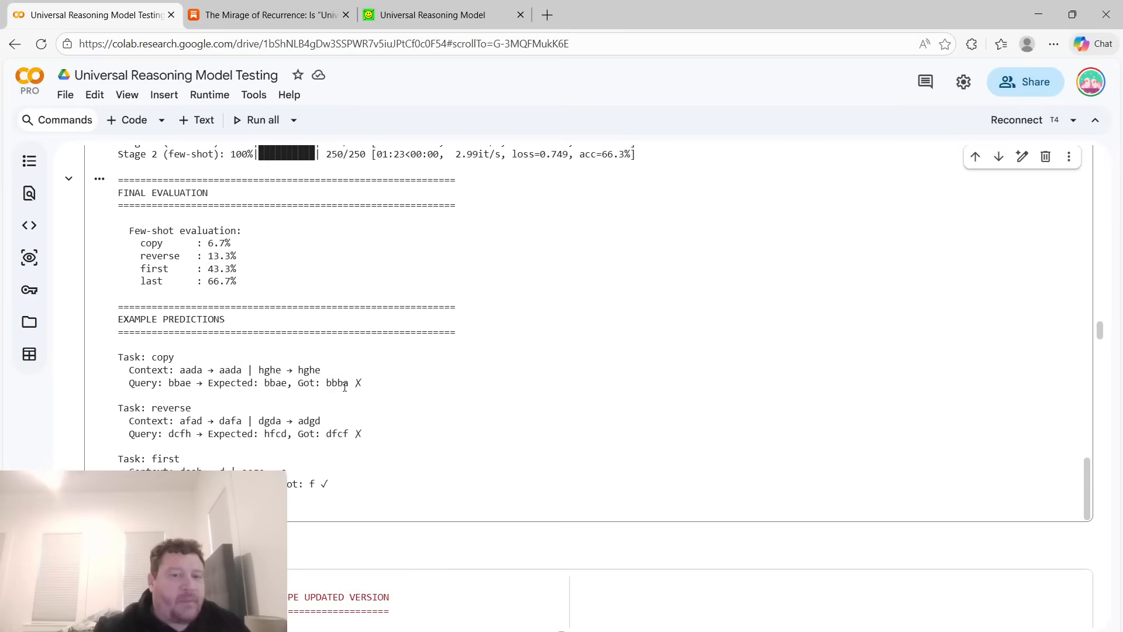
{"action": "double_click", "coordinate": [335, 383]}
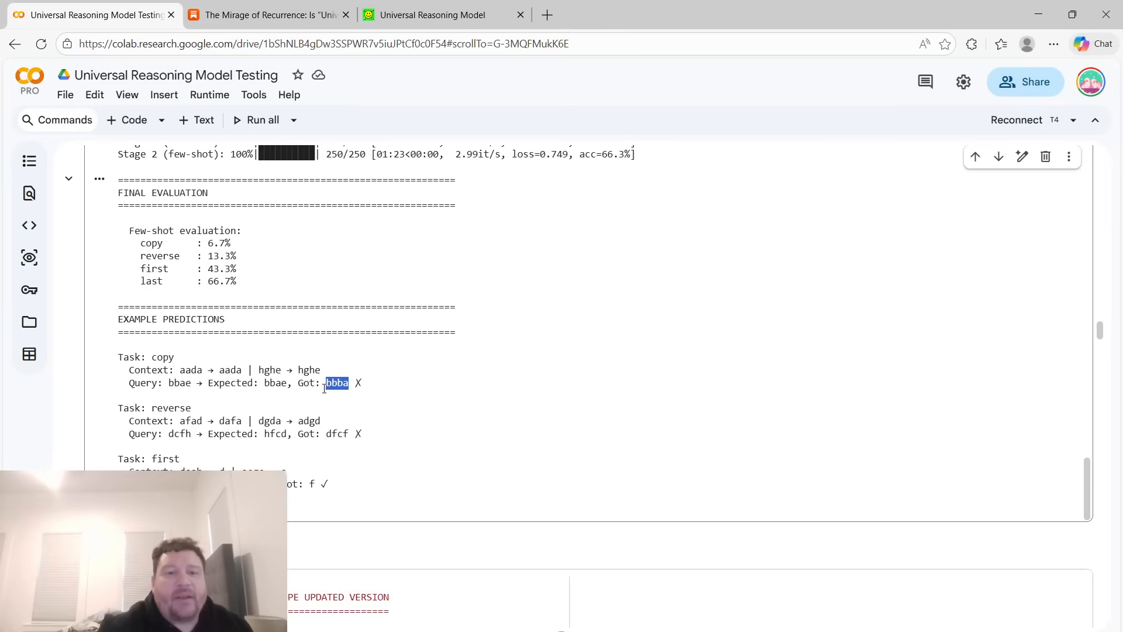
{"action": "scroll", "scroll_direction": "down", "scroll_amount": 3}
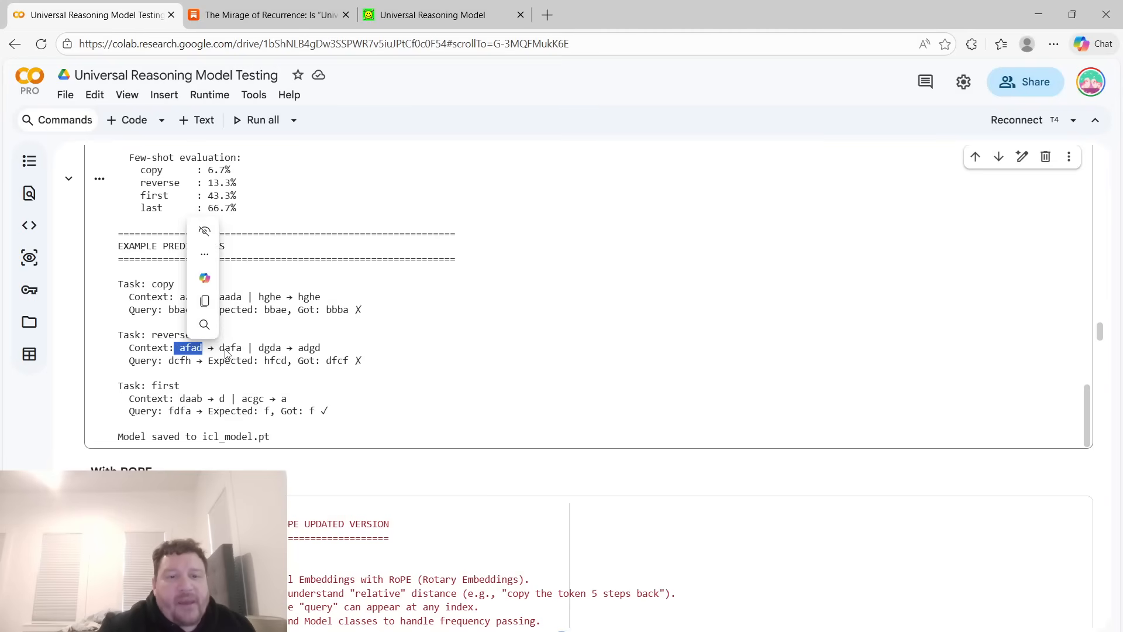
{"action": "mouse_move", "coordinate": [179, 366]}
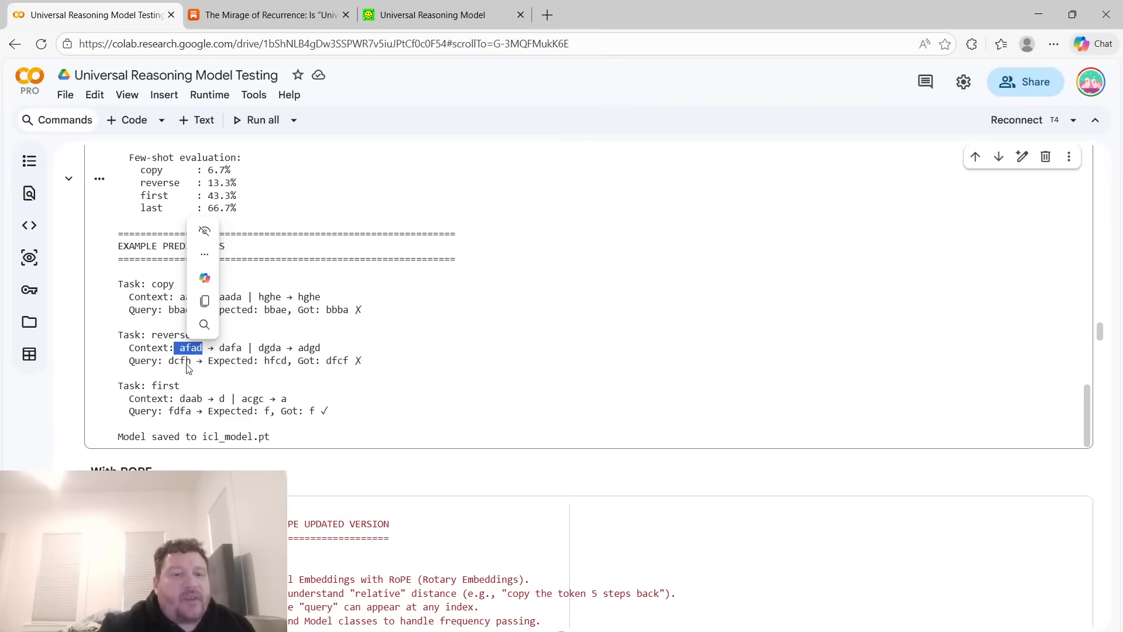
{"action": "mouse_move", "coordinate": [280, 375]}
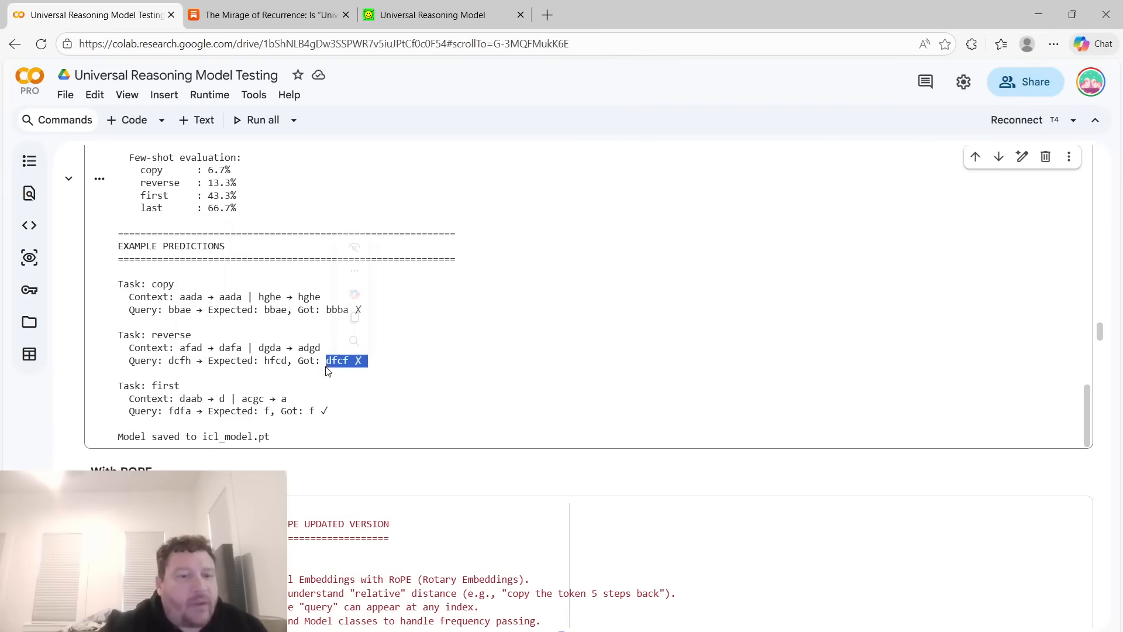
{"action": "left_click", "coordinate": [236, 343]}
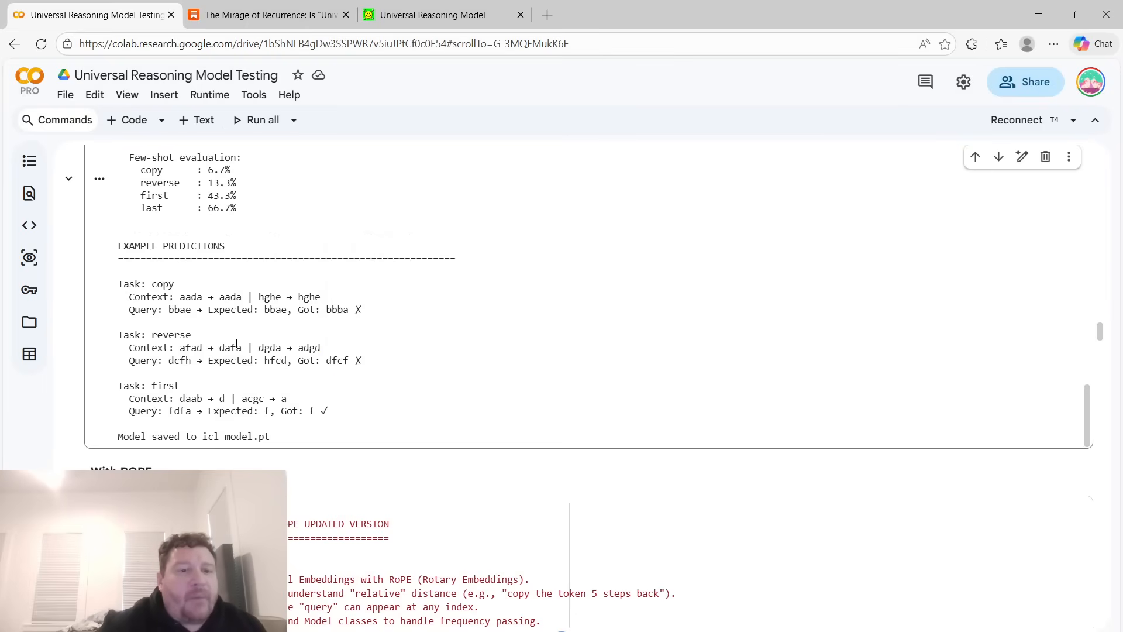
{"action": "scroll", "scroll_direction": "down", "scroll_amount": 3}
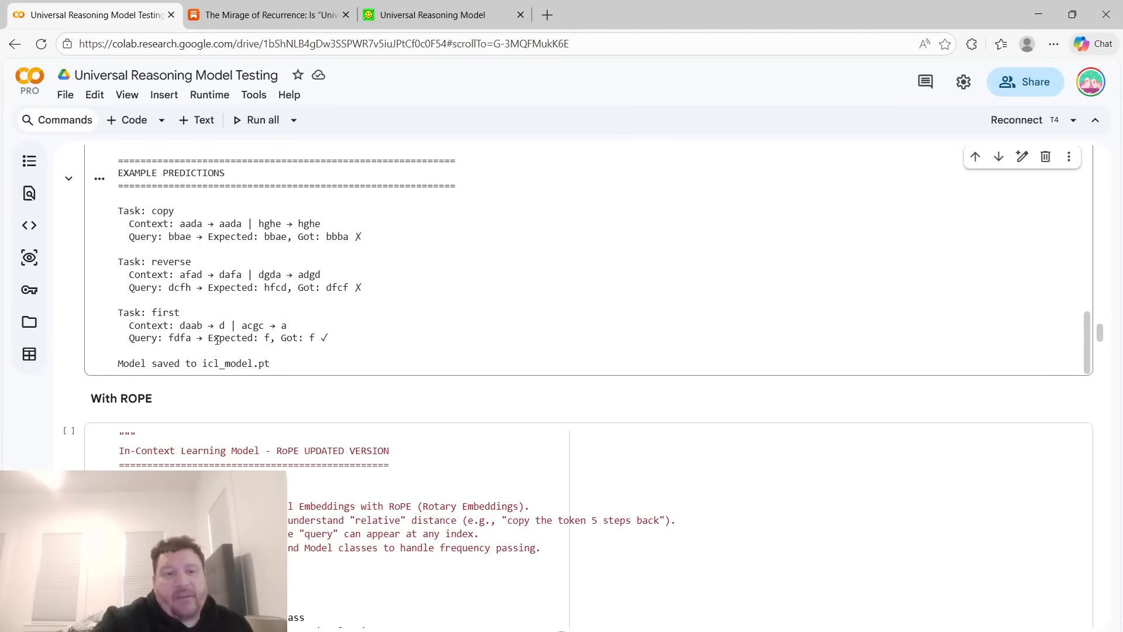
{"action": "scroll", "scroll_direction": "down", "scroll_amount": 3}
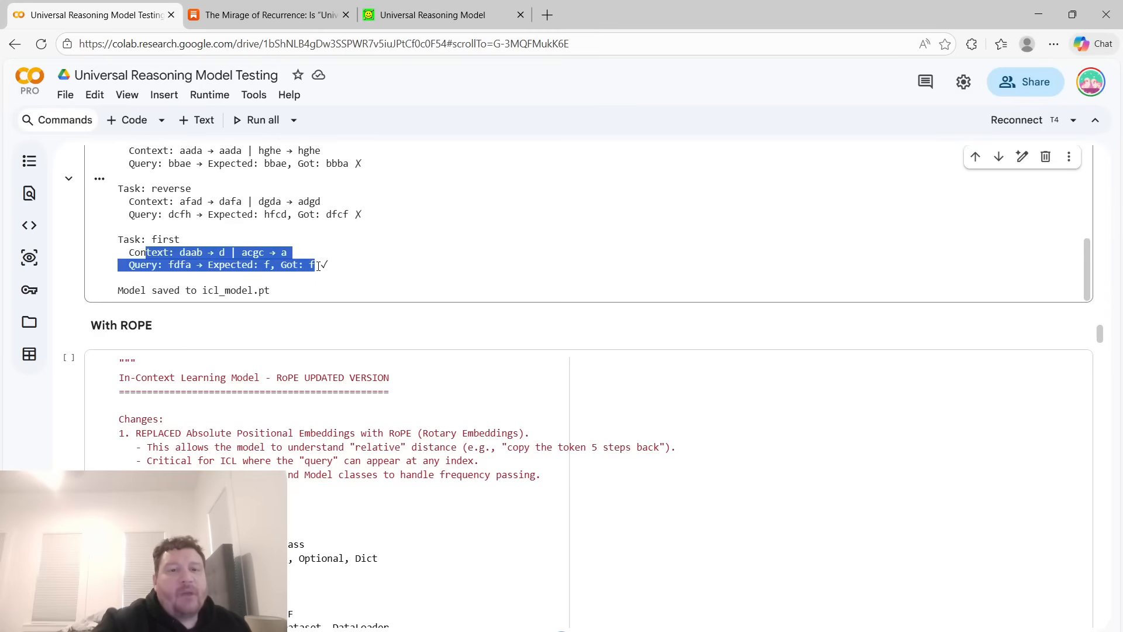
{"action": "scroll", "scroll_direction": "down", "scroll_amount": 3}
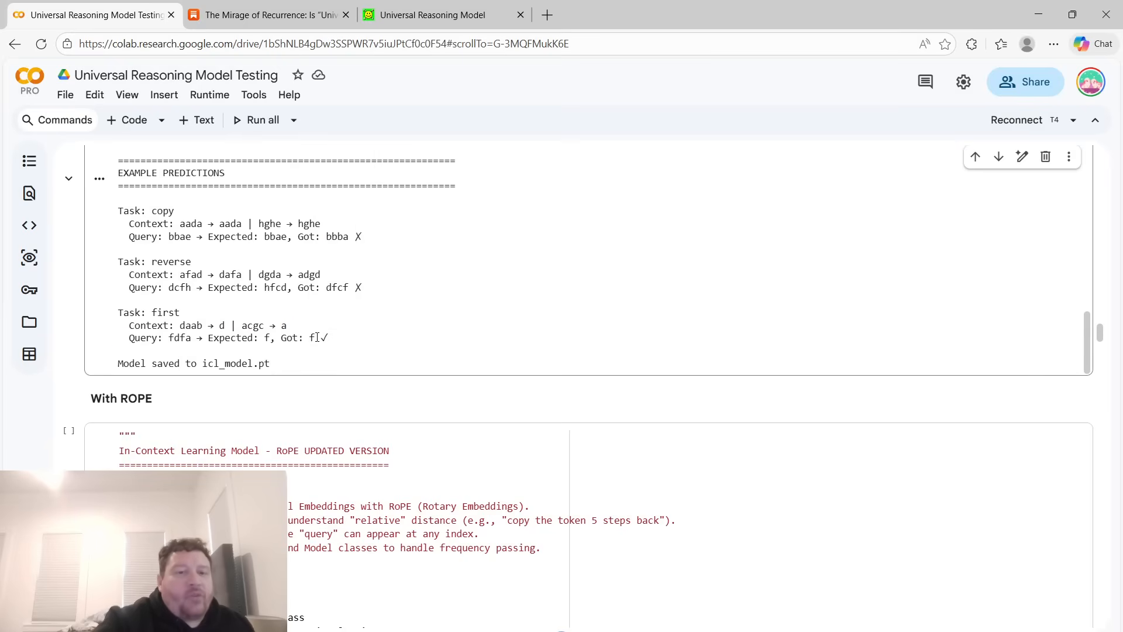
{"action": "double_click", "coordinate": [309, 337]}
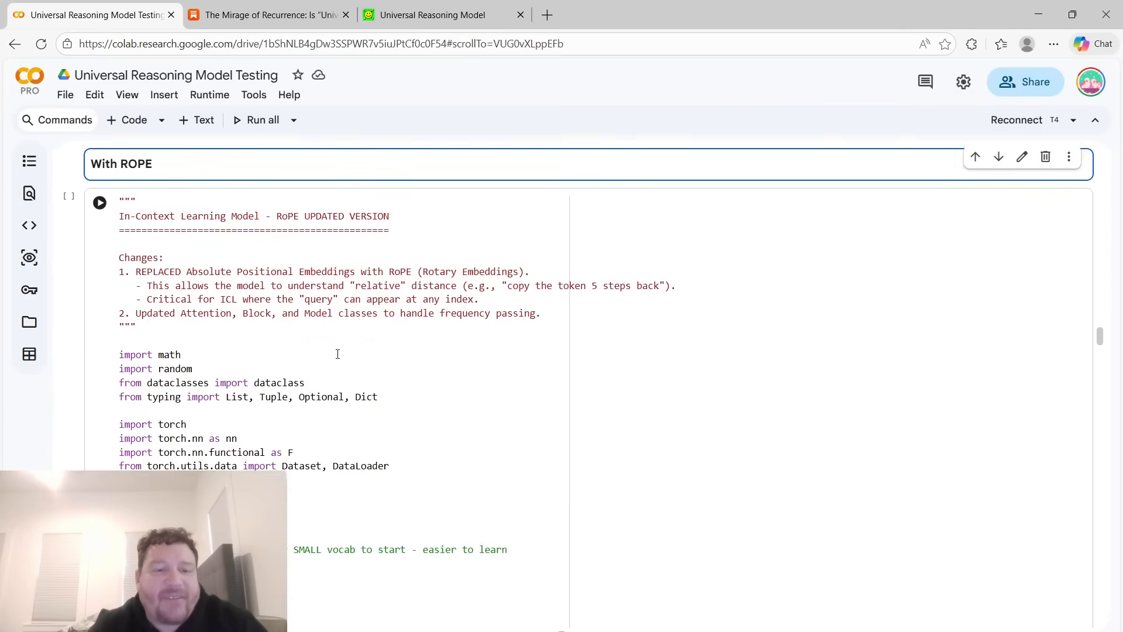
Rename the RoPE section heading to 'Standard Transformer With ROPE' and render it.
{"action": "scroll", "scroll_direction": "down", "scroll_amount": 3}
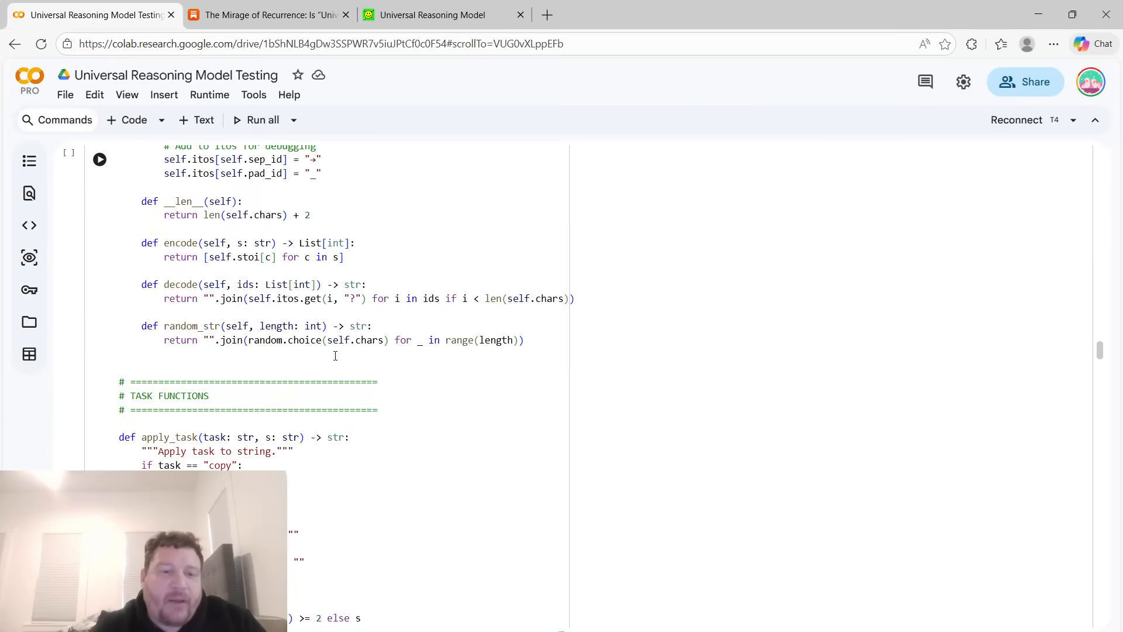
{"action": "scroll", "scroll_direction": "down", "scroll_amount": 3}
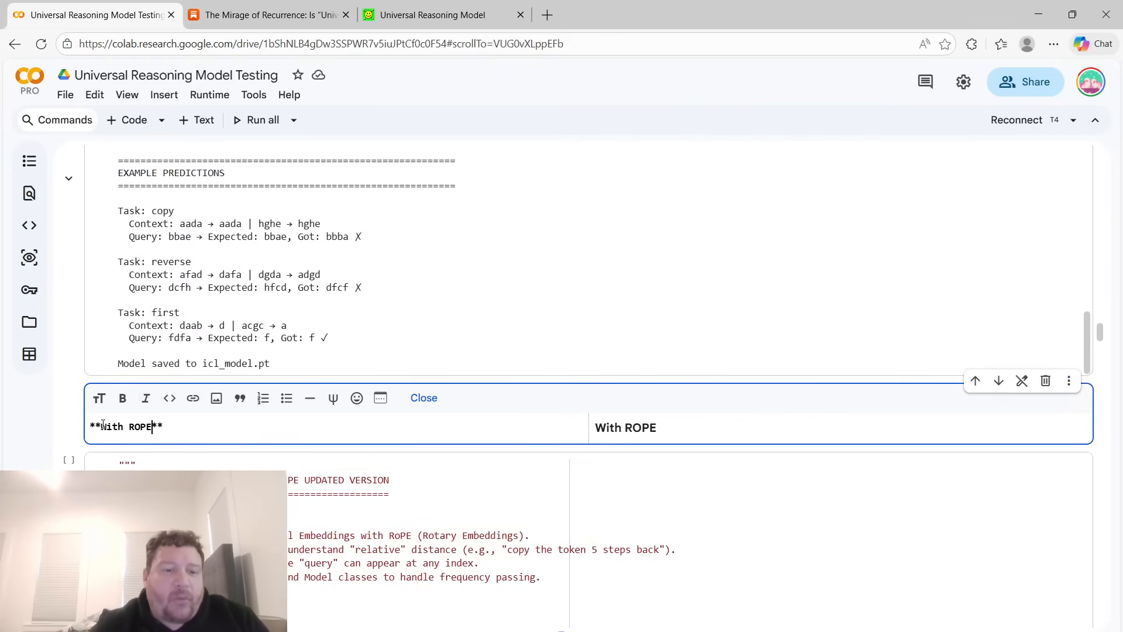
{"action": "type", "text": "\" \""}
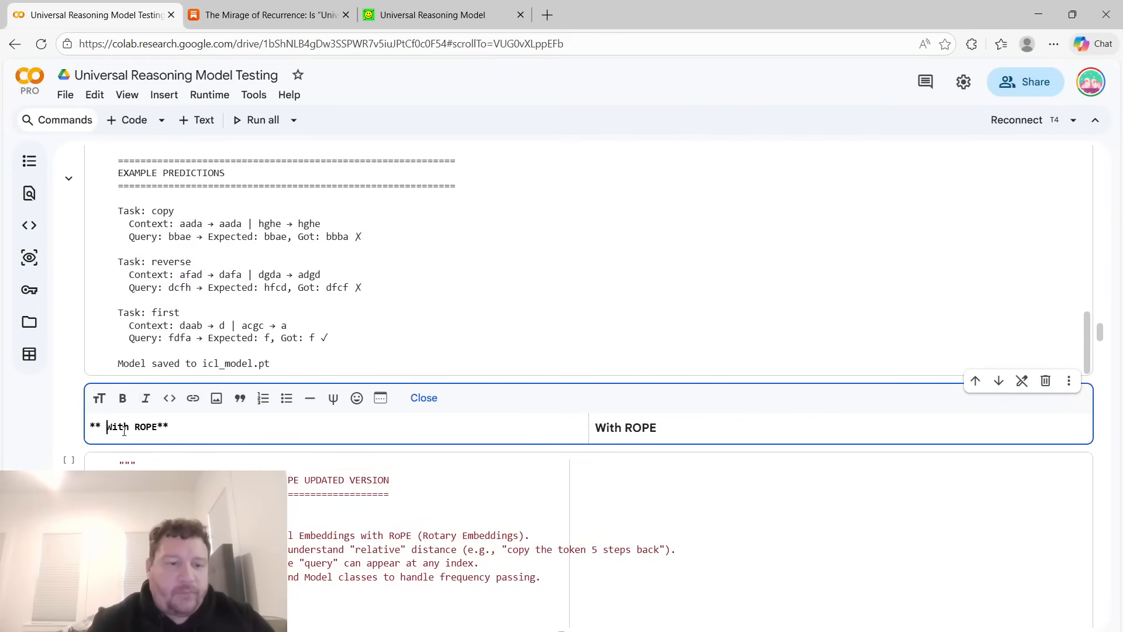
{"action": "type", "text": "Standard"}
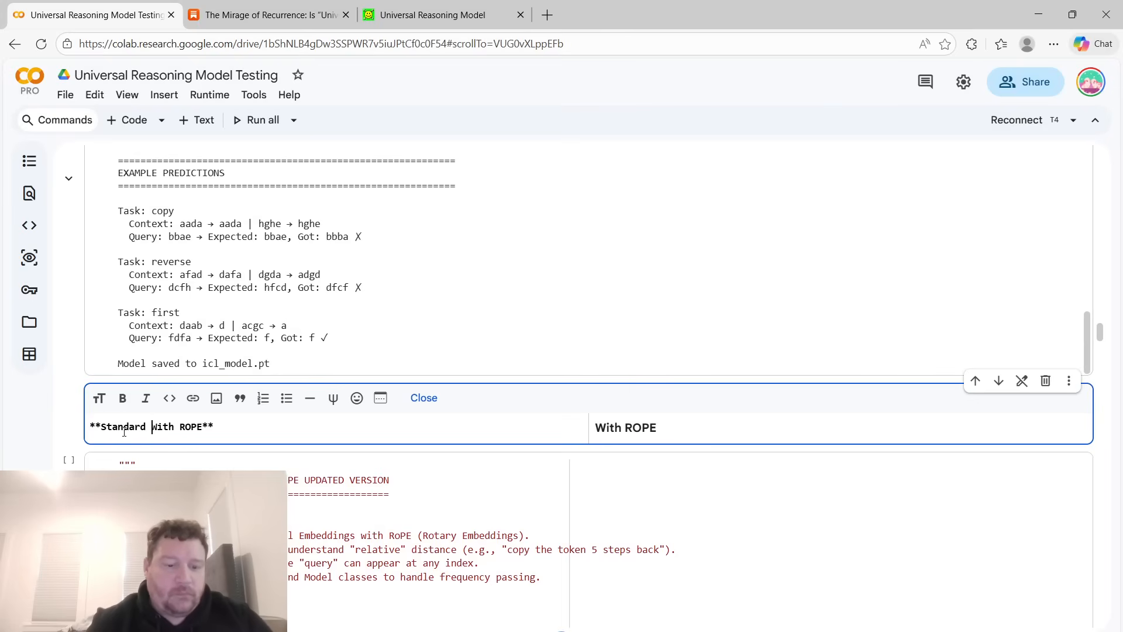
{"action": "type", "text": "Transformer"}
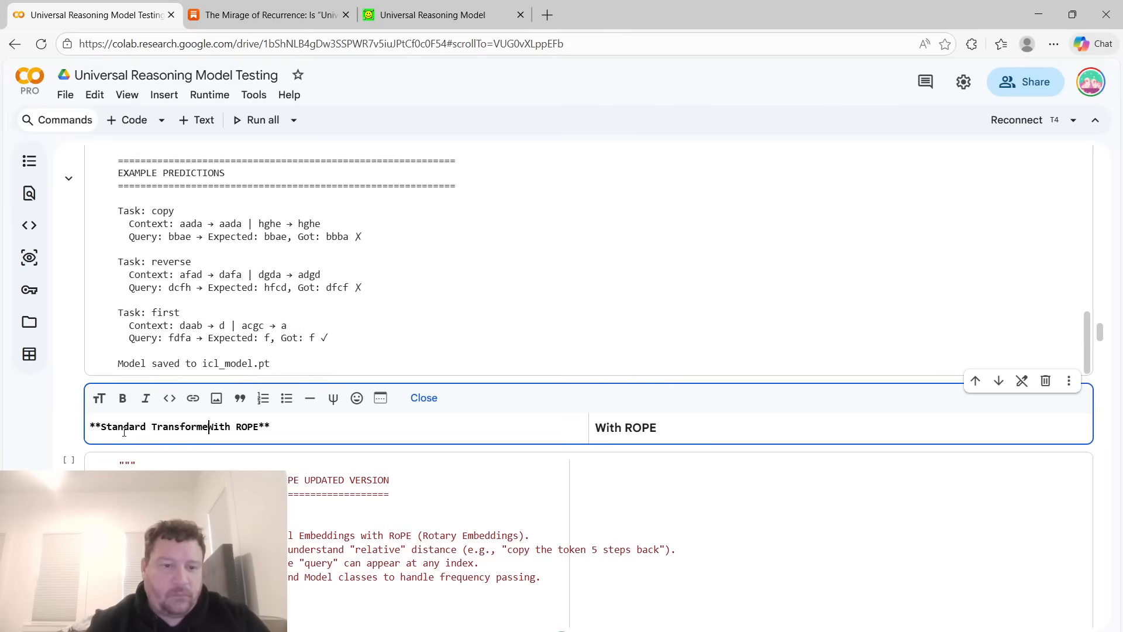
{"action": "left_click", "coordinate": [424, 398]}
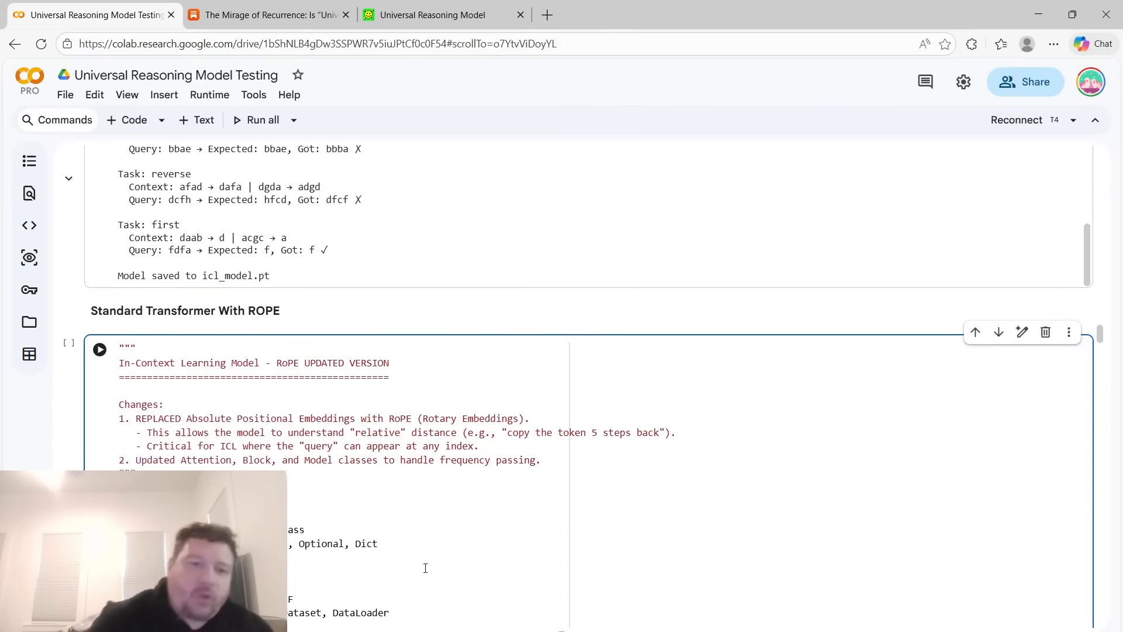
Scroll through the RoPE model code into its stage 2 training section.
{"action": "scroll", "scroll_direction": "down", "scroll_amount": 3}
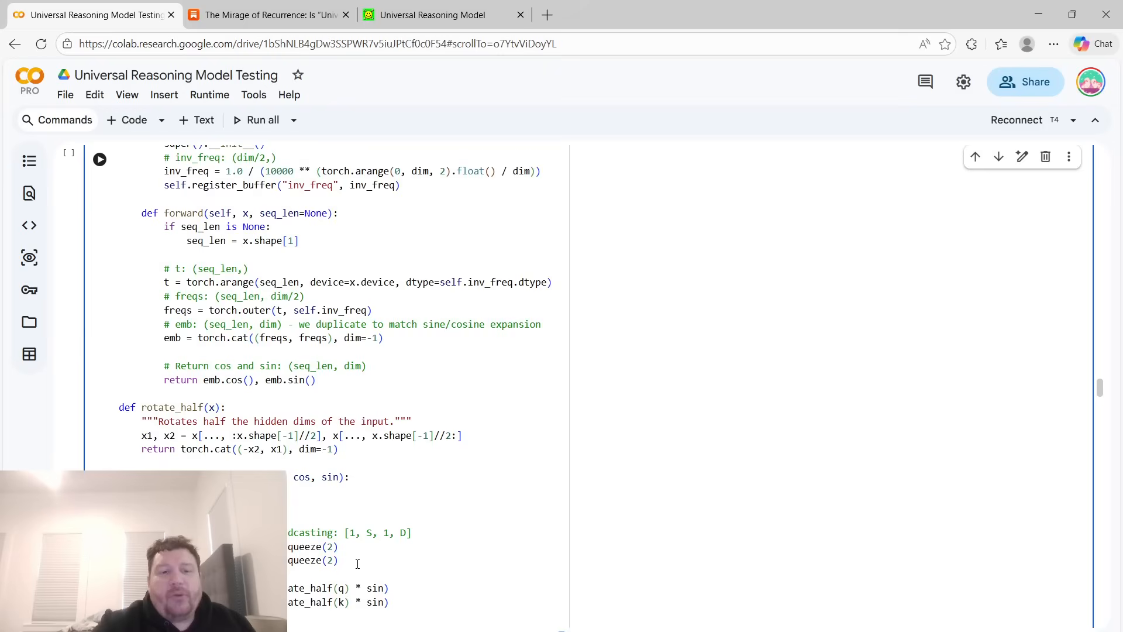
{"action": "scroll", "scroll_direction": "down", "scroll_amount": 3}
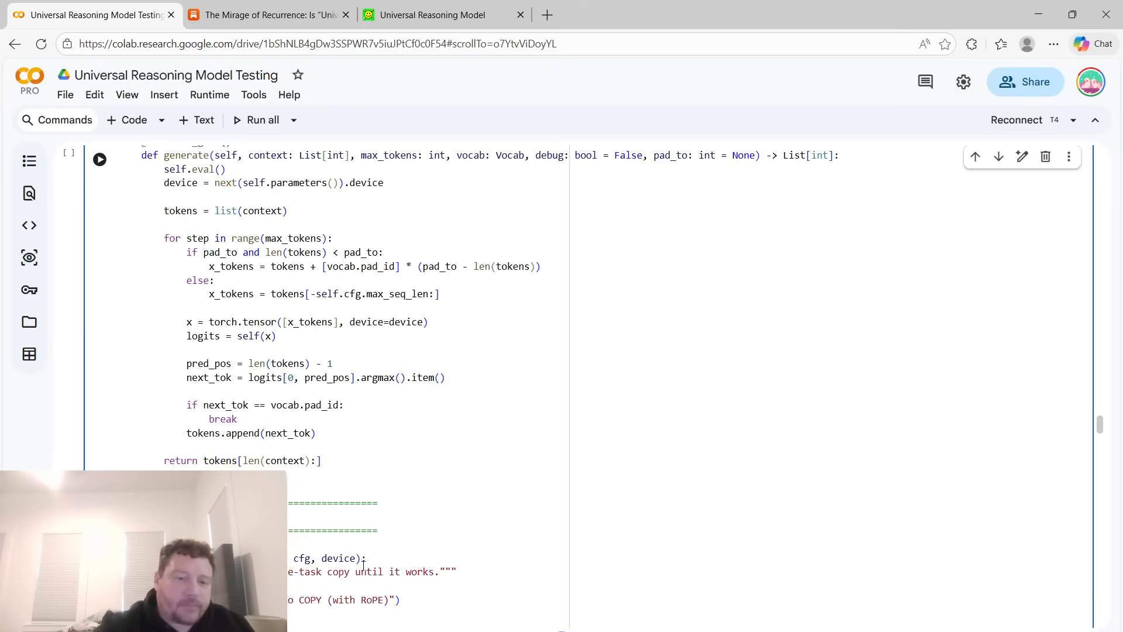
{"action": "scroll", "scroll_direction": "down", "scroll_amount": 3}
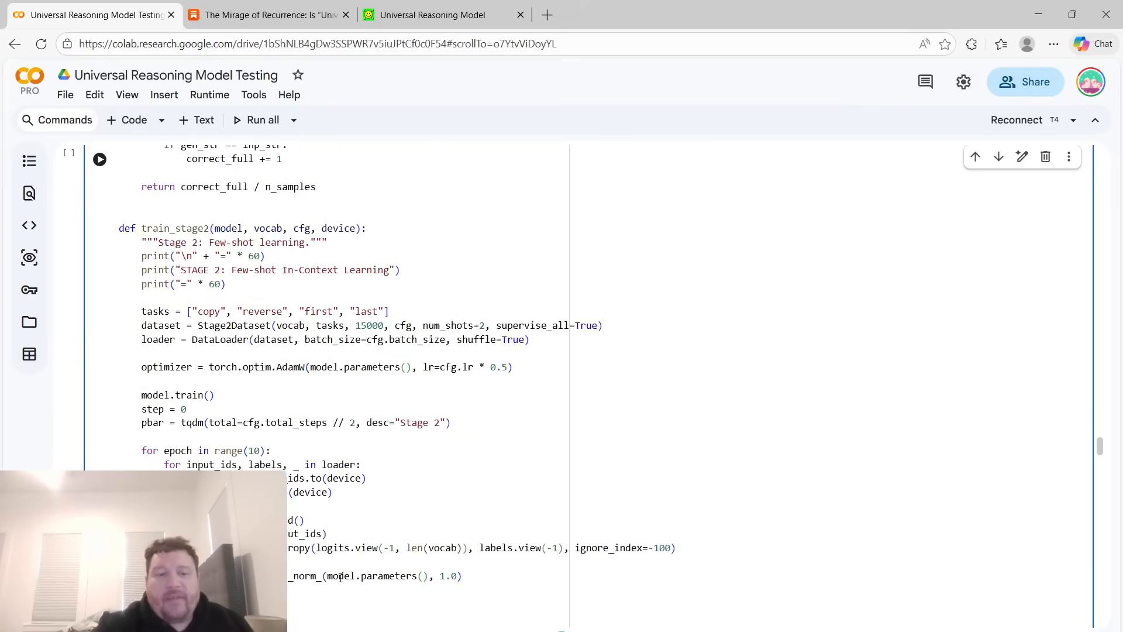
{"action": "scroll", "scroll_direction": "down", "scroll_amount": 3}
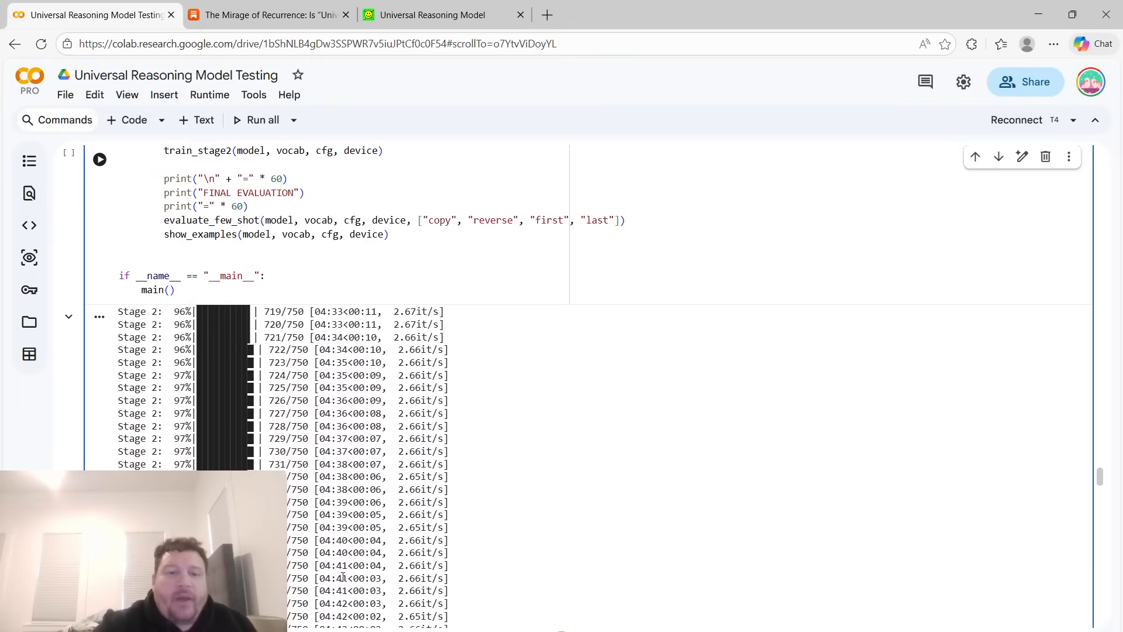
{"action": "scroll", "scroll_direction": "down", "scroll_amount": 3}
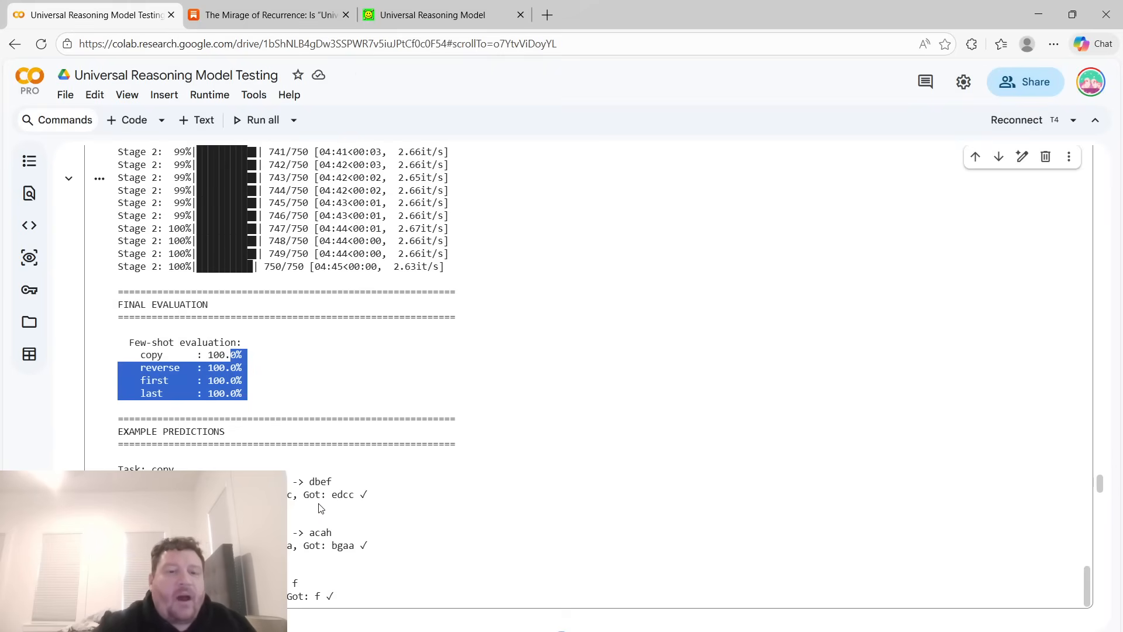
{"action": "scroll", "scroll_direction": "down", "scroll_amount": 3}
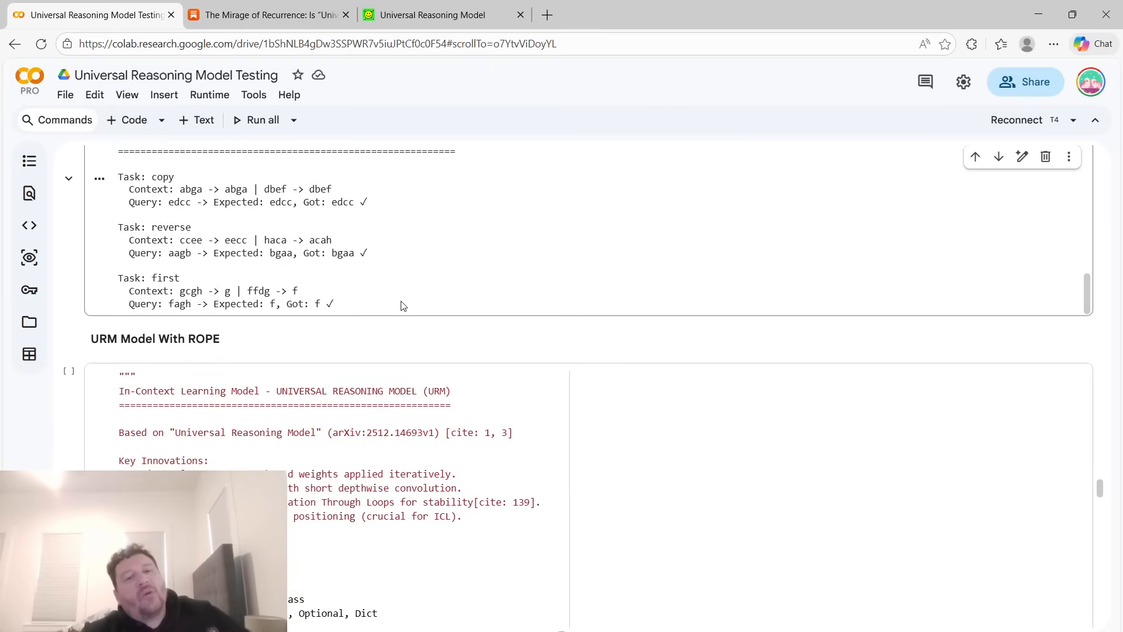
{"action": "left_click_drag", "start_coordinate": [119, 177], "coordinate": [333, 304]}
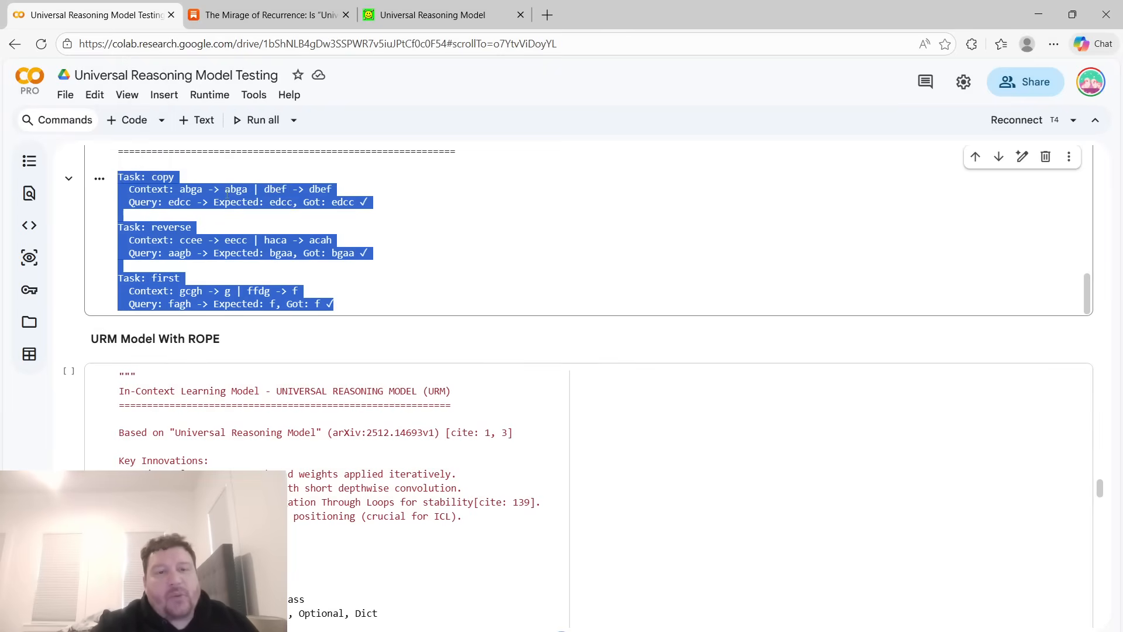
{"action": "left_click", "coordinate": [247, 391]}
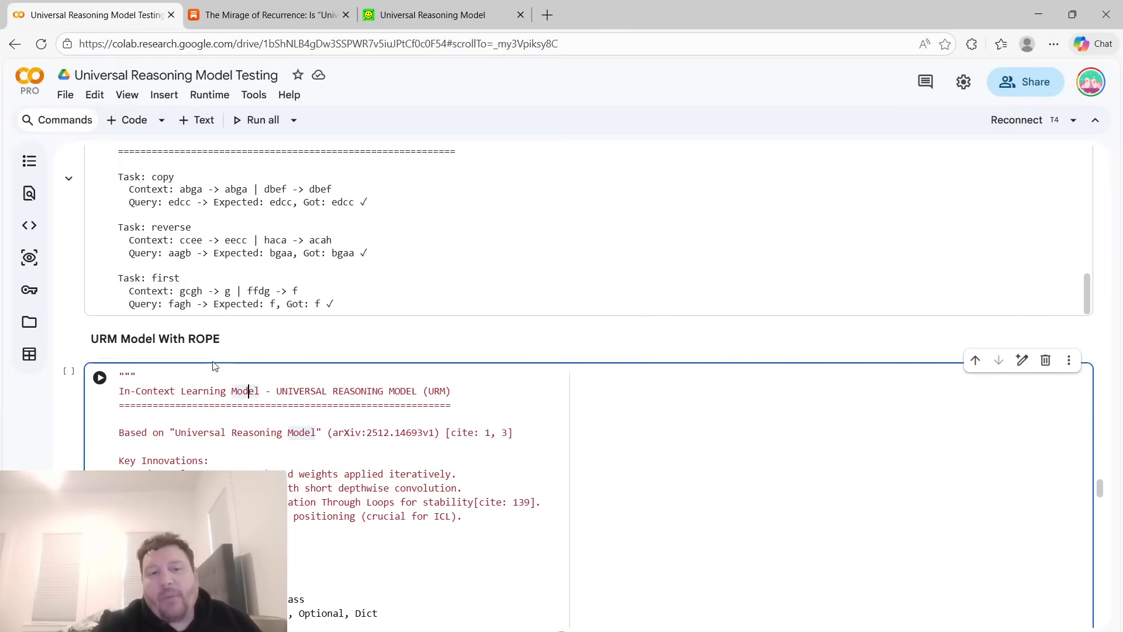
{"action": "double_click", "coordinate": [199, 432]}
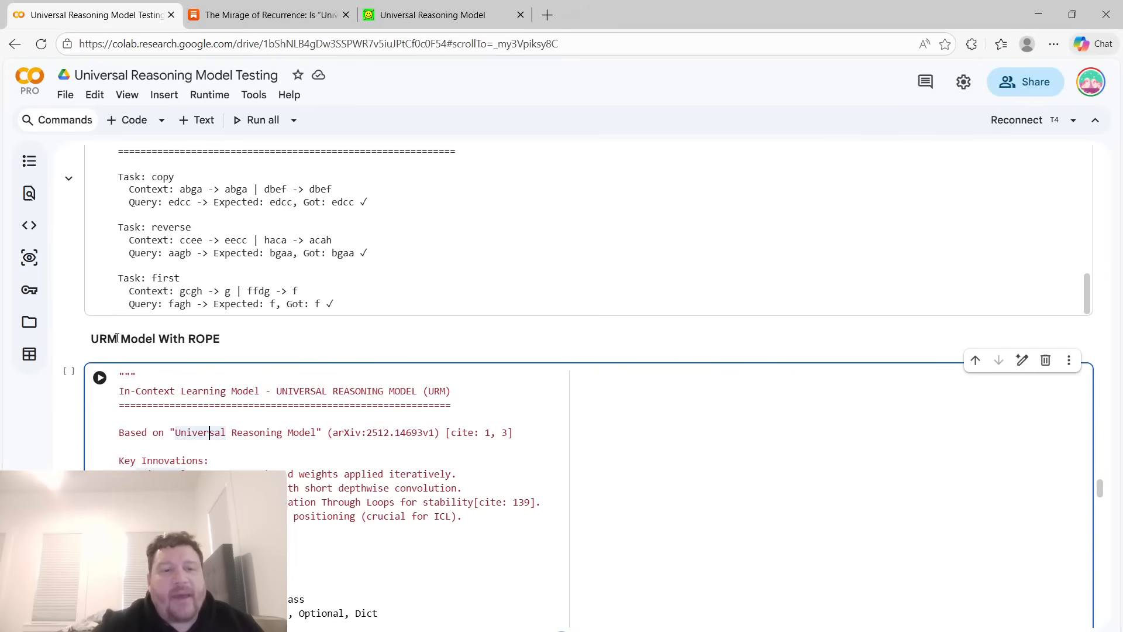
{"action": "scroll", "scroll_direction": "down", "scroll_amount": 3}
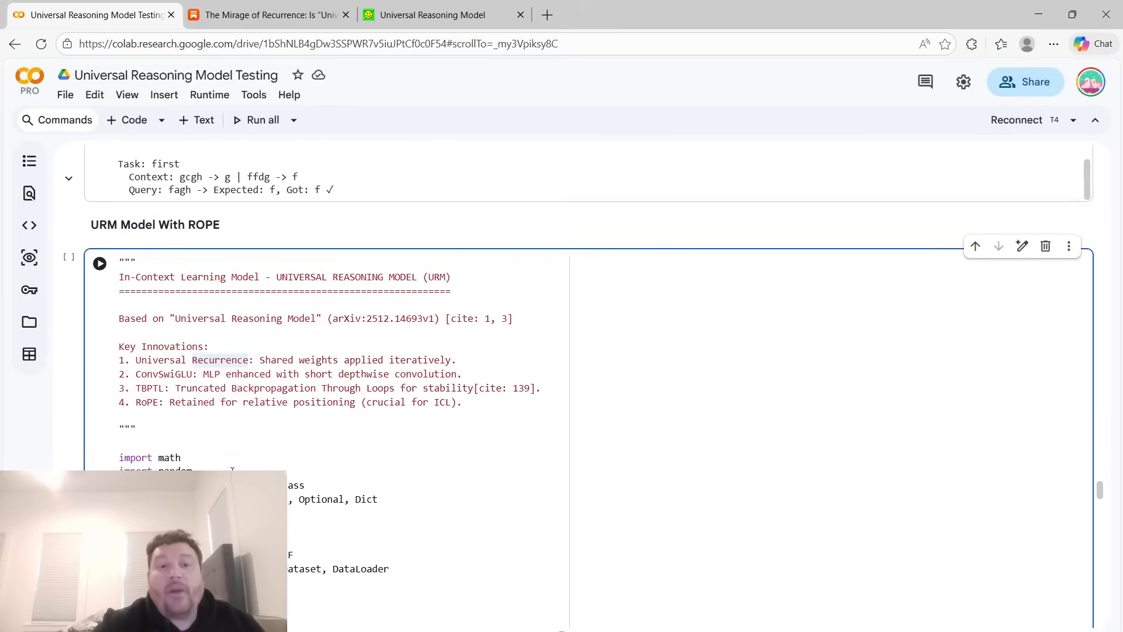
{"action": "scroll", "scroll_direction": "down", "scroll_amount": 3}
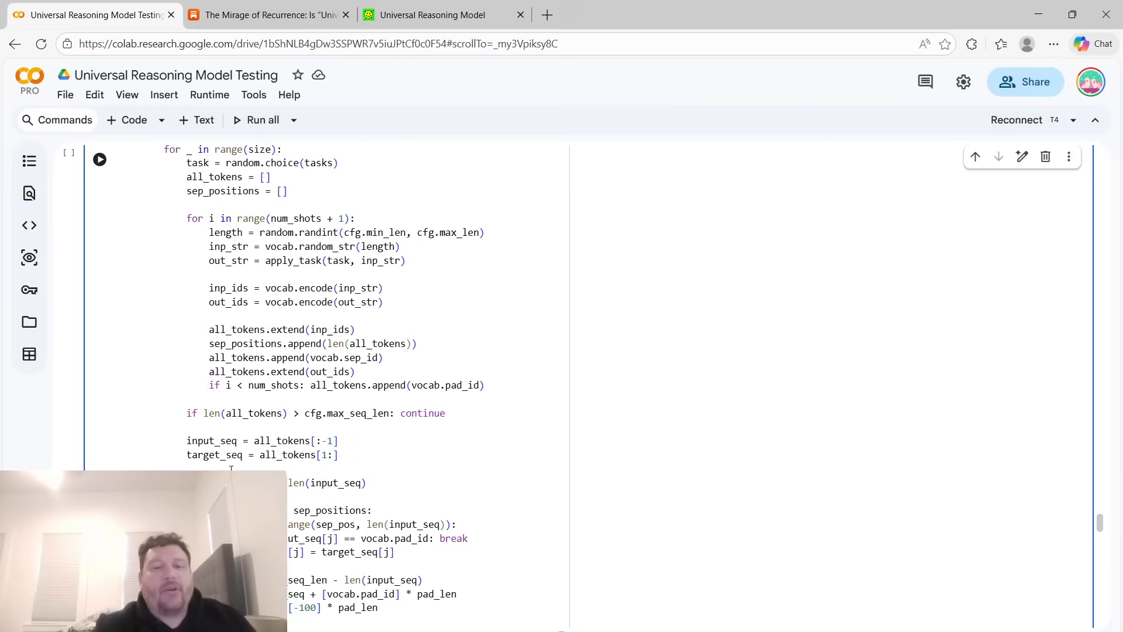
{"action": "scroll", "scroll_direction": "down", "scroll_amount": 3}
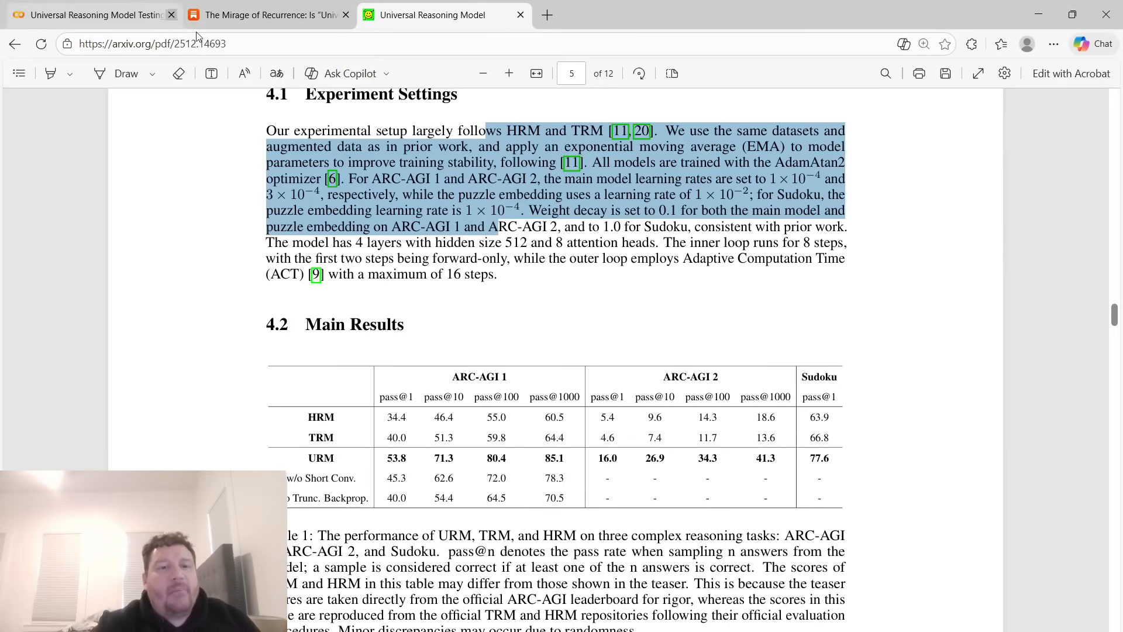
{"action": "left_click", "coordinate": [93, 14]}
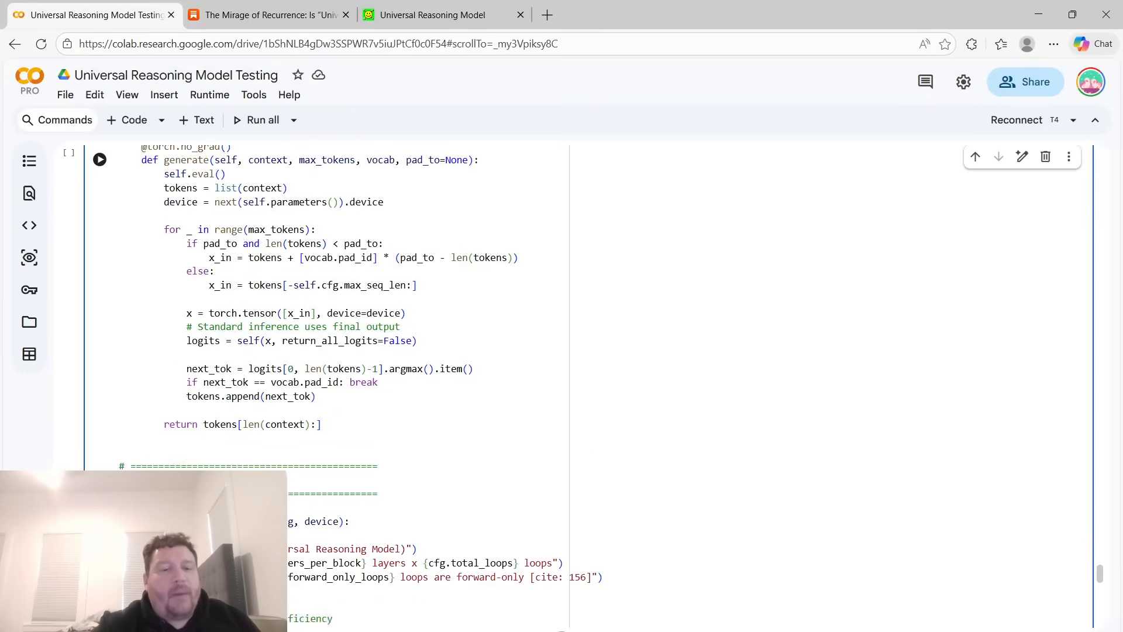
{"action": "scroll", "scroll_direction": "down", "scroll_amount": 3}
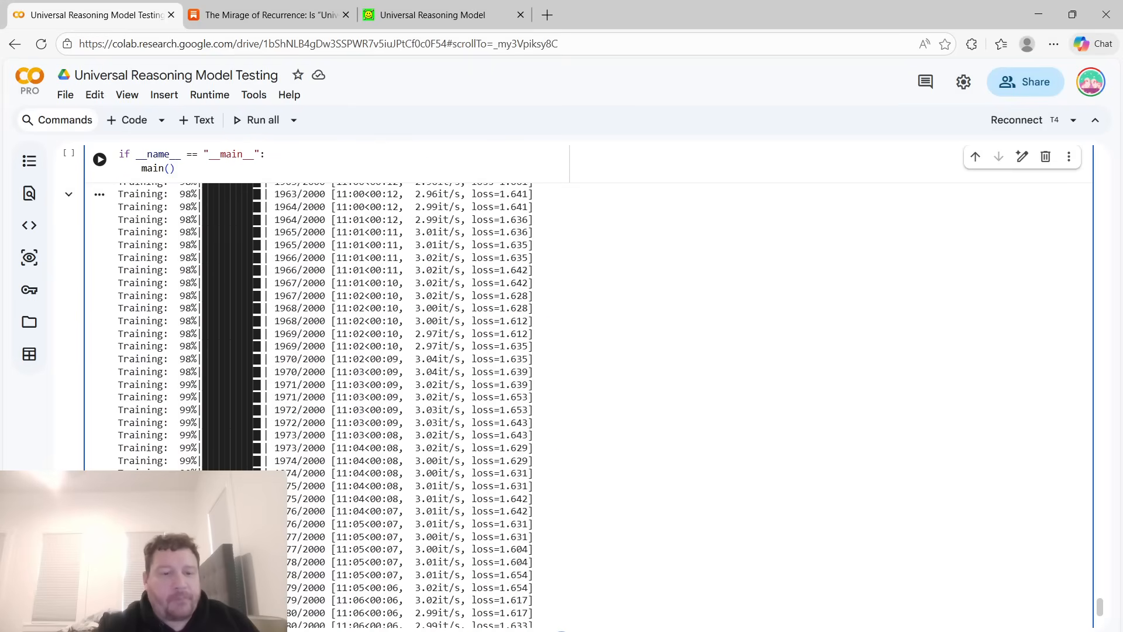
{"action": "scroll", "scroll_direction": "down", "scroll_amount": 3}
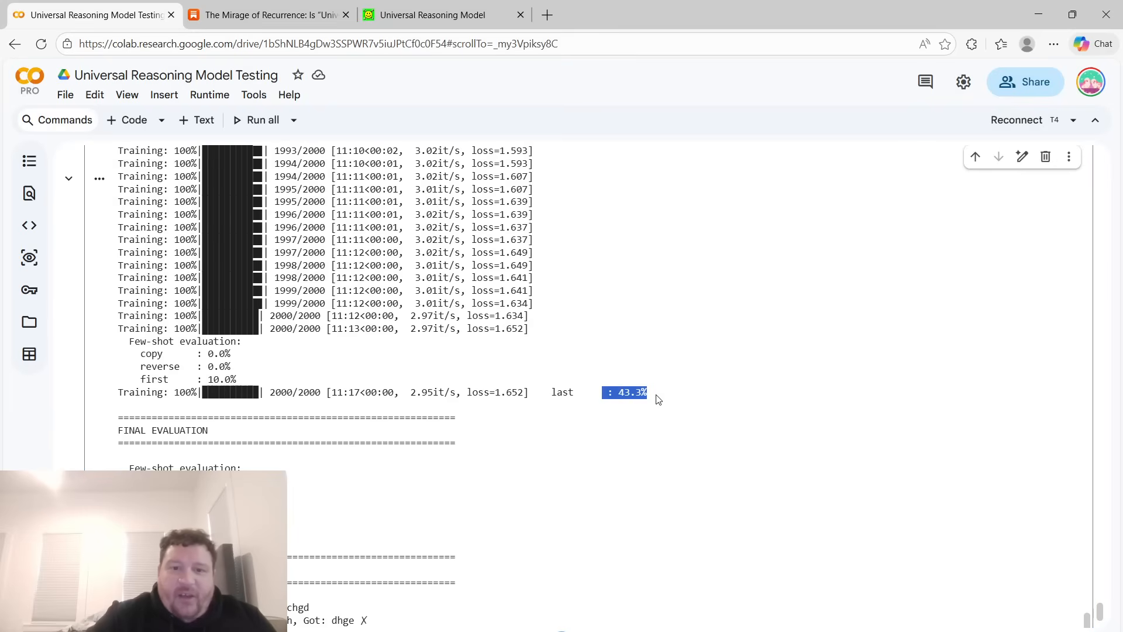
{"action": "mouse_move", "coordinate": [648, 394]}
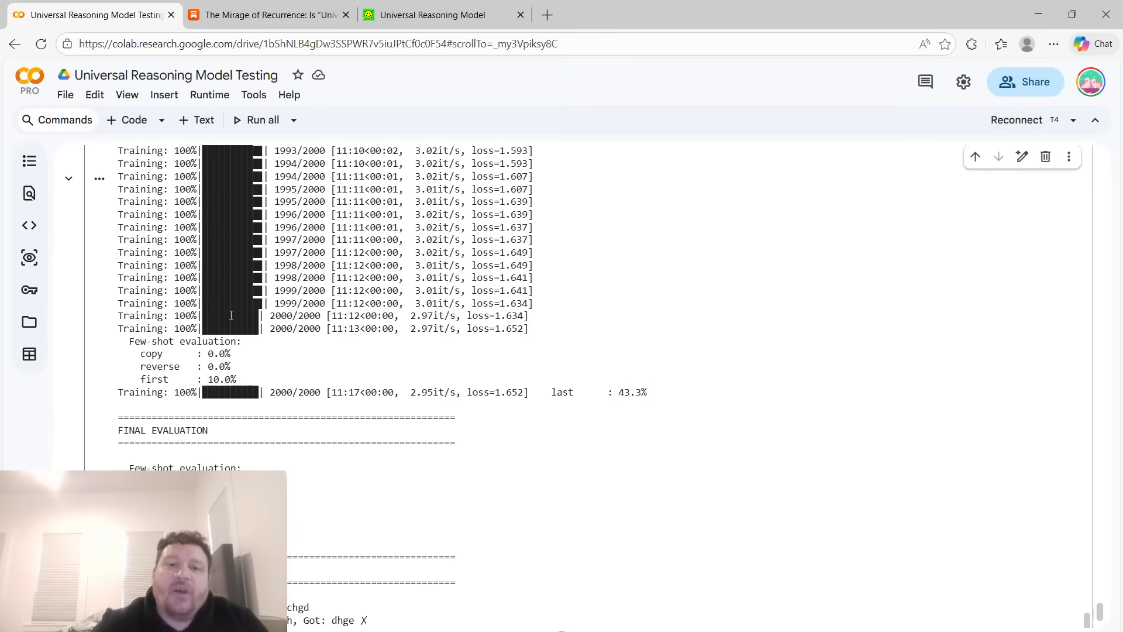
{"action": "left_click_drag", "start_coordinate": [230, 315], "coordinate": [543, 327]}
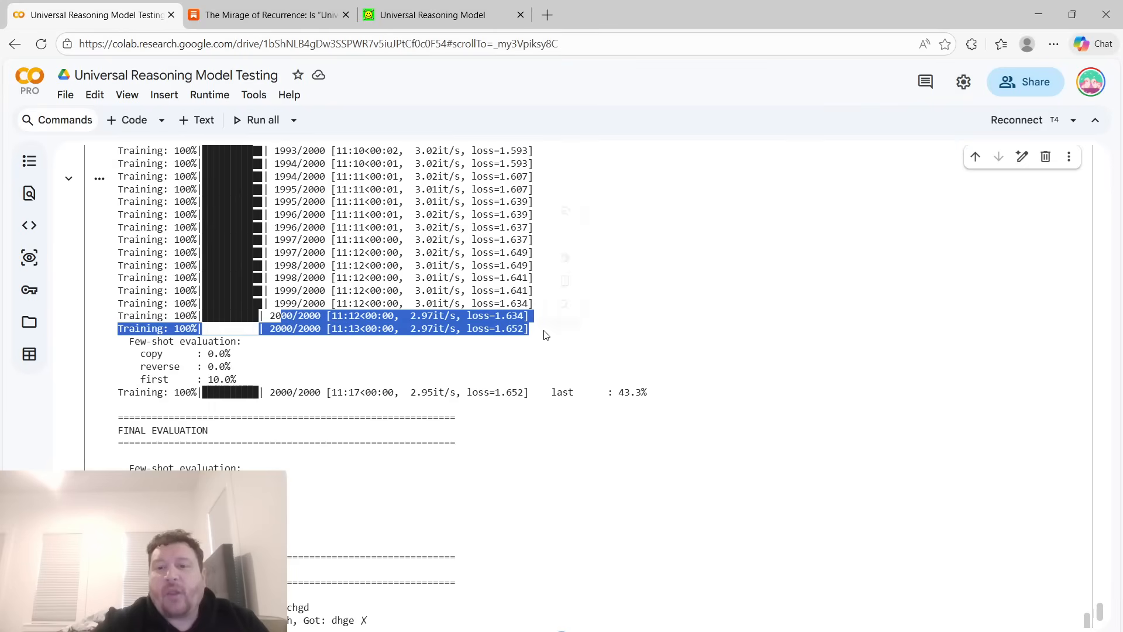
{"action": "double_click", "coordinate": [634, 392]}
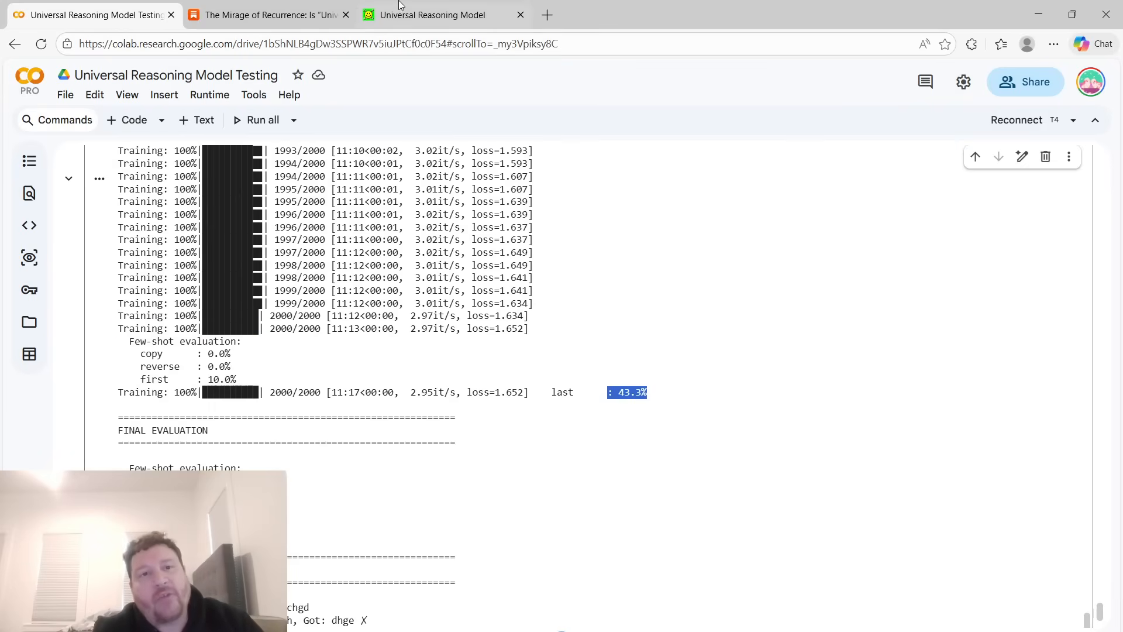
{"action": "left_click", "coordinate": [444, 14]}
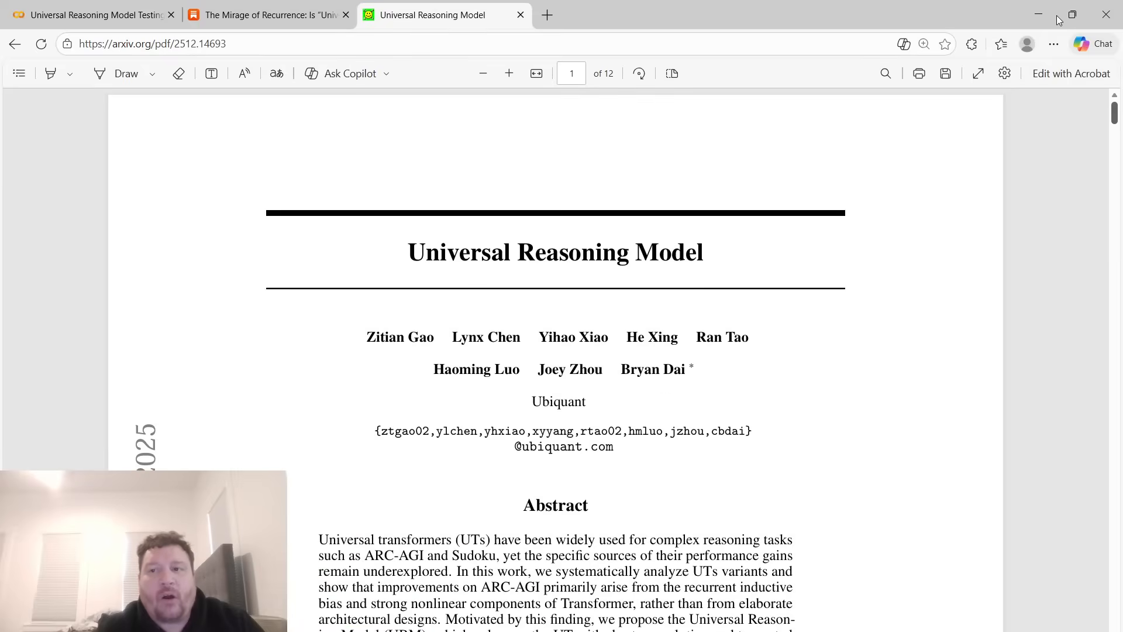
{"action": "double_click", "coordinate": [555, 253]}
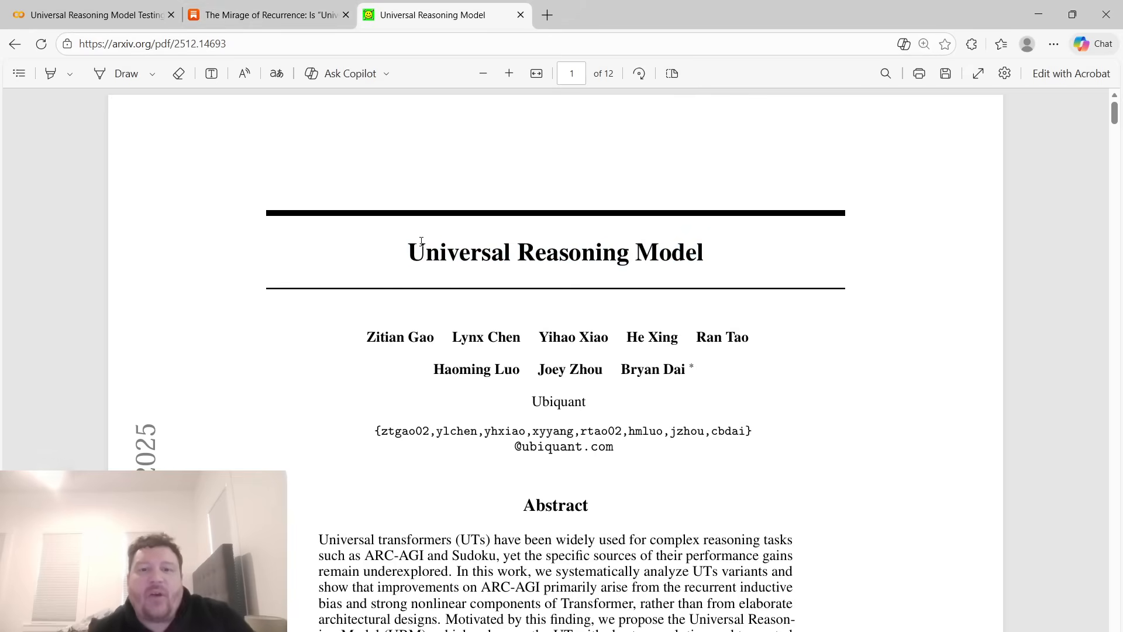
{"action": "double_click", "coordinate": [458, 253]}
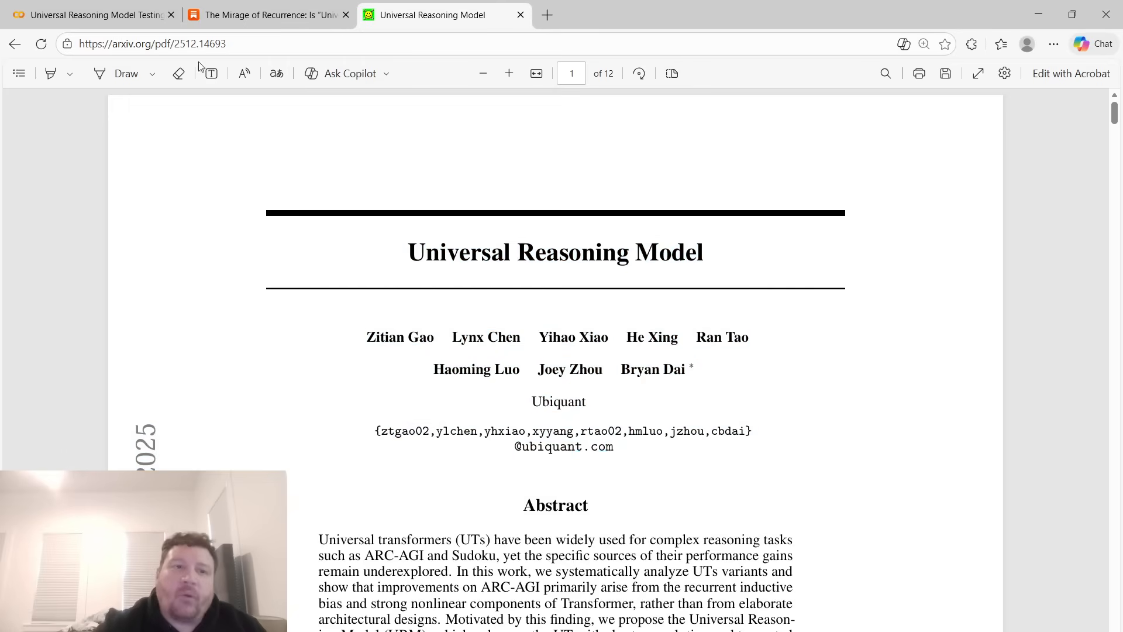
{"action": "left_click", "coordinate": [94, 14]}
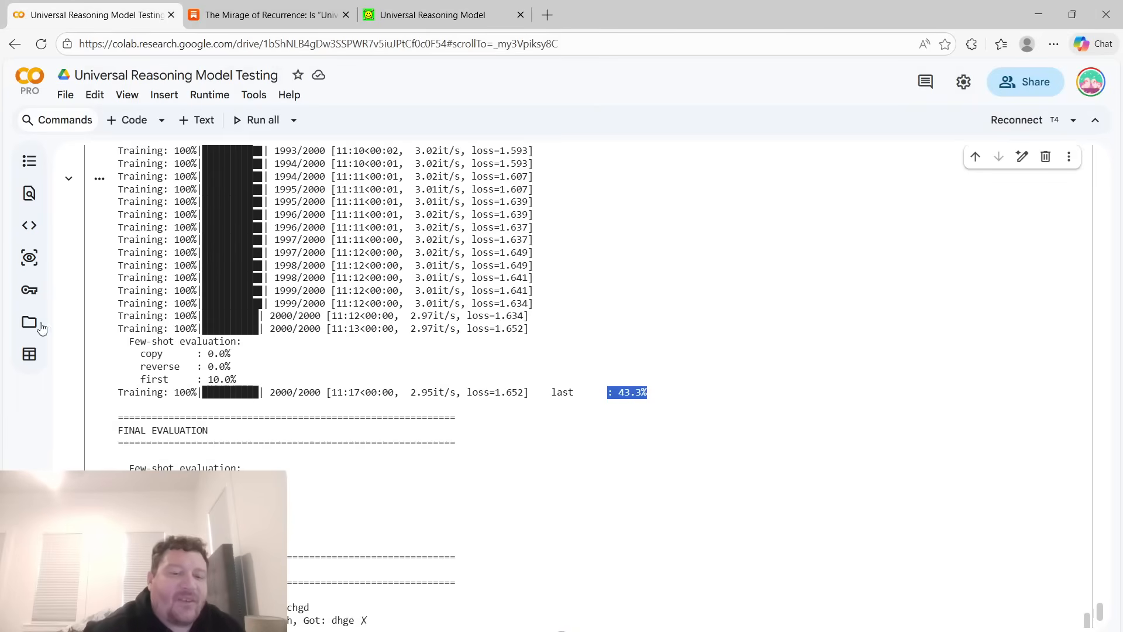
Review the final few-shot evaluation scores, then jump back to the notebook top.
{"action": "scroll", "scroll_direction": "down", "scroll_amount": 3}
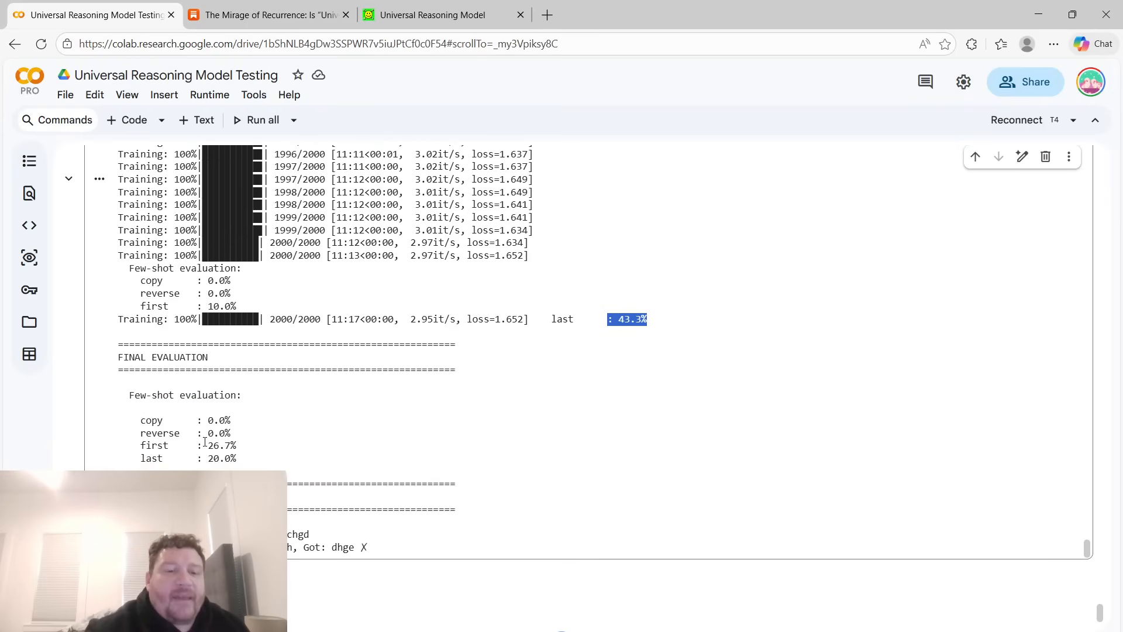
{"action": "mouse_move", "coordinate": [344, 563]}
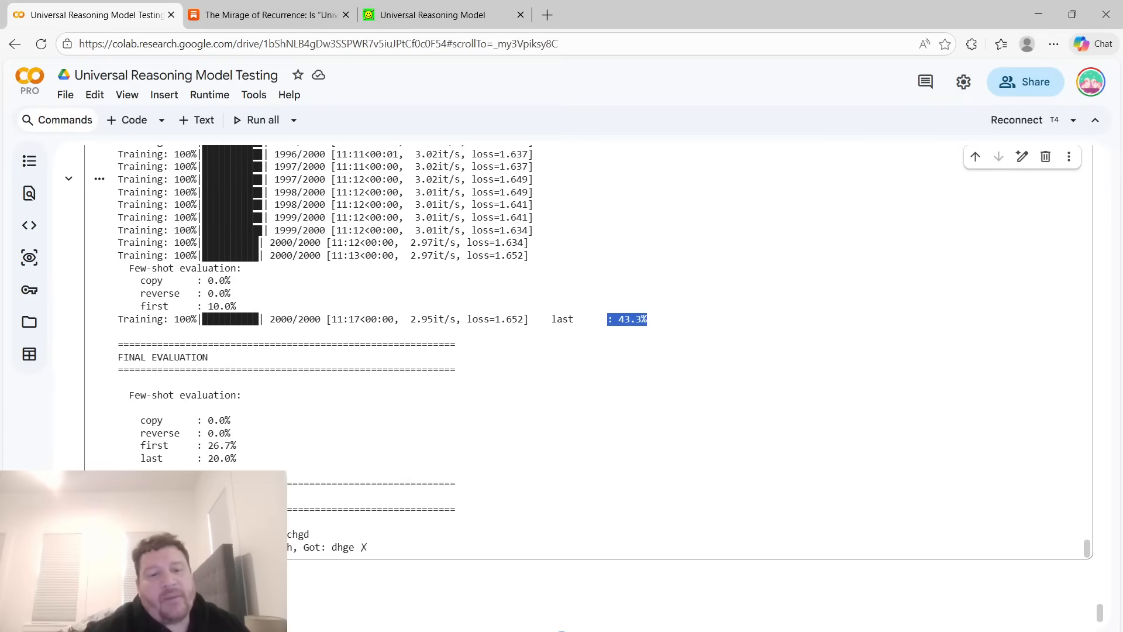
{"action": "scroll", "scroll_direction": "down", "scroll_amount": 3}
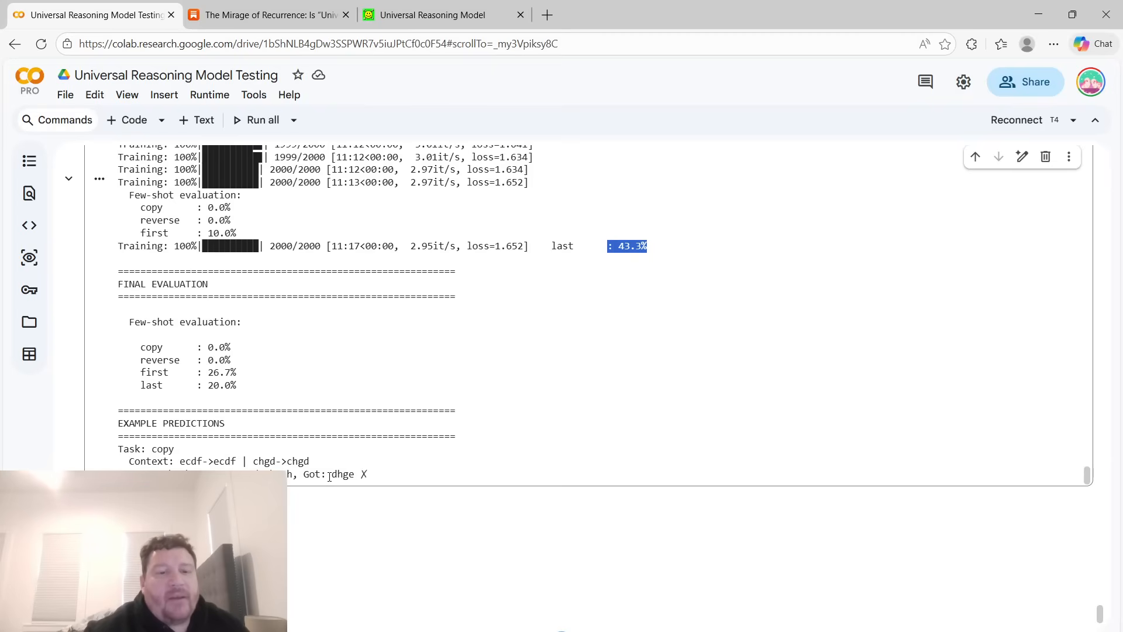
{"action": "scroll", "scroll_direction": "down", "scroll_amount": 3}
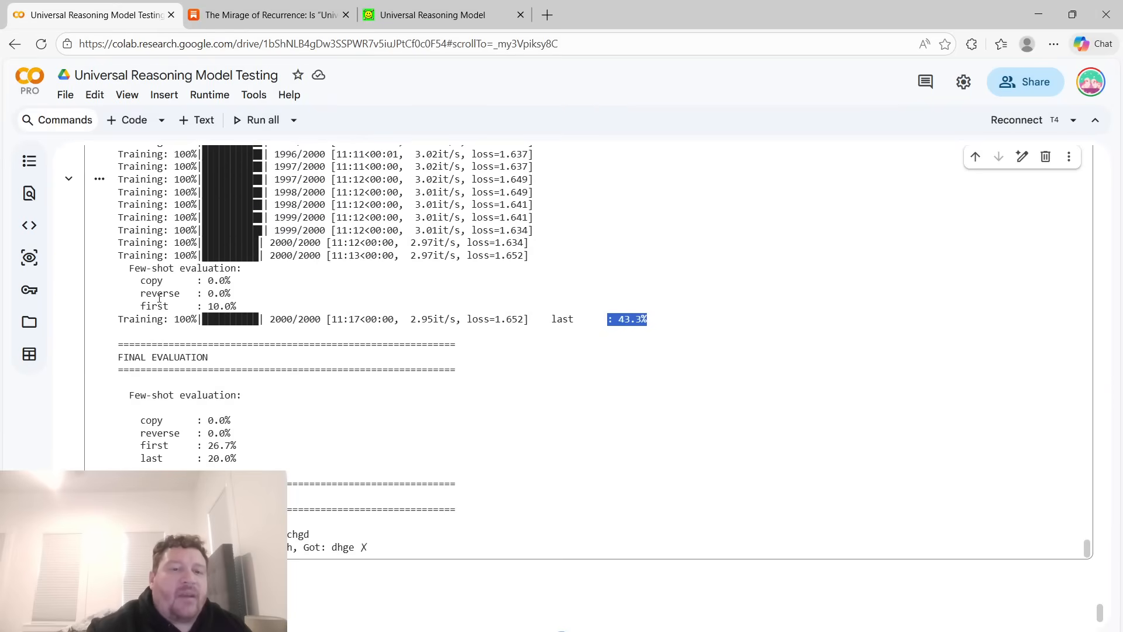
{"action": "mouse_move", "coordinate": [248, 447]}
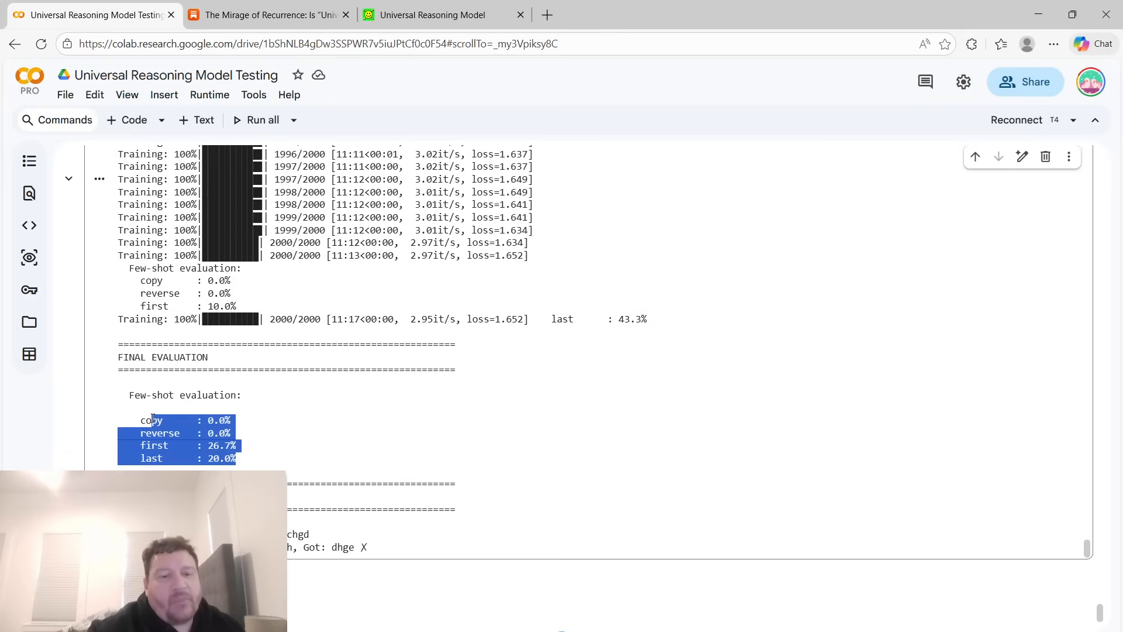
{"action": "right_click", "coordinate": [179, 438]}
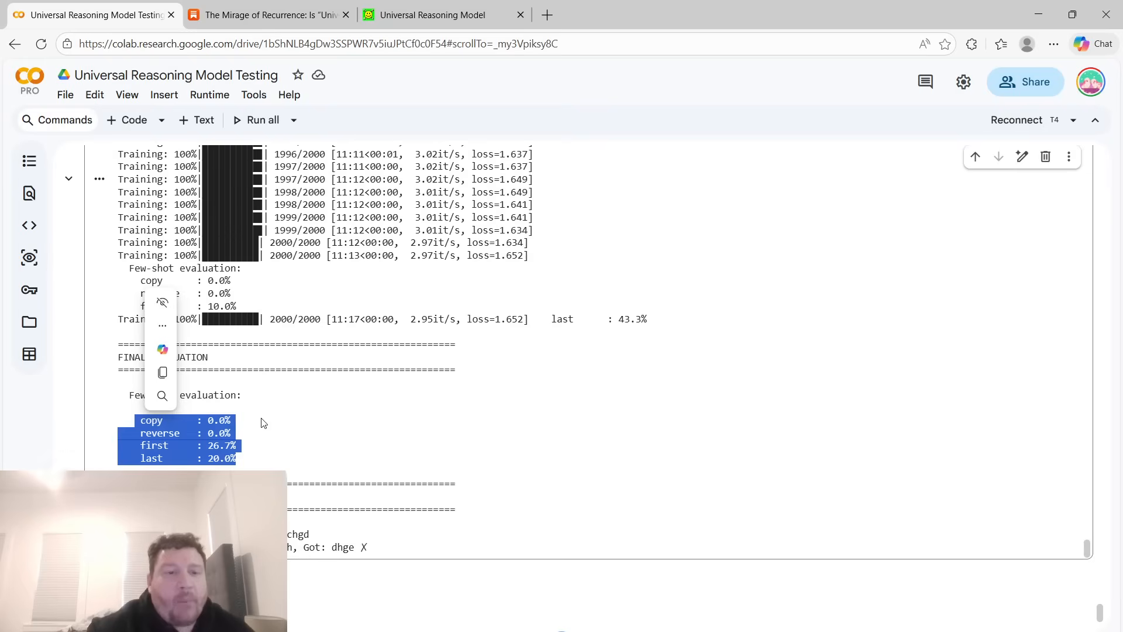
{"action": "left_click", "coordinate": [265, 423]}
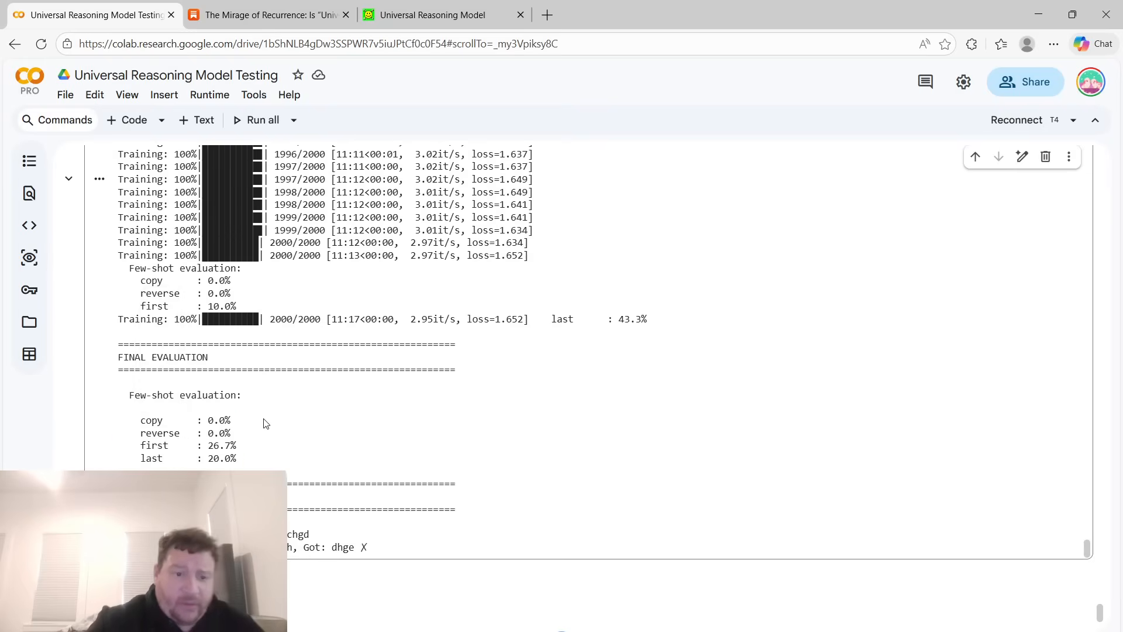
{"action": "scroll", "scroll_direction": "down", "scroll_amount": 3}
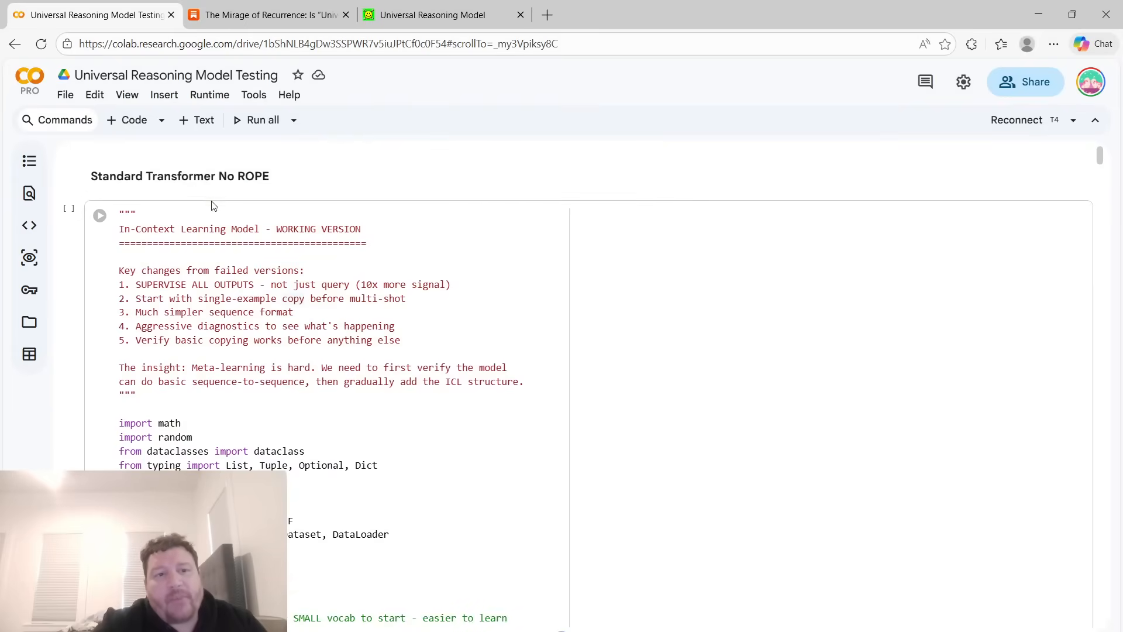
Insert a '# This is formatted as code' block into the No ROPE heading cell.
{"action": "left_click", "coordinate": [430, 14]}
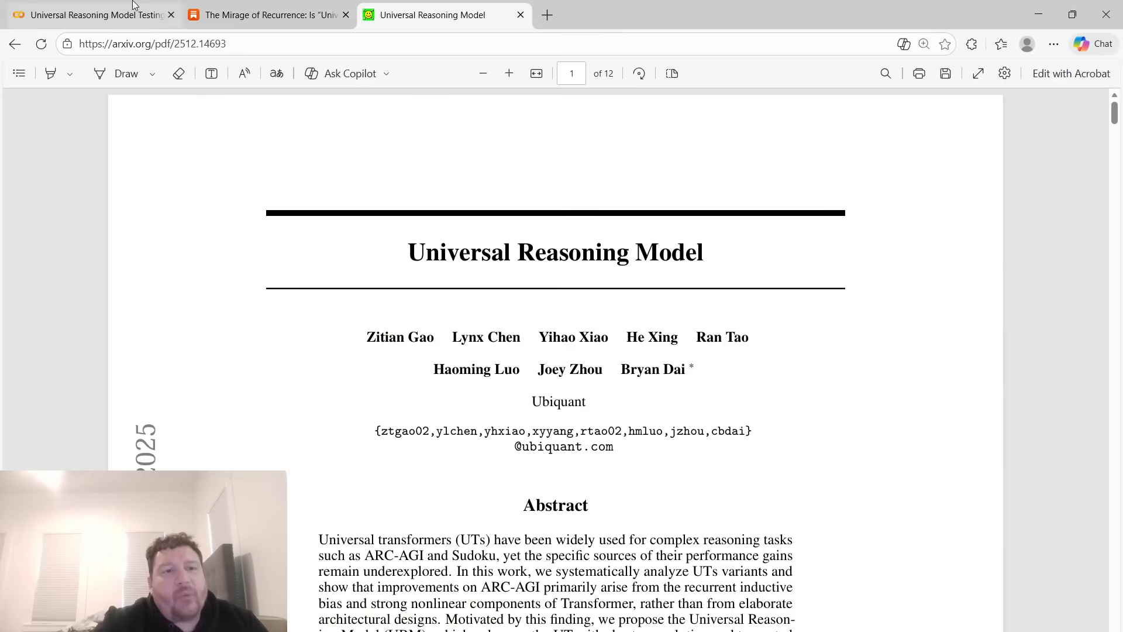
{"action": "left_click", "coordinate": [94, 14]}
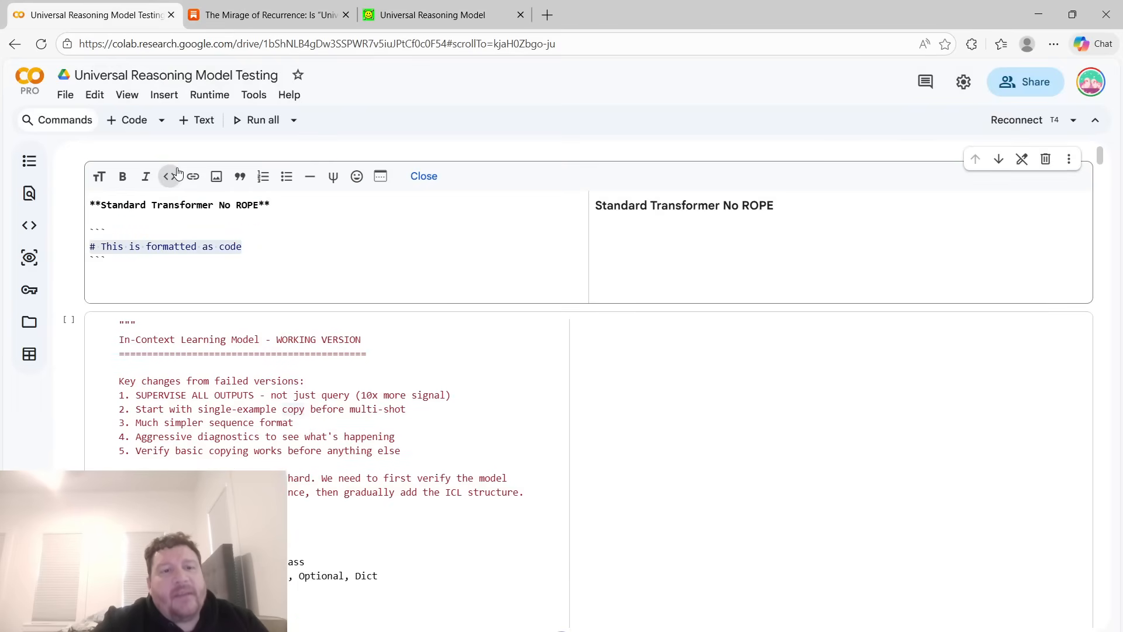
{"action": "left_click", "coordinate": [422, 177]}
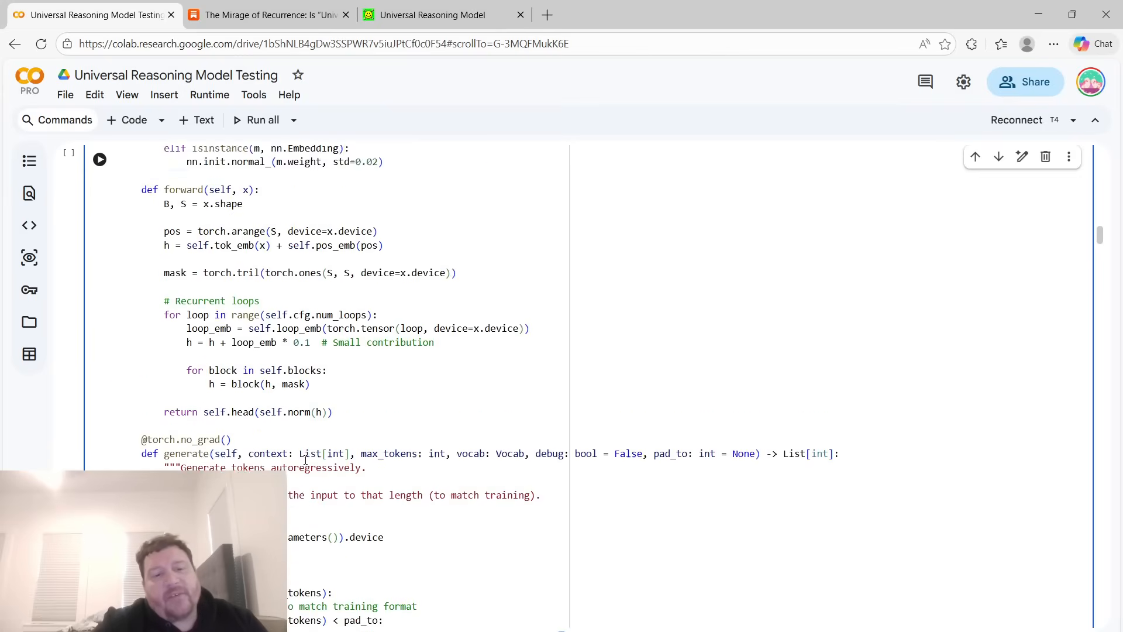
{"action": "scroll", "scroll_direction": "down", "scroll_amount": 3}
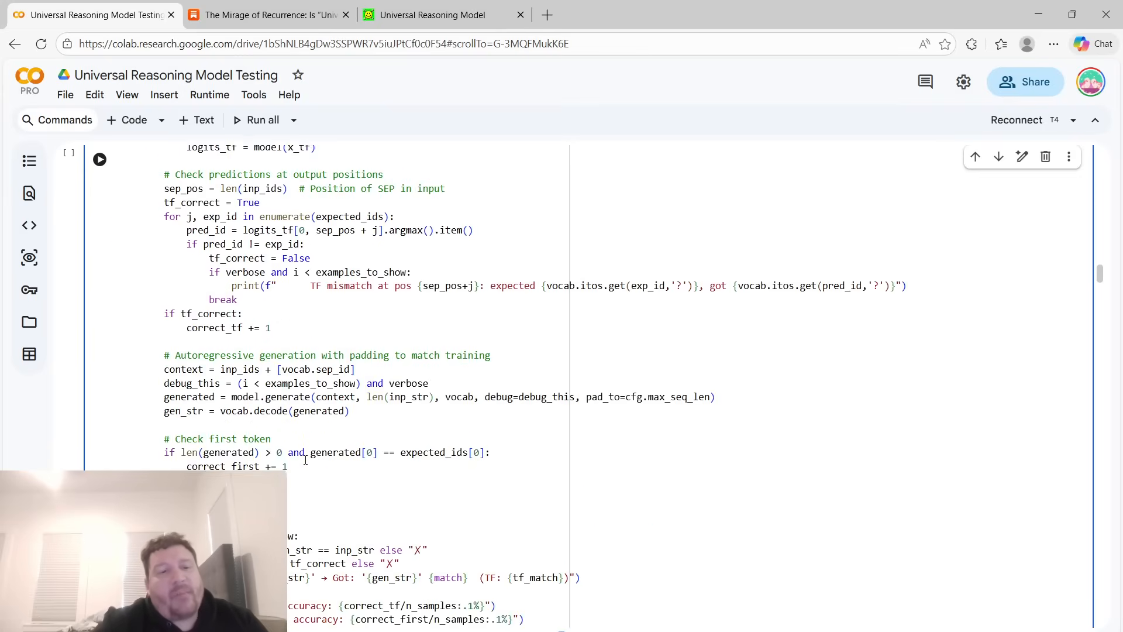
{"action": "scroll", "scroll_direction": "down", "scroll_amount": 3}
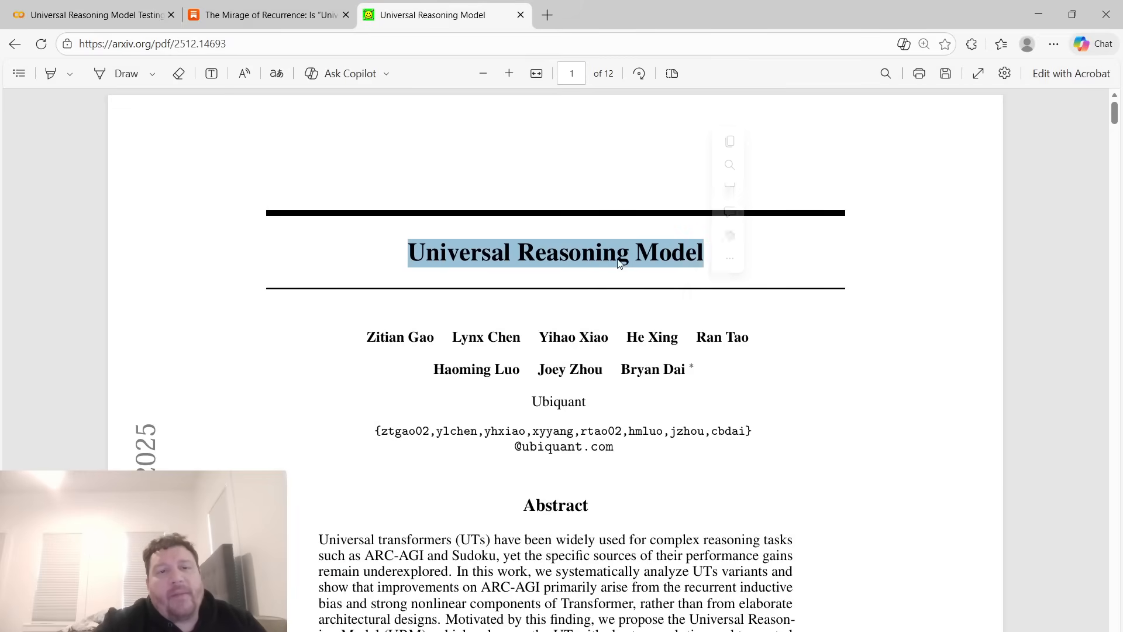
Scroll through the RoPE model's description and code, selecting a phrase in it.
{"action": "left_click", "coordinate": [94, 14]}
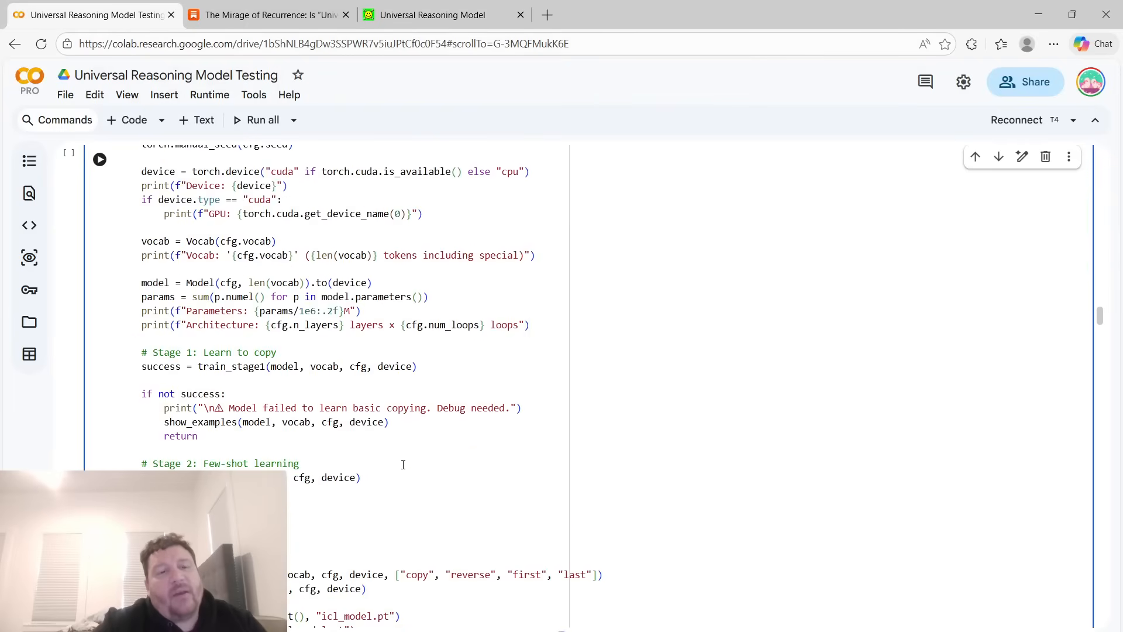
{"action": "scroll", "scroll_direction": "down", "scroll_amount": 3}
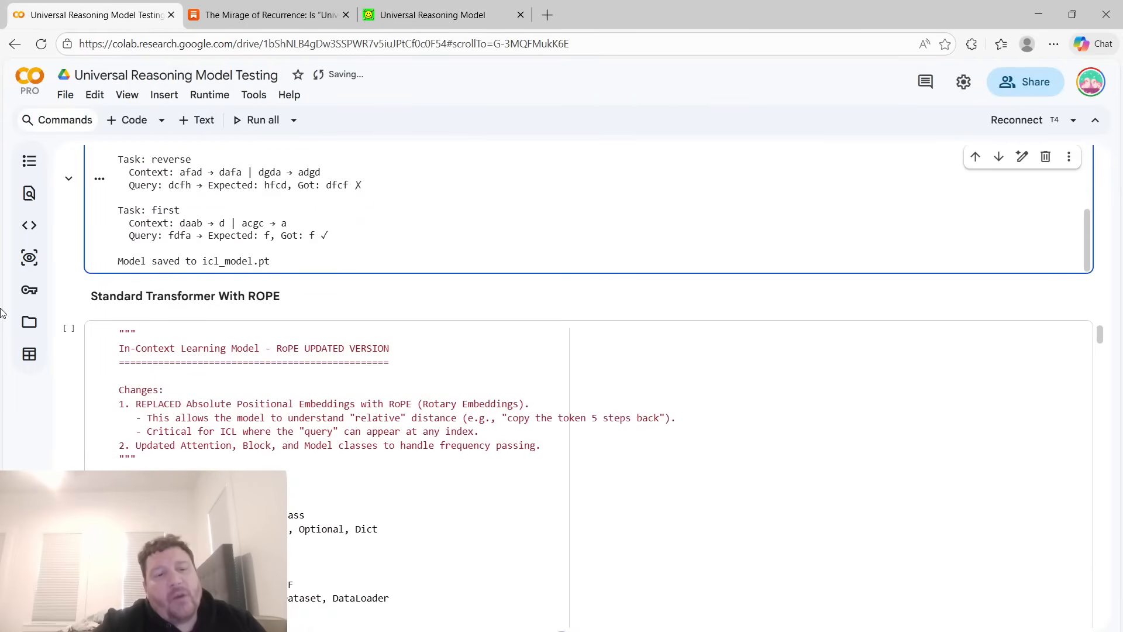
{"action": "double_click", "coordinate": [184, 296]}
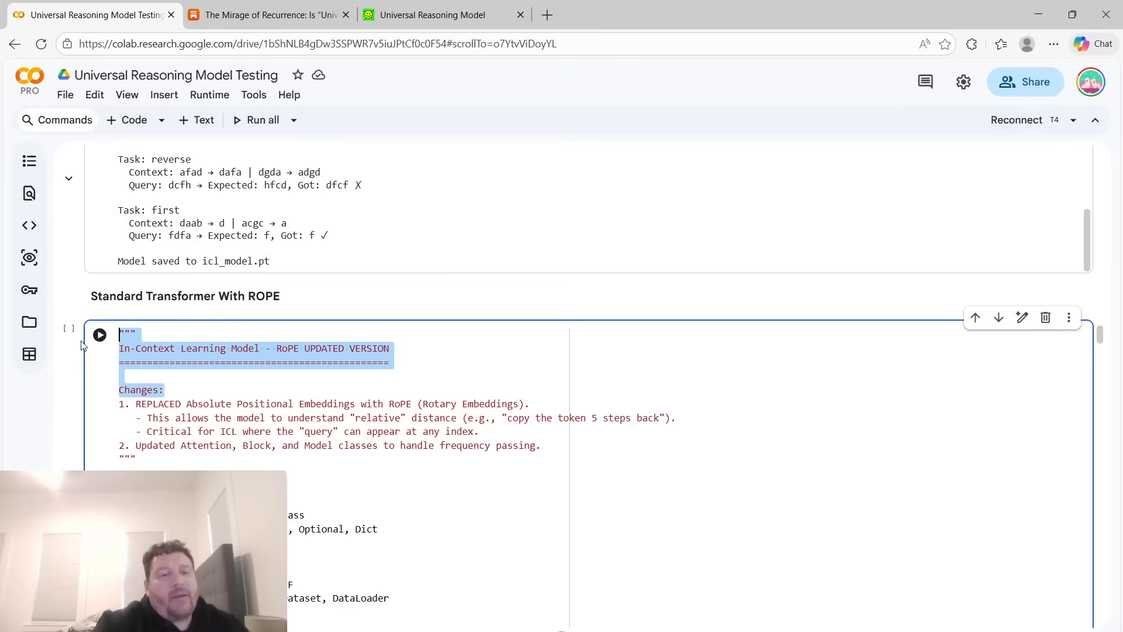
{"action": "scroll", "scroll_direction": "down", "scroll_amount": 3}
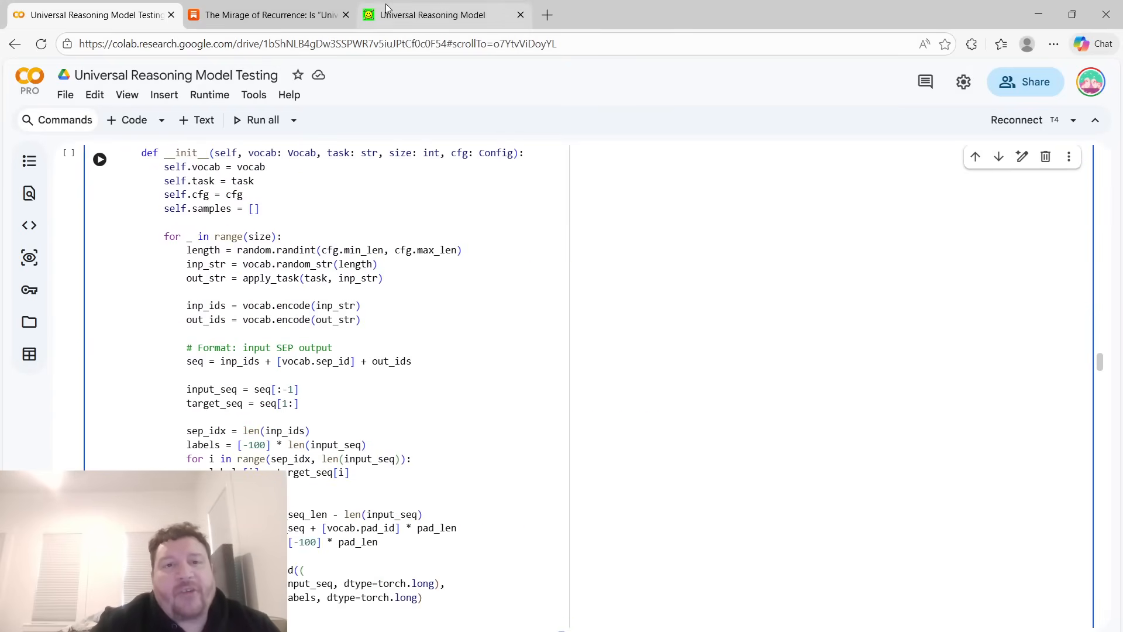
Check the paper, then scroll to the URM With ROPE training output and few-shot scores (last 43.3%).
{"action": "left_click", "coordinate": [433, 15]}
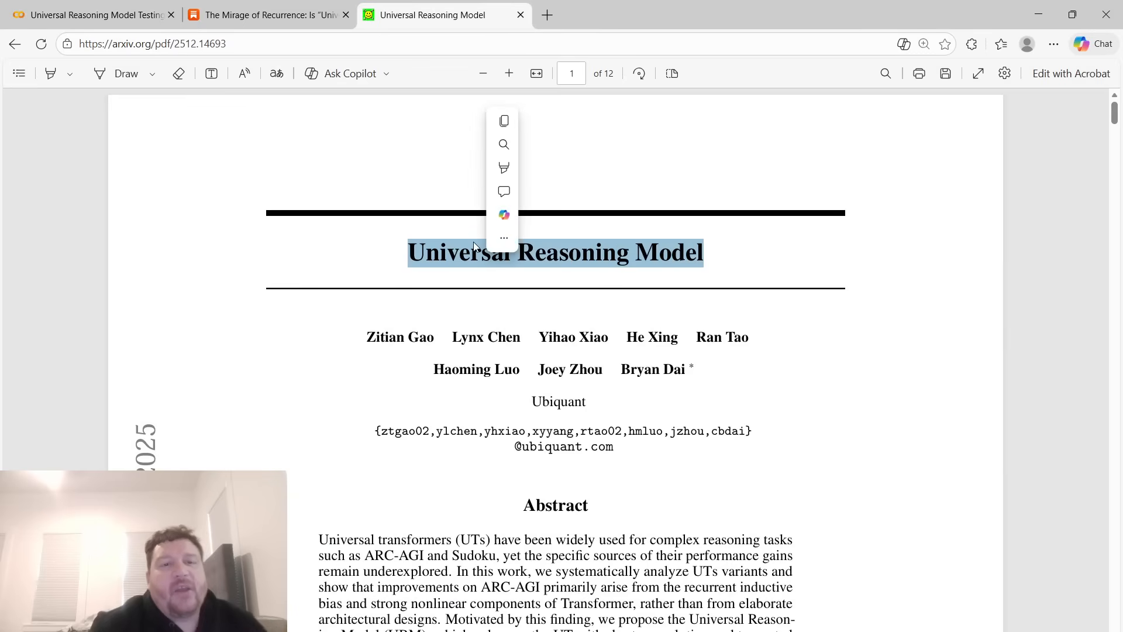
{"action": "left_click", "coordinate": [94, 14]}
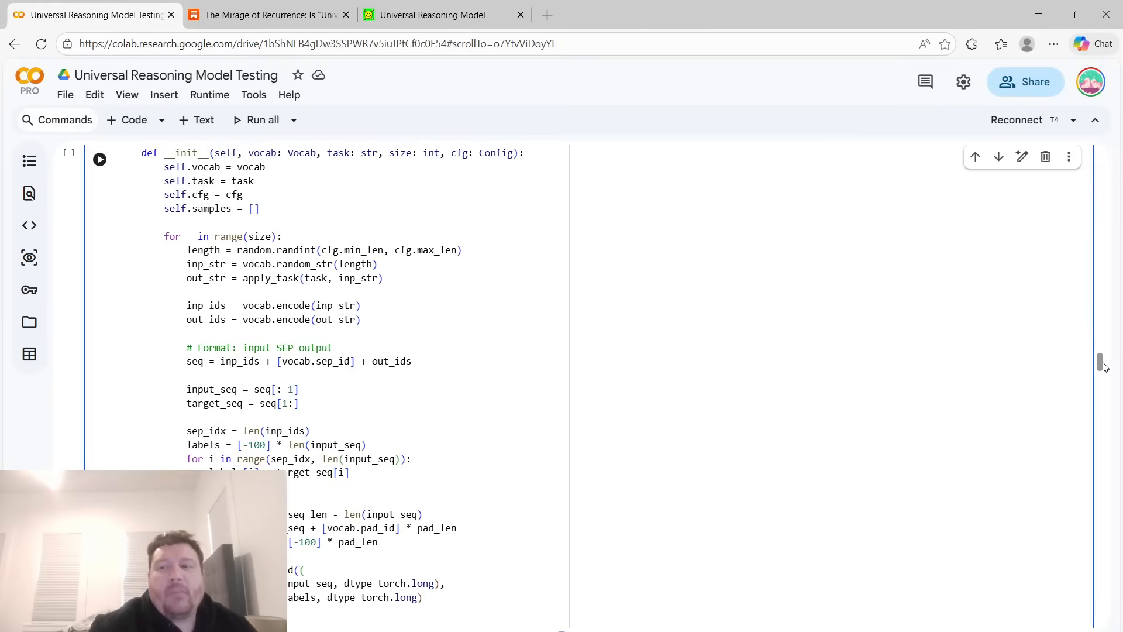
{"action": "scroll", "scroll_direction": "down", "scroll_amount": 3}
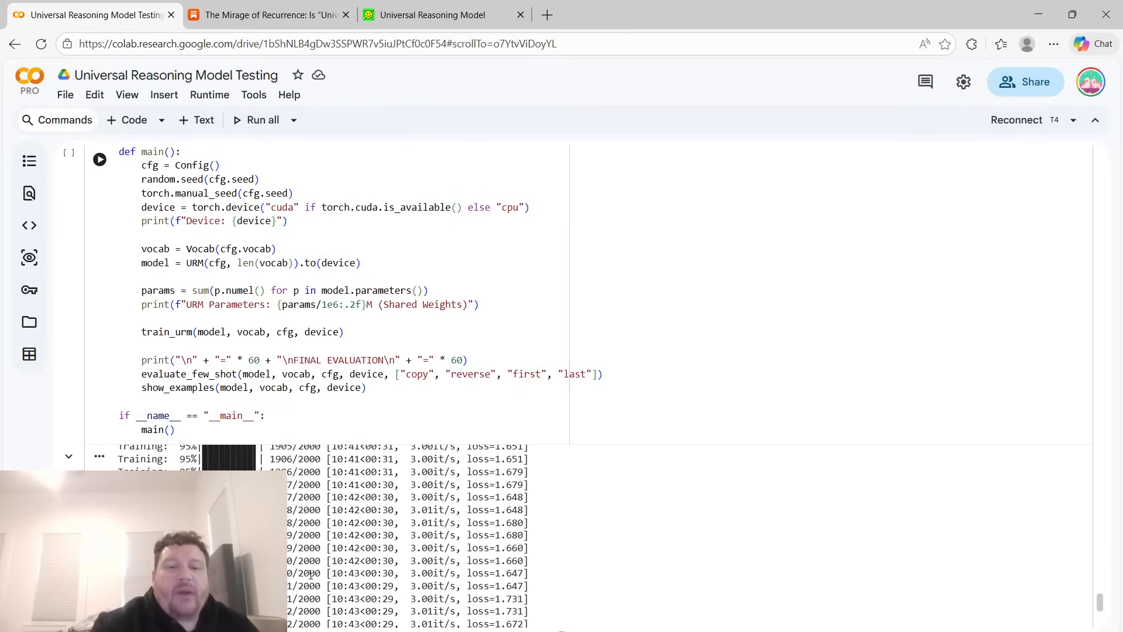
{"action": "scroll", "scroll_direction": "down", "scroll_amount": 3}
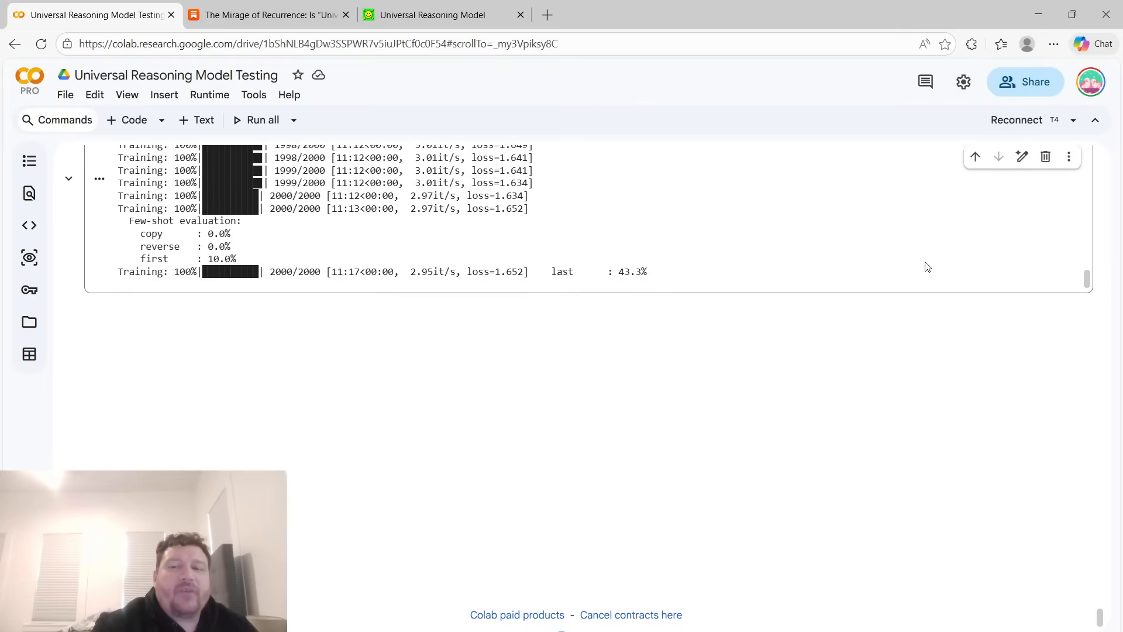
{"action": "mouse_move", "coordinate": [1089, 598]}
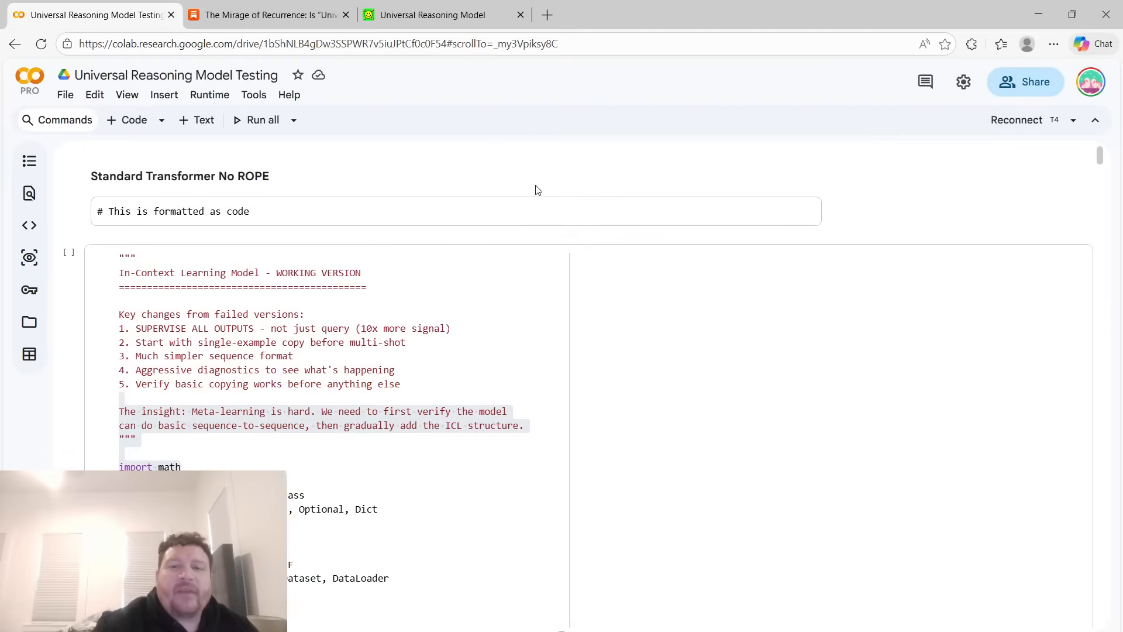
{"action": "mouse_move", "coordinate": [478, 202]}
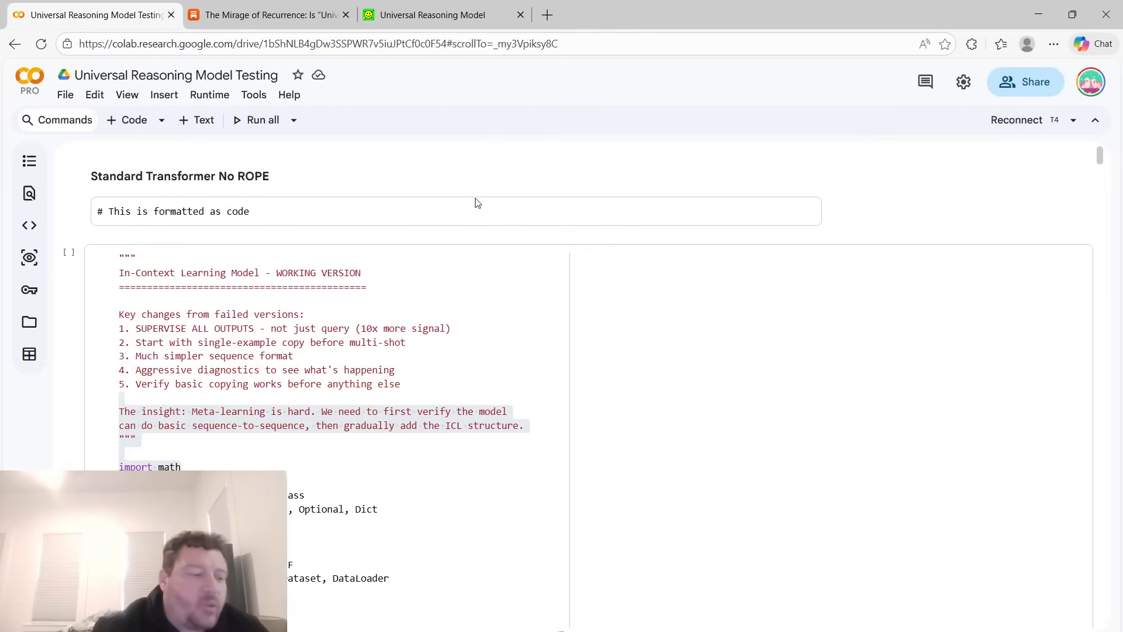
Switch to the arXiv Universal Reasoning Model paper tab.
{"action": "left_click", "coordinate": [423, 14]}
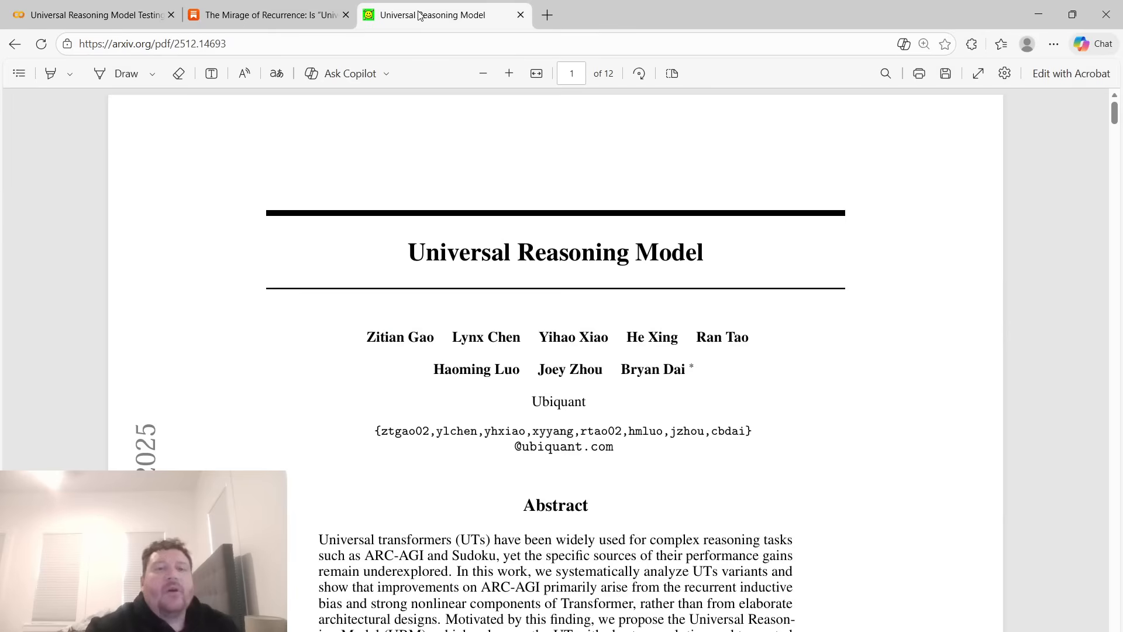
{"action": "left_click_drag", "start_coordinate": [408, 253], "coordinate": [702, 252]}
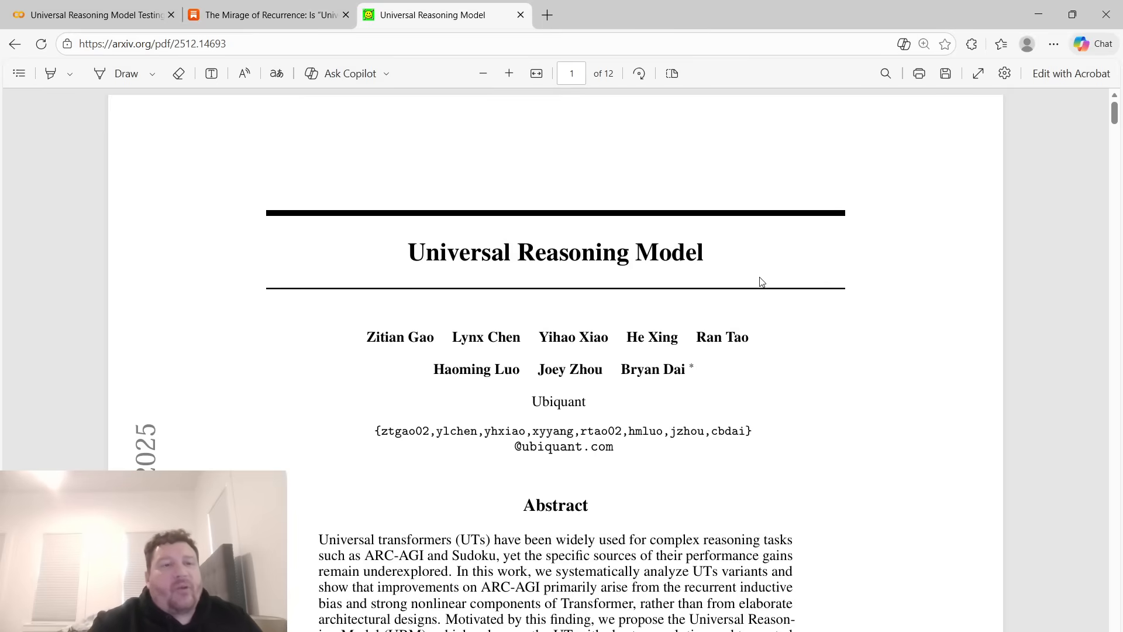
{"action": "mouse_move", "coordinate": [1063, 534]}
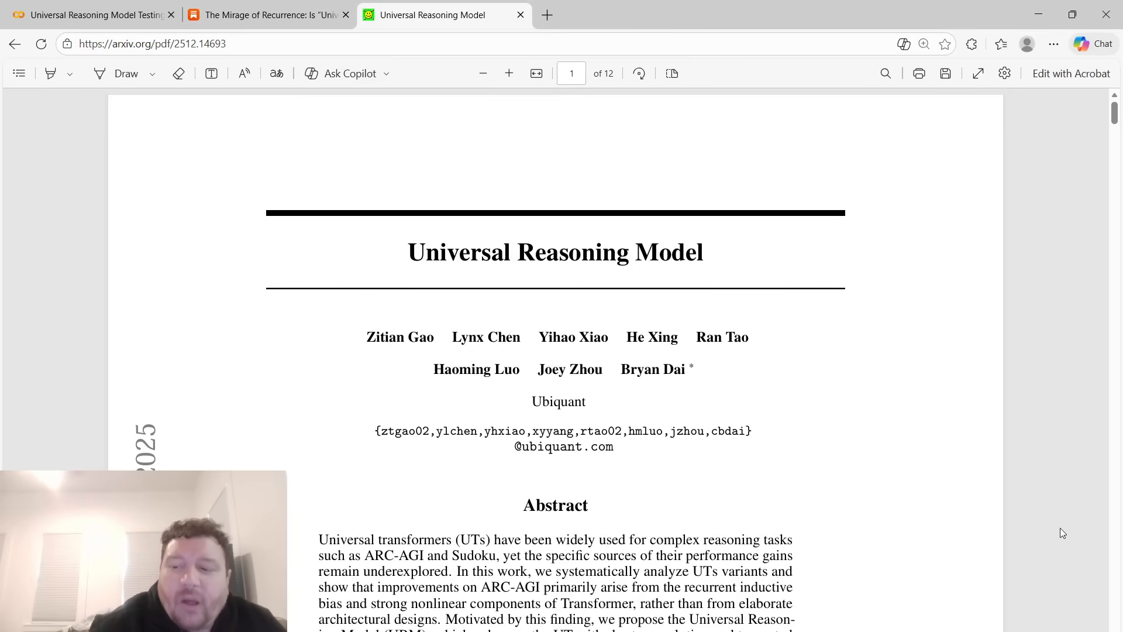